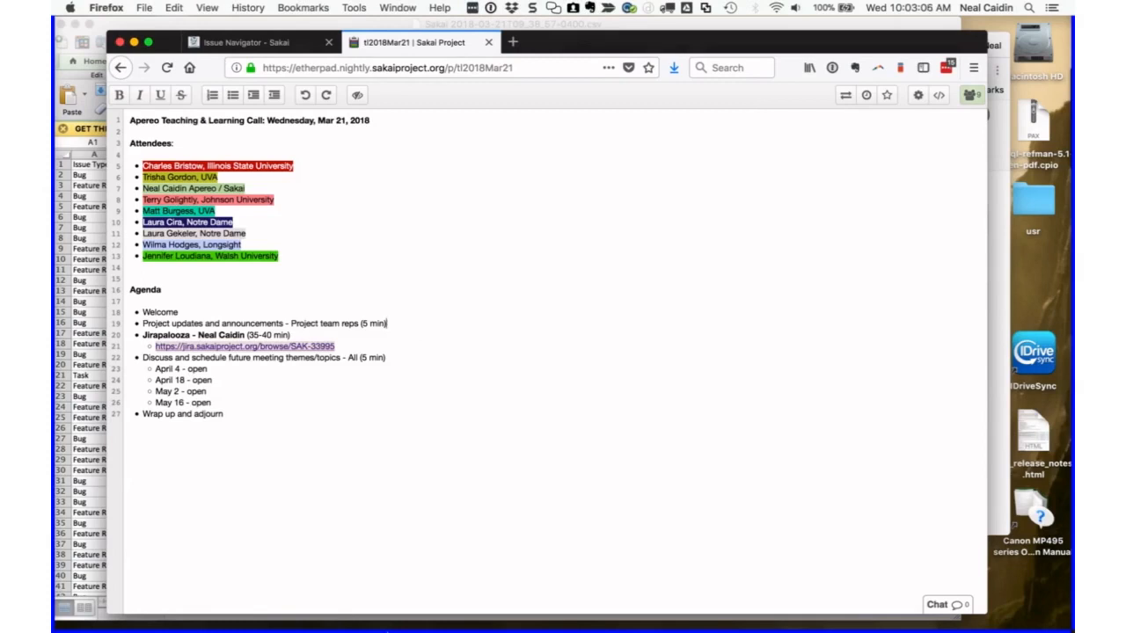
mouse_move(241, 272)
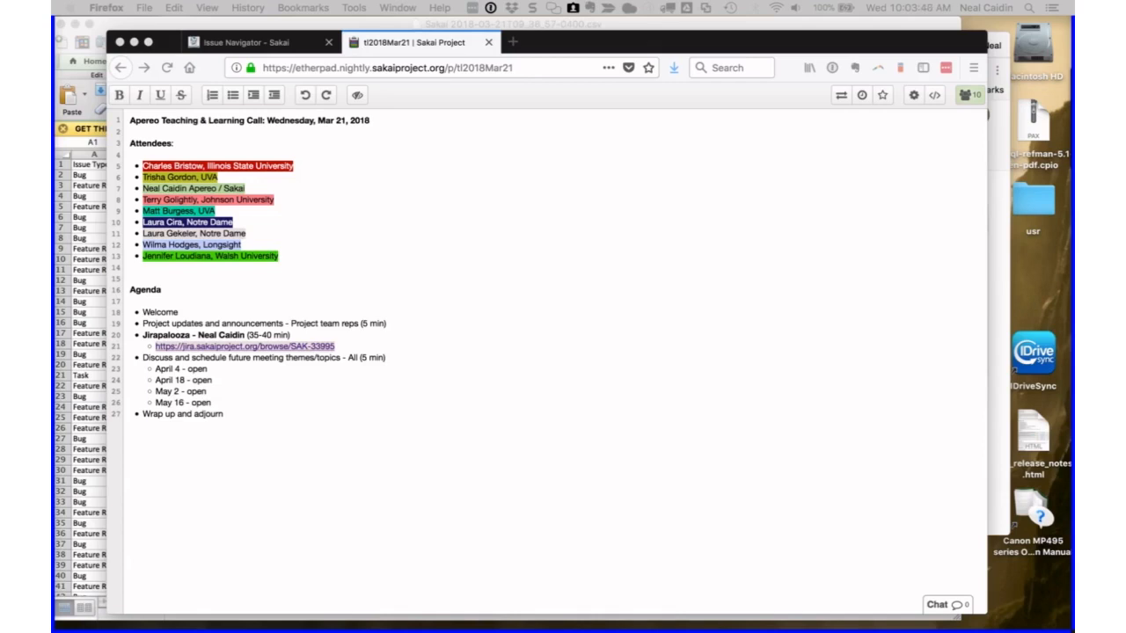
type("Adam")
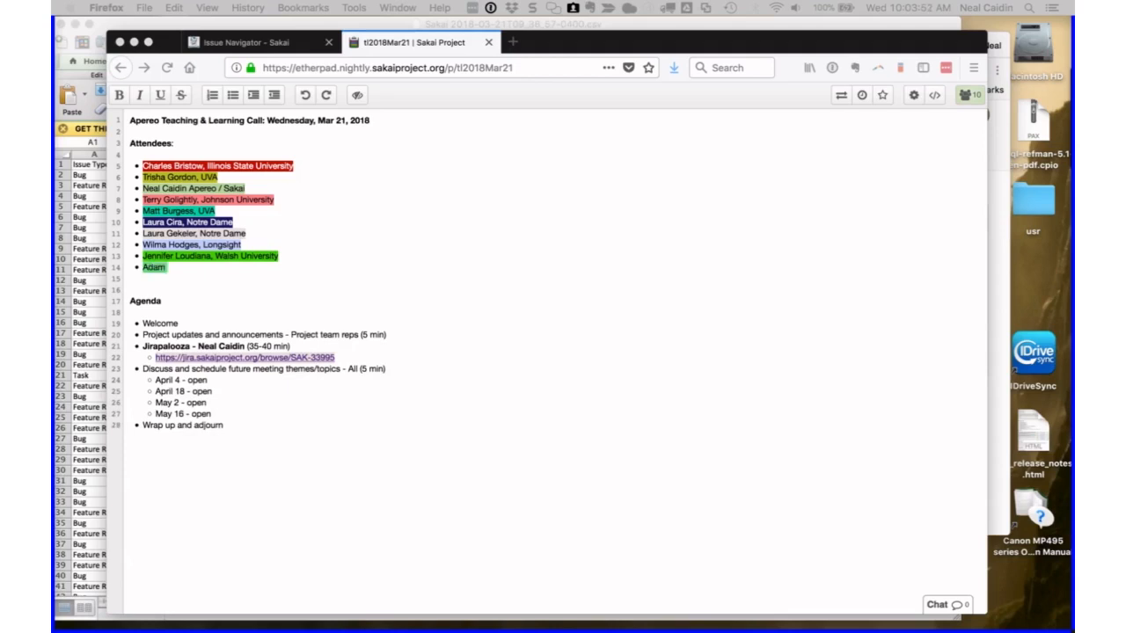
type("Hauerwas, Providence")
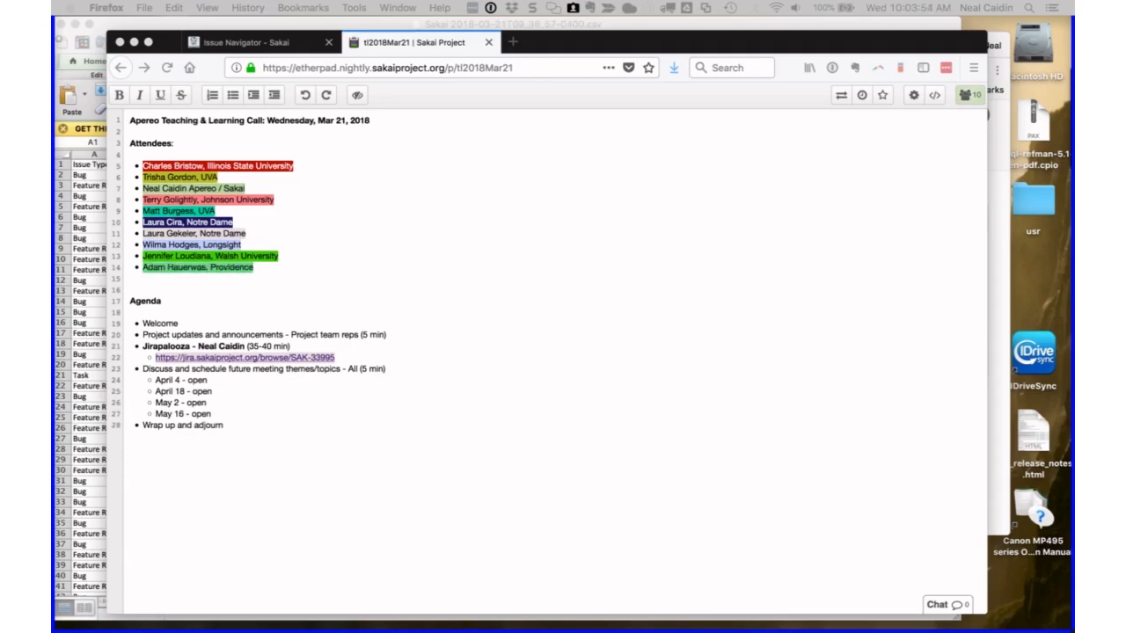
type("College")
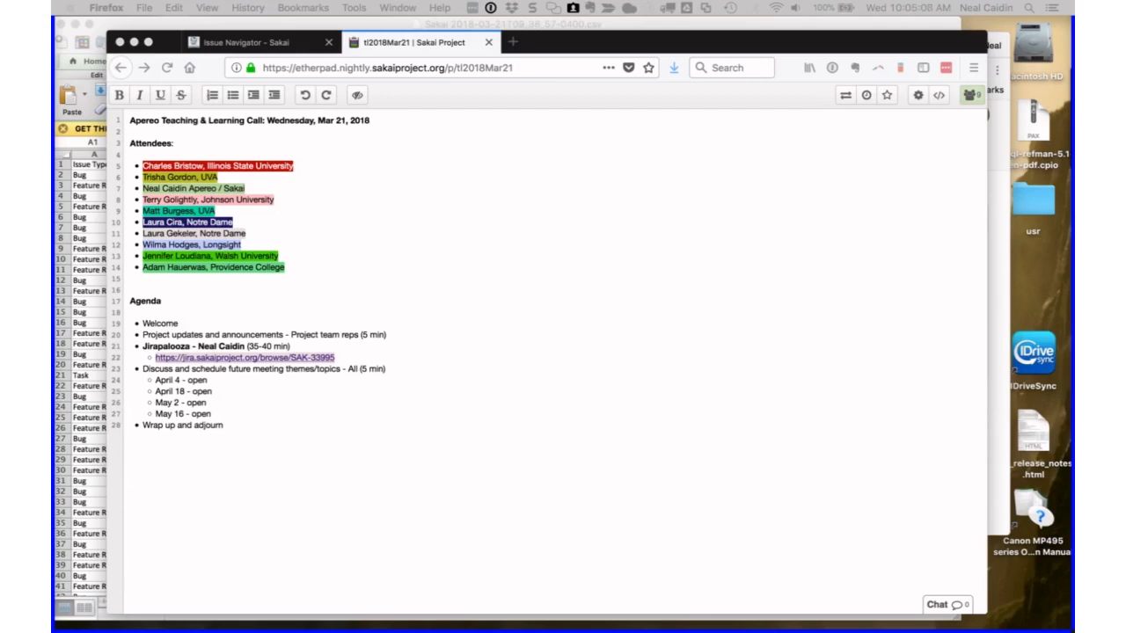
mouse_move(277, 293)
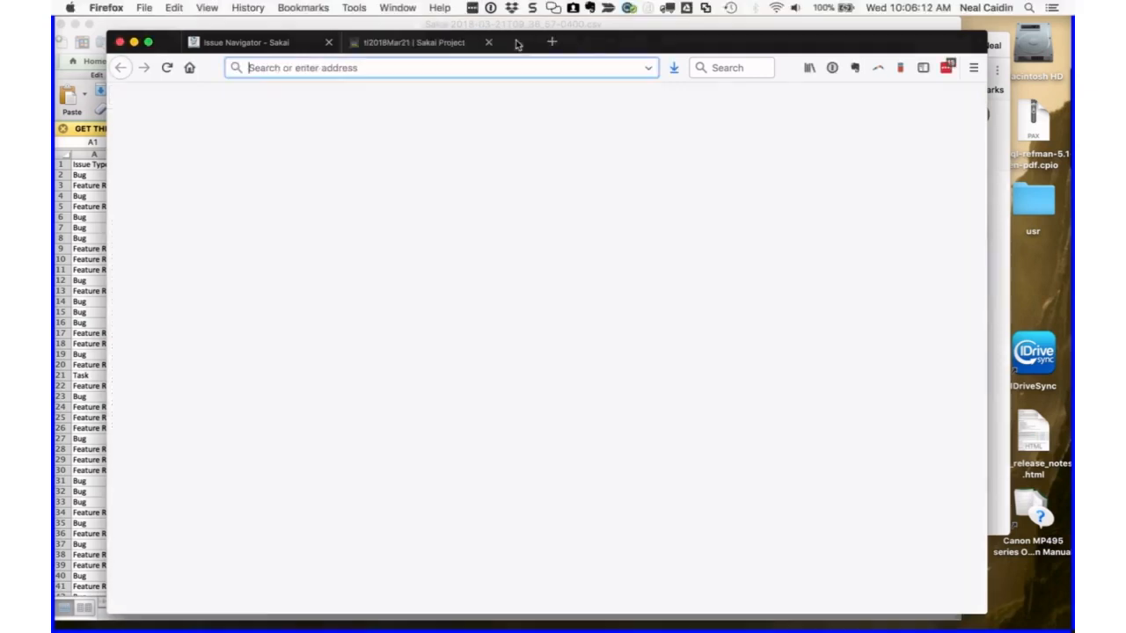
- Load the Sakai wiki in the new tab and sign in to Confluence
left_click(551, 41)
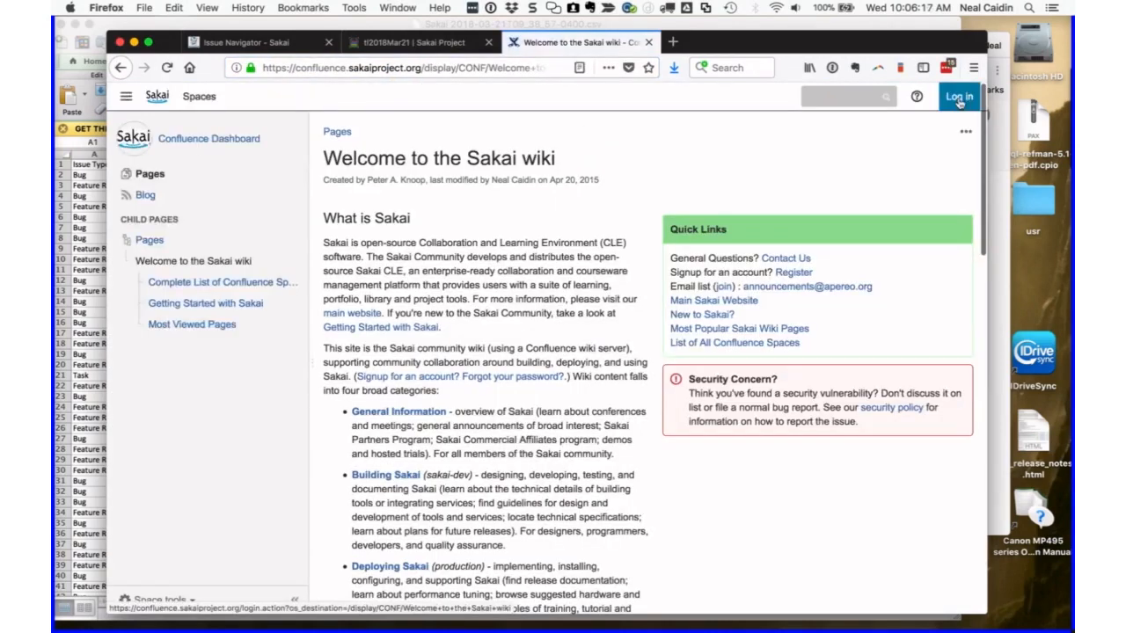
left_click(958, 95)
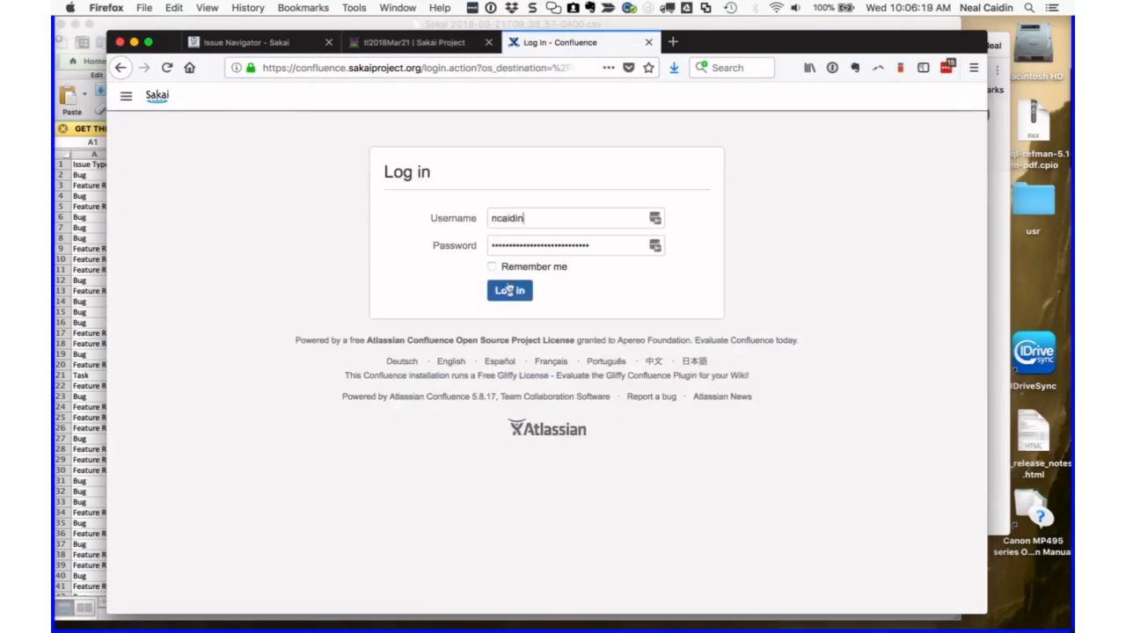
left_click(509, 290)
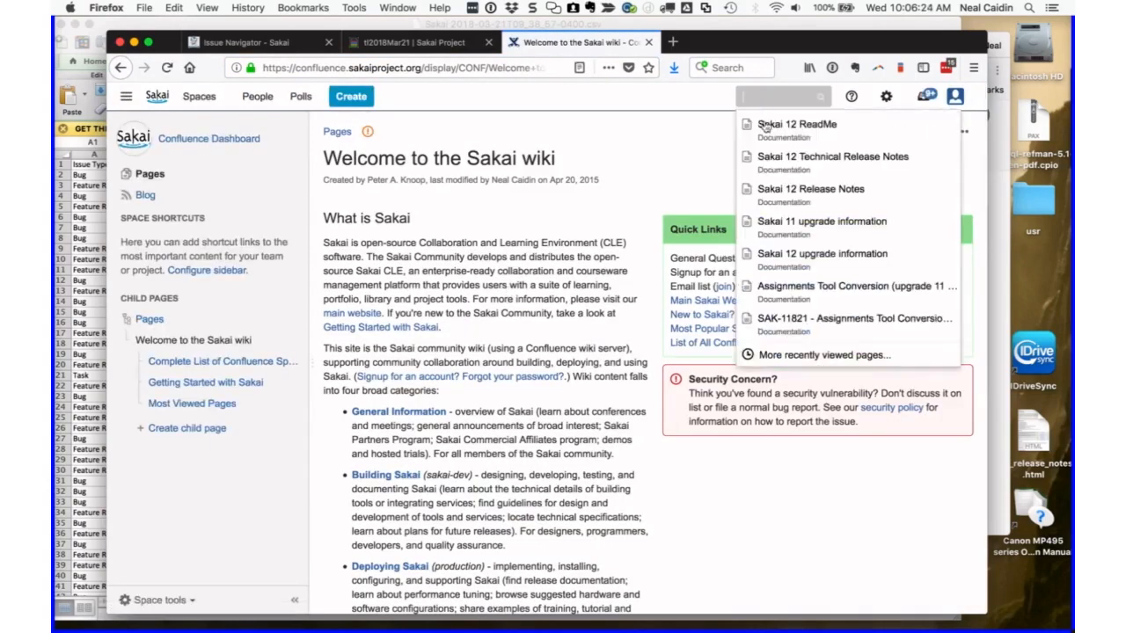
mouse_move(832, 156)
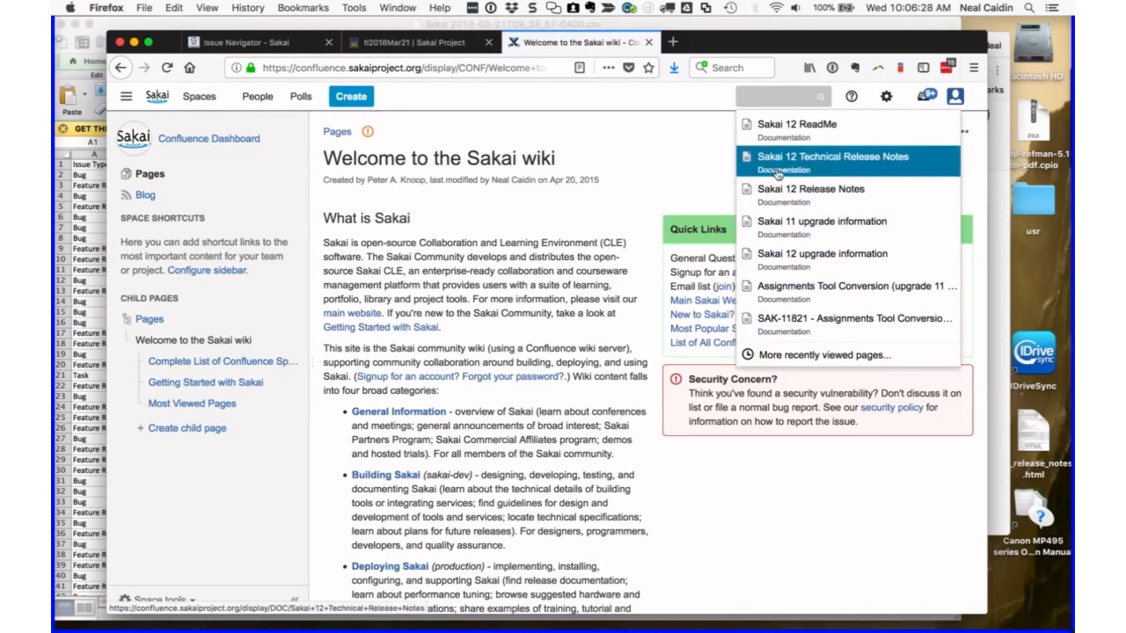
mouse_move(810, 189)
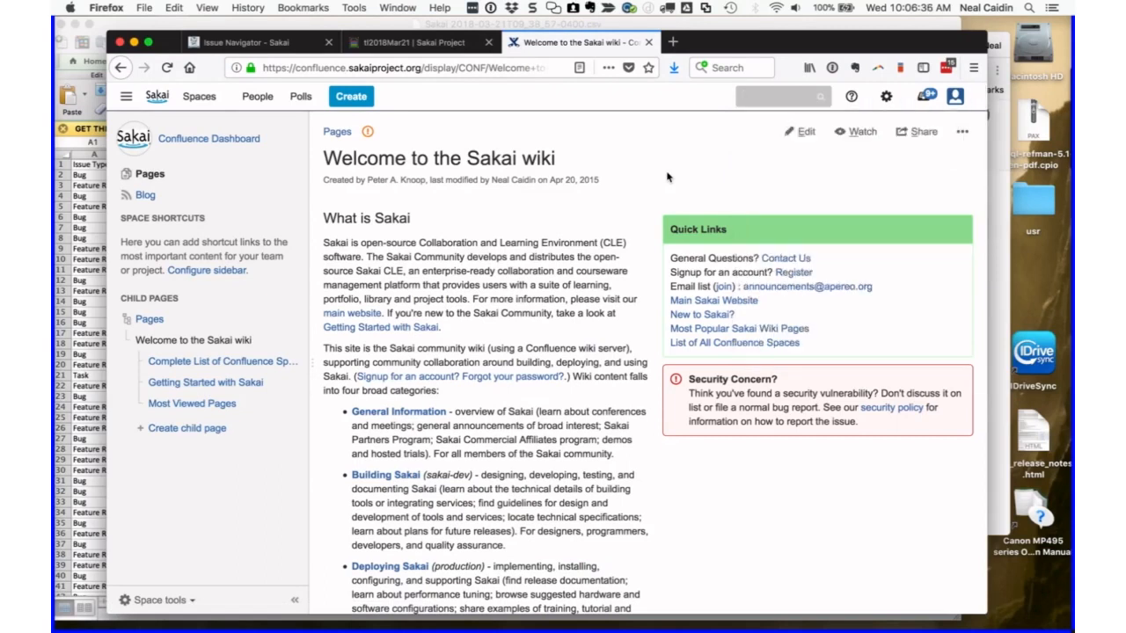
- Search the wiki for 'teaching and lea' and open Apereo Teaching and Learning Conference Calls
left_click(778, 97)
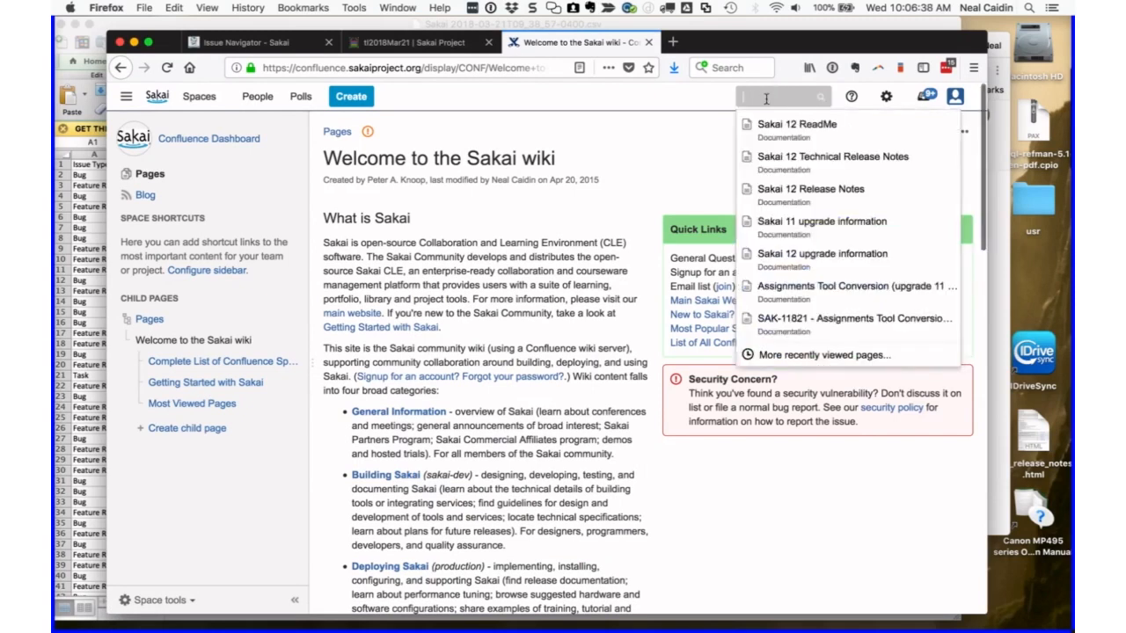
mouse_move(797, 131)
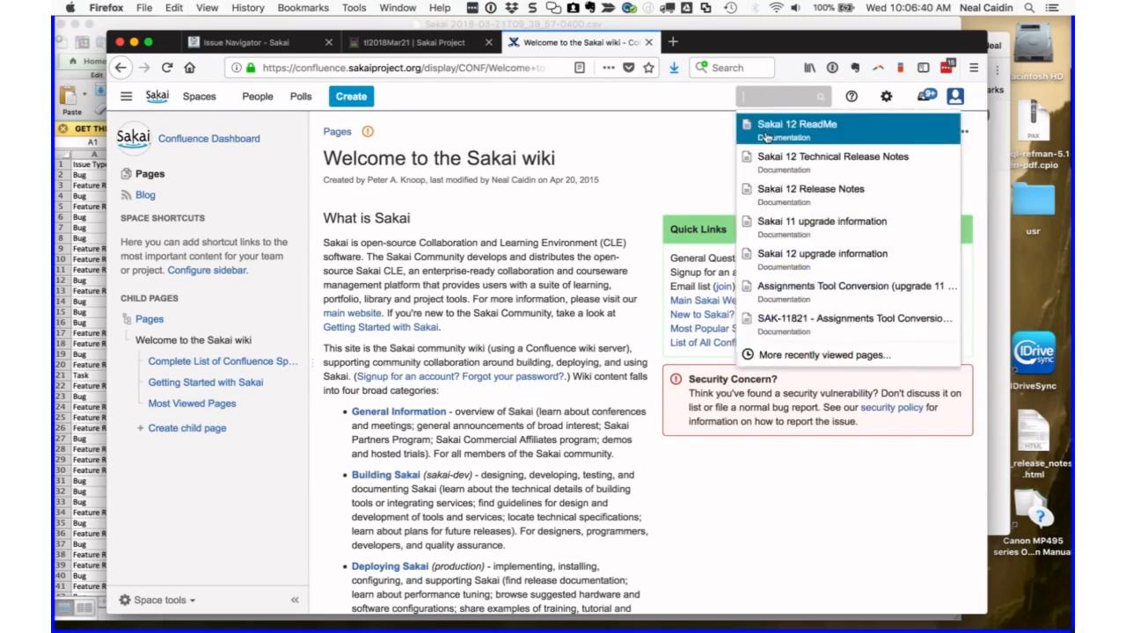
mouse_move(831, 156)
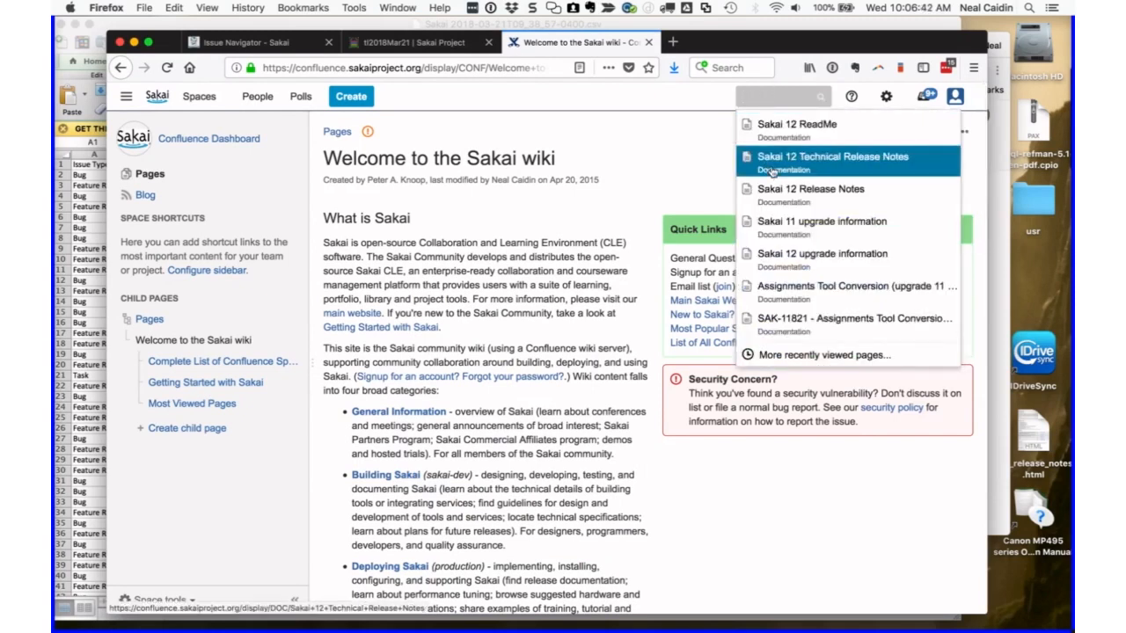
mouse_move(768, 96)
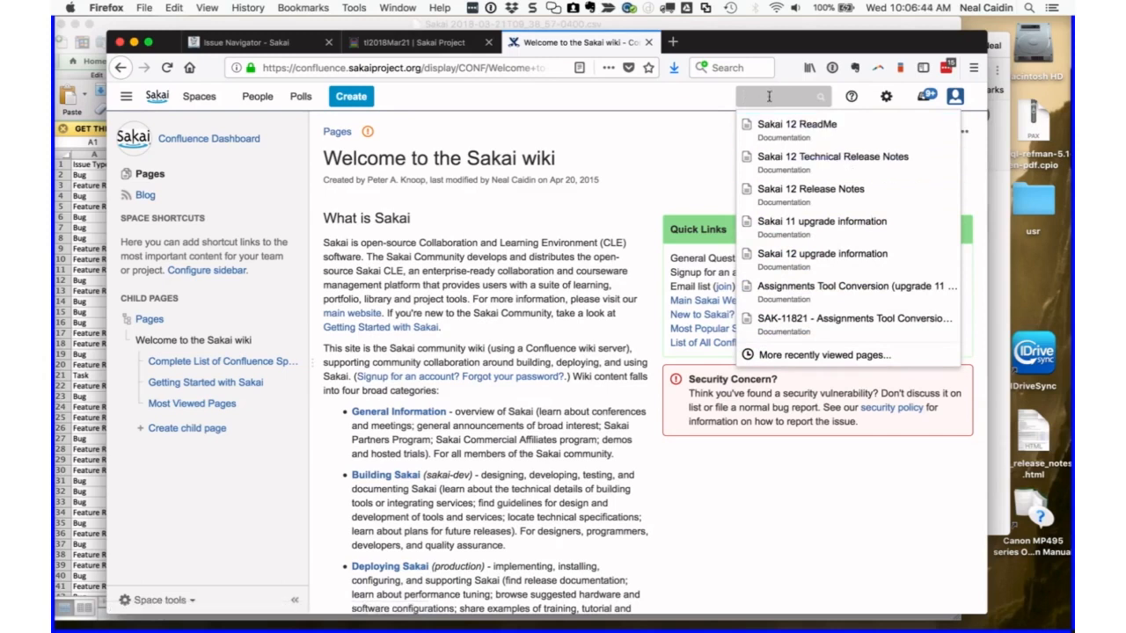
type("teaching")
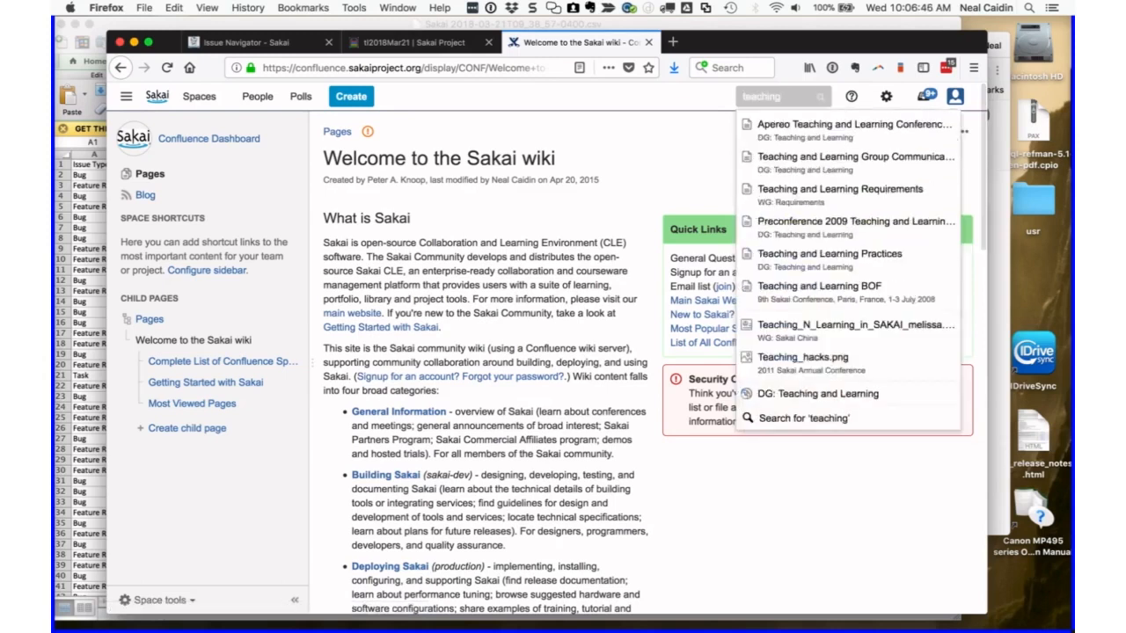
type("and learnin")
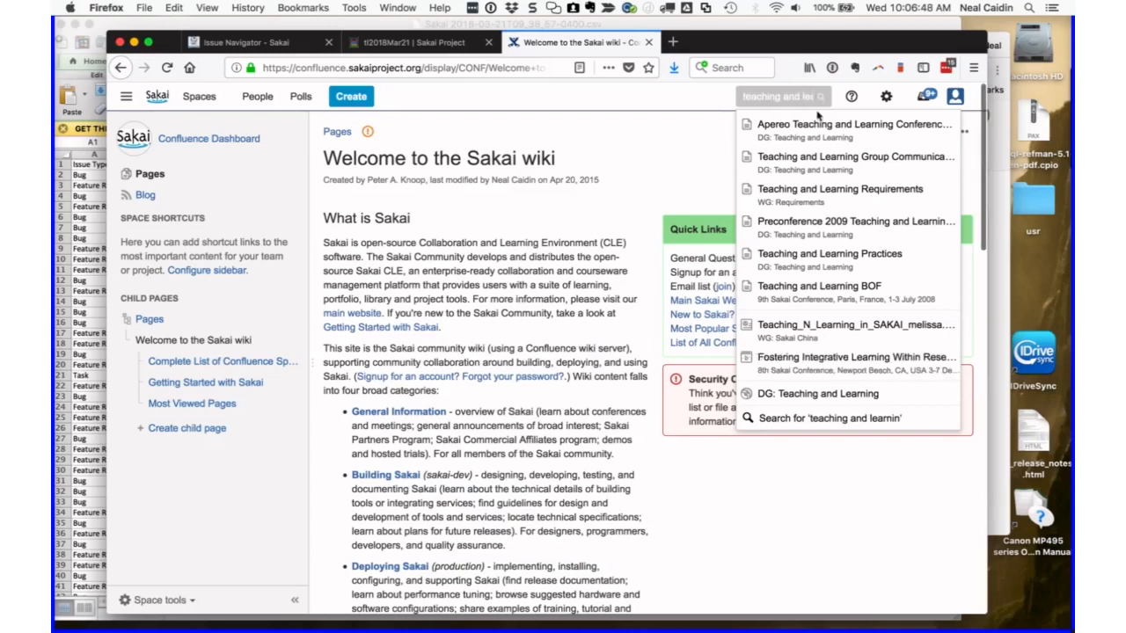
left_click(851, 124)
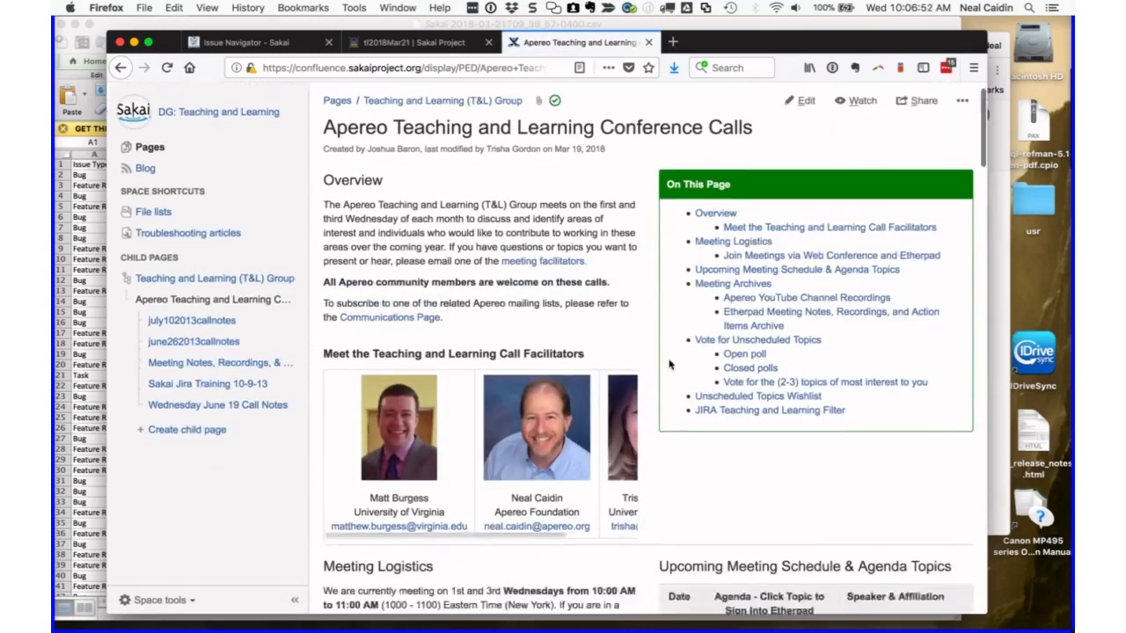
- Read through the conference calls page, then return to the tl2018Mar21 notes pad
scroll("down", 3)
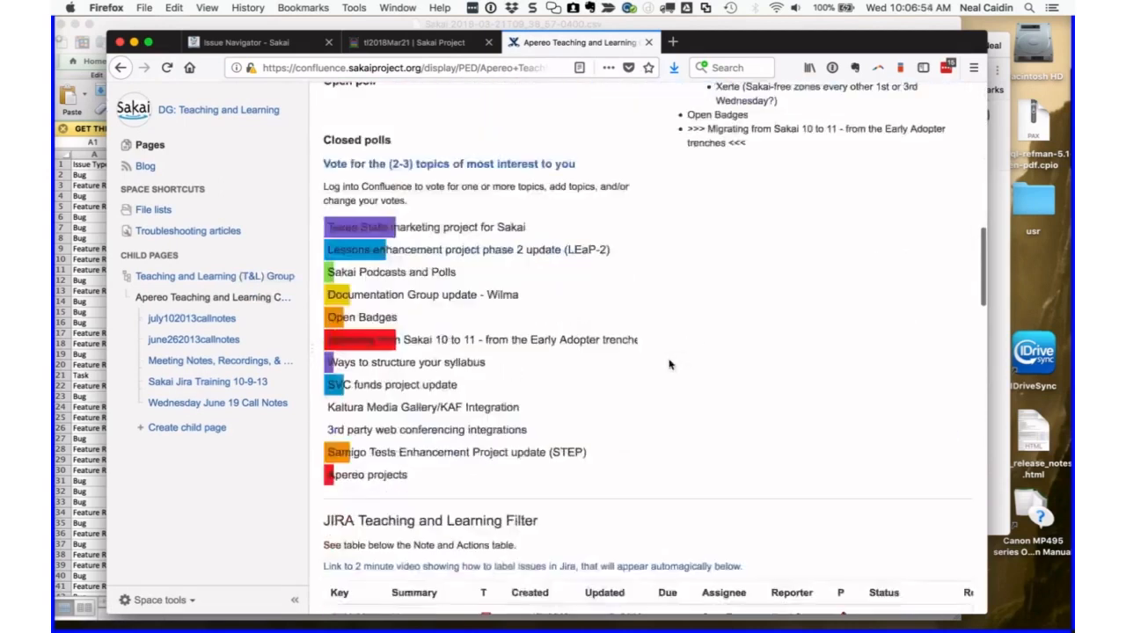
scroll("up", 3)
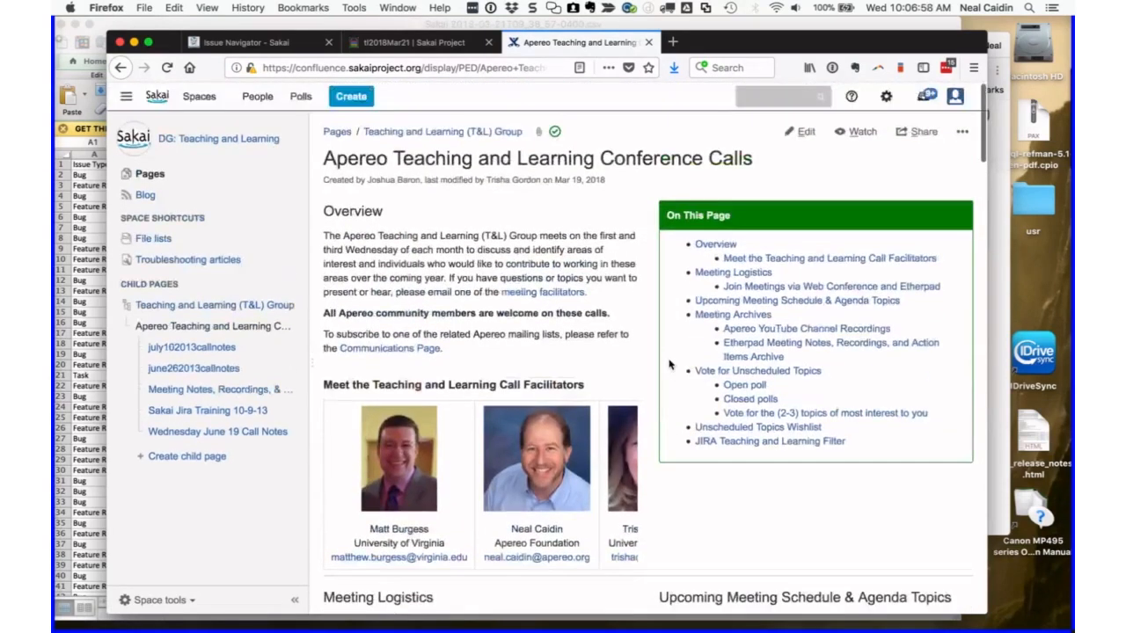
scroll("down", 3)
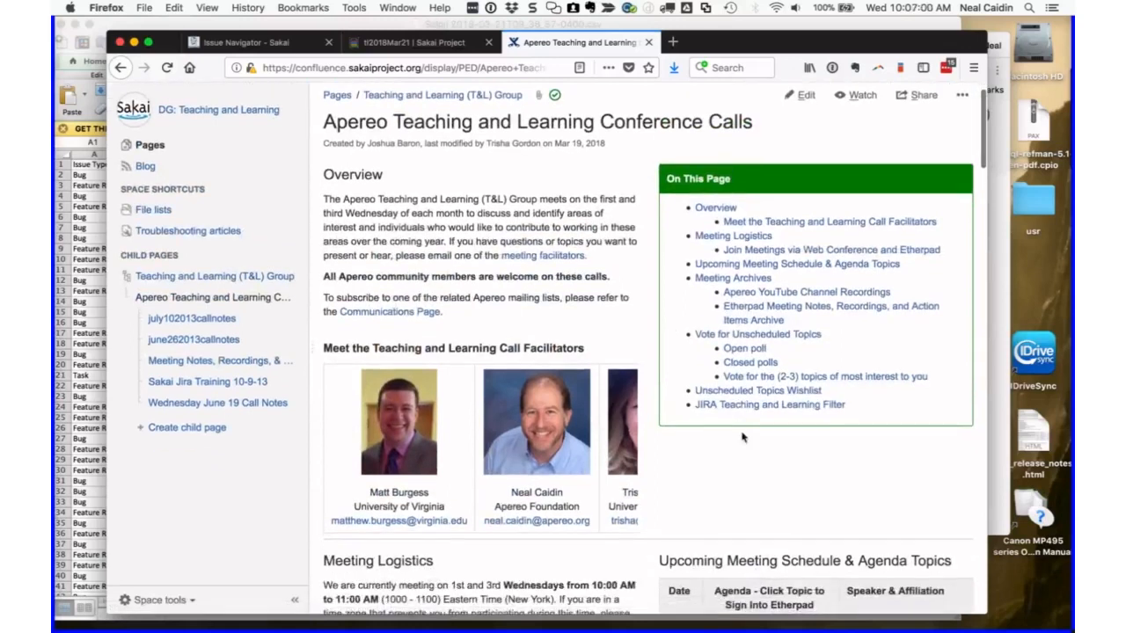
scroll("down", 3)
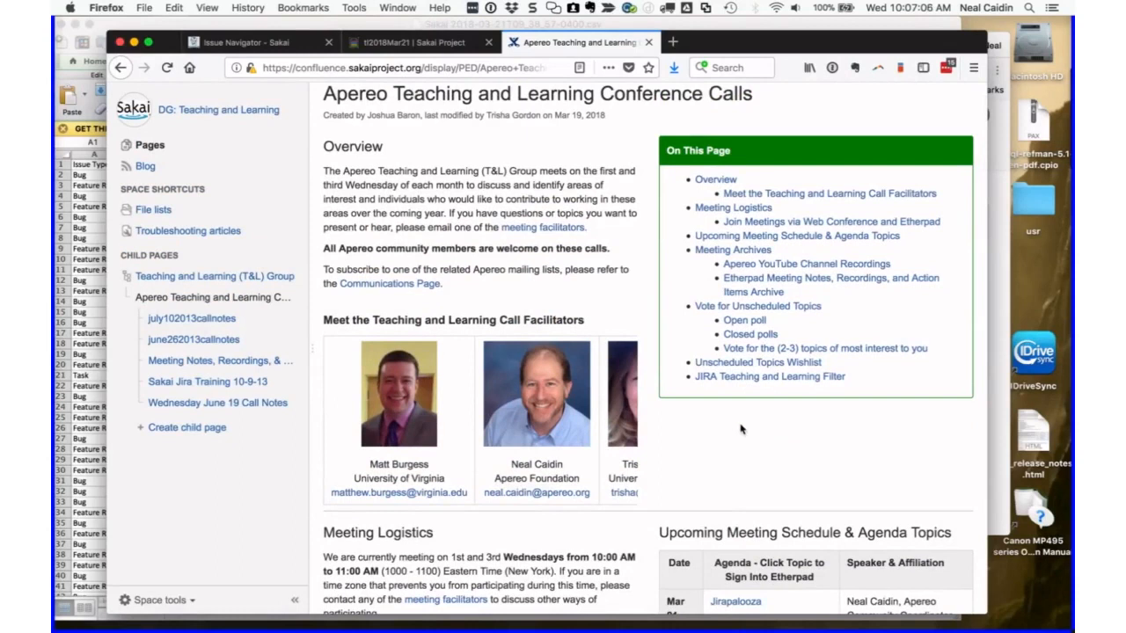
mouse_move(758, 362)
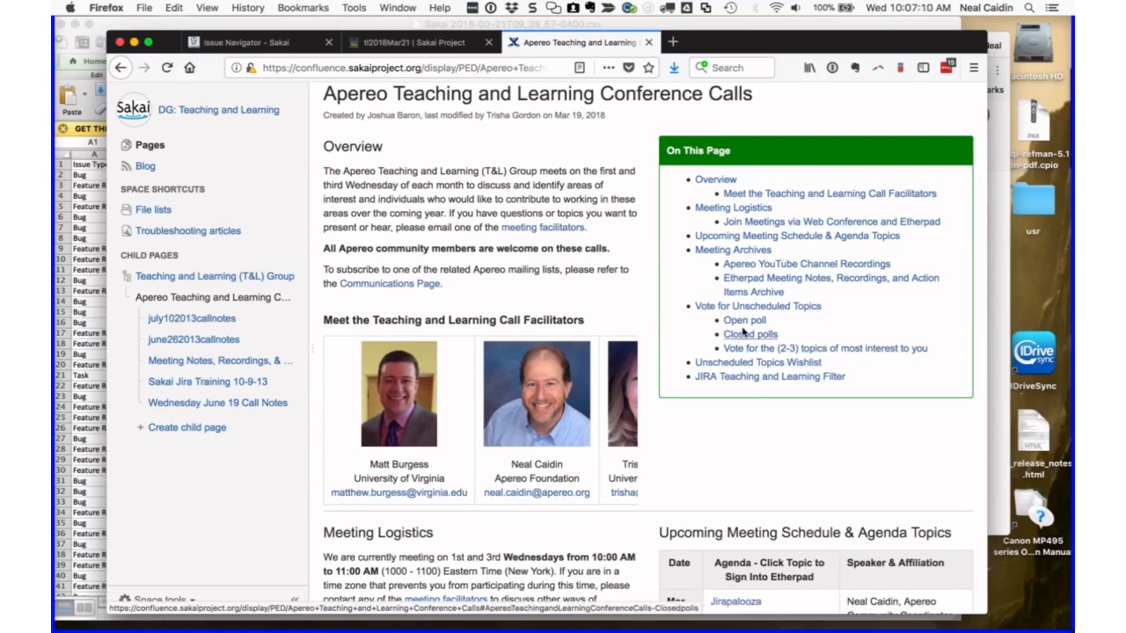
mouse_move(758, 306)
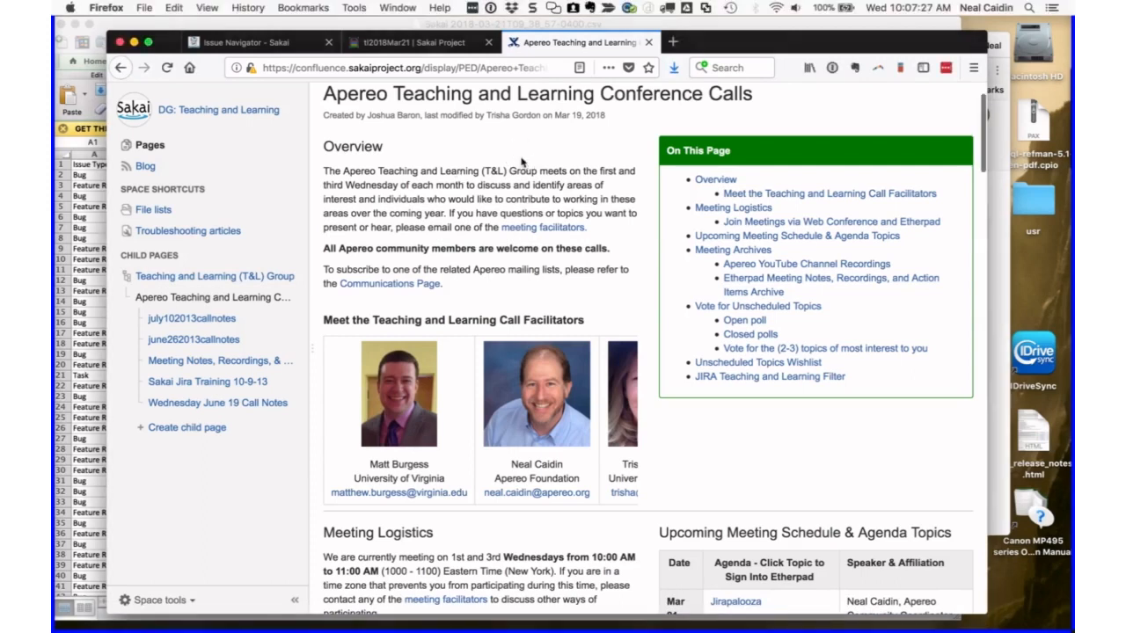
scroll("down", 3)
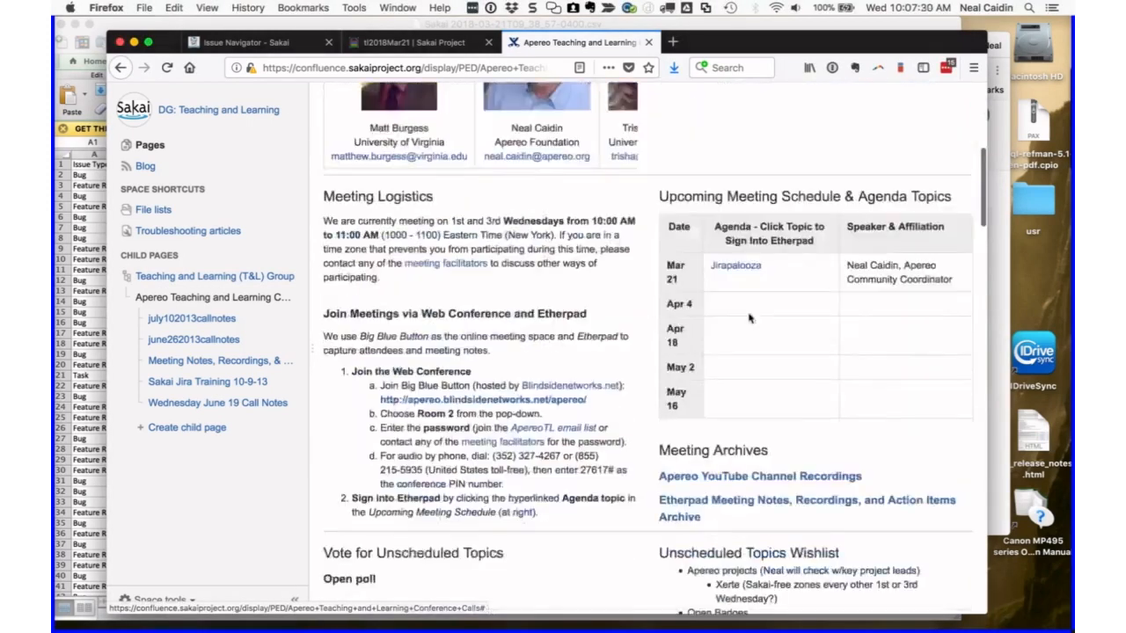
scroll("up", 3)
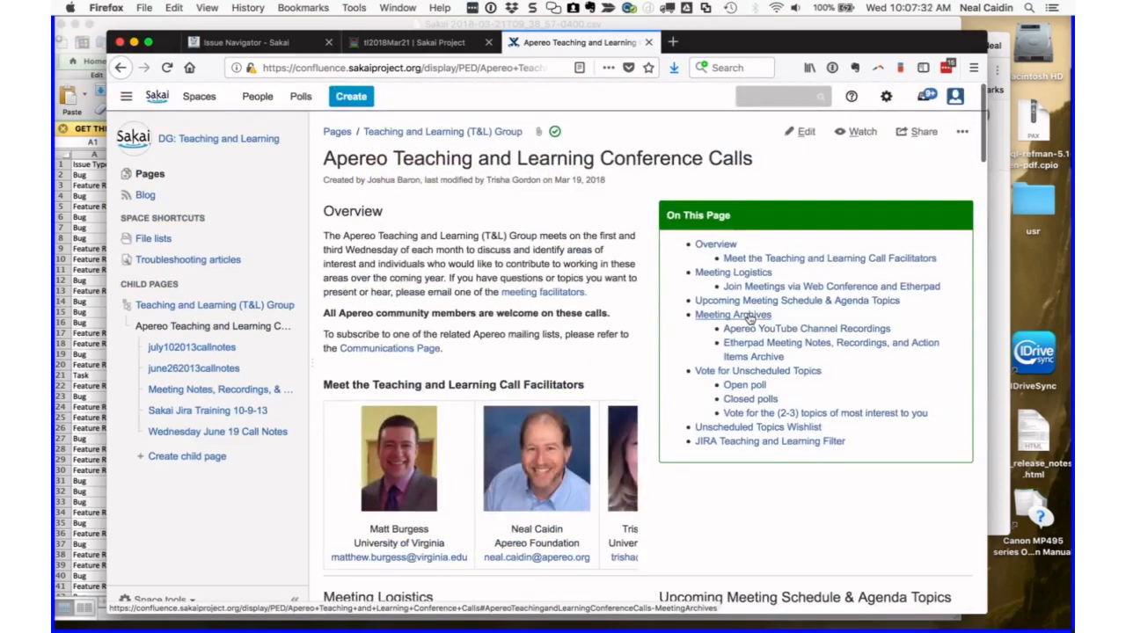
scroll("down", 3)
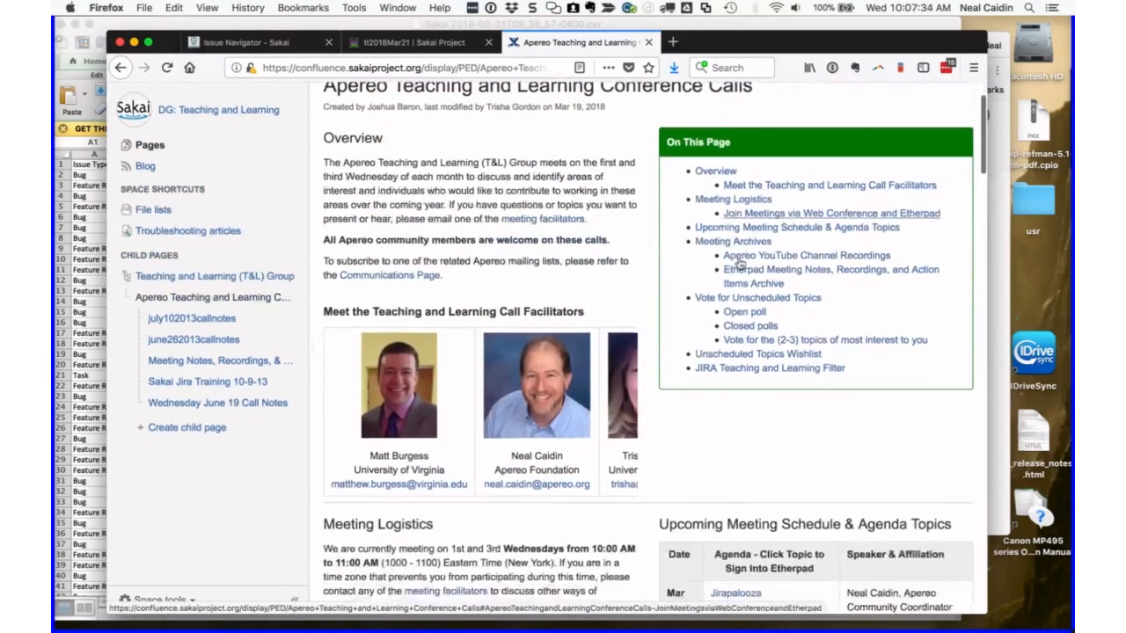
scroll("down", 3)
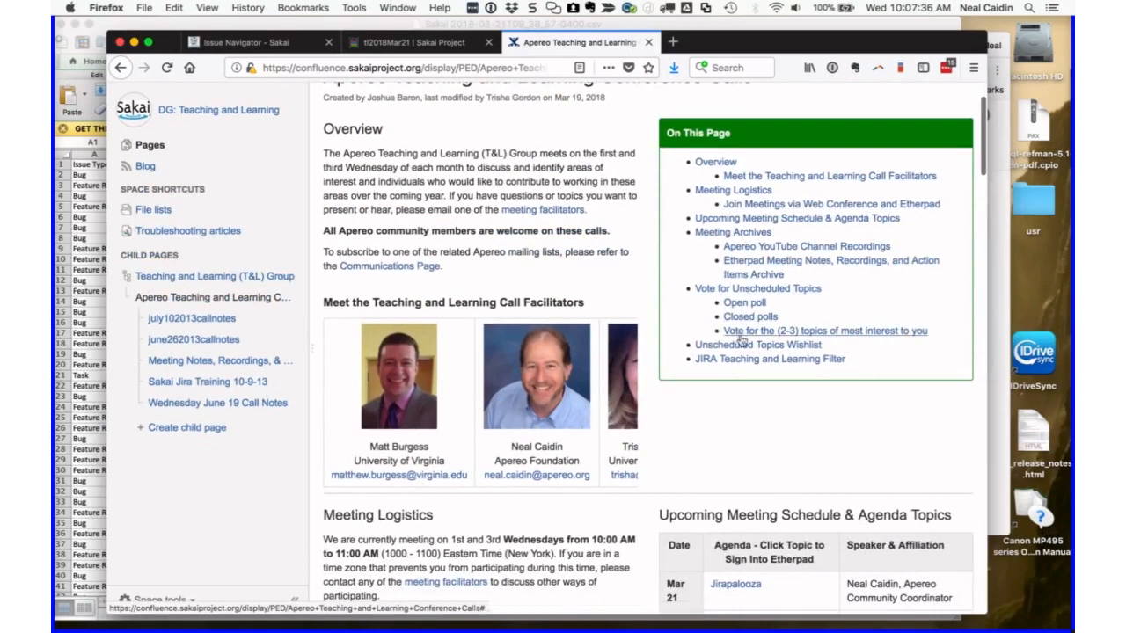
scroll("down", 3)
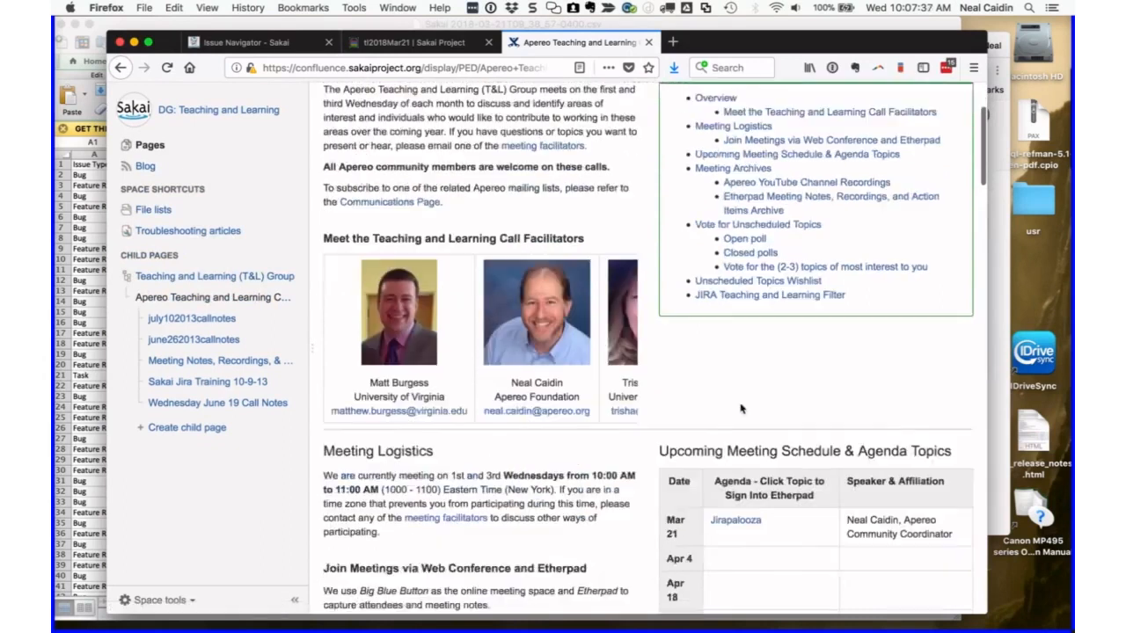
scroll("up", 3)
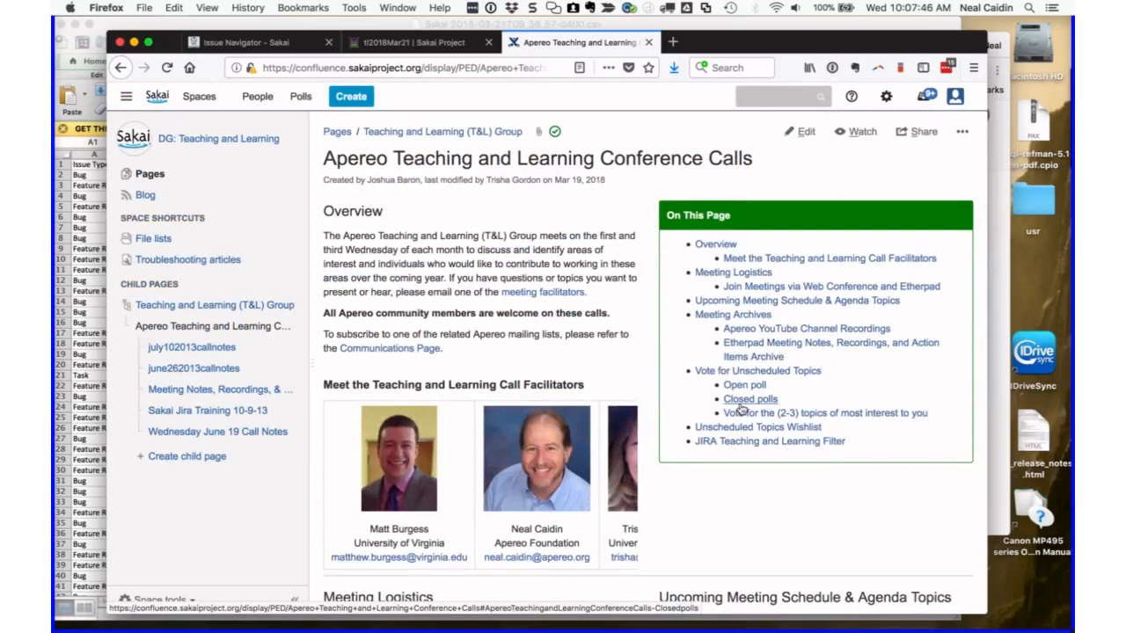
scroll("down", 3)
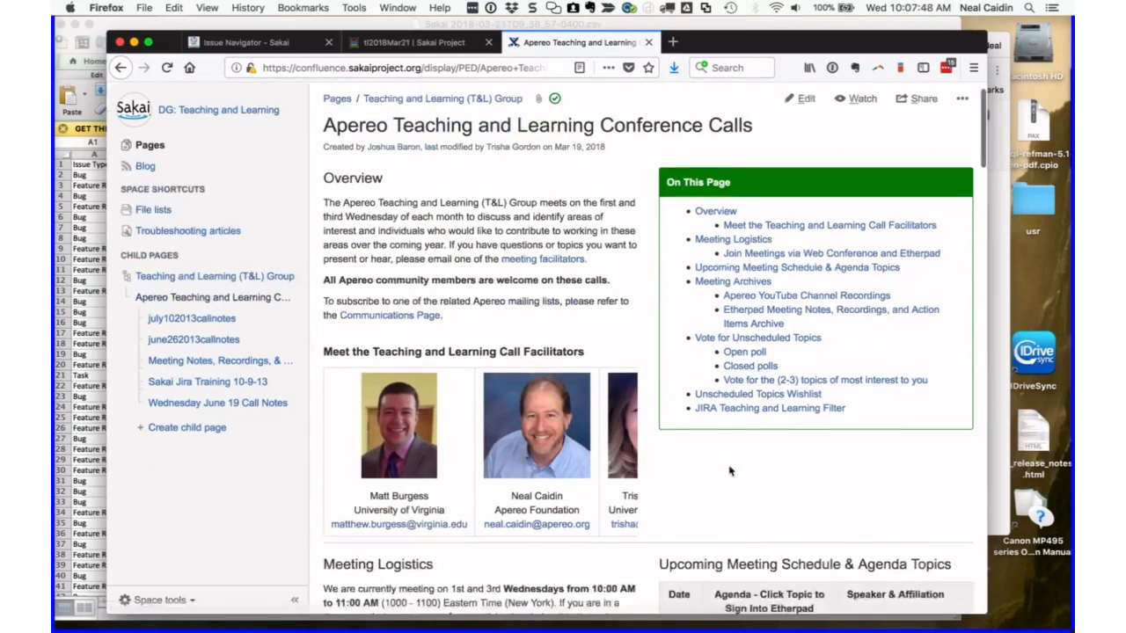
scroll("down", 3)
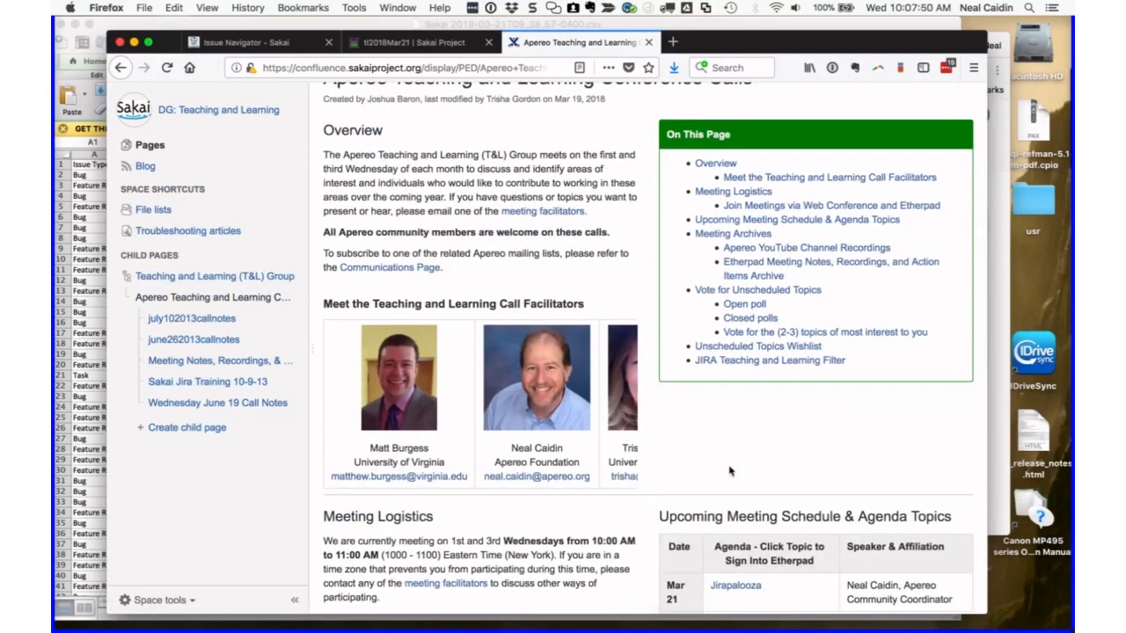
scroll("up", 3)
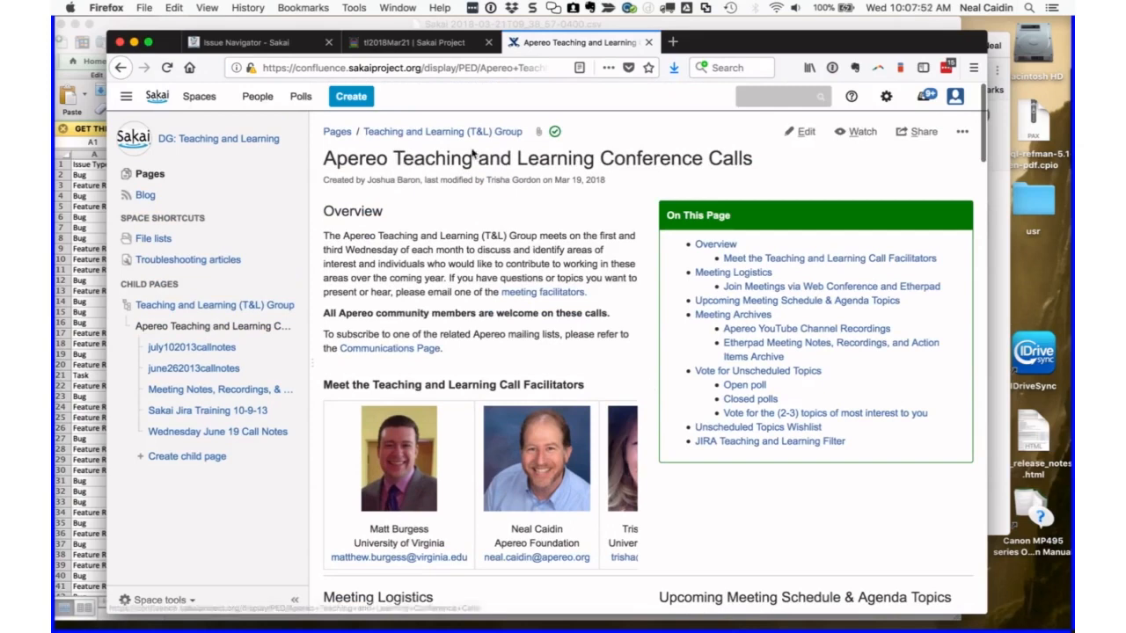
left_click(405, 41)
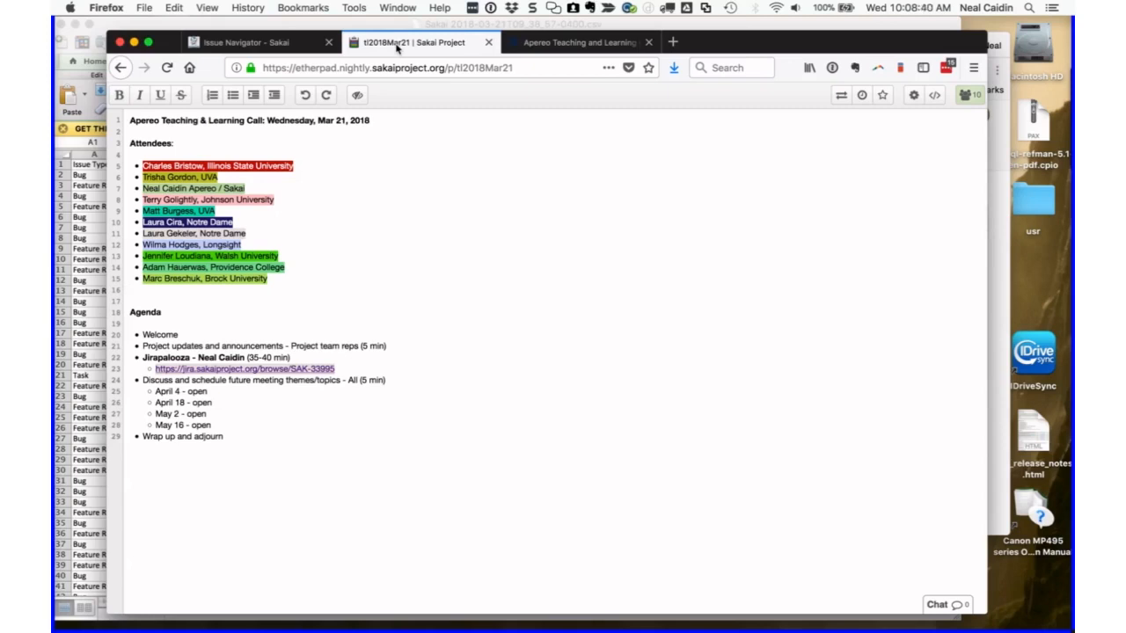
- Review the Etherpad agenda for the March 21 call
left_click(131, 291)
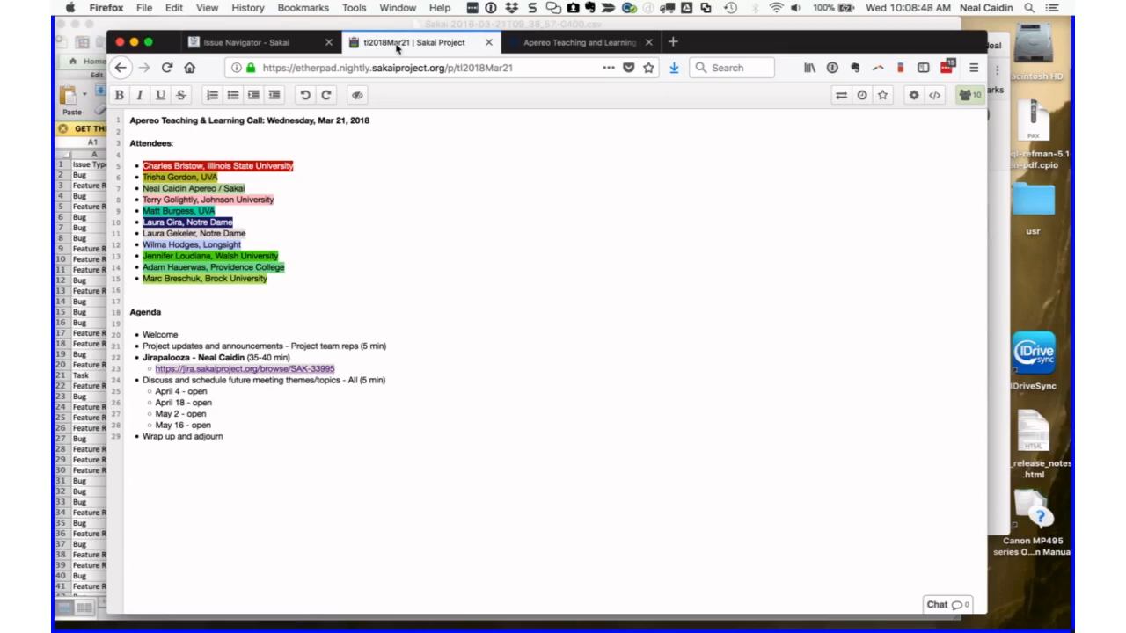
left_click(130, 290)
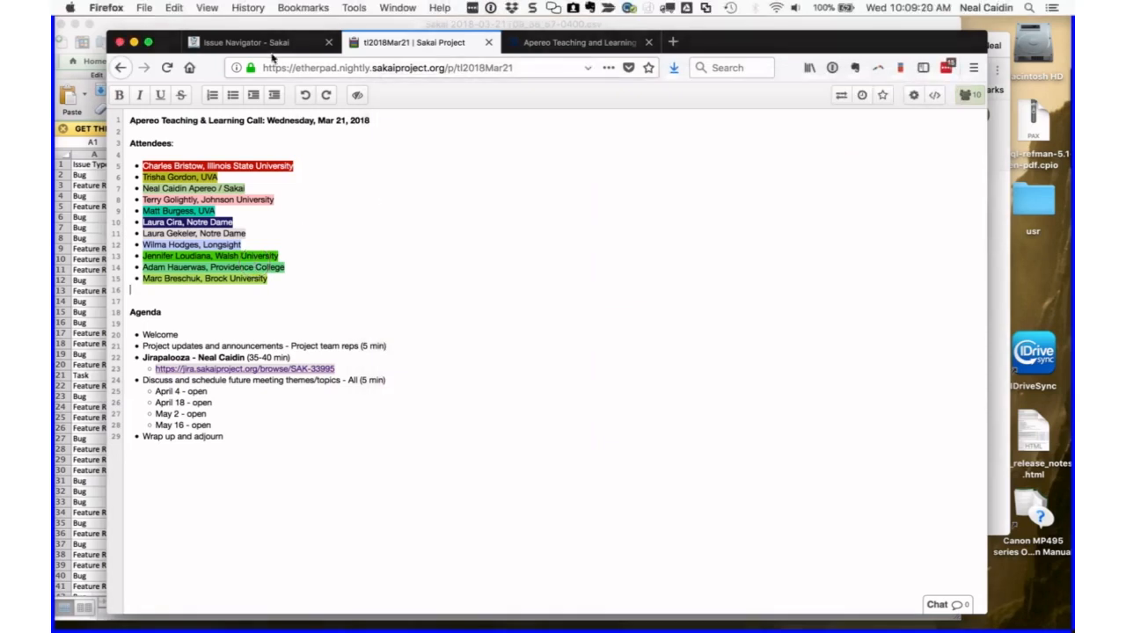
mouse_move(348, 310)
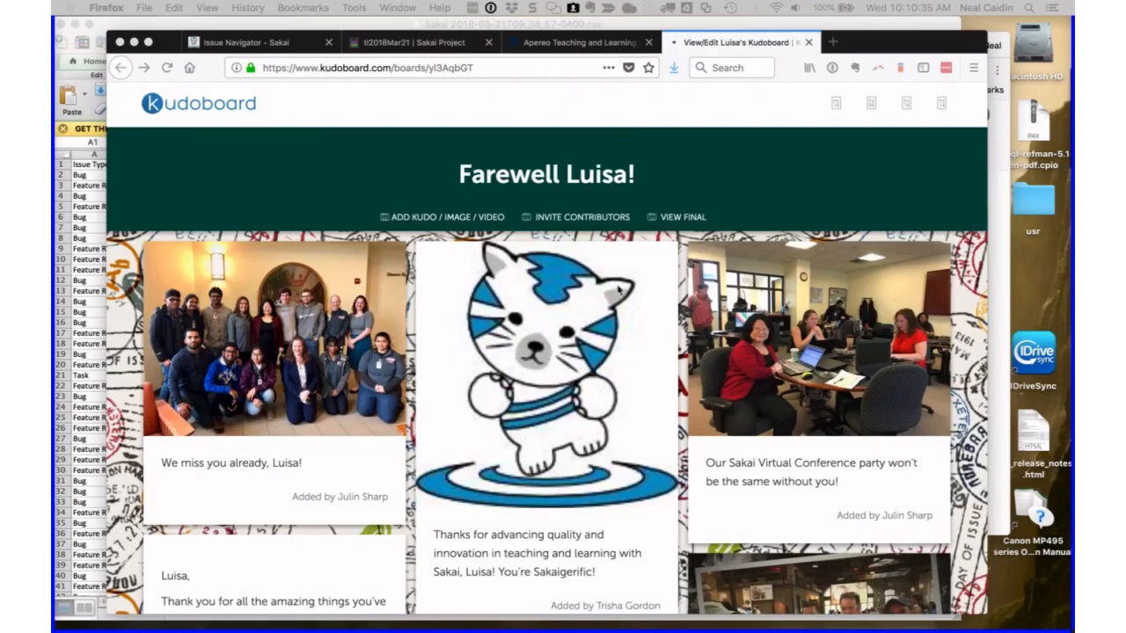
scroll("down", 3)
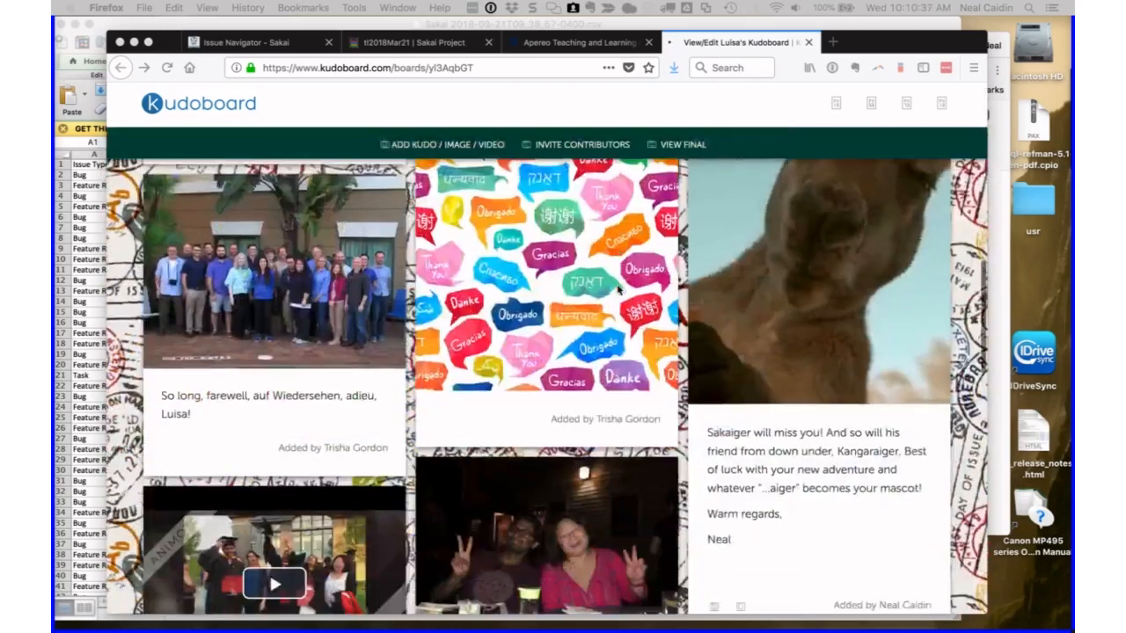
scroll("down", 3)
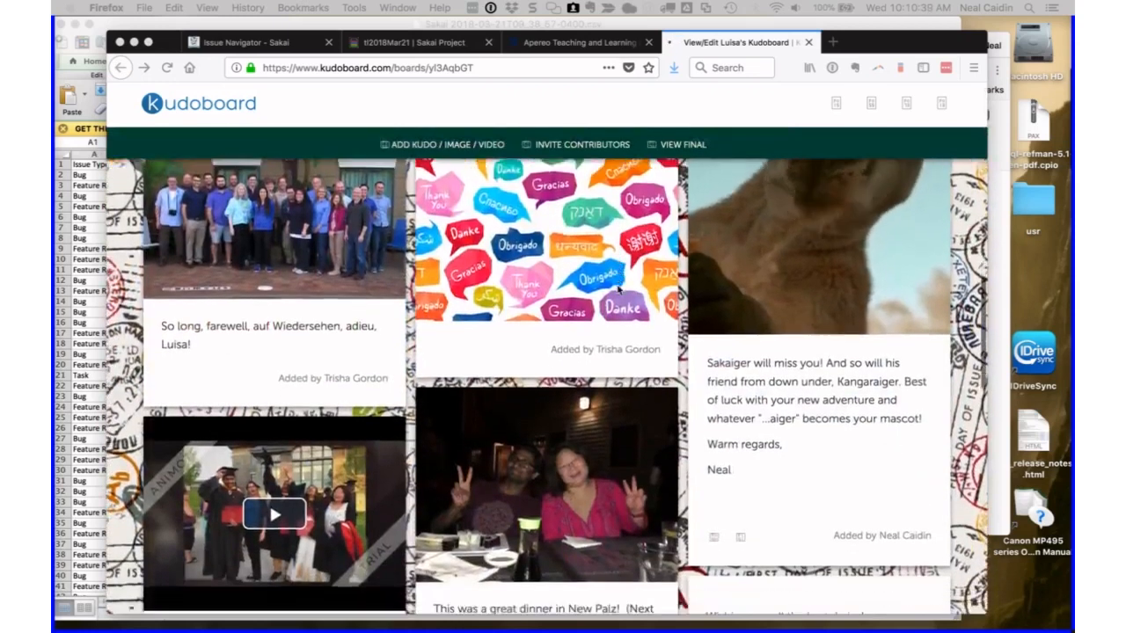
scroll("down", 3)
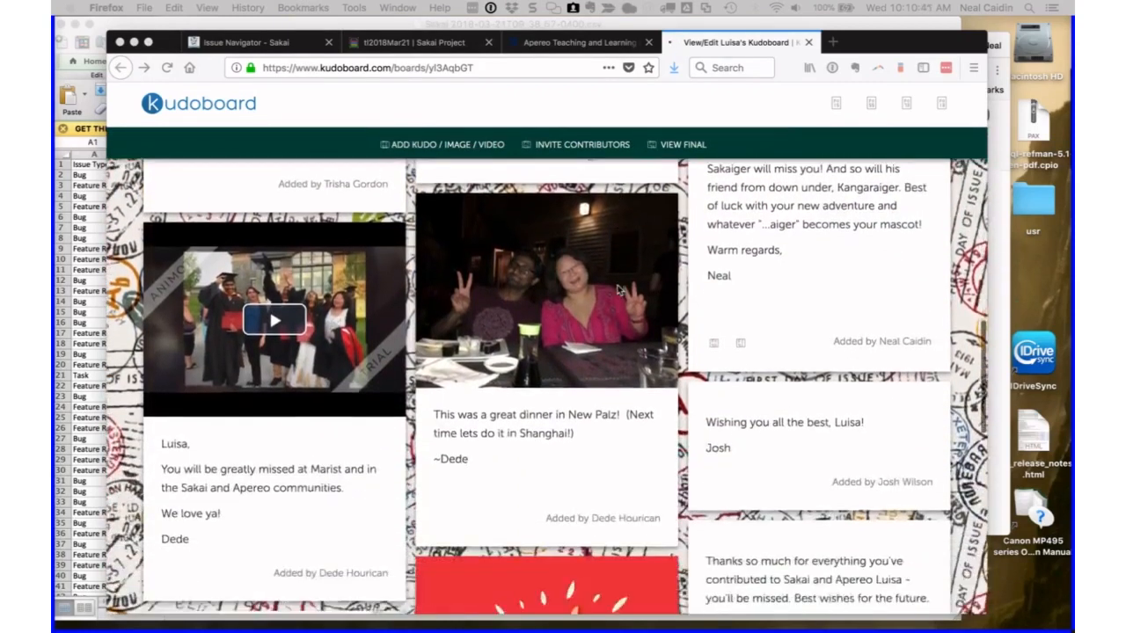
scroll("down", 3)
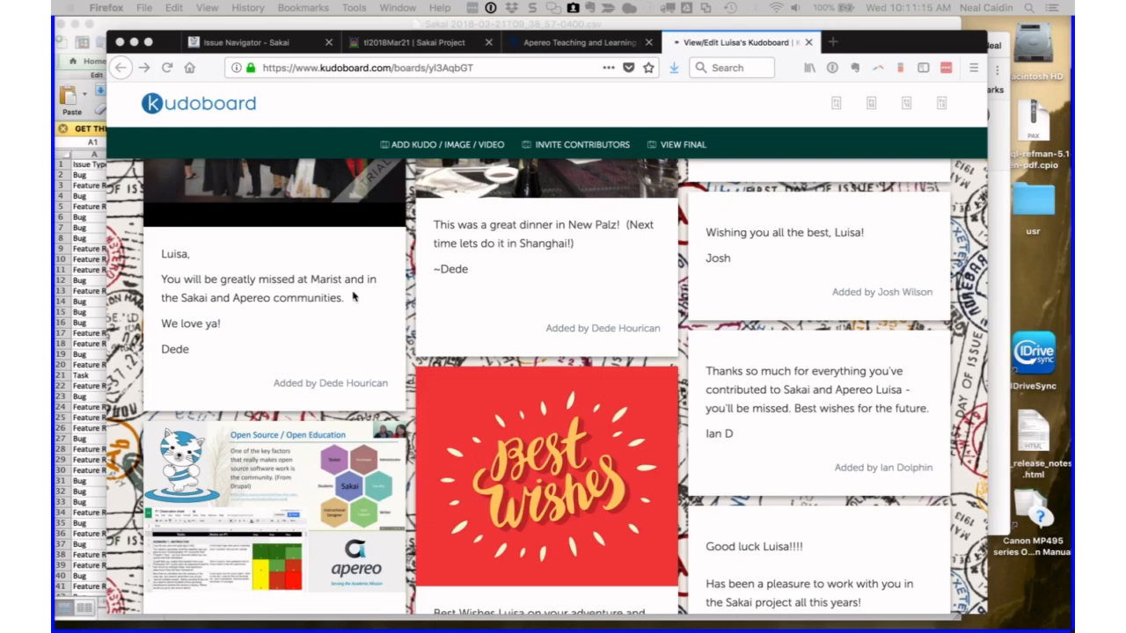
scroll("down", 3)
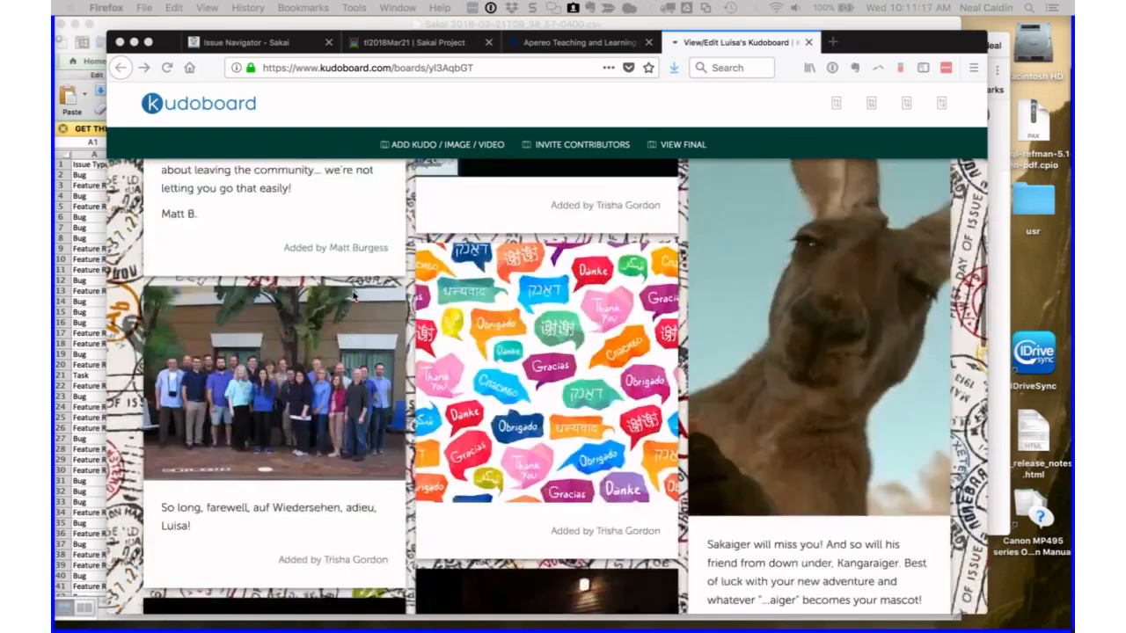
scroll("up", 3)
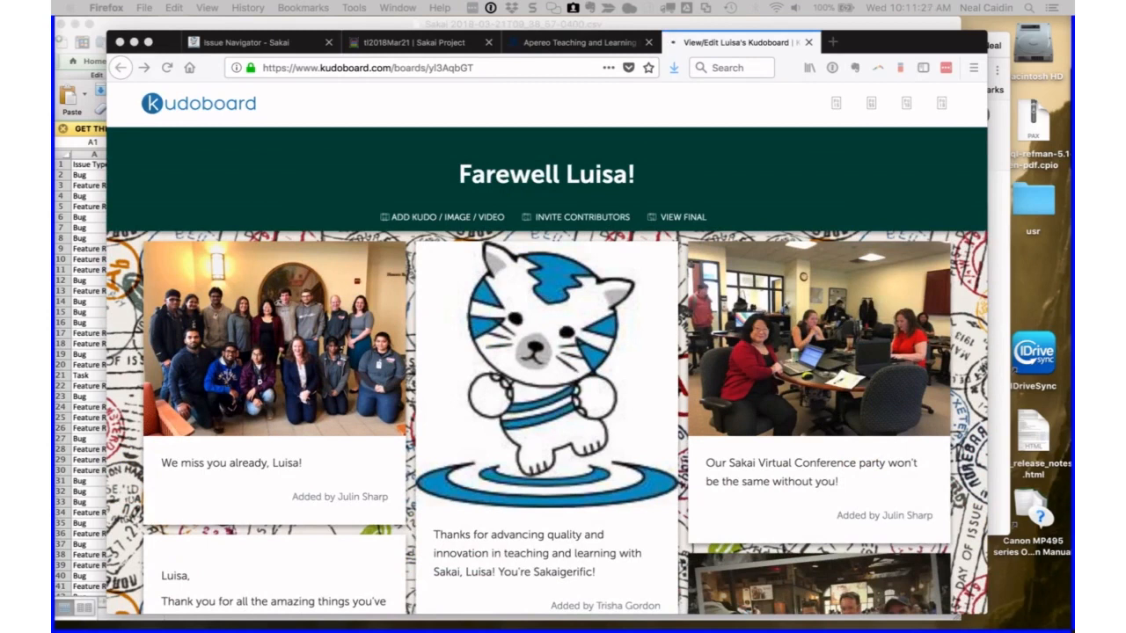
scroll("down", 3)
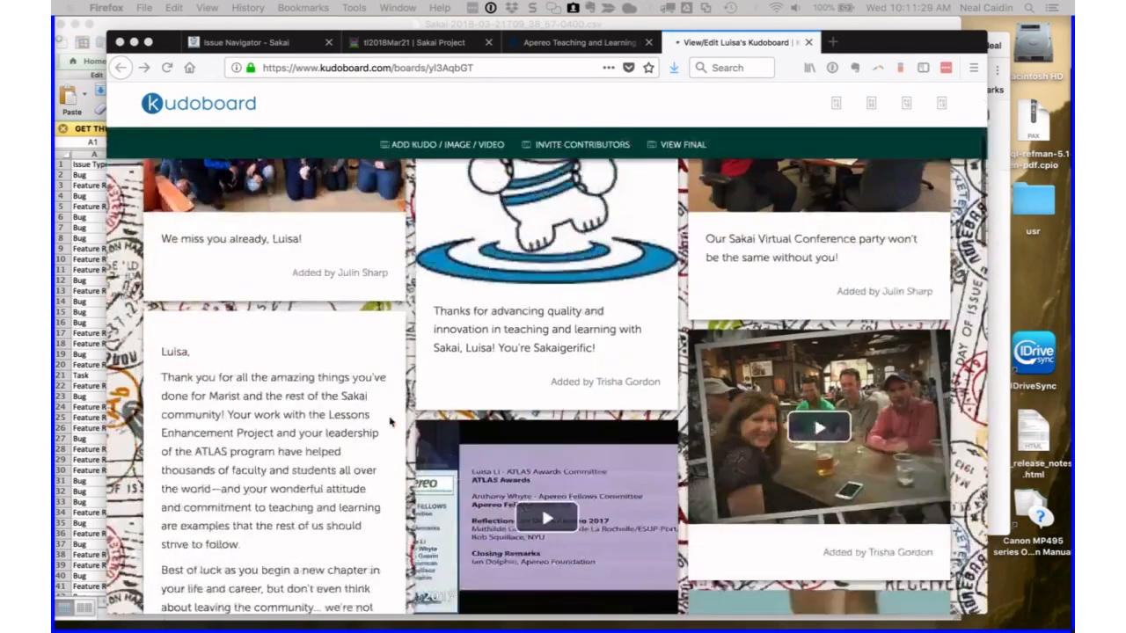
scroll("down", 3)
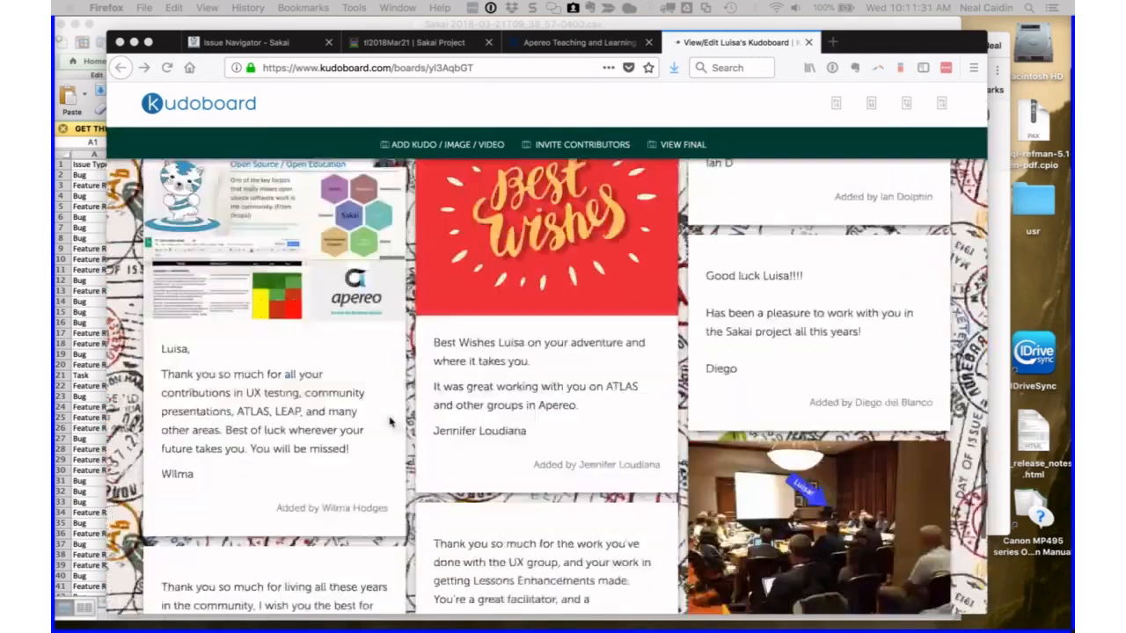
scroll("down", 3)
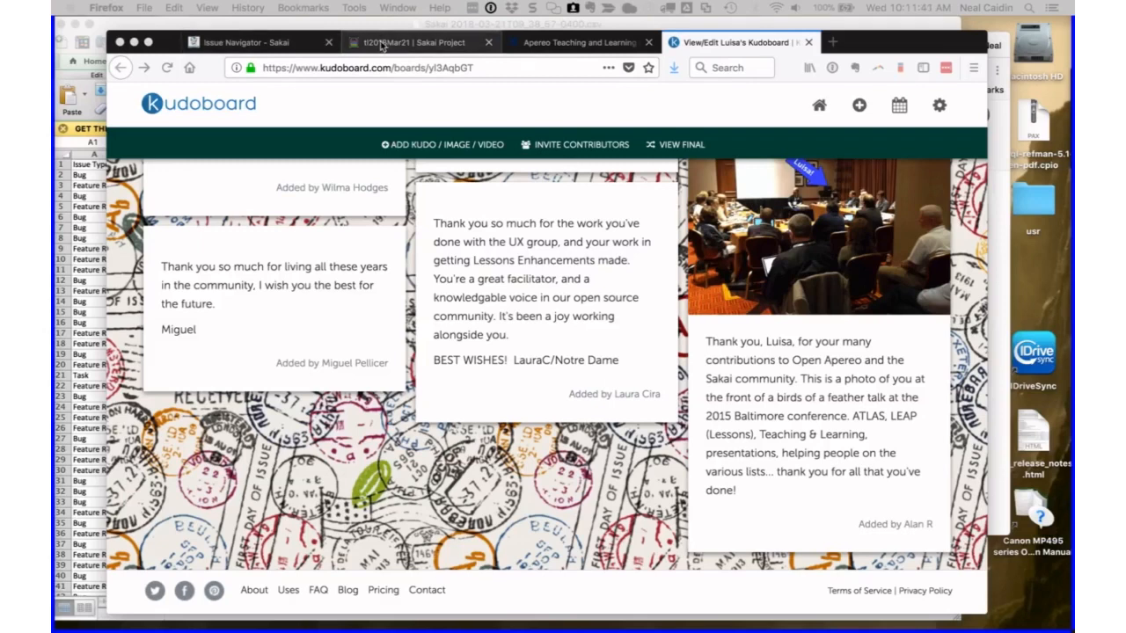
left_click(414, 42)
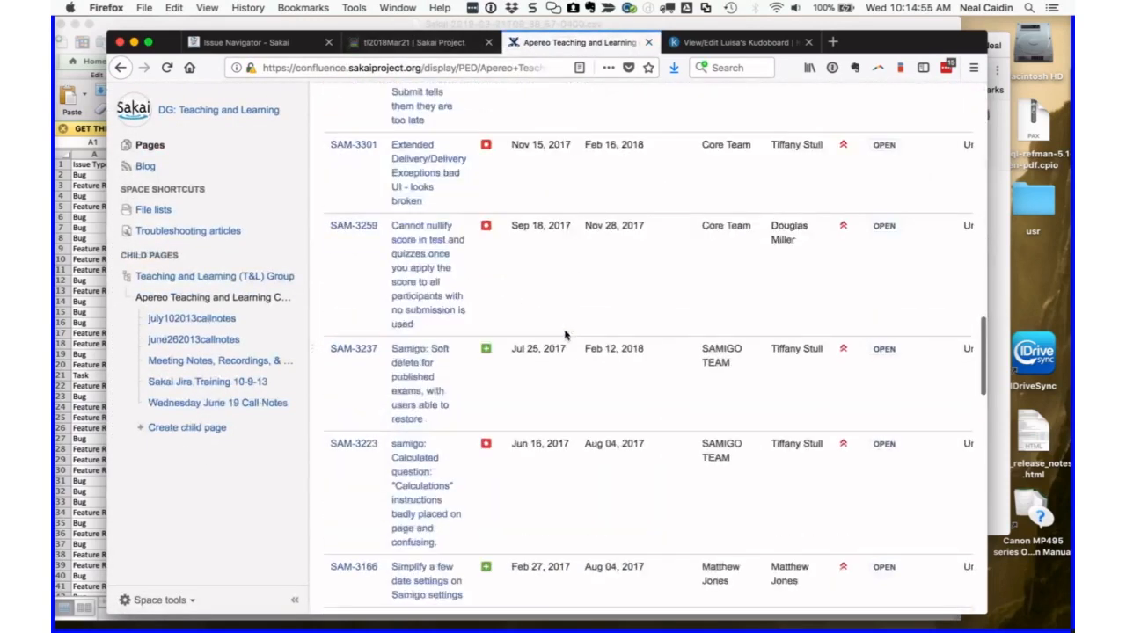
- Scroll through the JIRA Teaching and Learning Filter and Upcoming Meeting Schedule
scroll("up", 3)
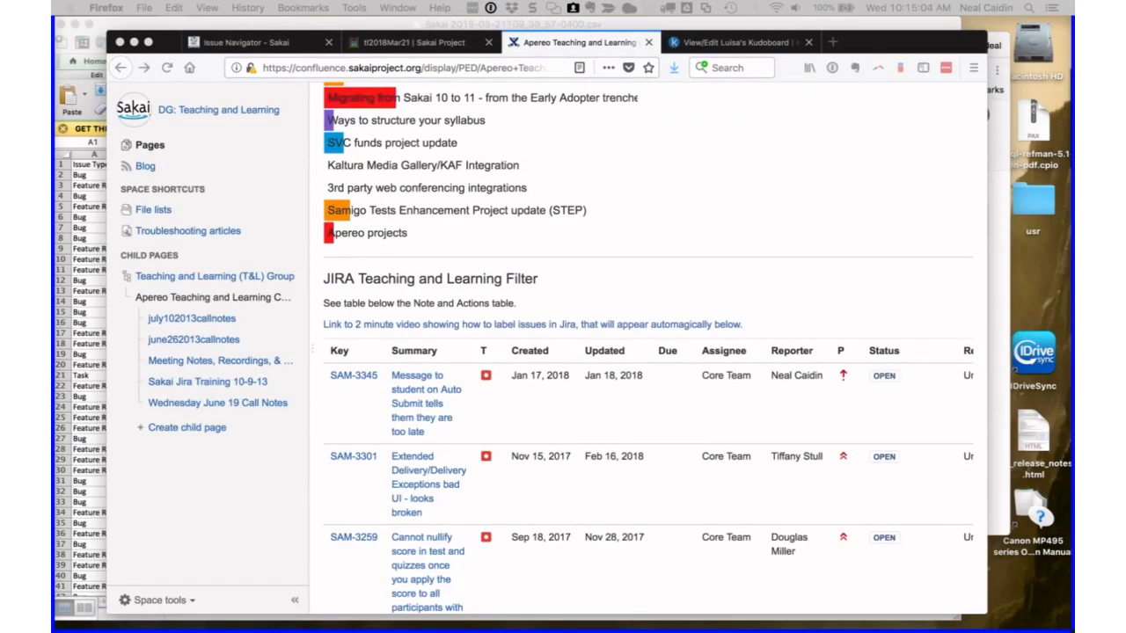
scroll("down", 3)
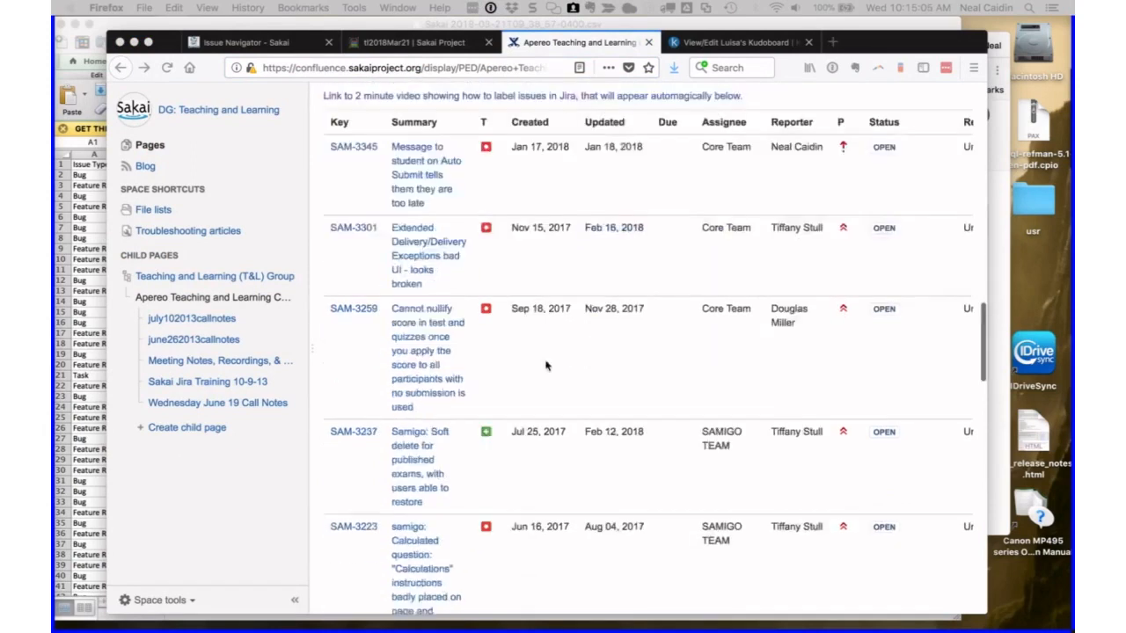
scroll("down", 3)
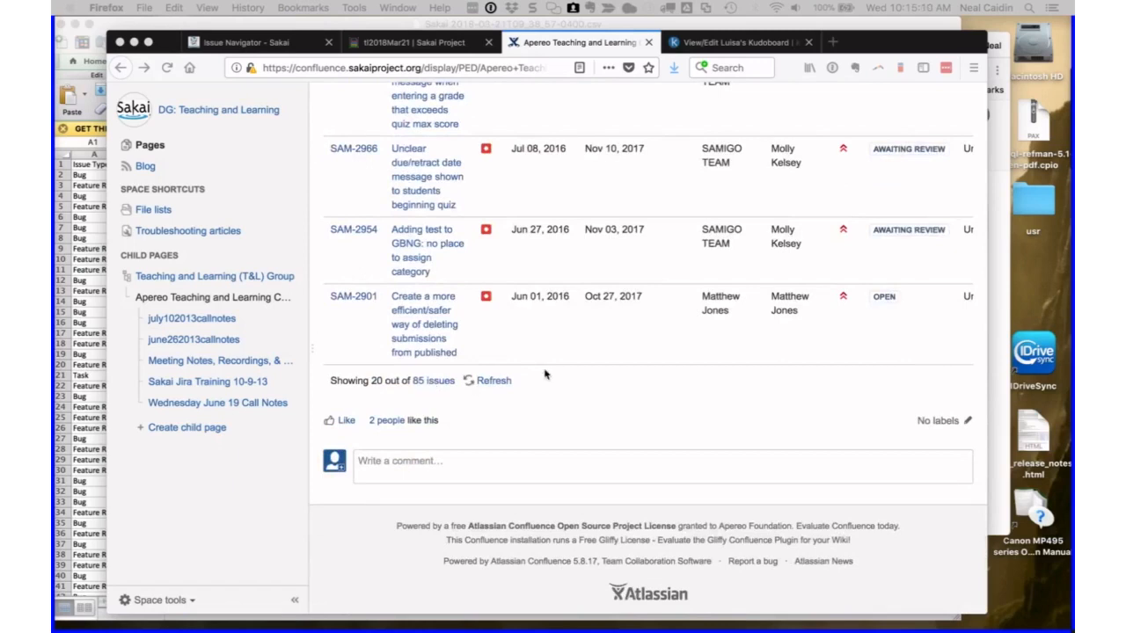
scroll("up", 3)
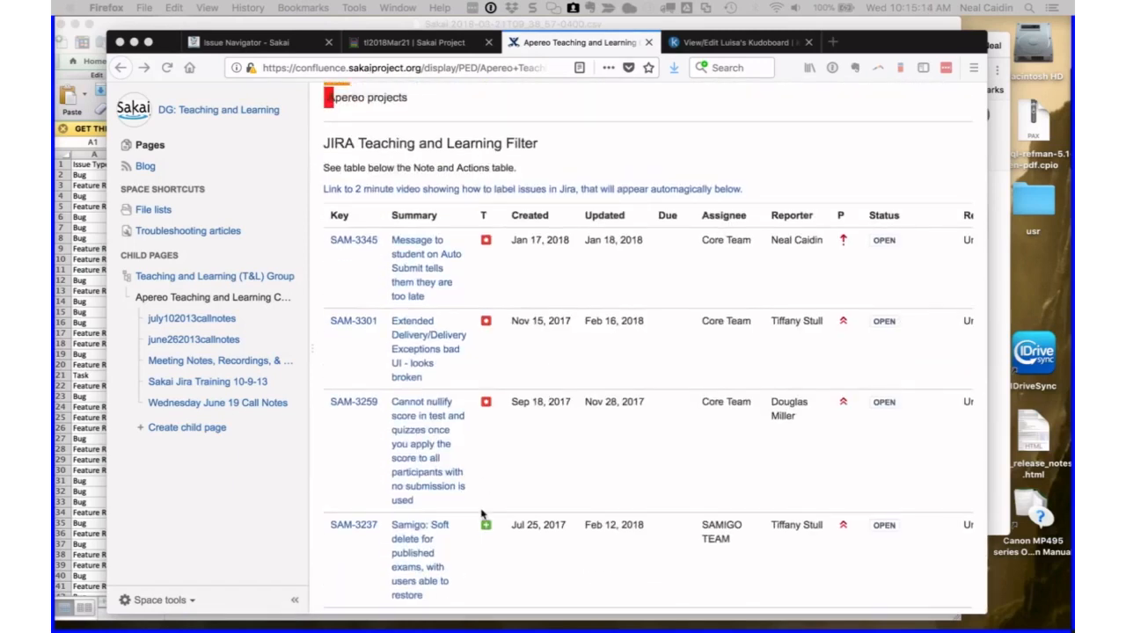
scroll("down", 3)
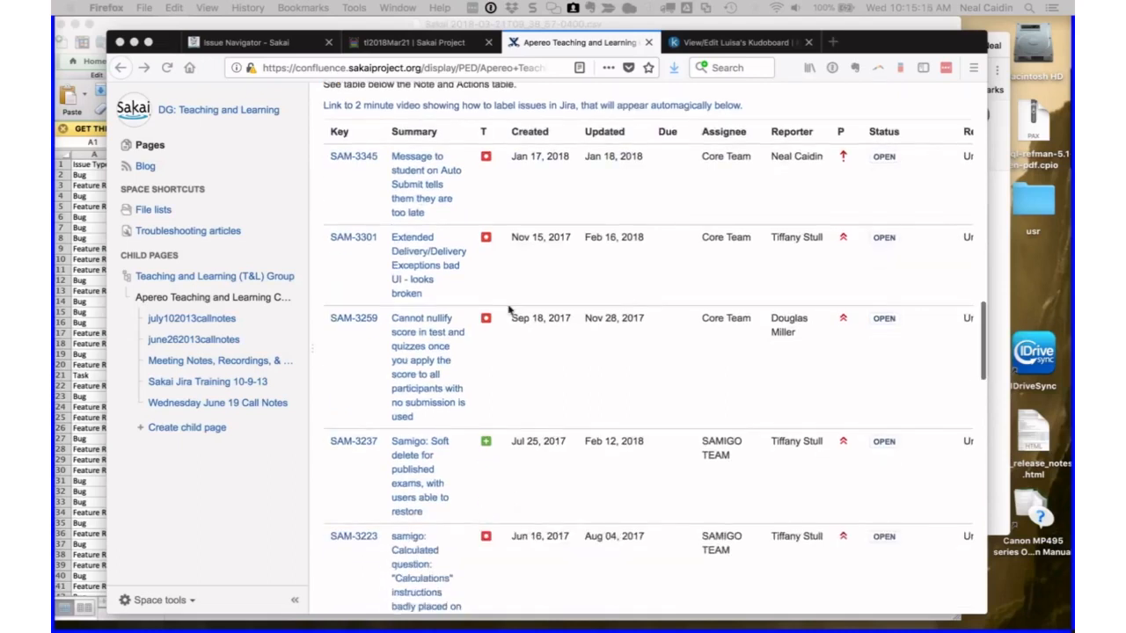
scroll("up", 3)
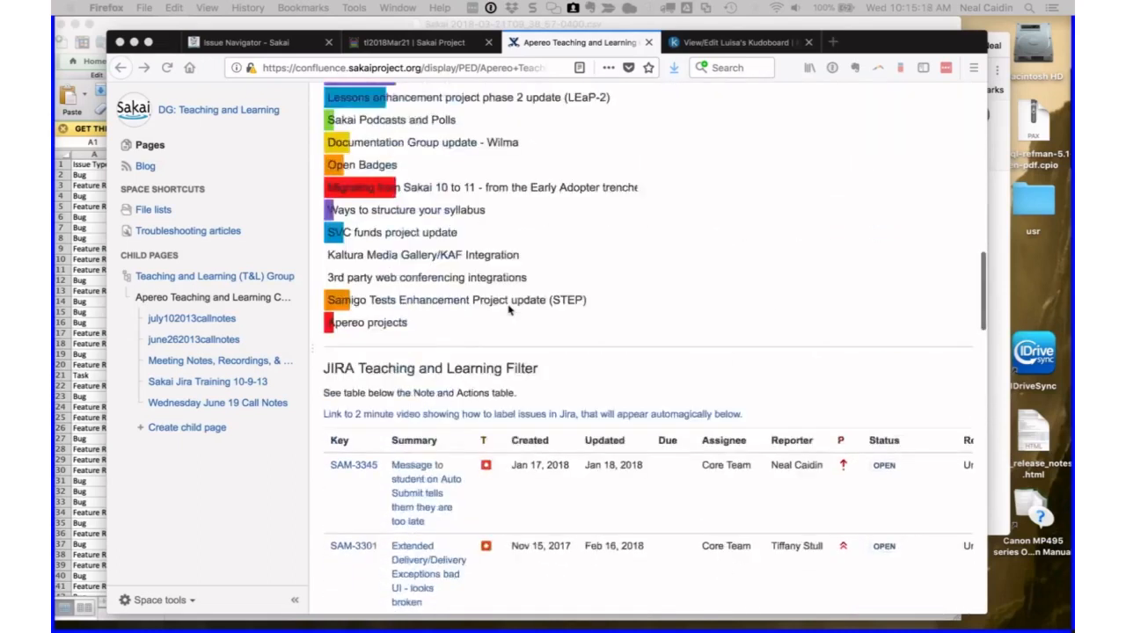
scroll("up", 3)
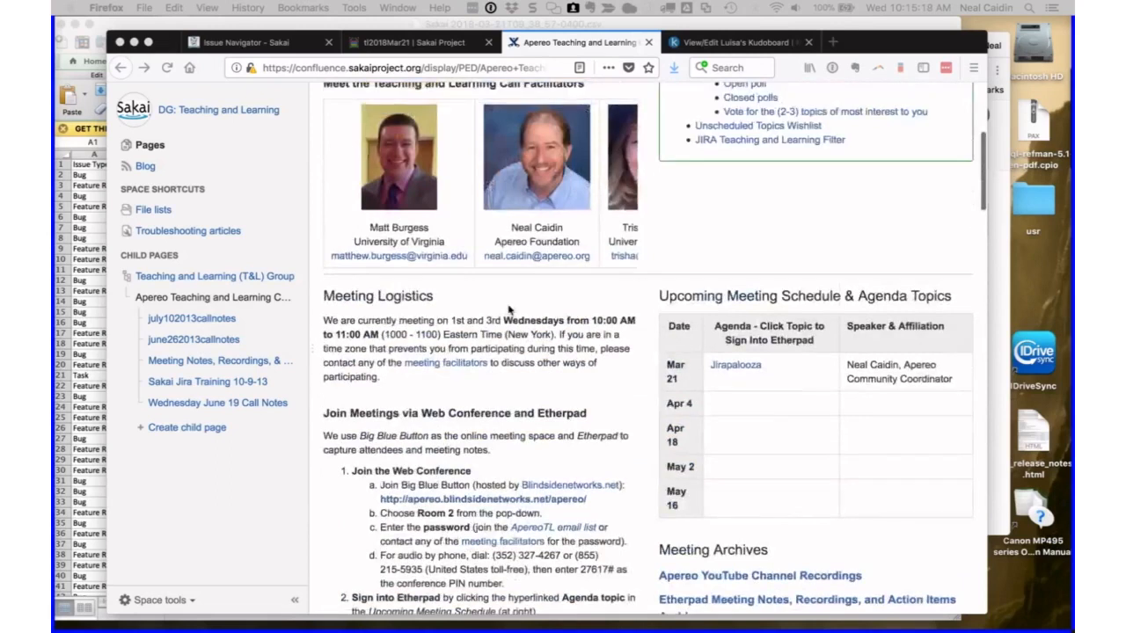
scroll("up", 3)
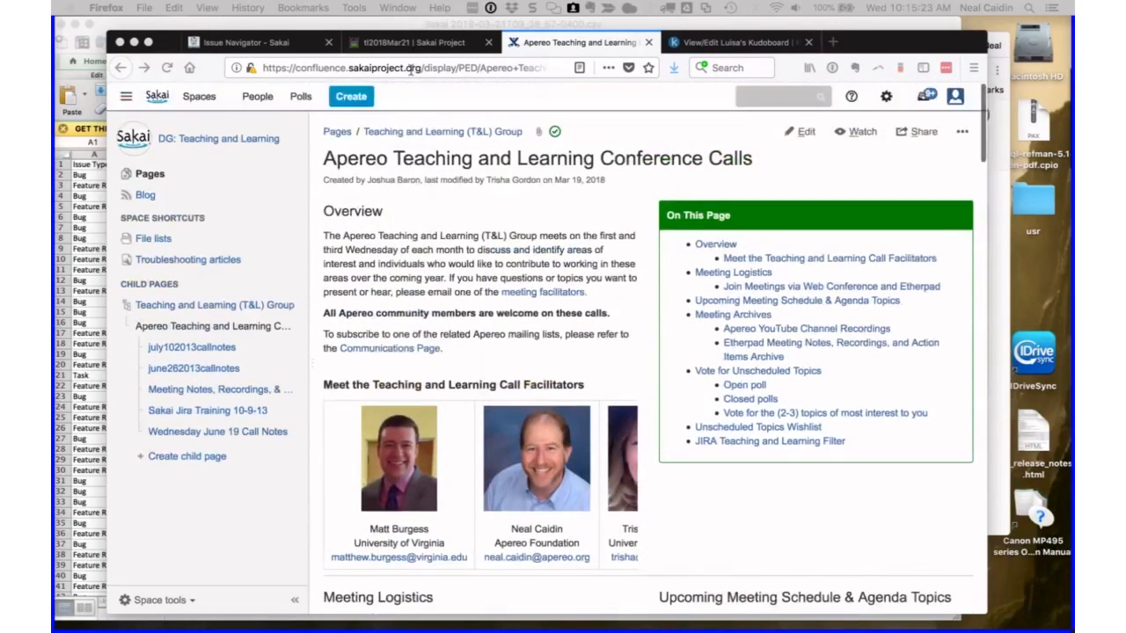
- Return to the call notes pad and open the SAK-33995 Jirapalooza link
left_click(414, 43)
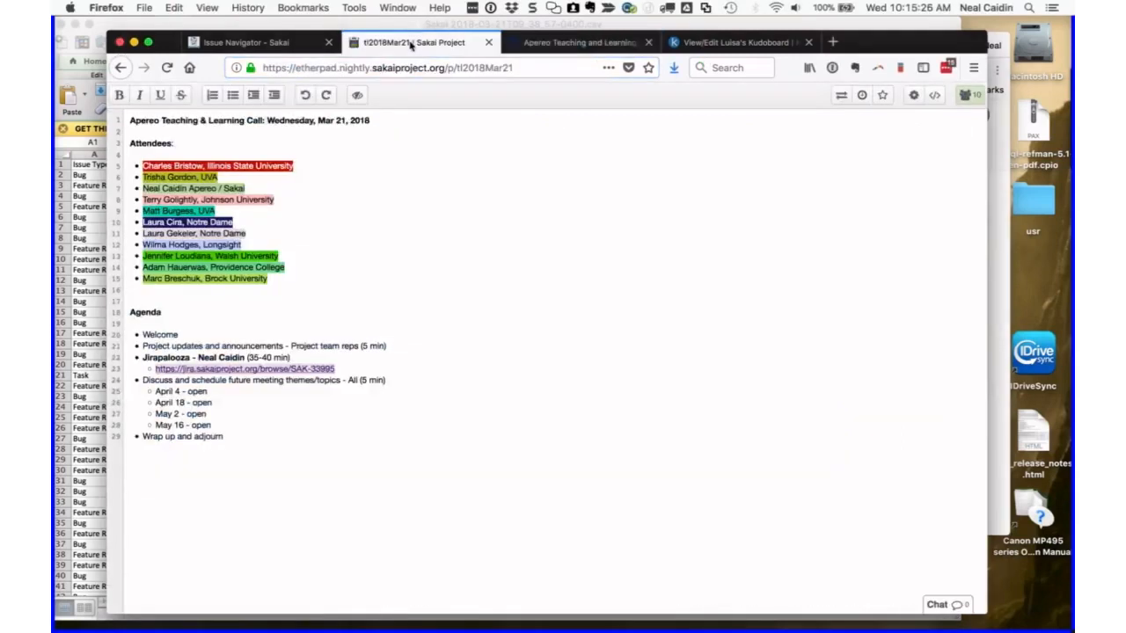
mouse_move(413, 42)
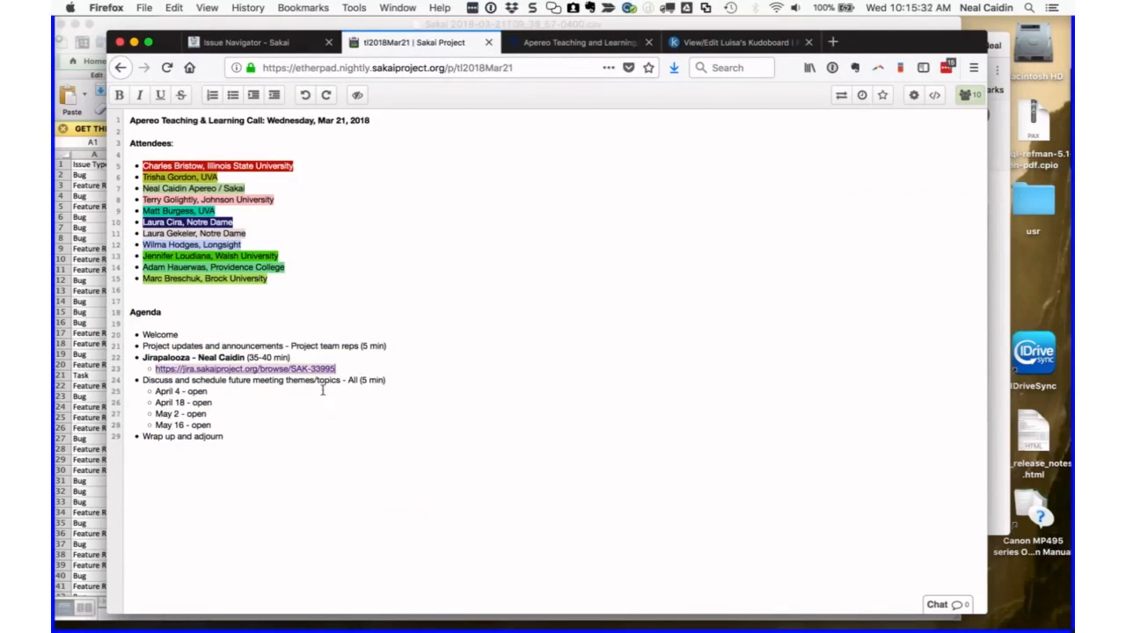
left_click(244, 368)
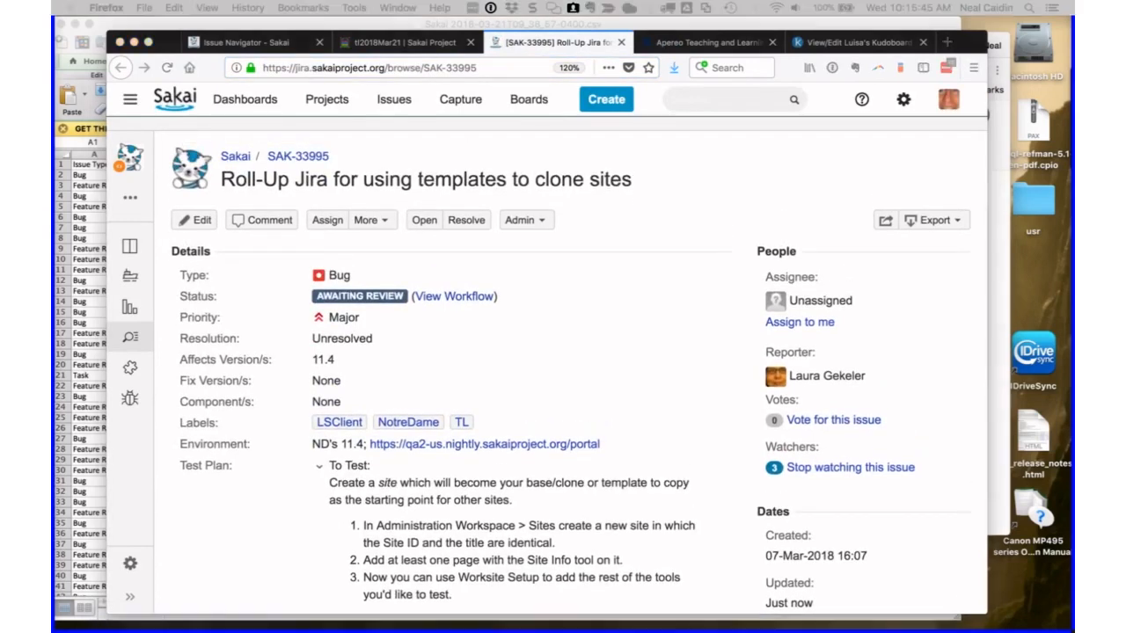
mouse_move(506, 356)
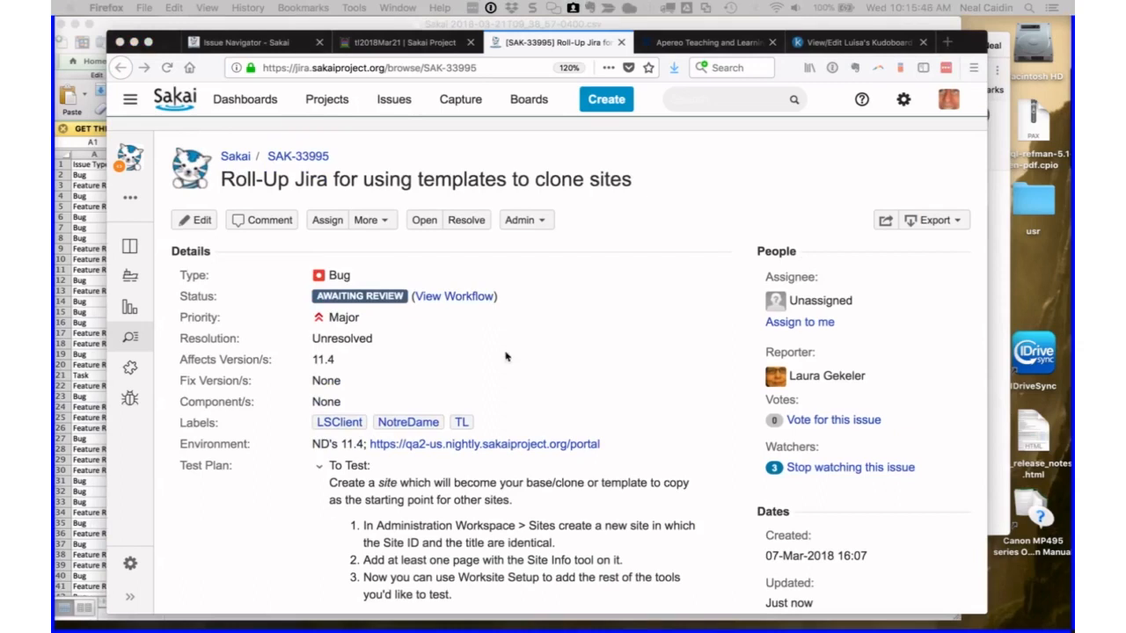
mouse_move(576, 392)
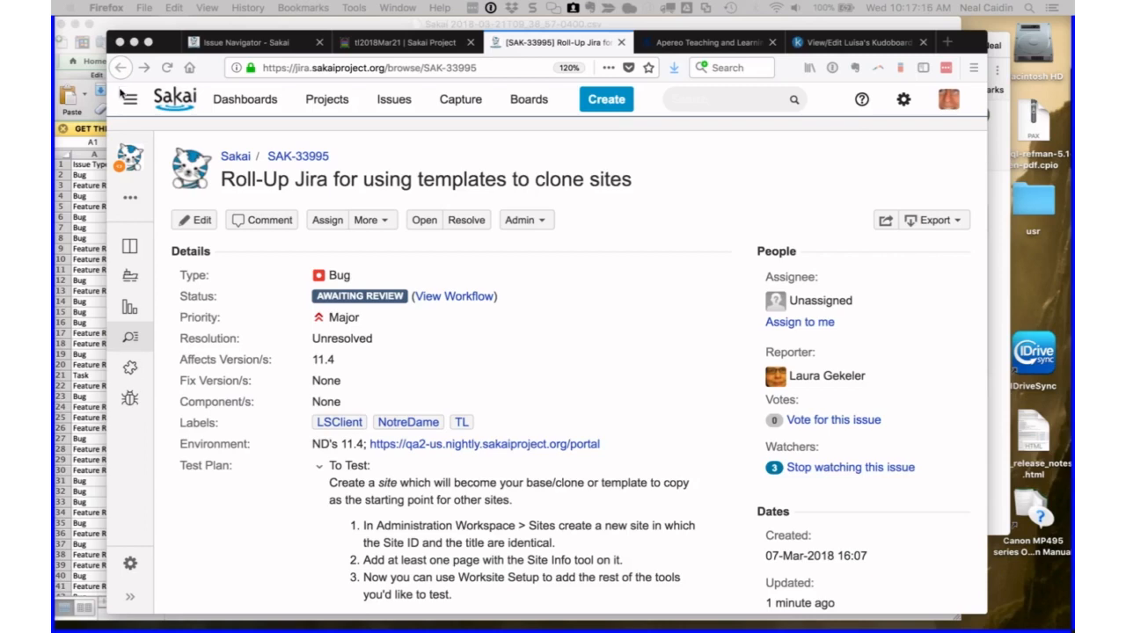
mouse_move(647, 254)
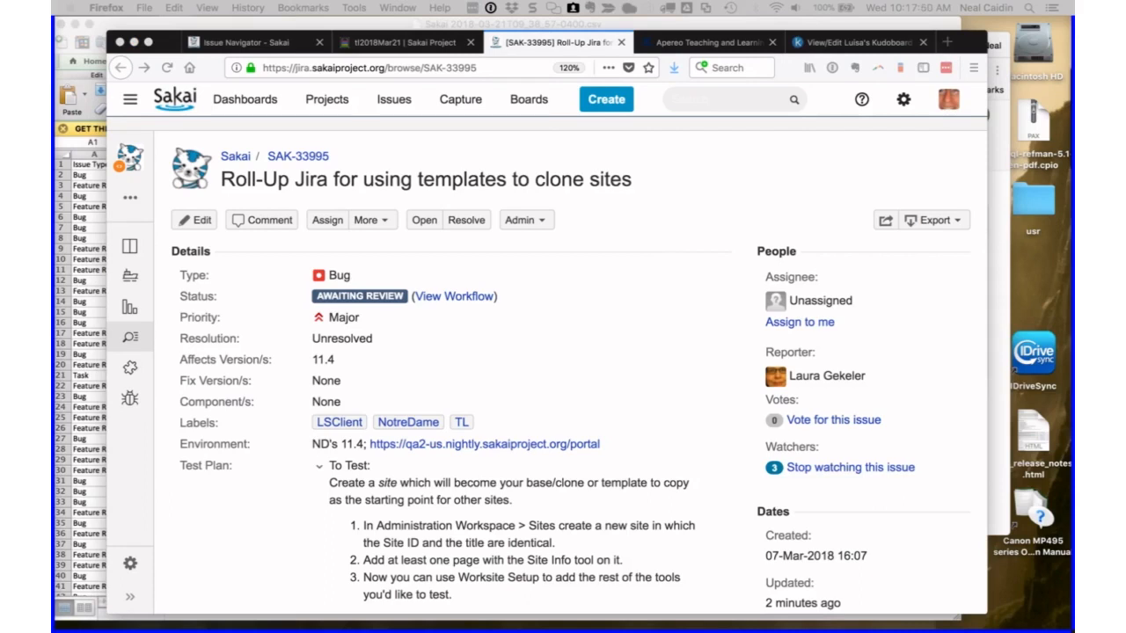
mouse_move(214, 314)
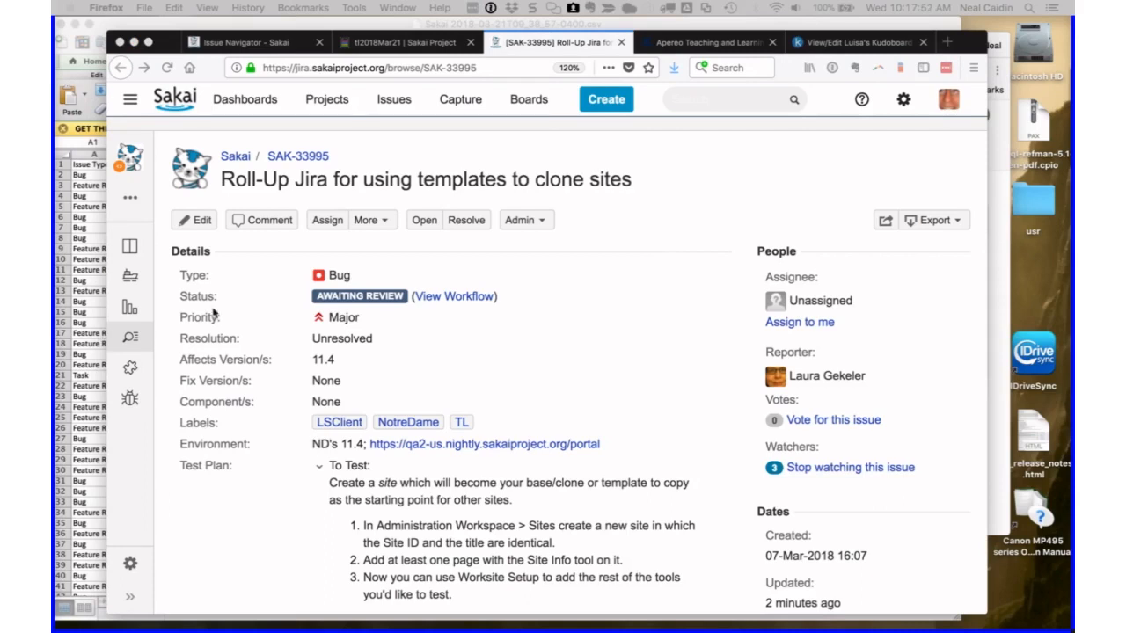
mouse_move(619, 309)
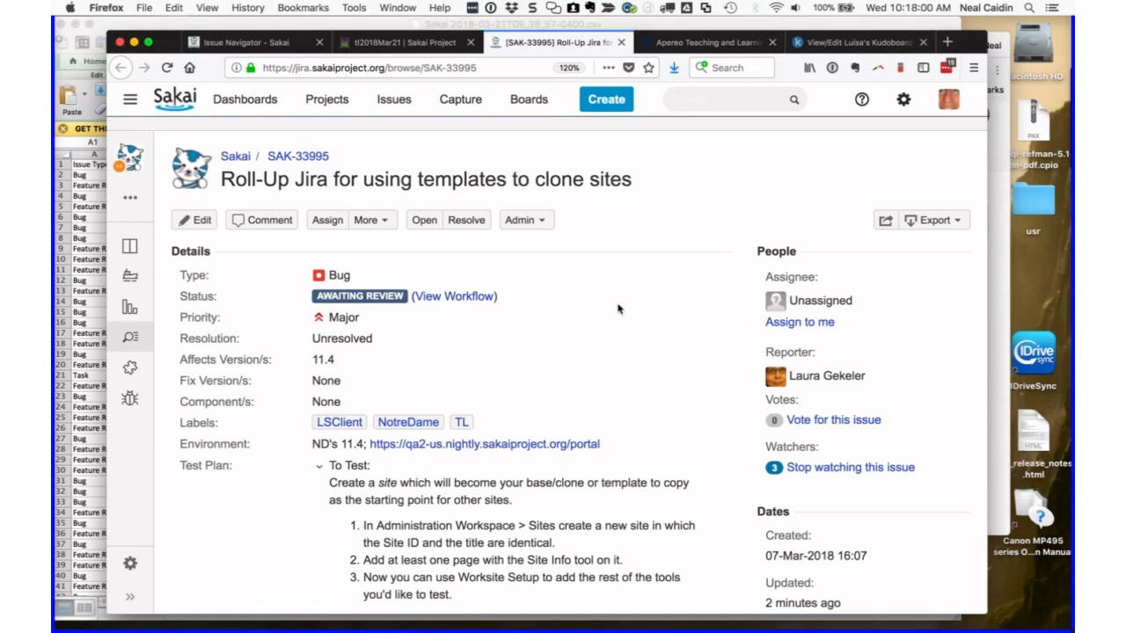
scroll("down", 3)
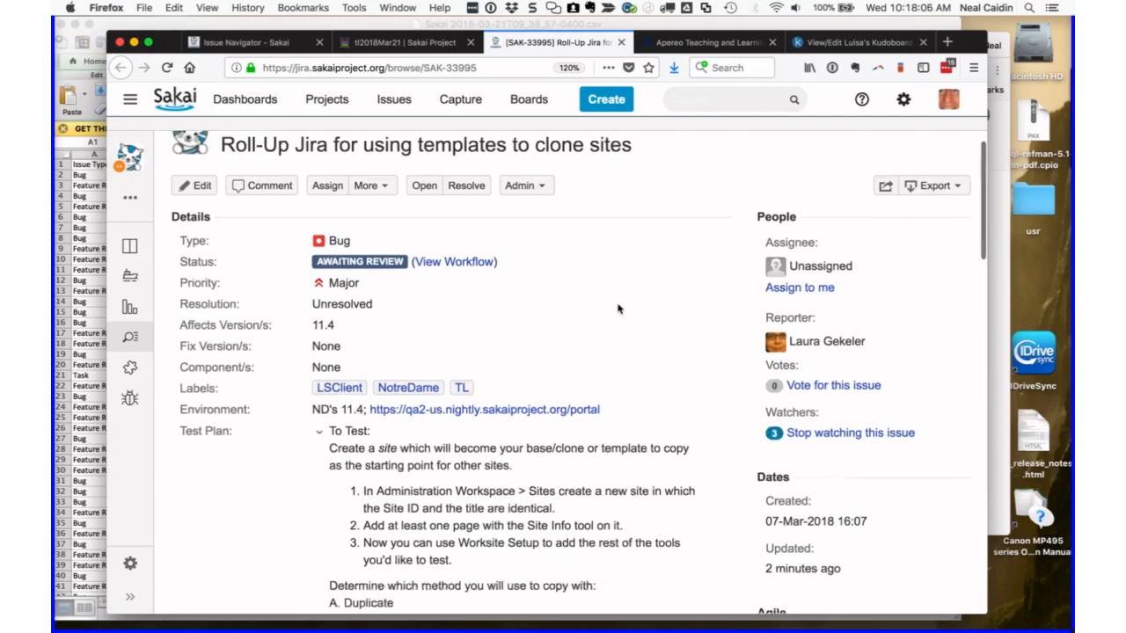
scroll("down", 3)
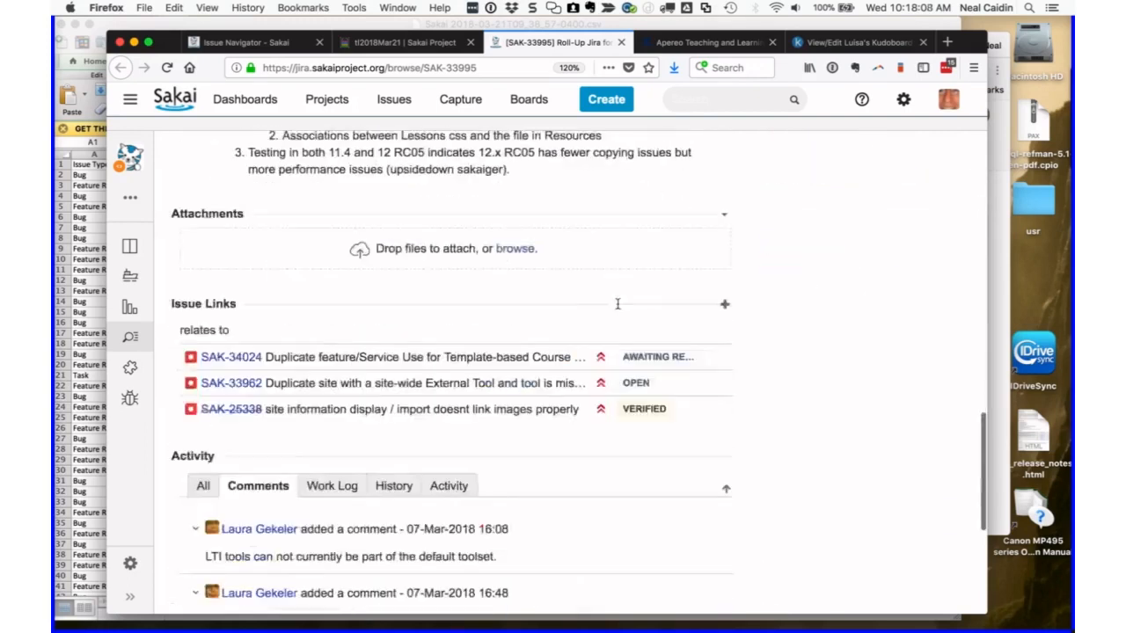
scroll("down", 3)
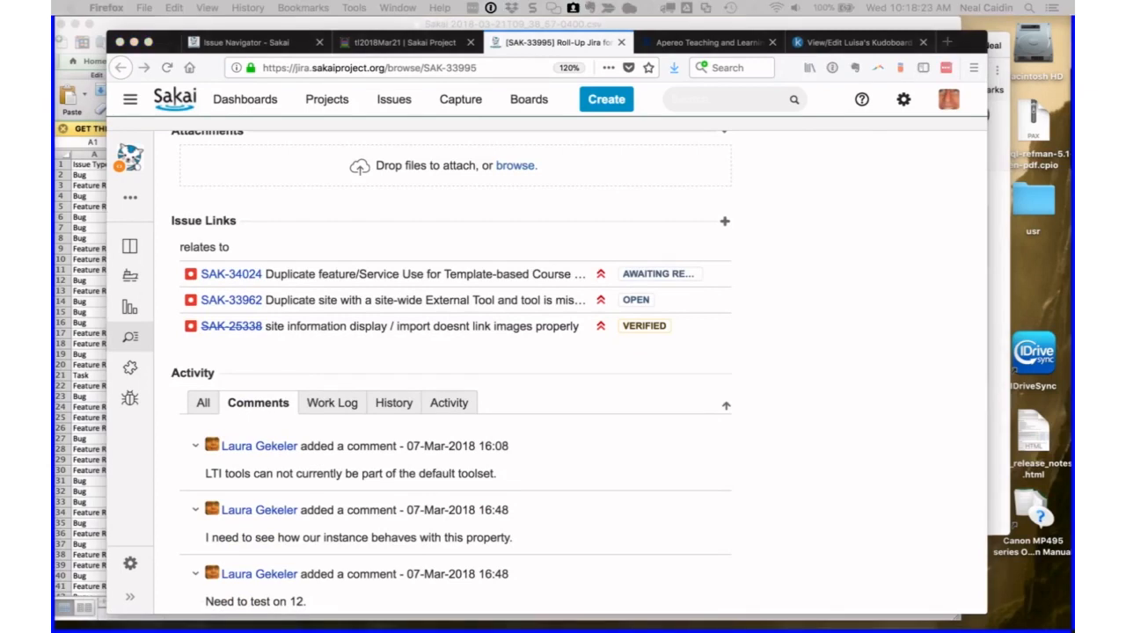
mouse_move(319, 398)
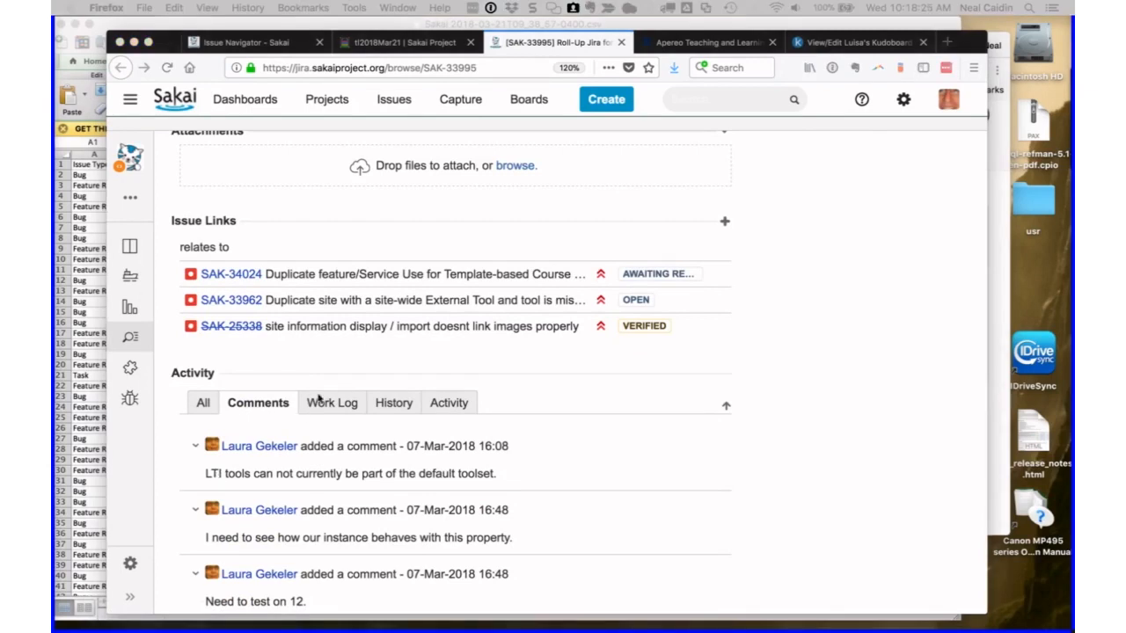
mouse_move(341, 376)
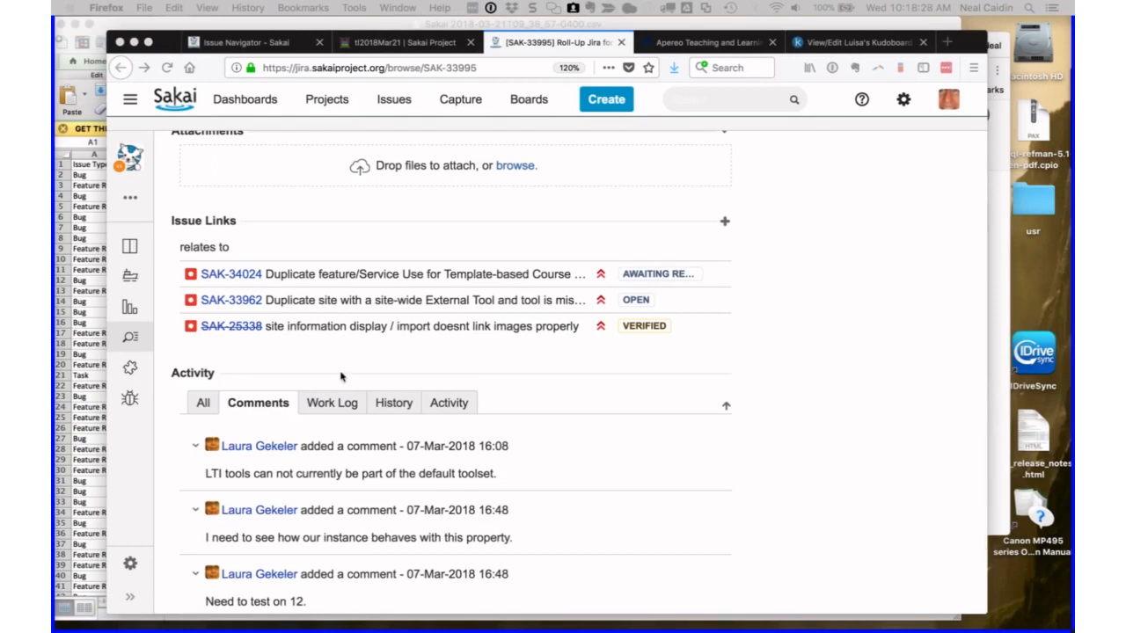
mouse_move(342, 377)
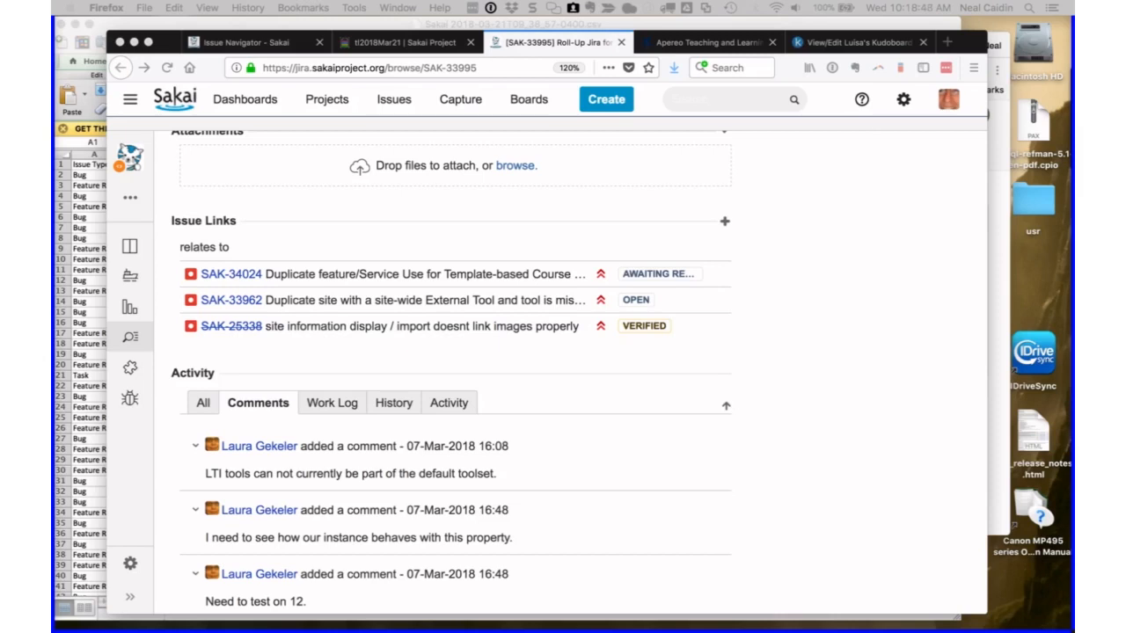
mouse_move(569, 440)
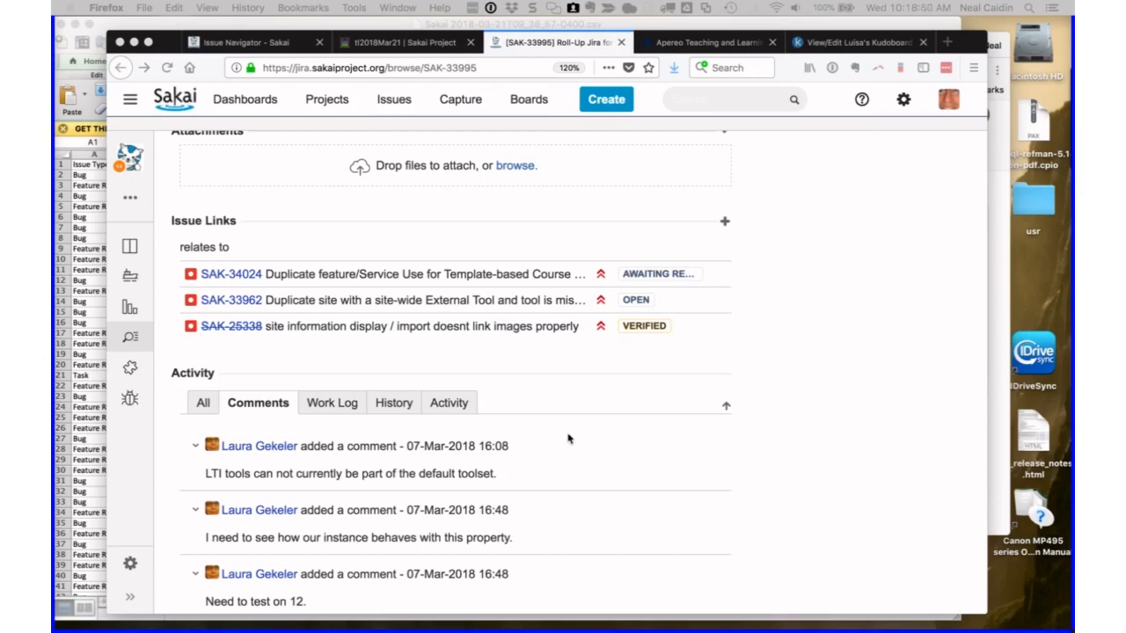
scroll("down", 3)
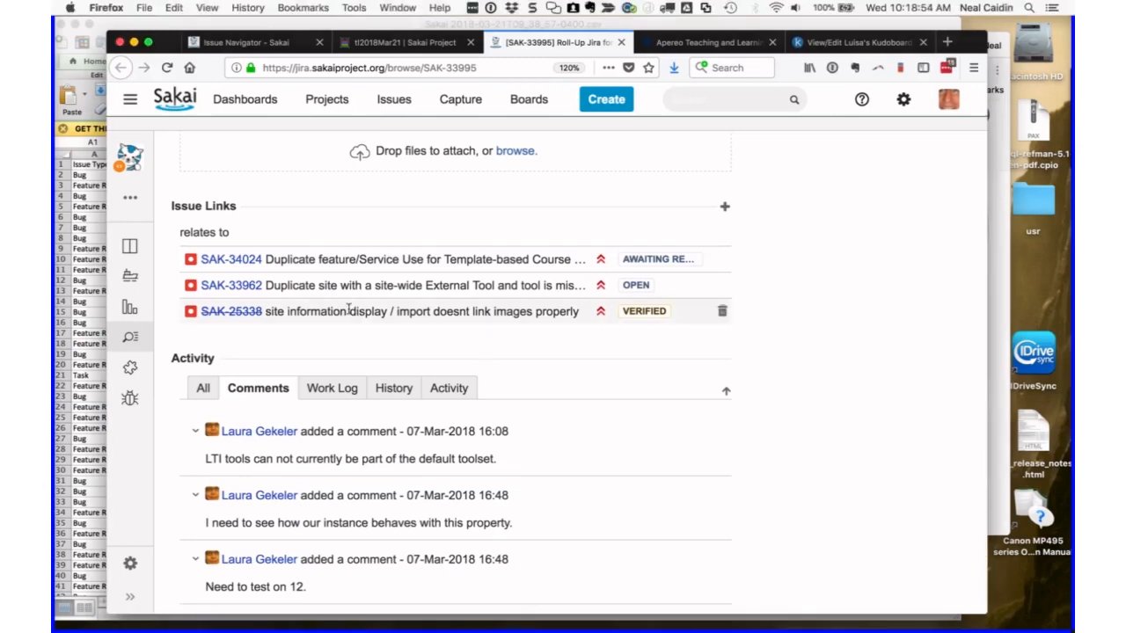
mouse_move(230, 311)
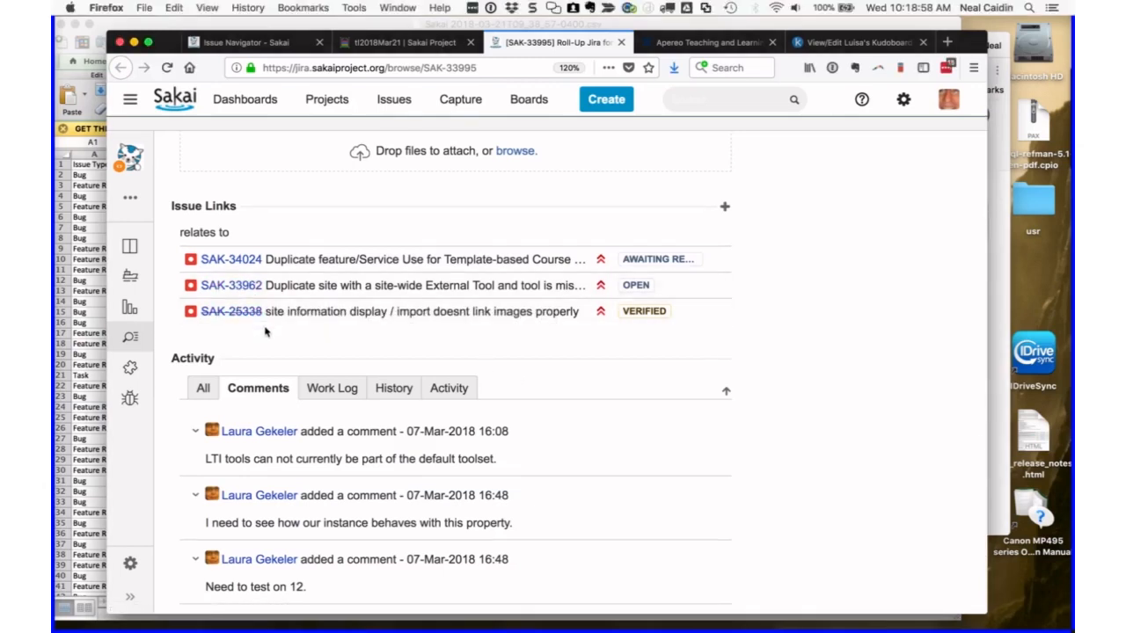
mouse_move(231, 285)
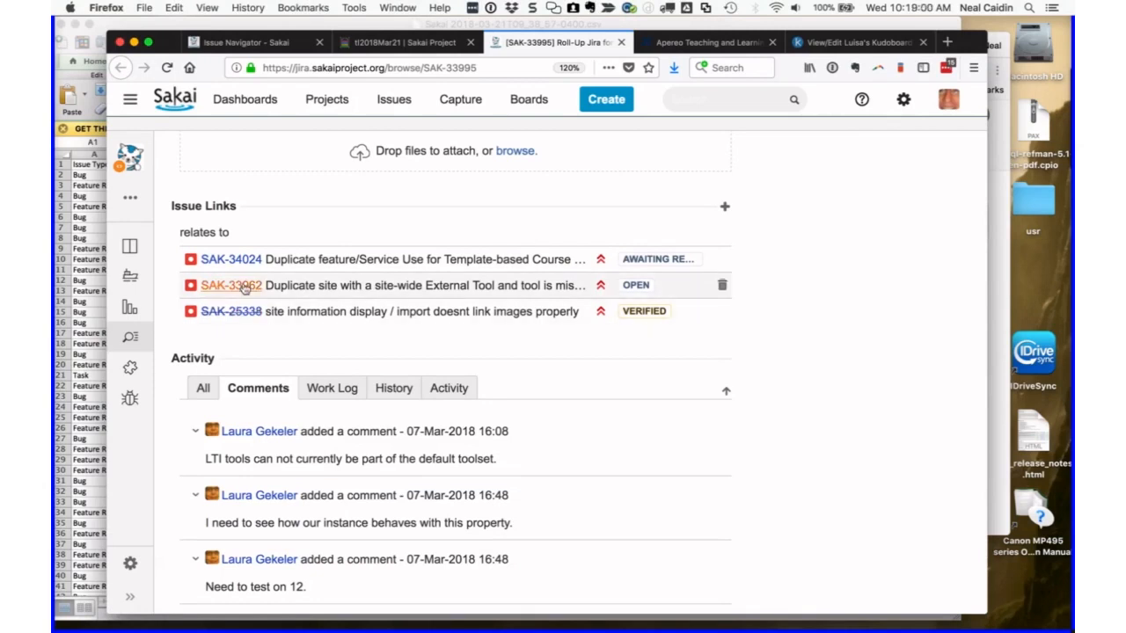
- Open the linked issue SAK-33962 about duplicating sites with site-wide External Tools
left_click(230, 285)
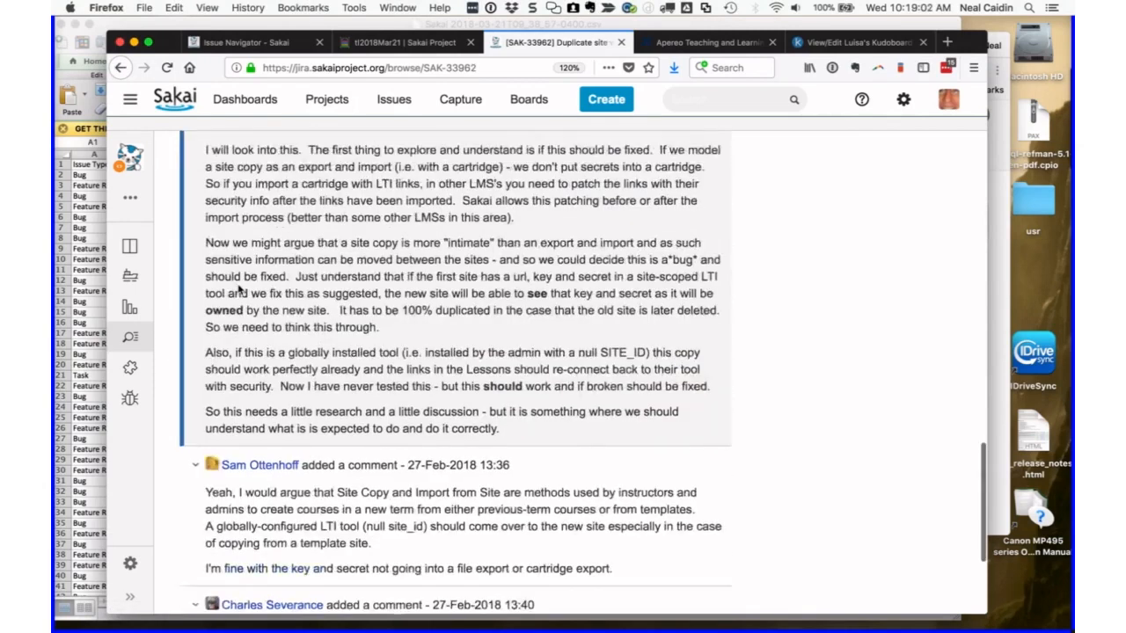
scroll("up", 3)
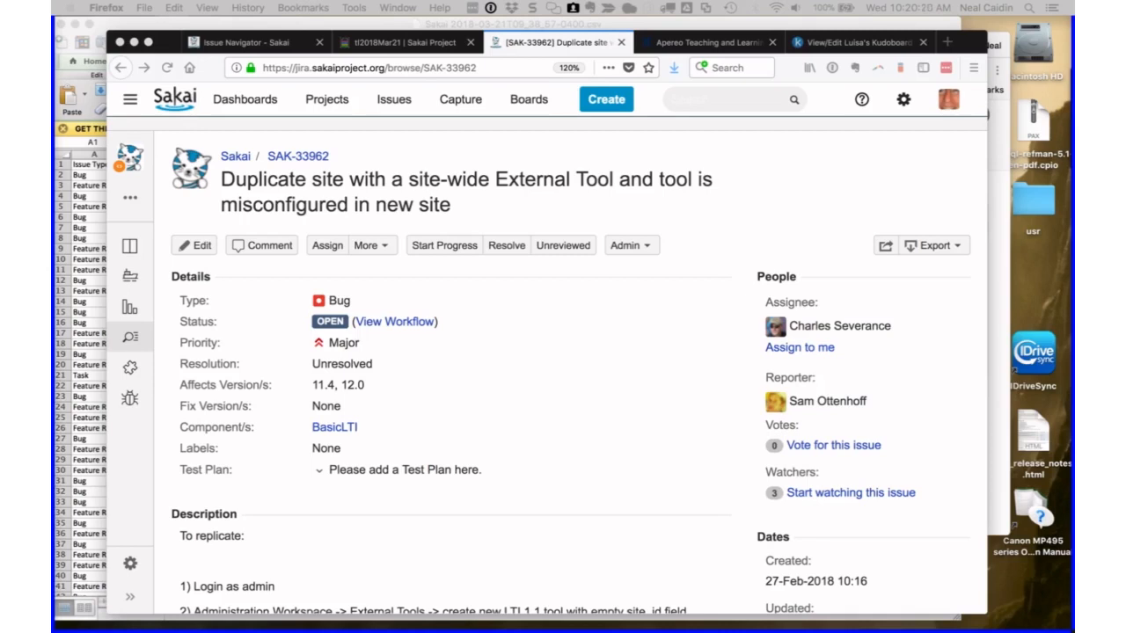
mouse_move(314, 141)
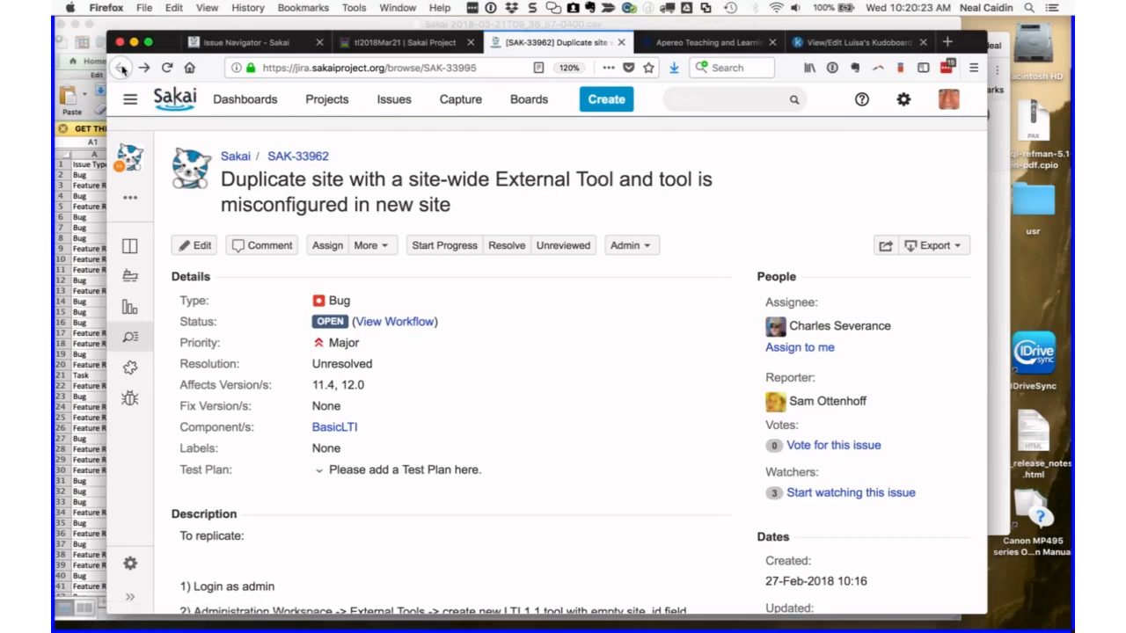
- Go back to SAK-33995 and review its test plan, description and issue links
left_click(122, 68)
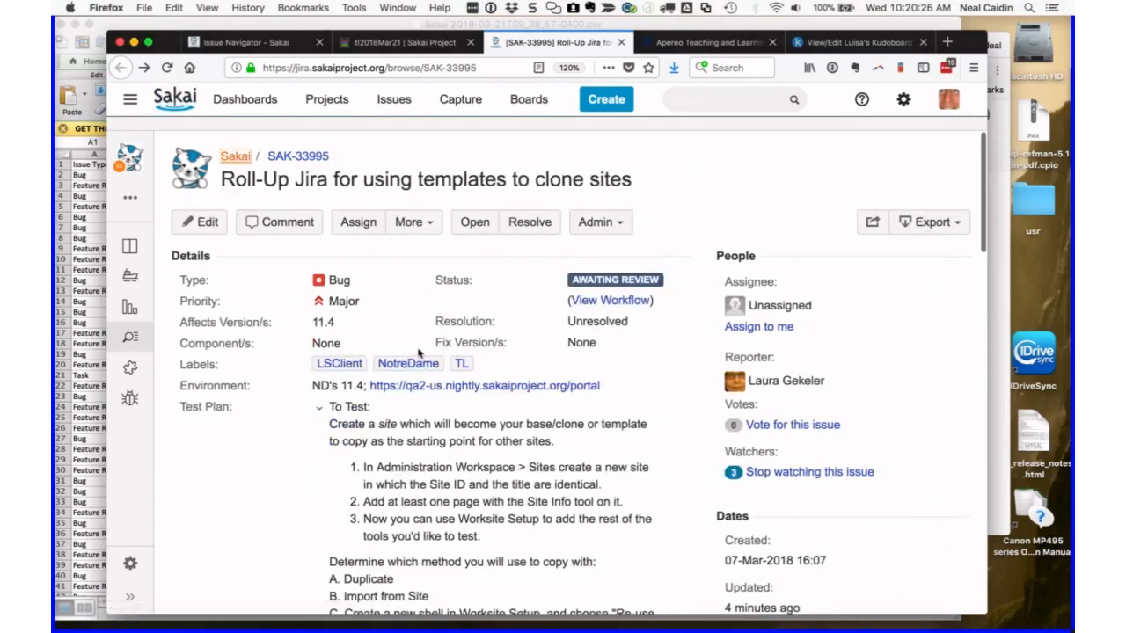
scroll("down", 3)
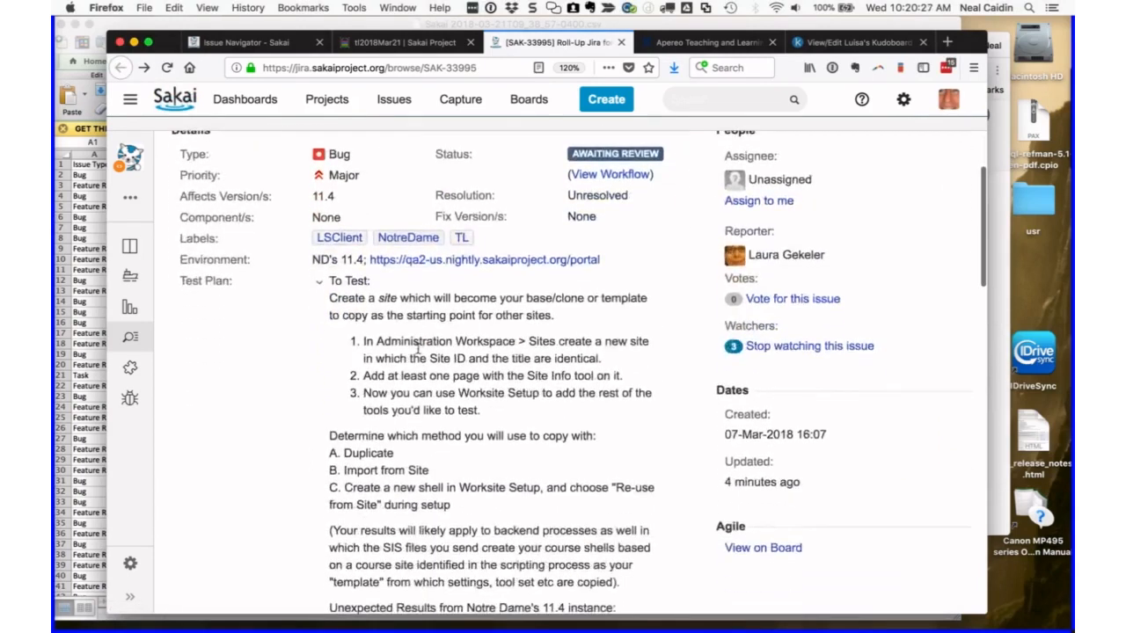
scroll("down", 3)
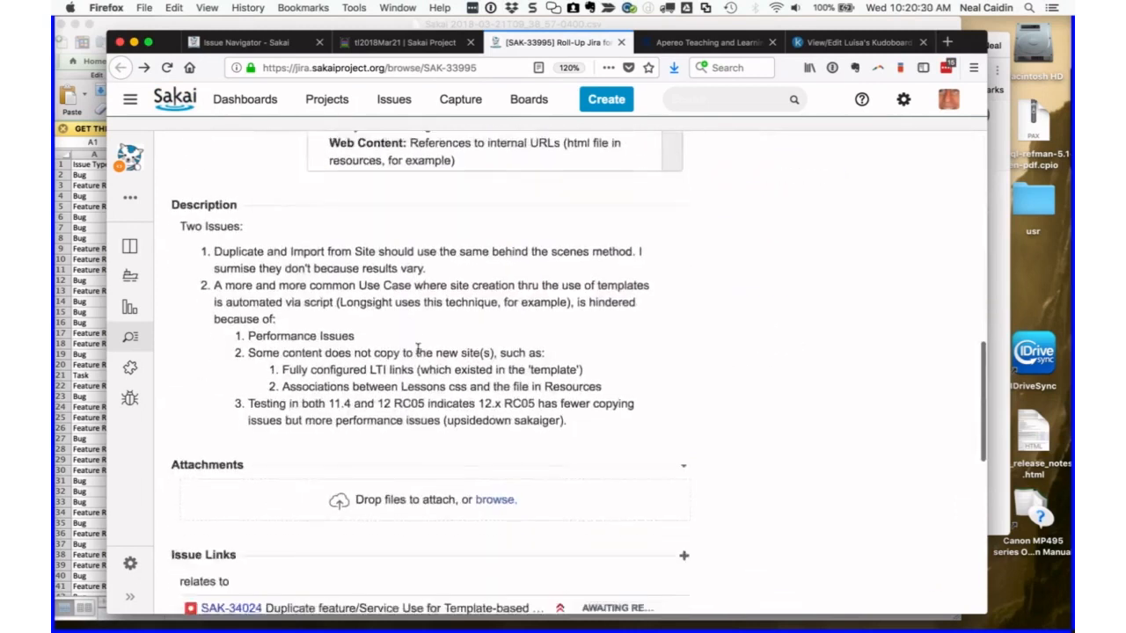
scroll("down", 3)
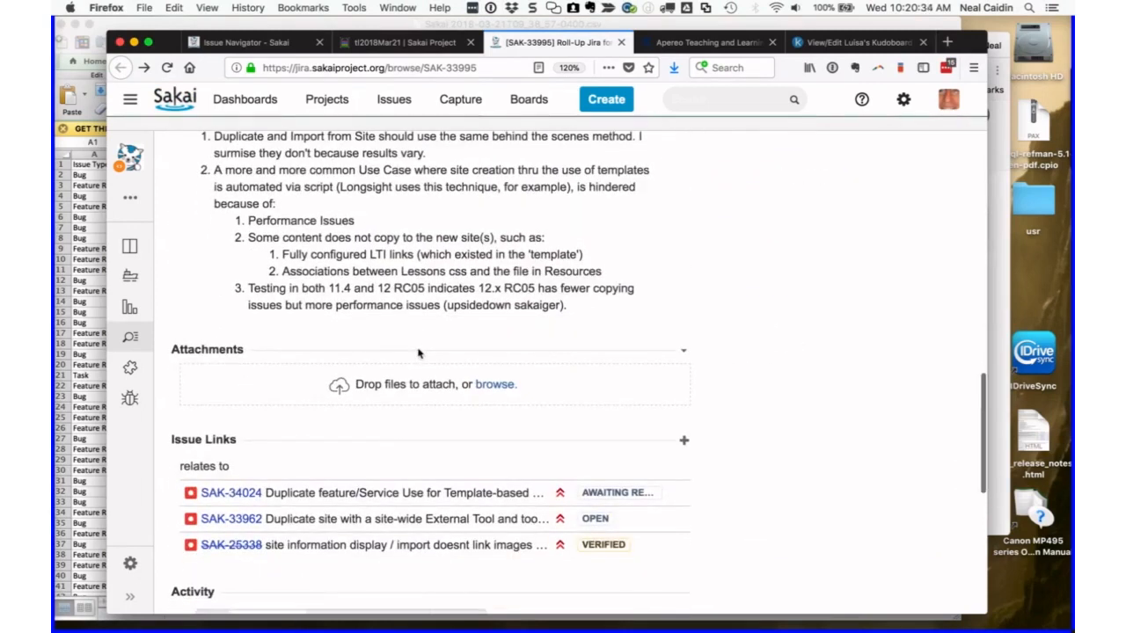
scroll("up", 3)
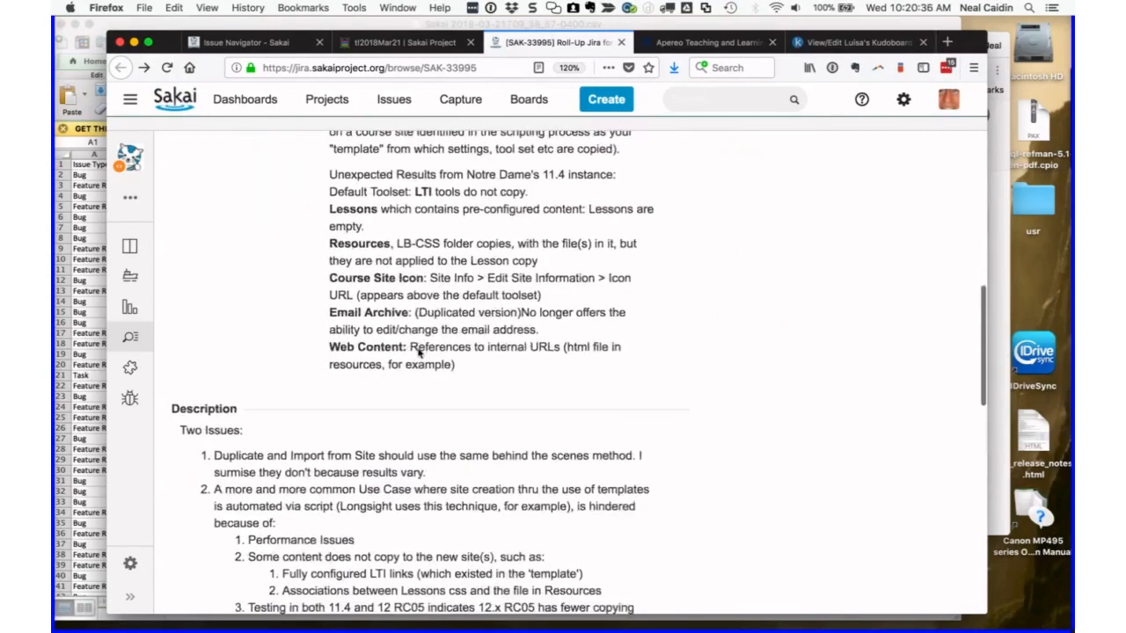
scroll("up", 3)
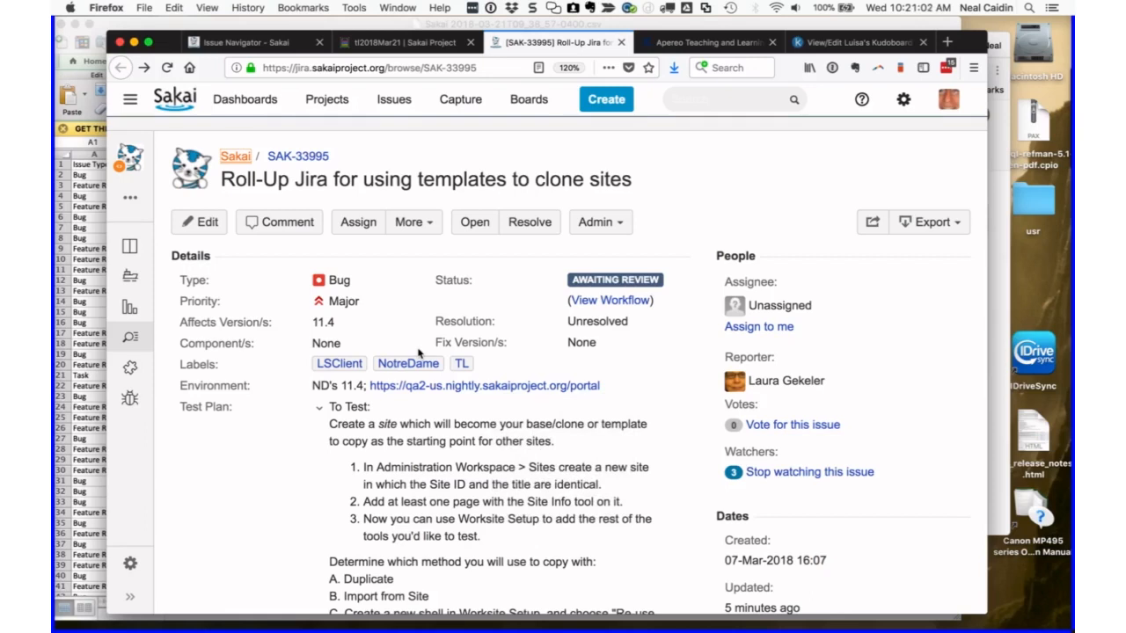
mouse_move(489, 293)
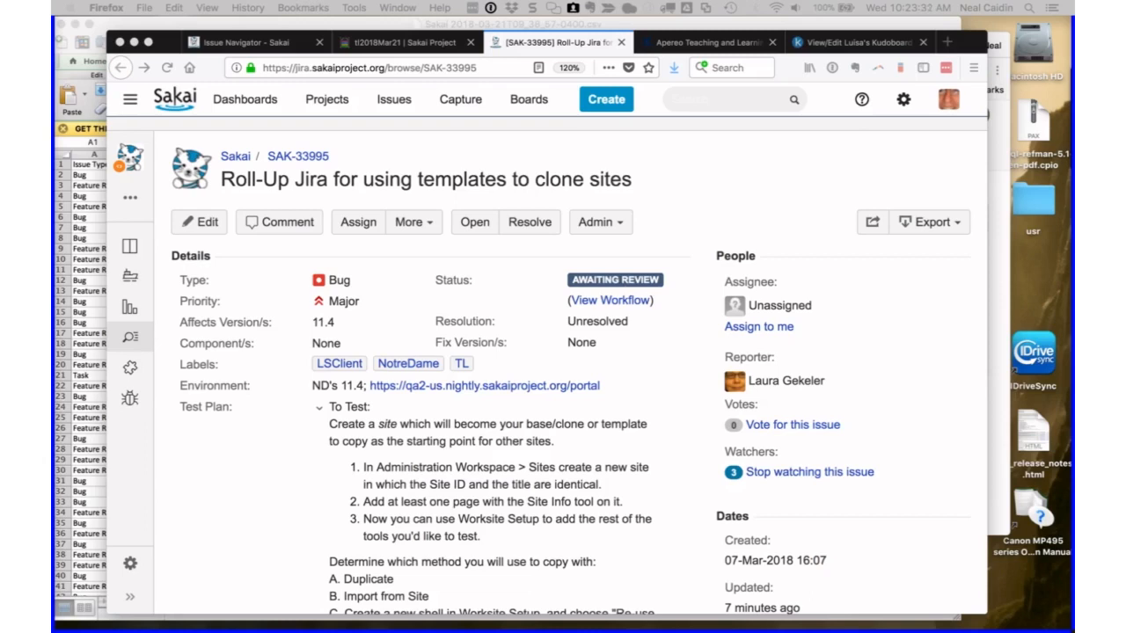
mouse_move(433, 152)
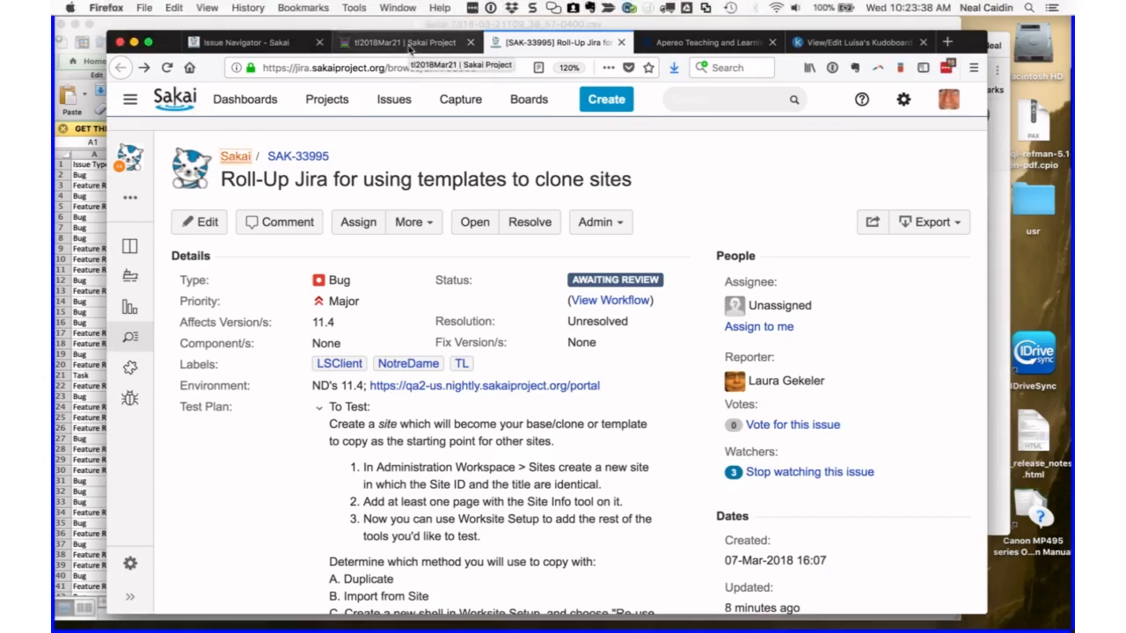
- Complete the attendee's affiliation as 'Illinois State University', then return to SAK-33995
left_click(404, 41)
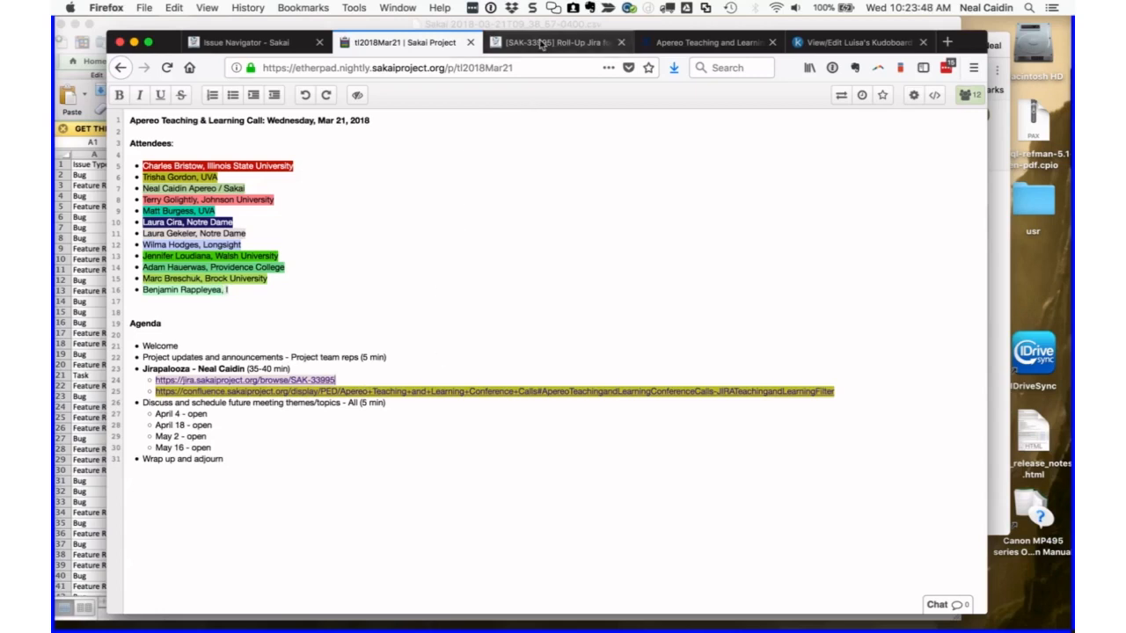
mouse_move(554, 42)
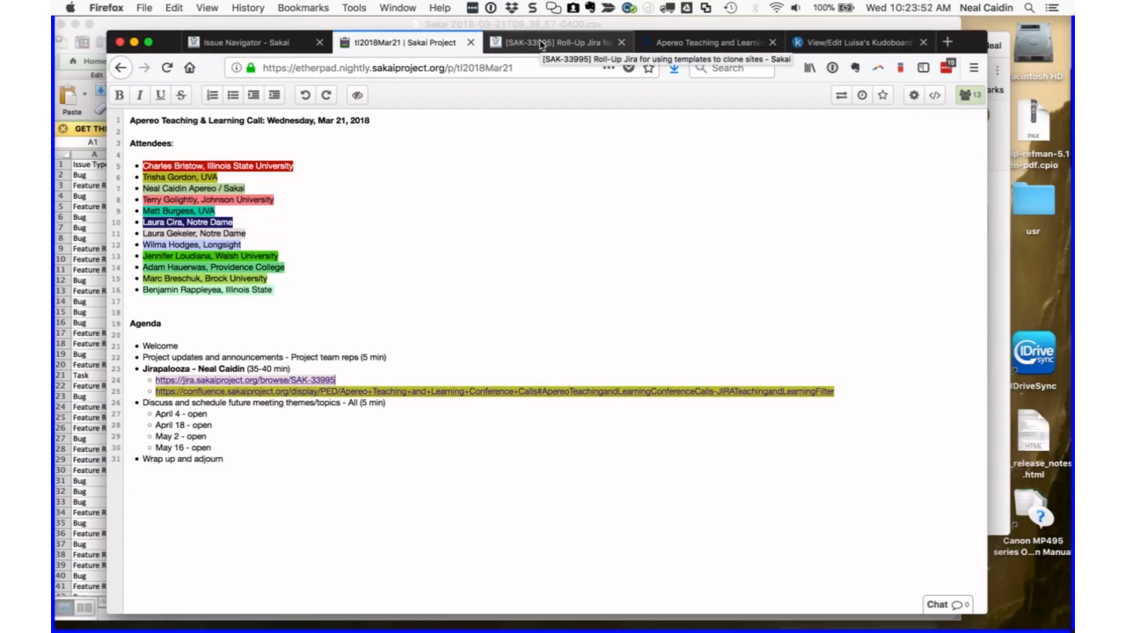
type("University")
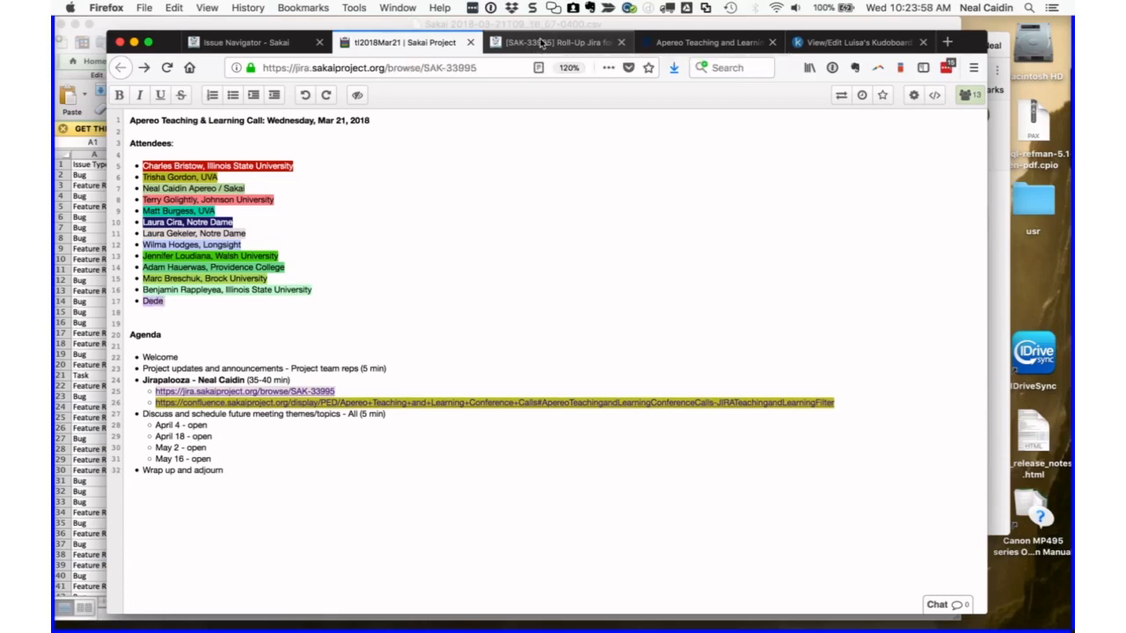
left_click(554, 41)
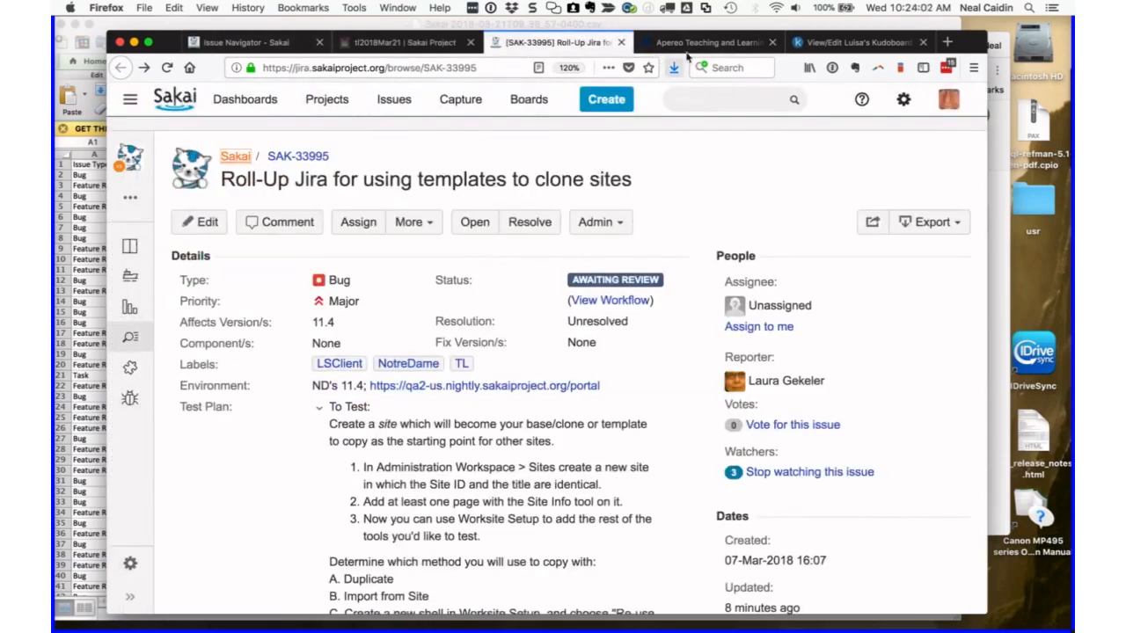
- From the Confluence teaching and learning calls page, open the embedded Jira macro's full 86-issue list
left_click(709, 42)
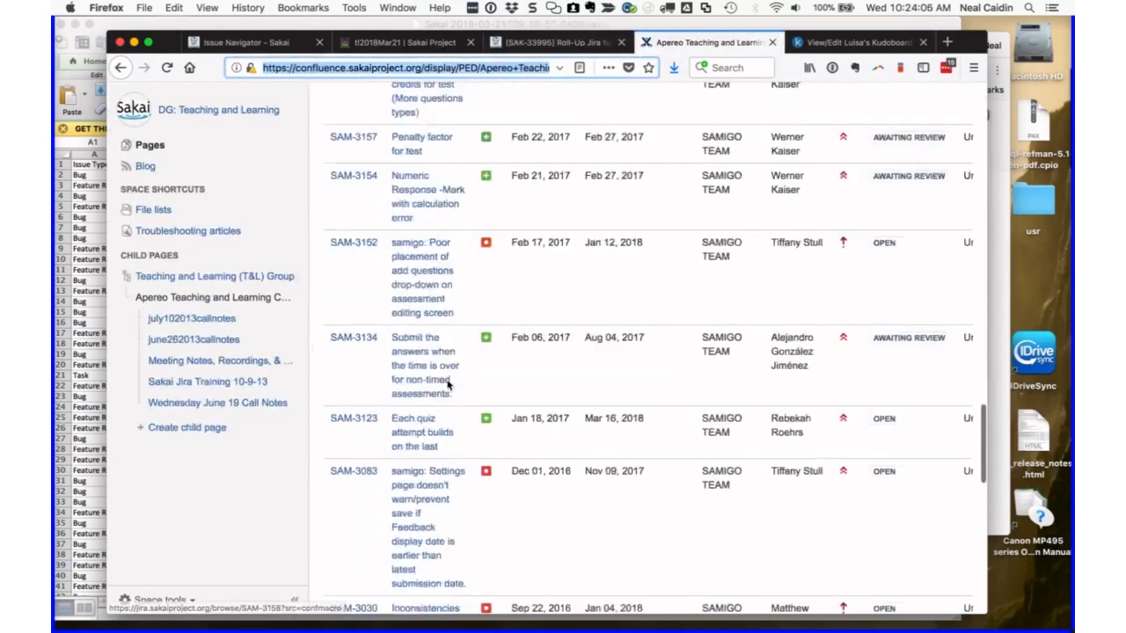
scroll("down", 3)
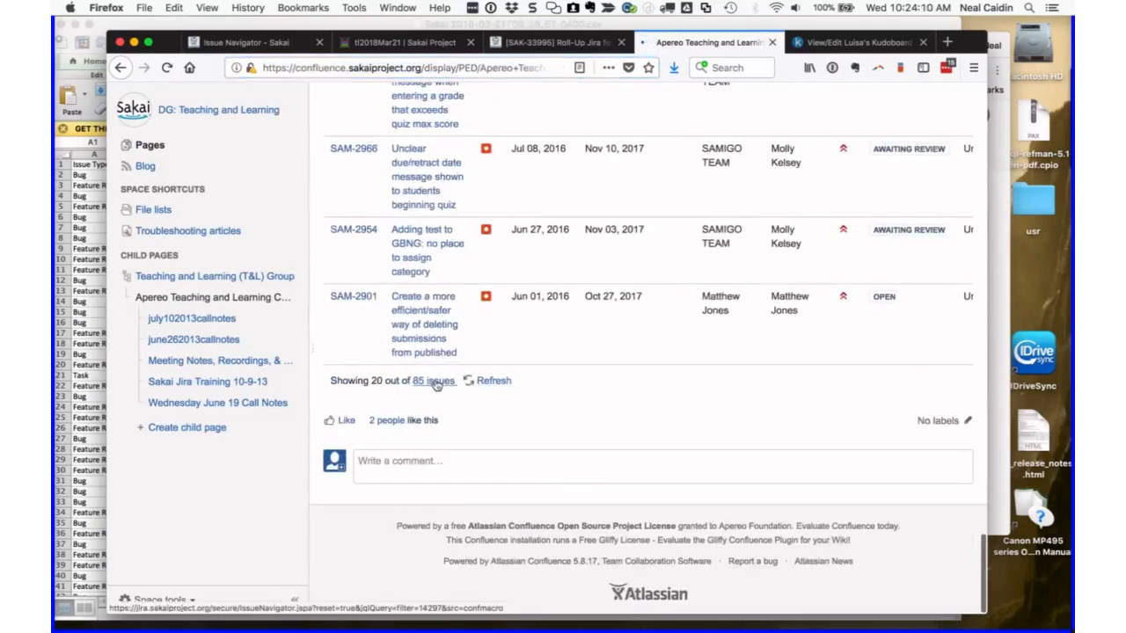
left_click(433, 380)
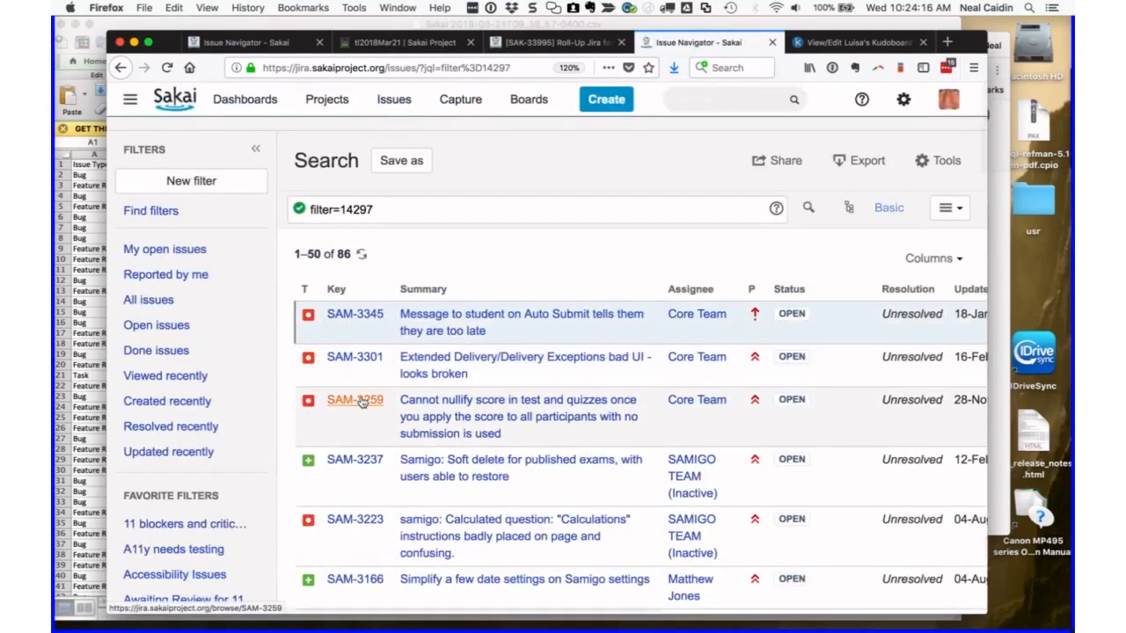
- Append 'and type = Feature Request' to the JQL query, cutting results from 86 to 50
scroll("down", 3)
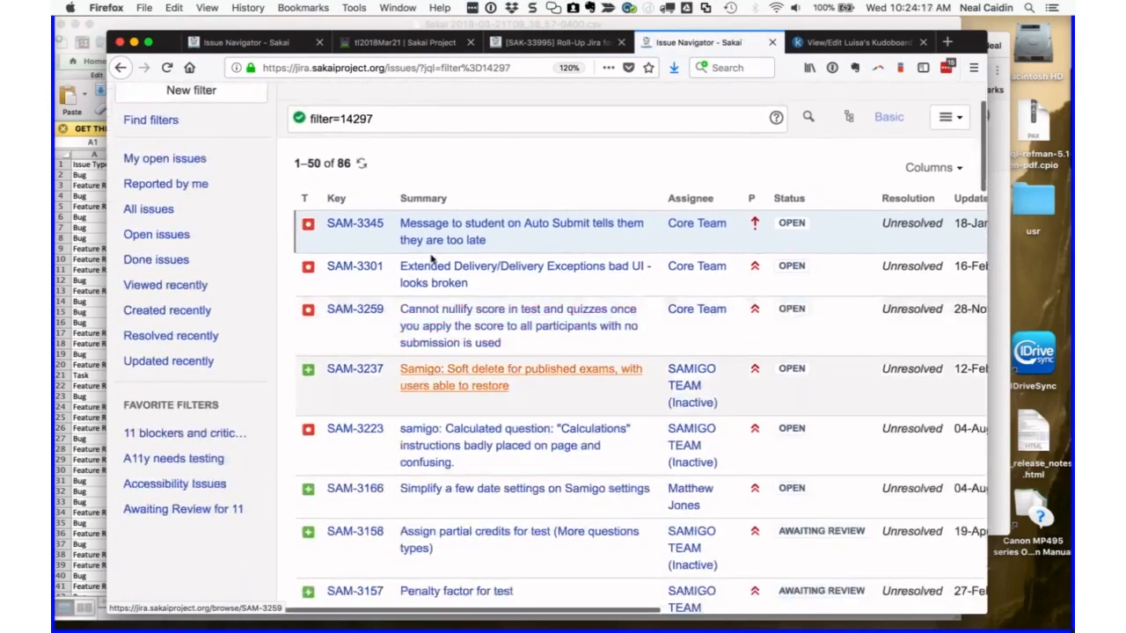
mouse_move(354, 369)
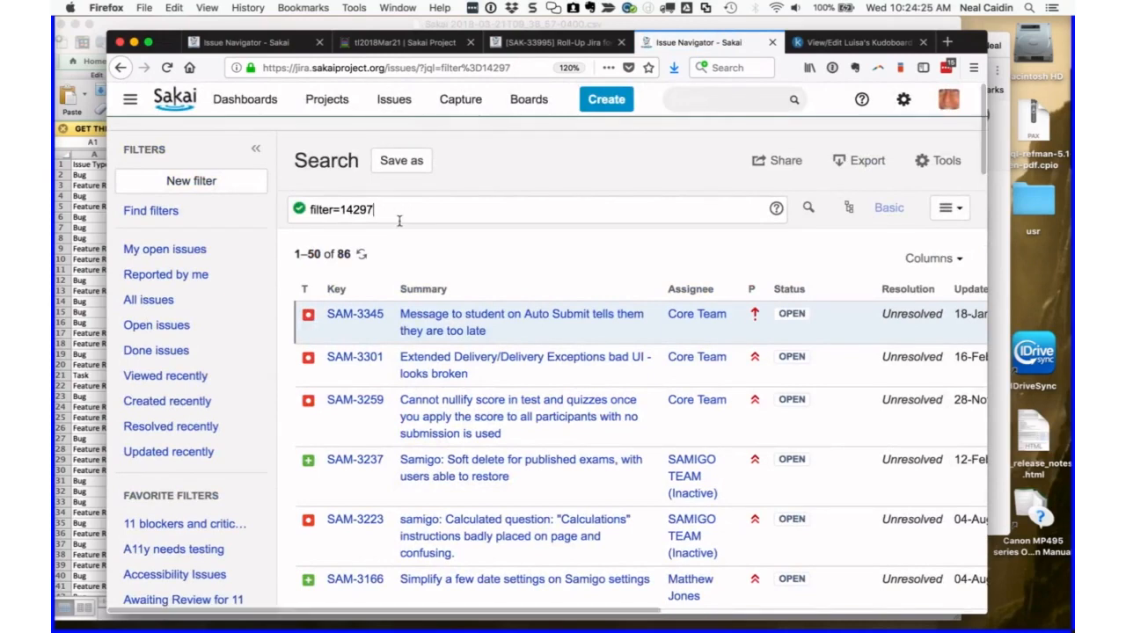
type("and")
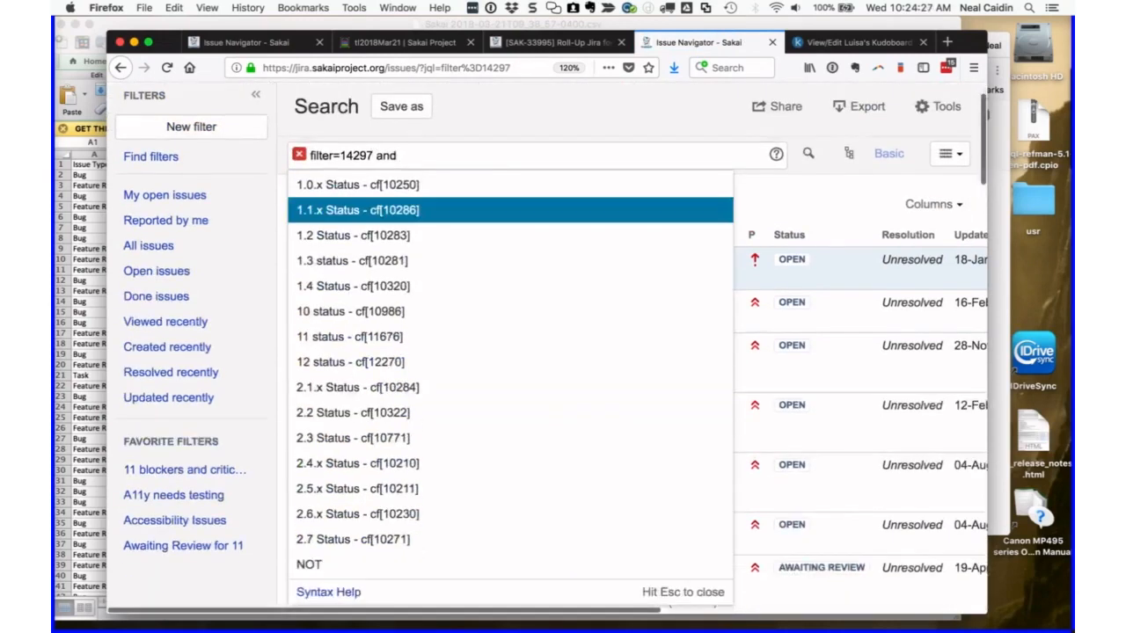
type("type = fil")
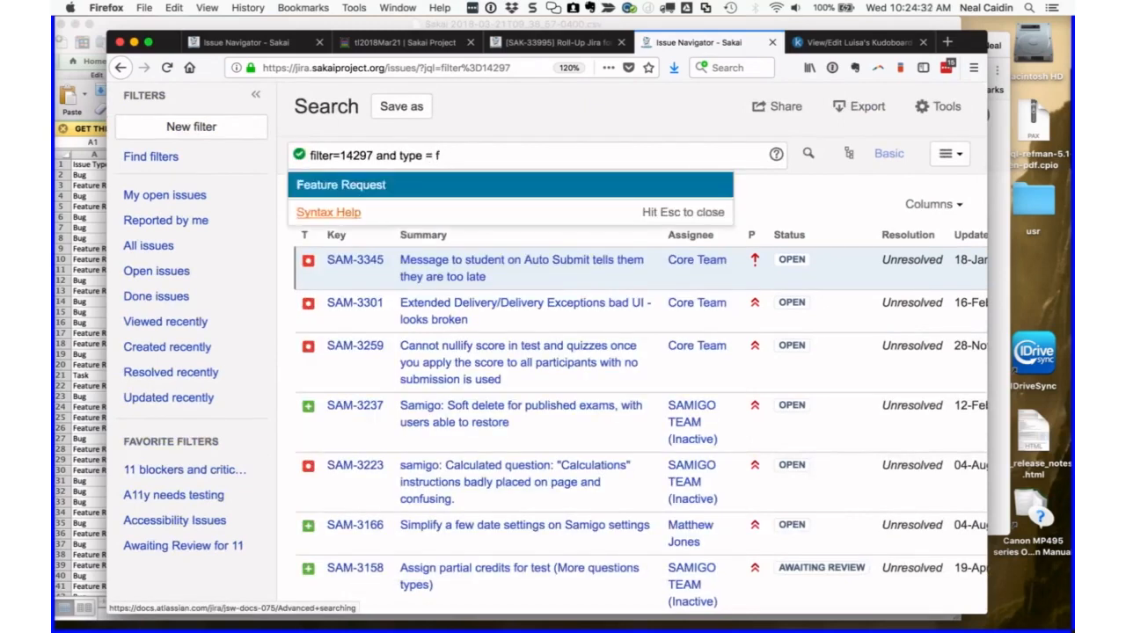
left_click(341, 185)
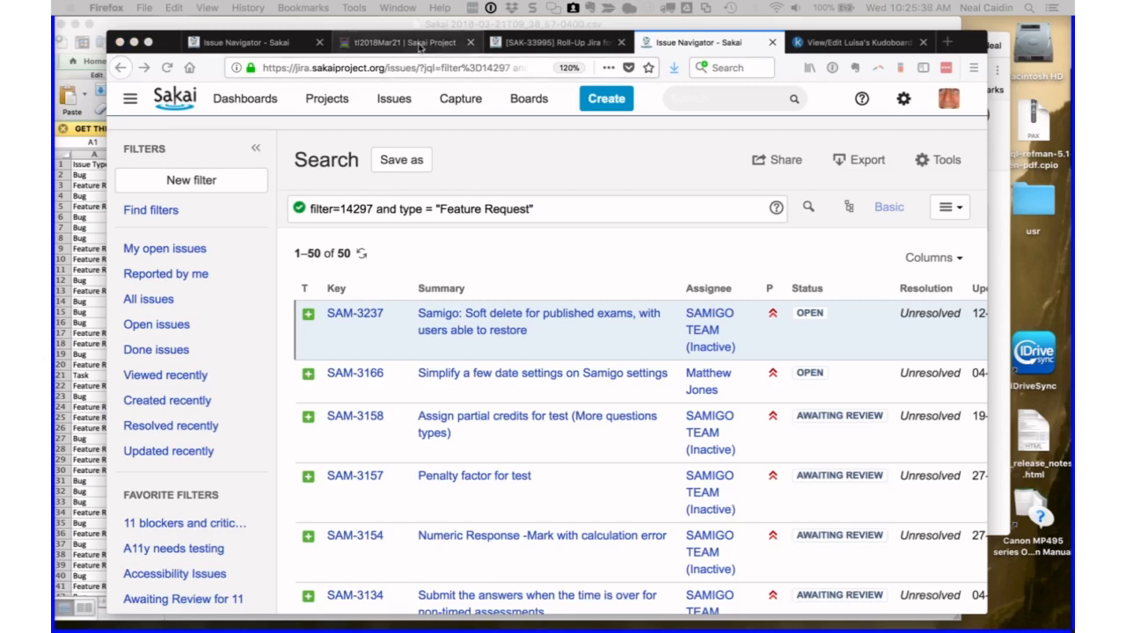
left_click(400, 41)
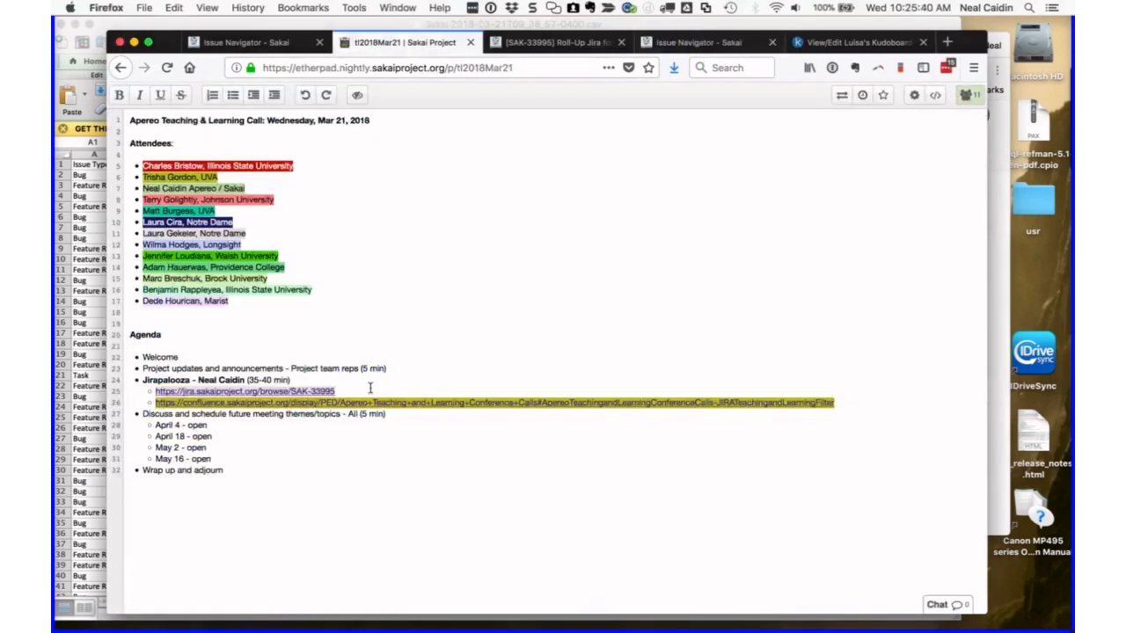
type("Adam H.")
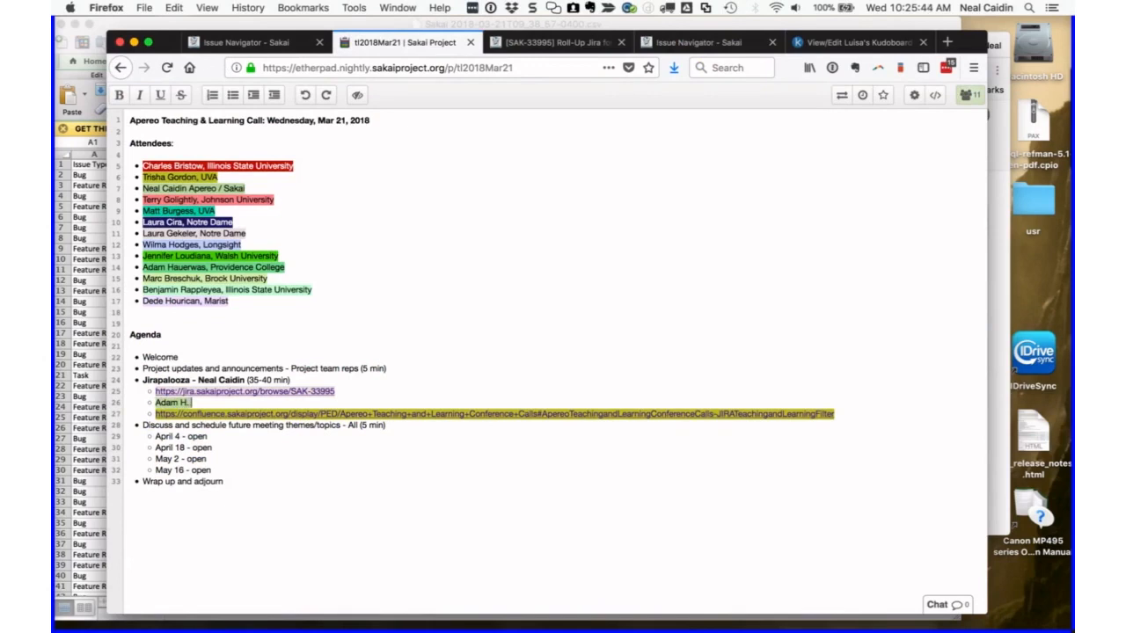
type("- Gradebook")
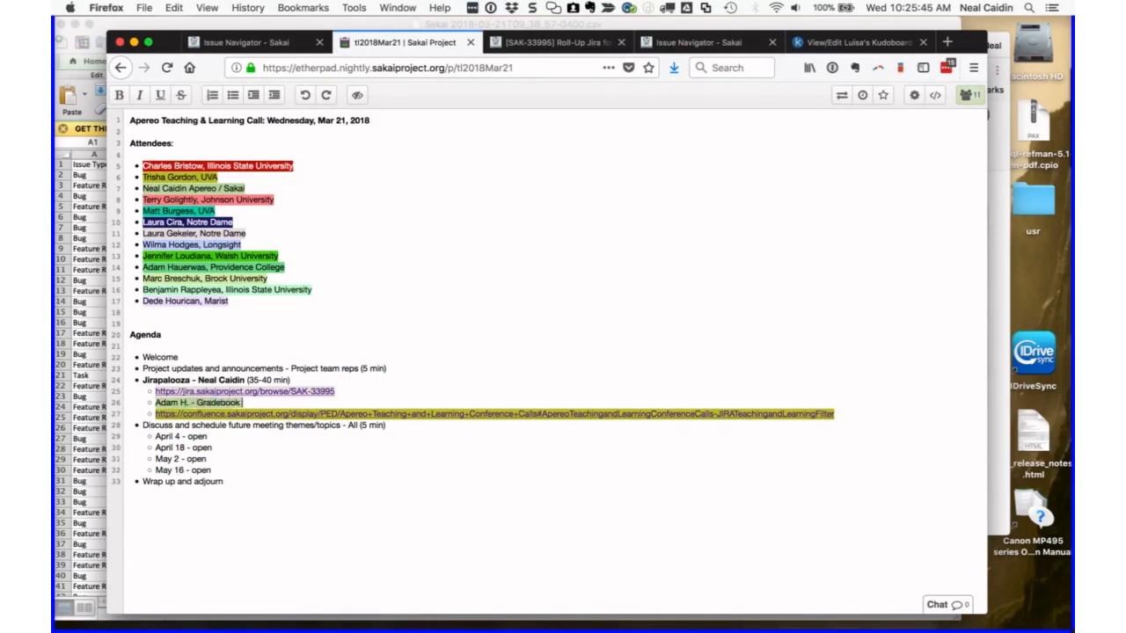
type("NG can")
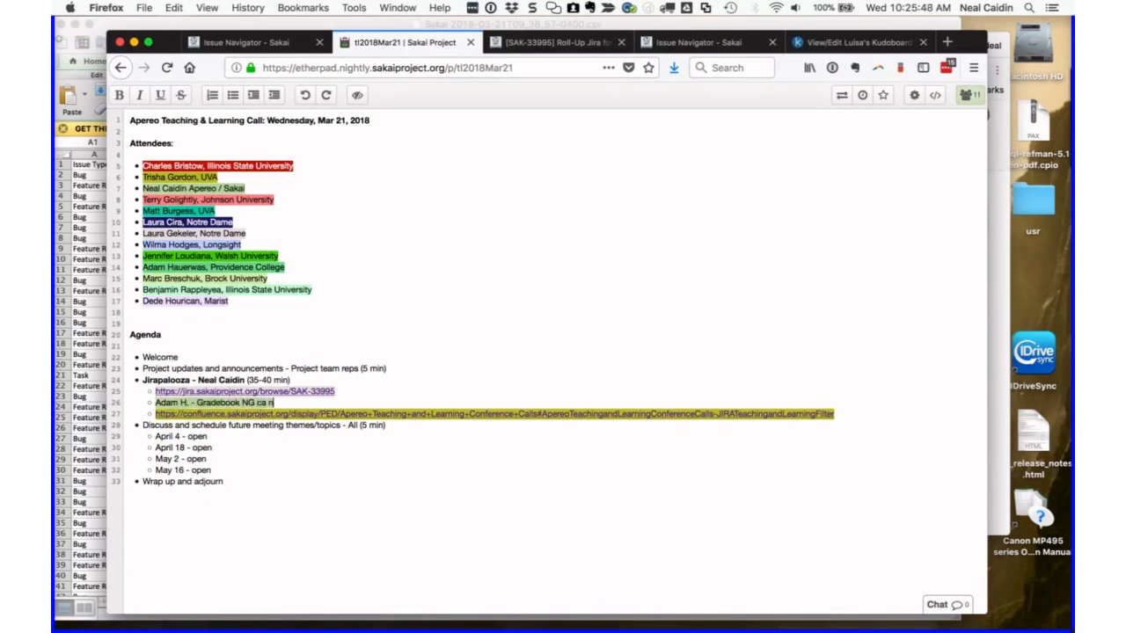
type("n")
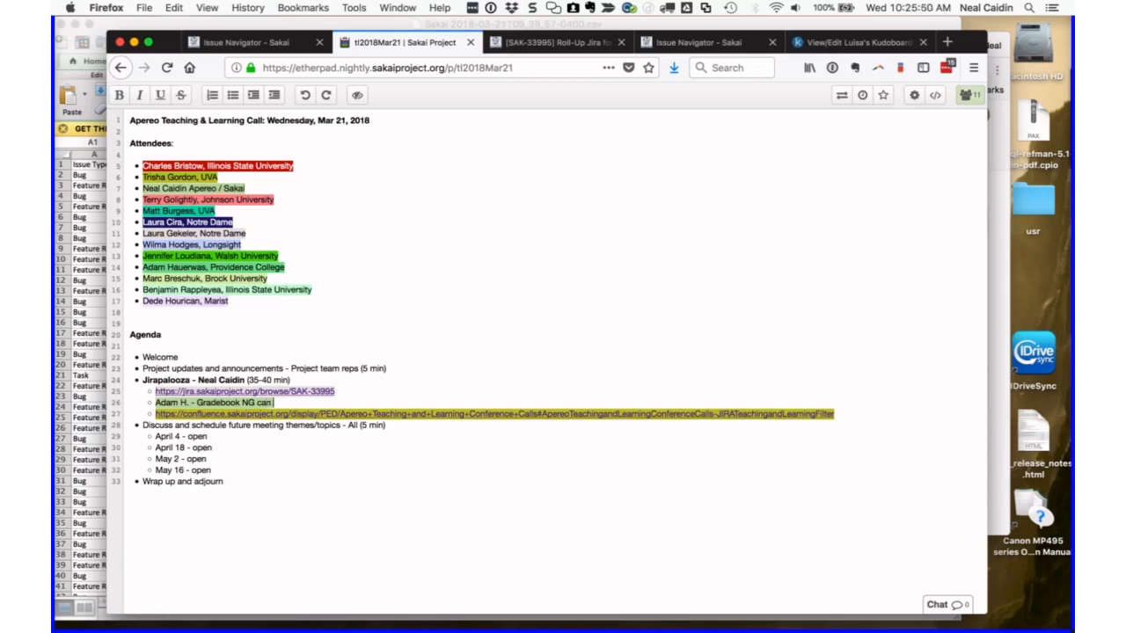
type("not import a spreadshe")
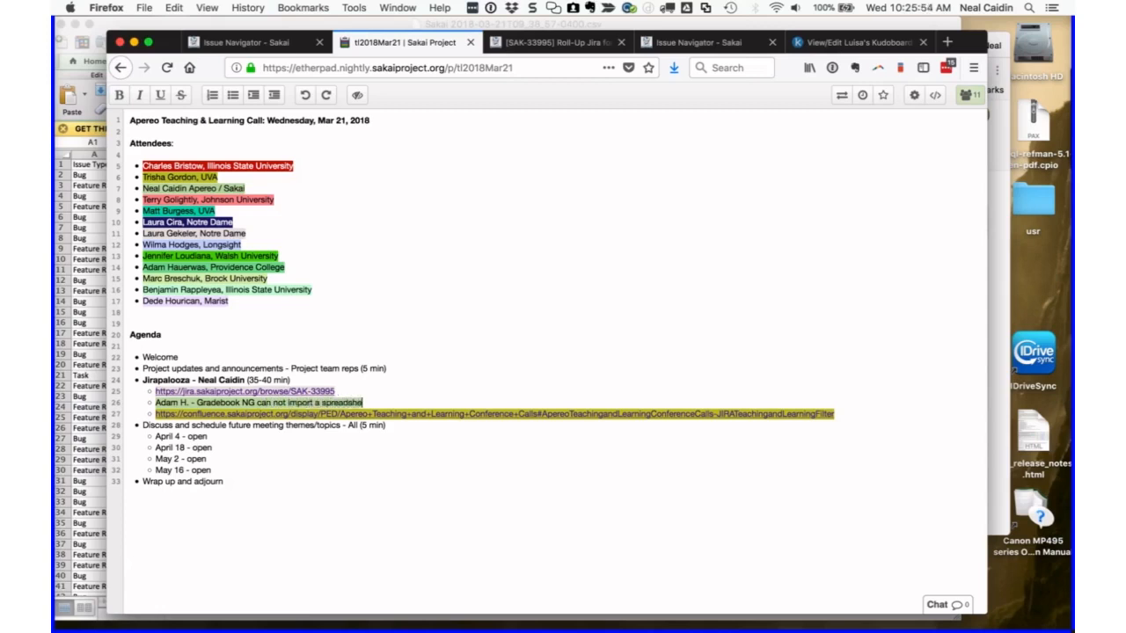
type("that goes to three significant decimal places")
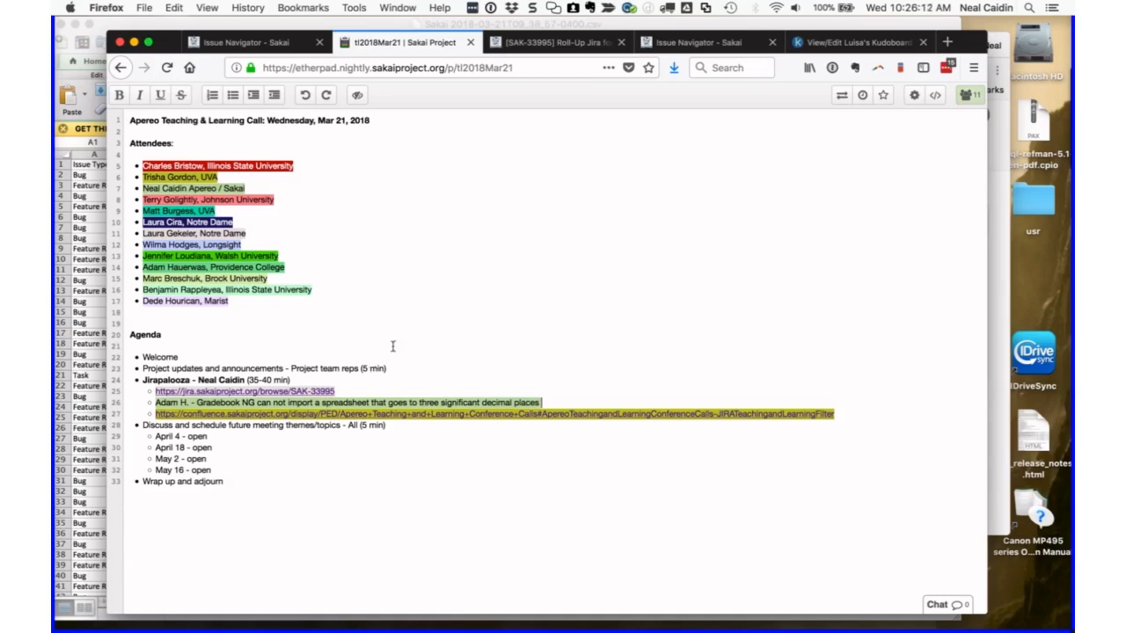
mouse_move(531, 49)
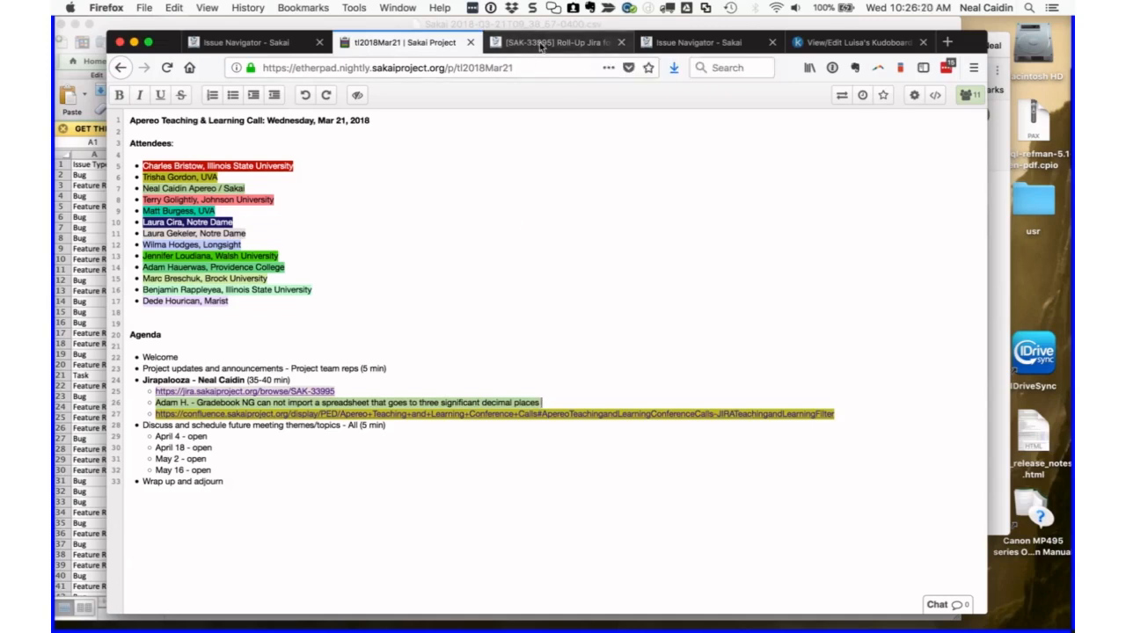
mouse_move(541, 48)
type(". Doesn't")
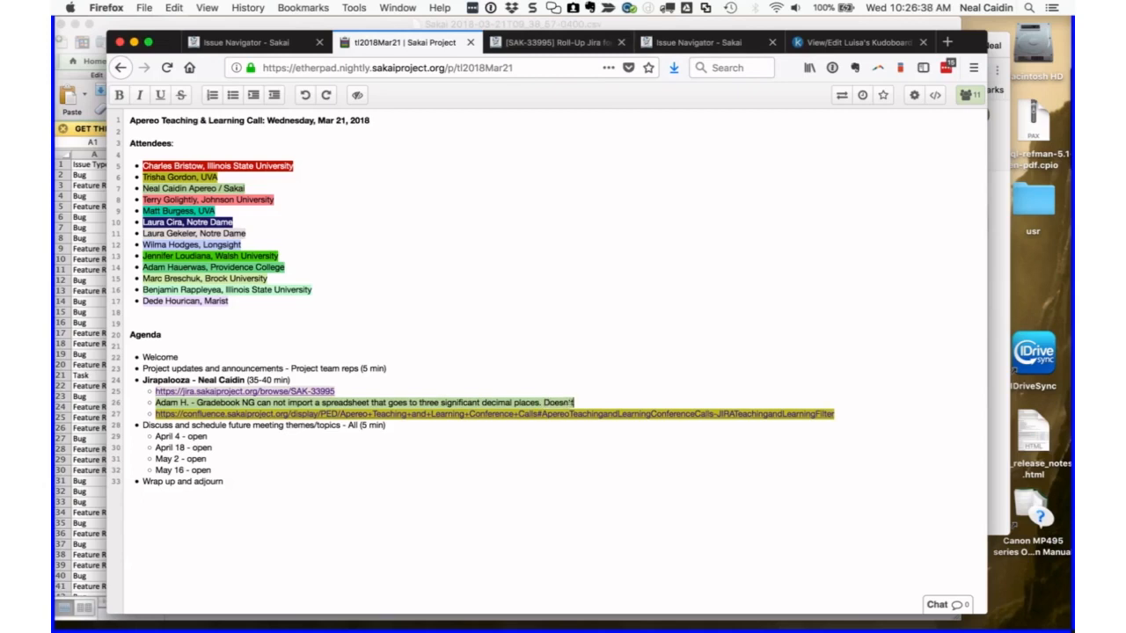
- Add that users aren't informed and behavior differed, then view the SAK-33995 issue
type("inform the user.")
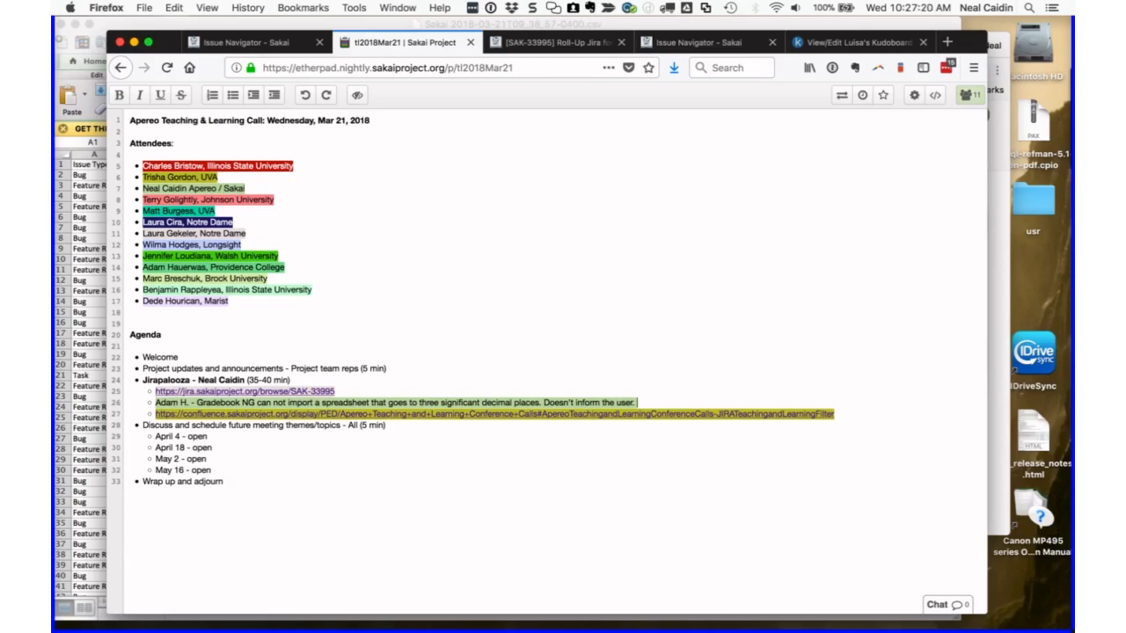
type("Worked differ")
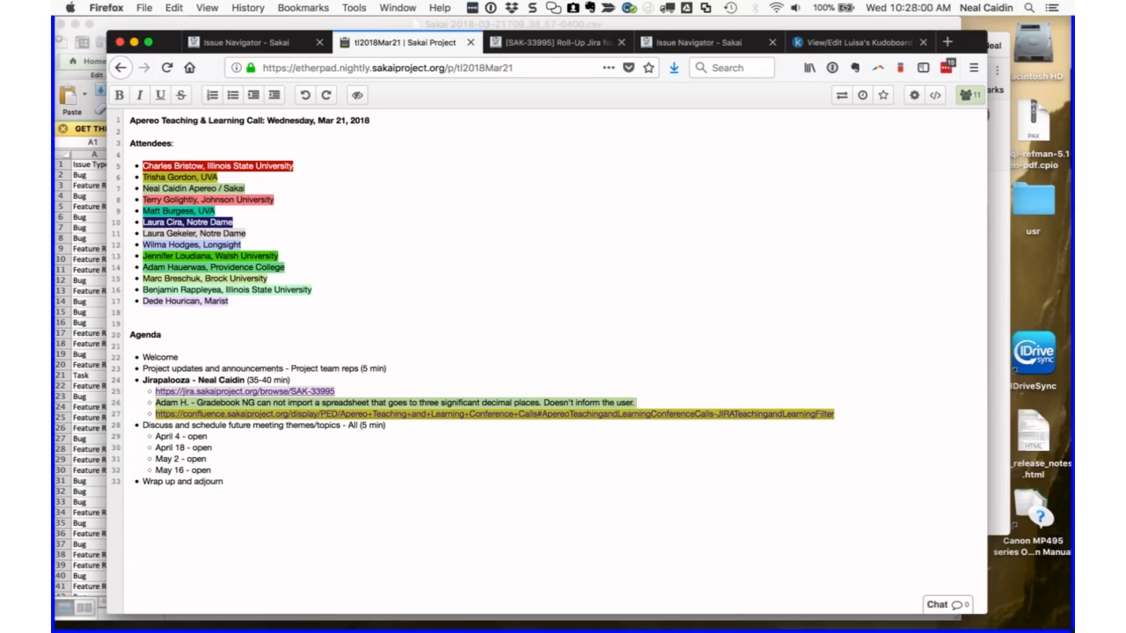
type("Would help to have the Jiras.")
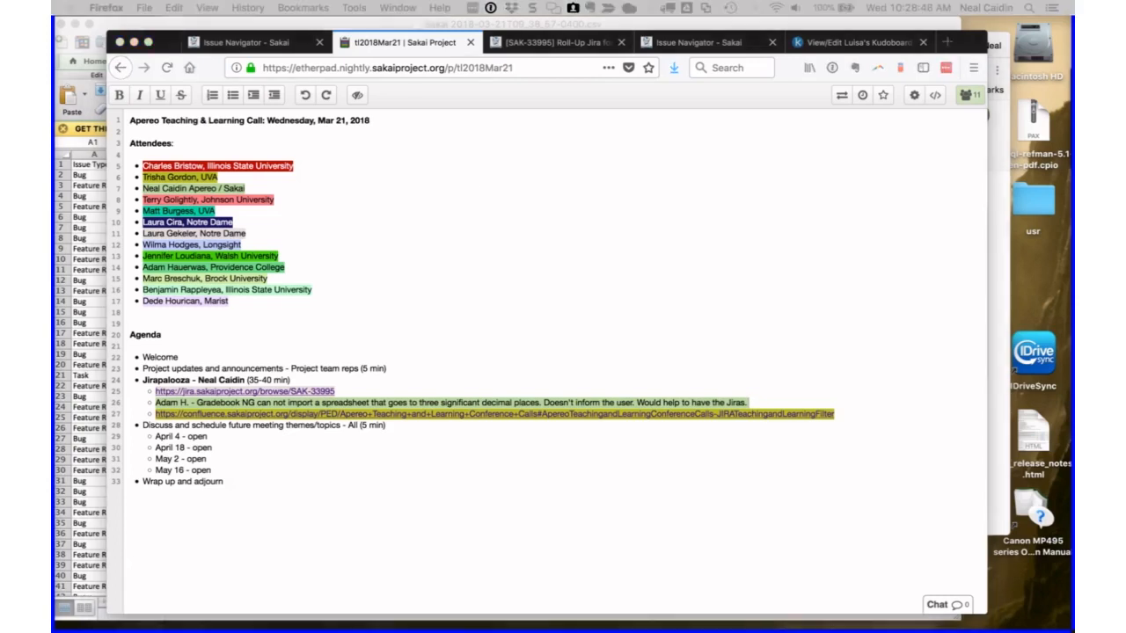
mouse_move(759, 403)
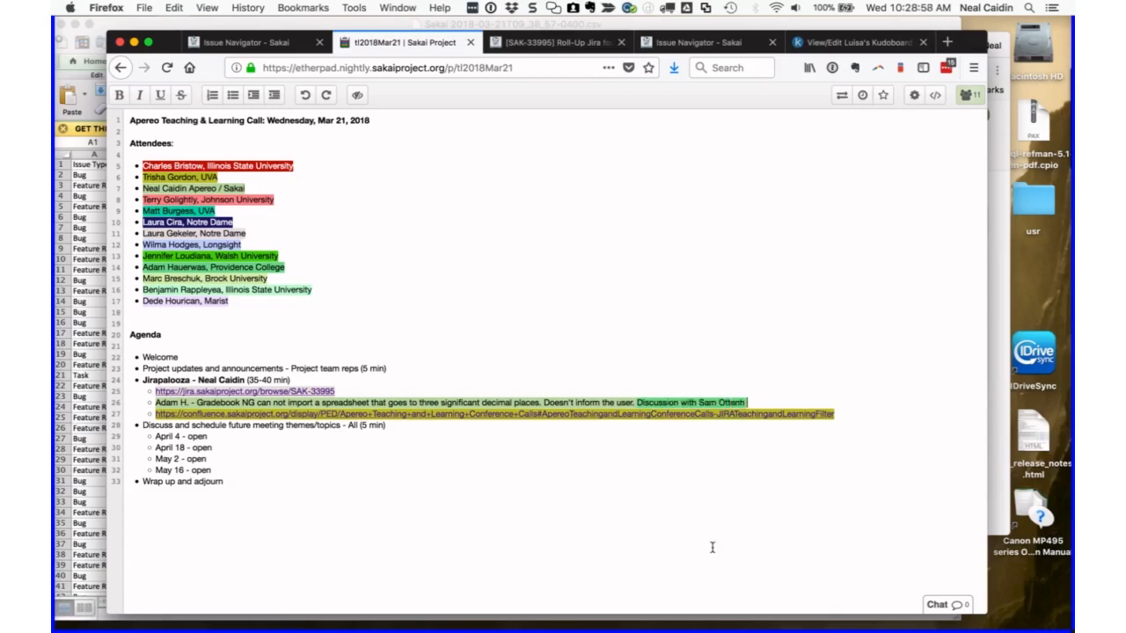
type("led to Jira's")
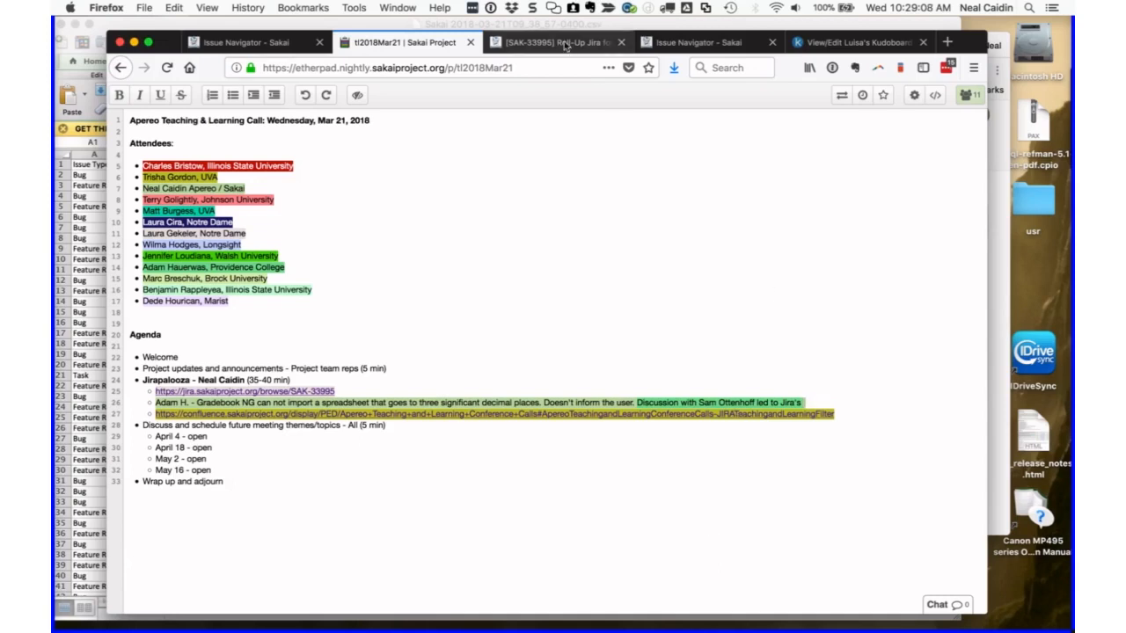
left_click(555, 41)
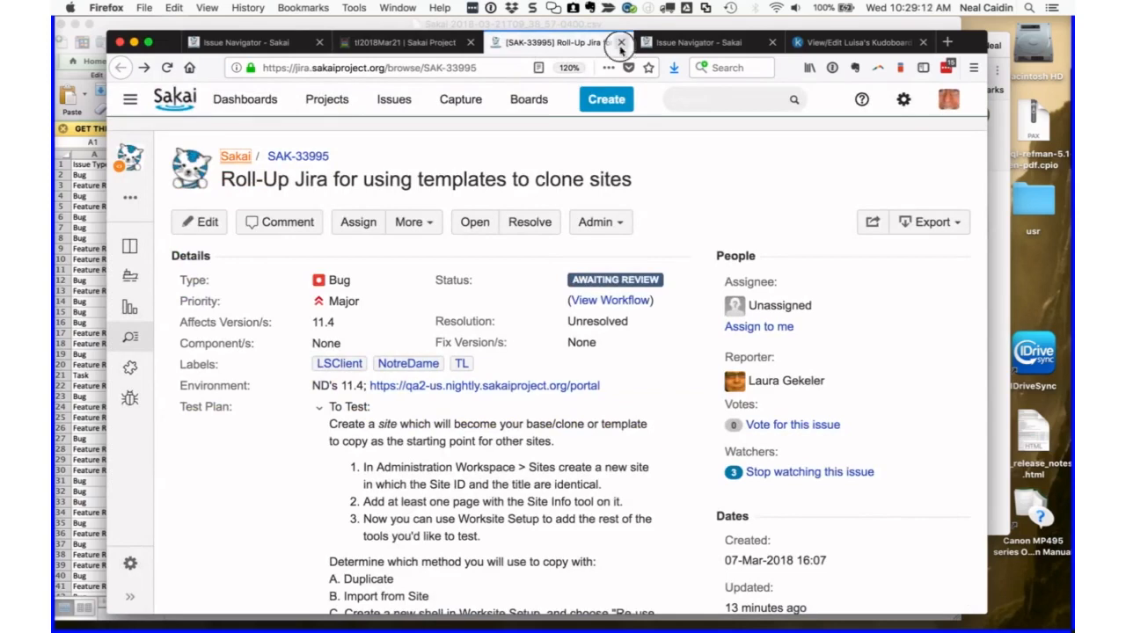
- Close the SAK-33995 roll-up issue, leaving the 50 Feature Request results for filter 14297
left_click(621, 42)
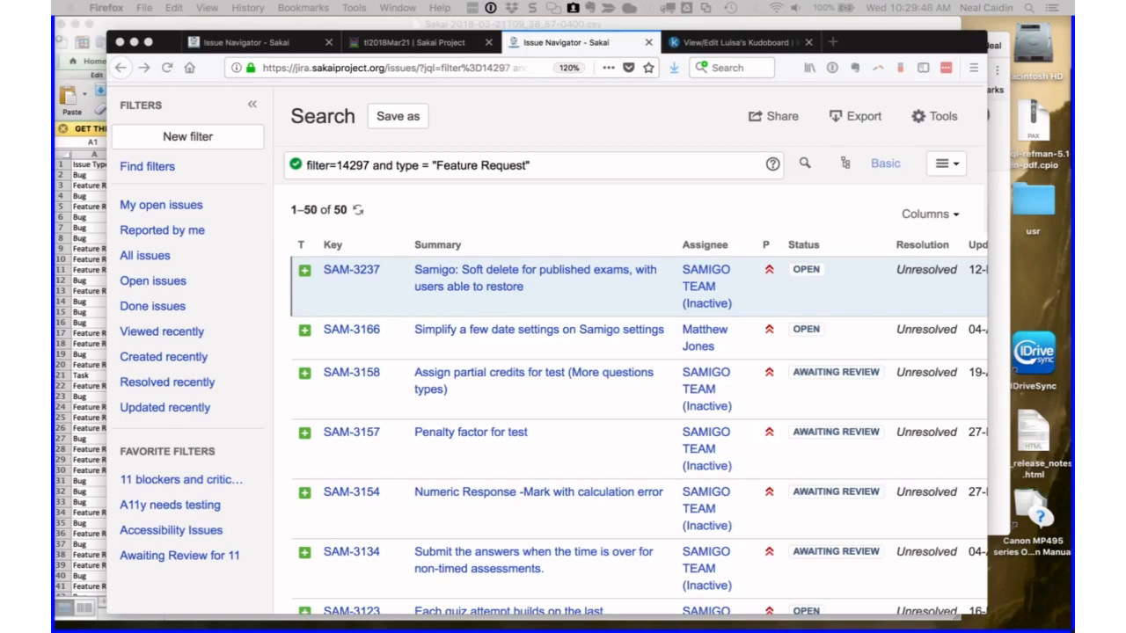
mouse_move(593, 146)
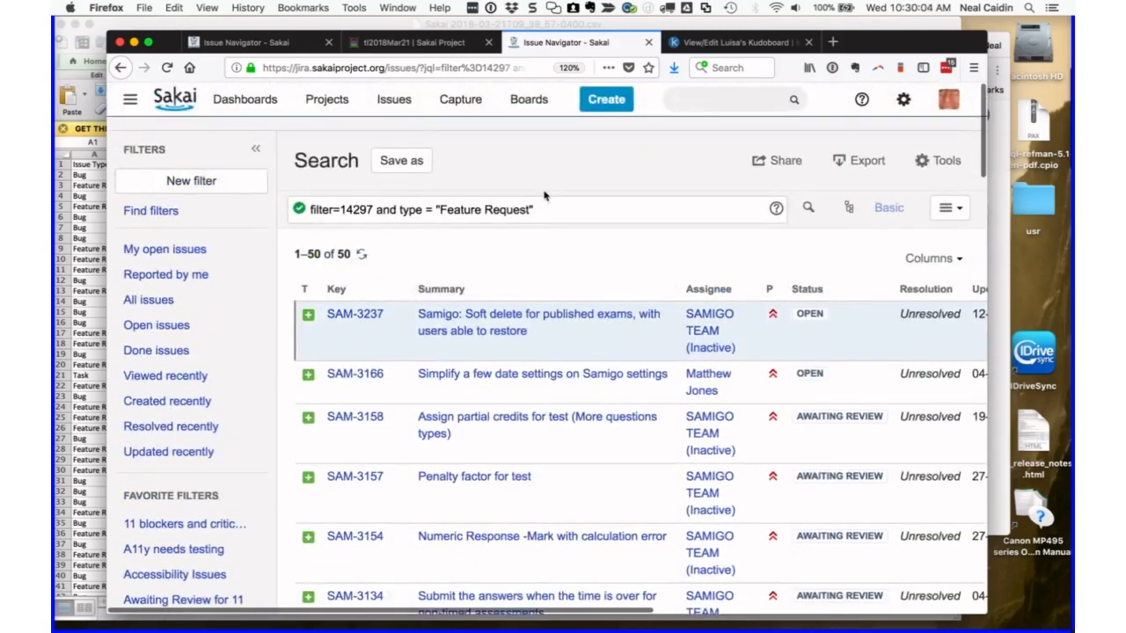
mouse_move(526, 258)
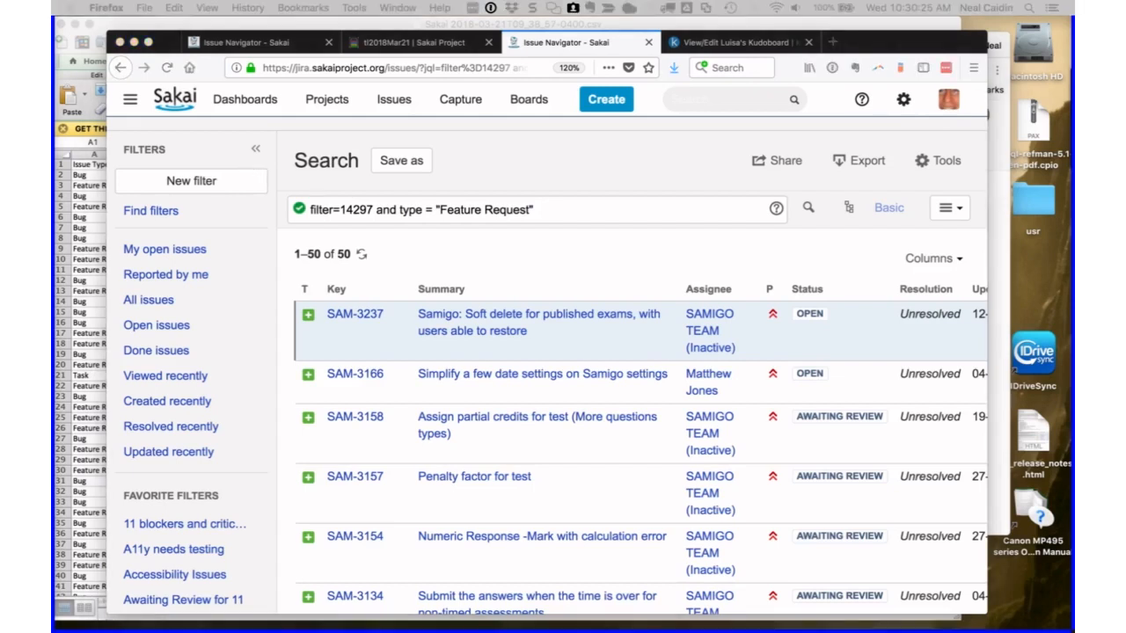
scroll("down", 3)
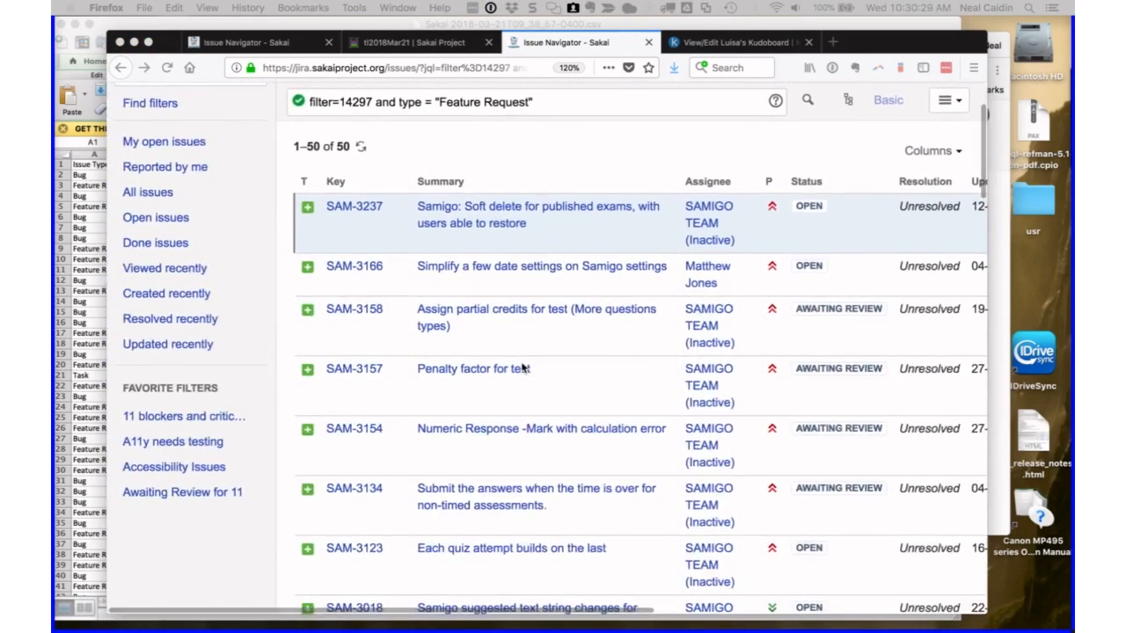
scroll("up", 3)
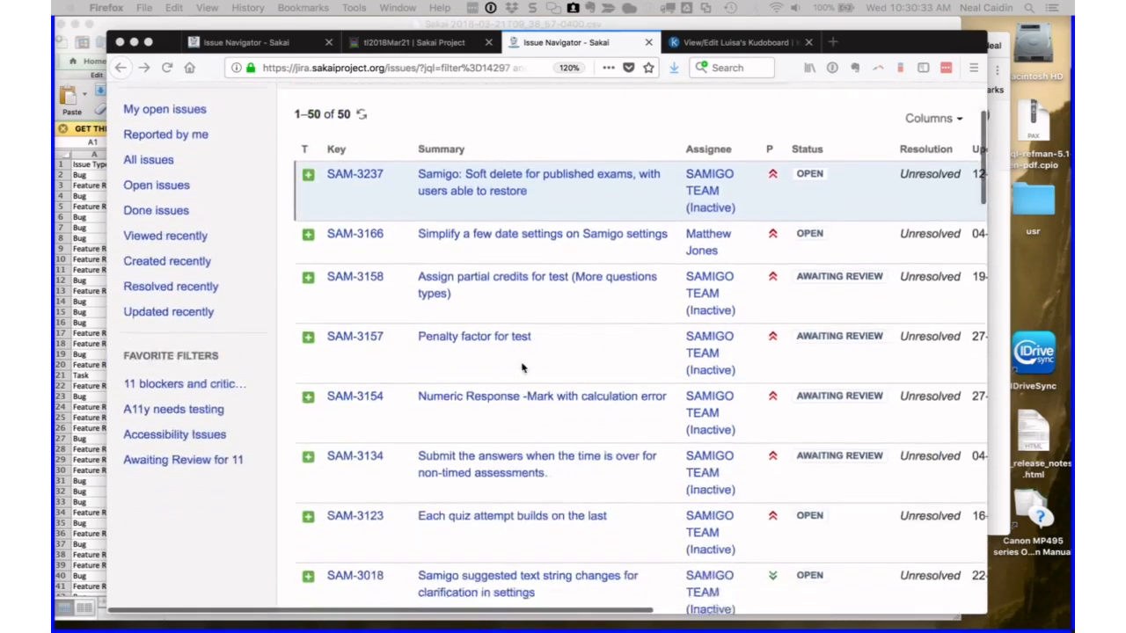
scroll("down", 3)
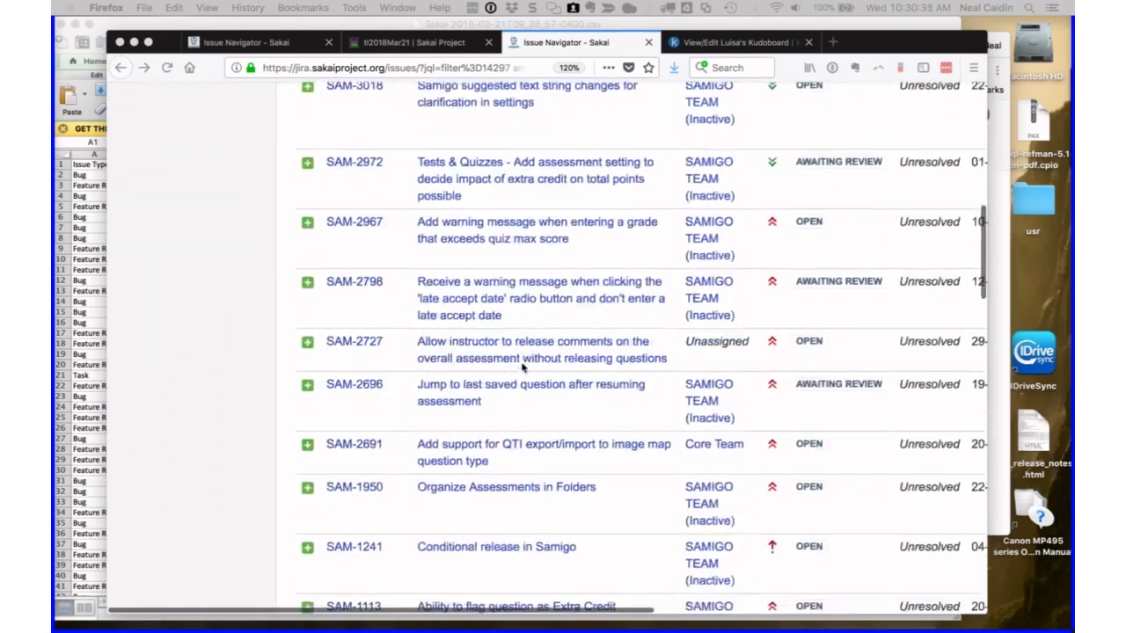
scroll("down", 3)
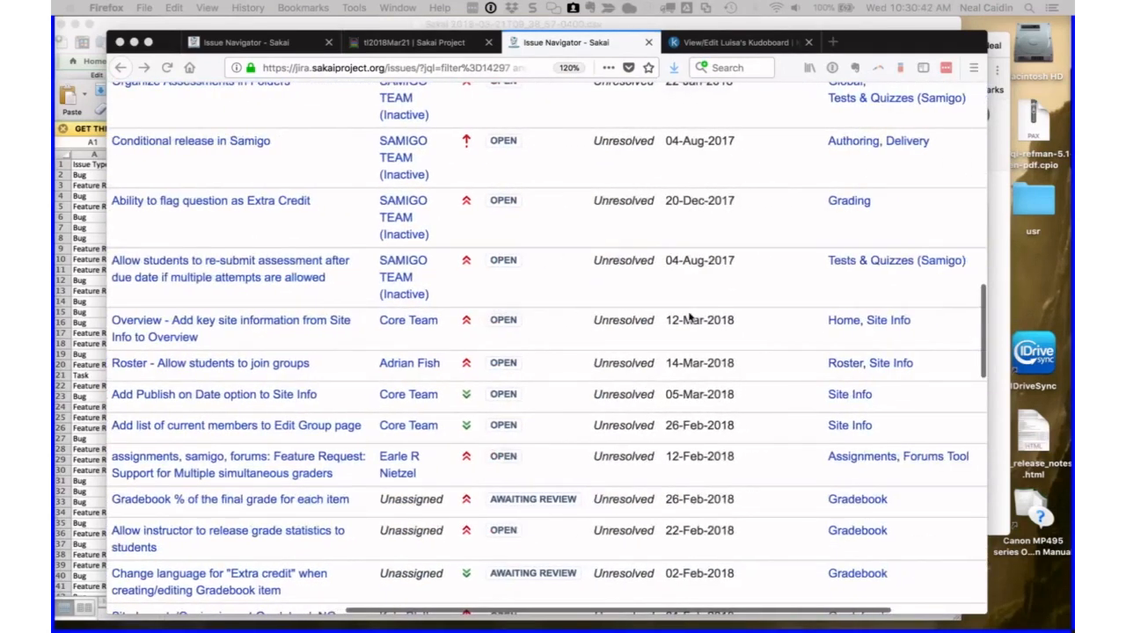
scroll("down", 3)
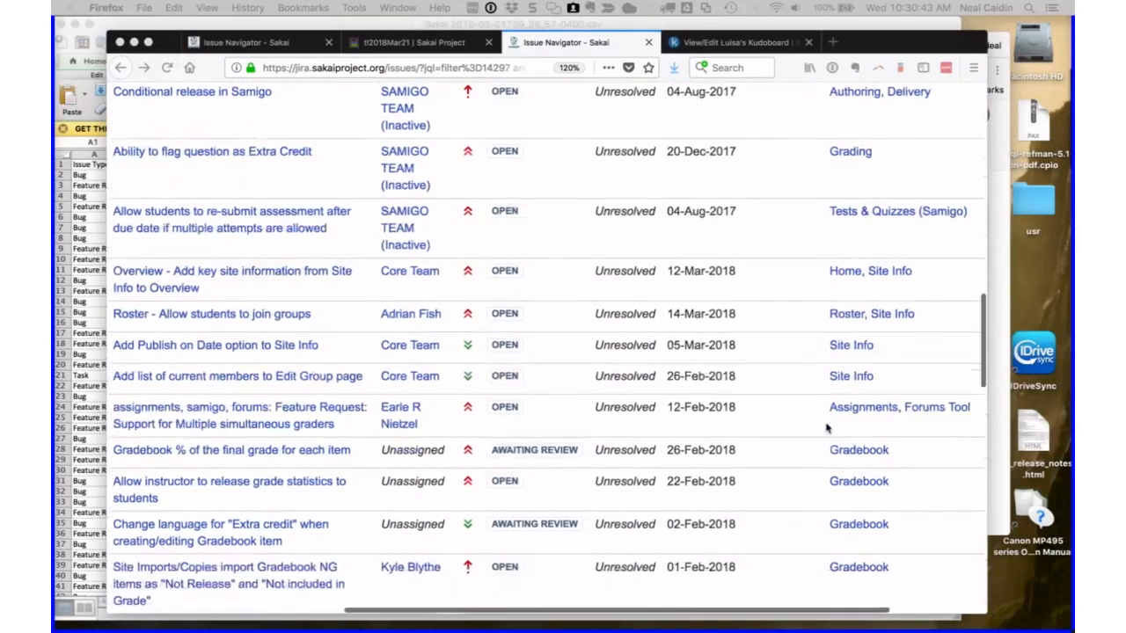
scroll("down", 3)
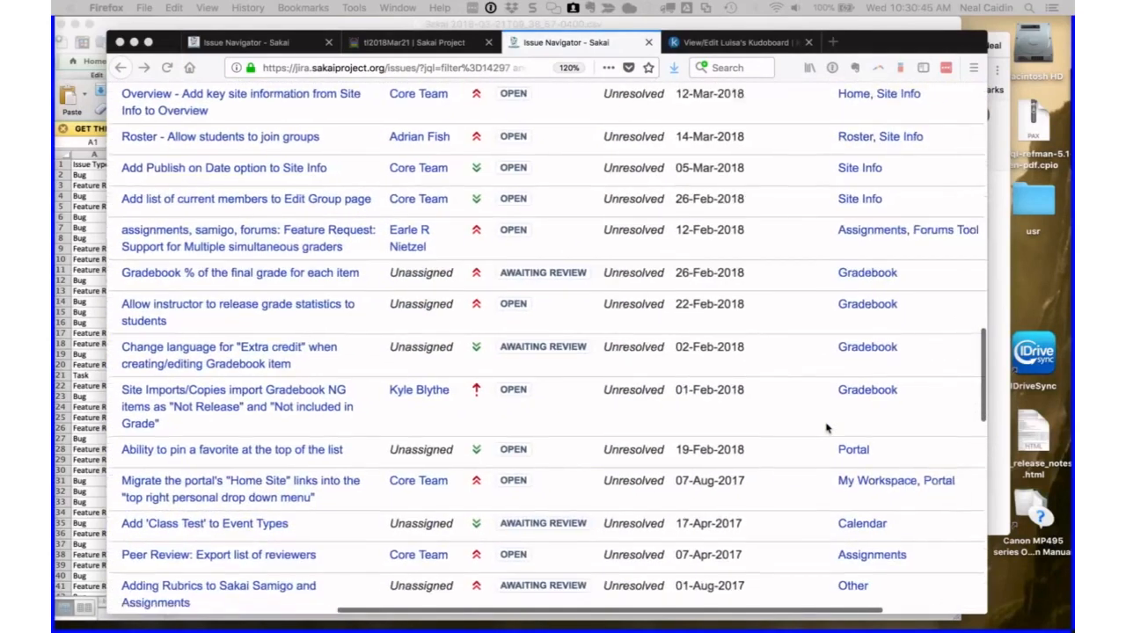
scroll("down", 3)
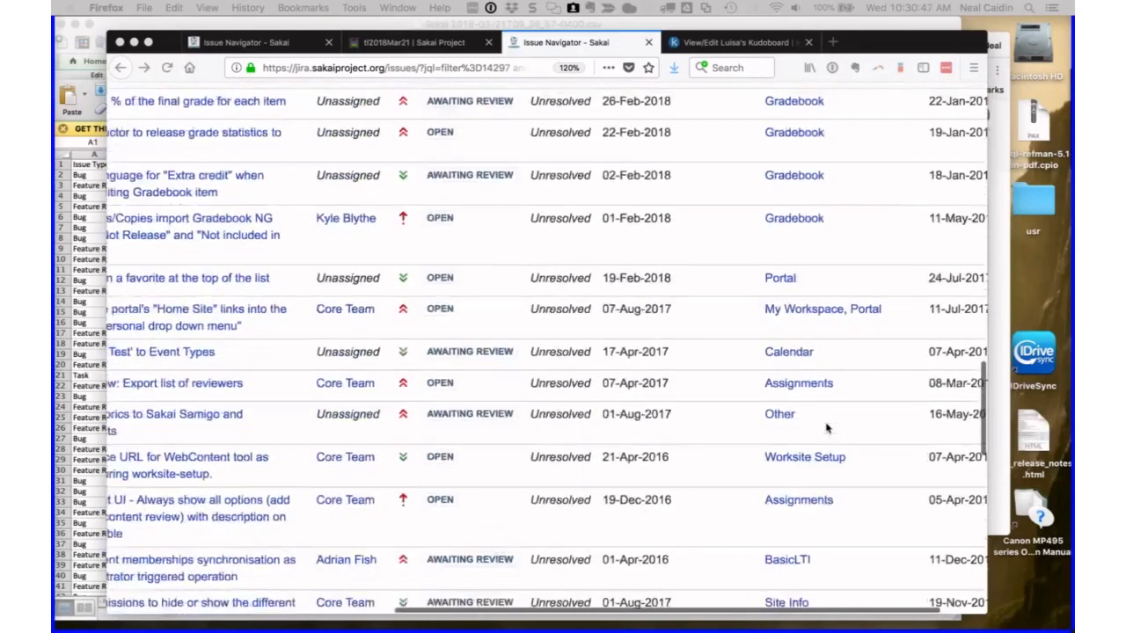
scroll("down", 3)
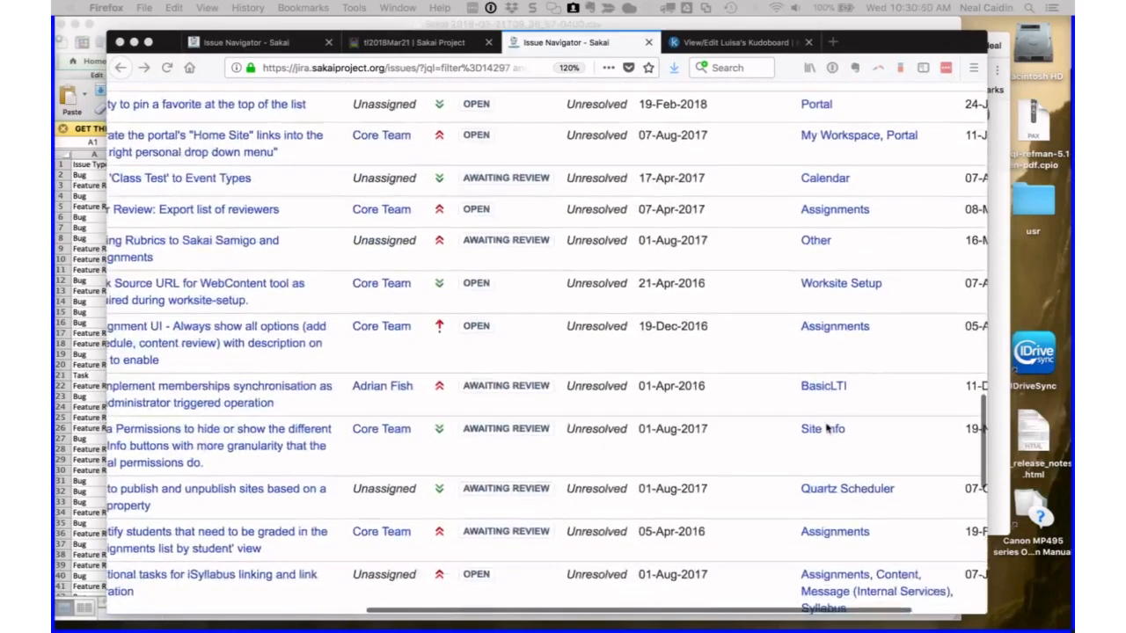
scroll("down", 3)
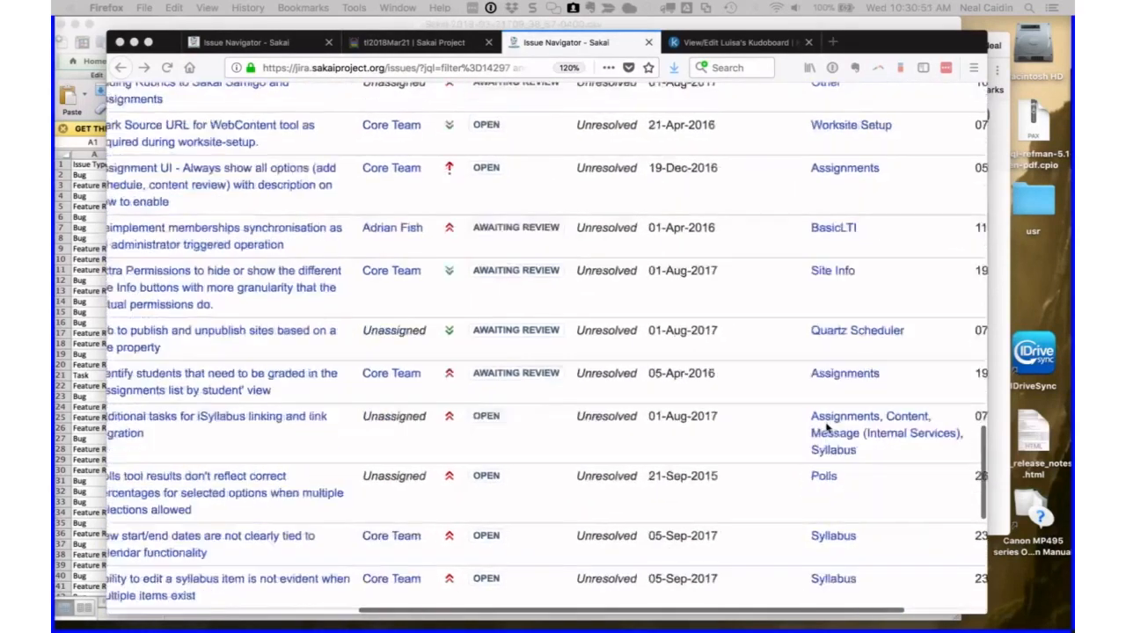
scroll("down", 3)
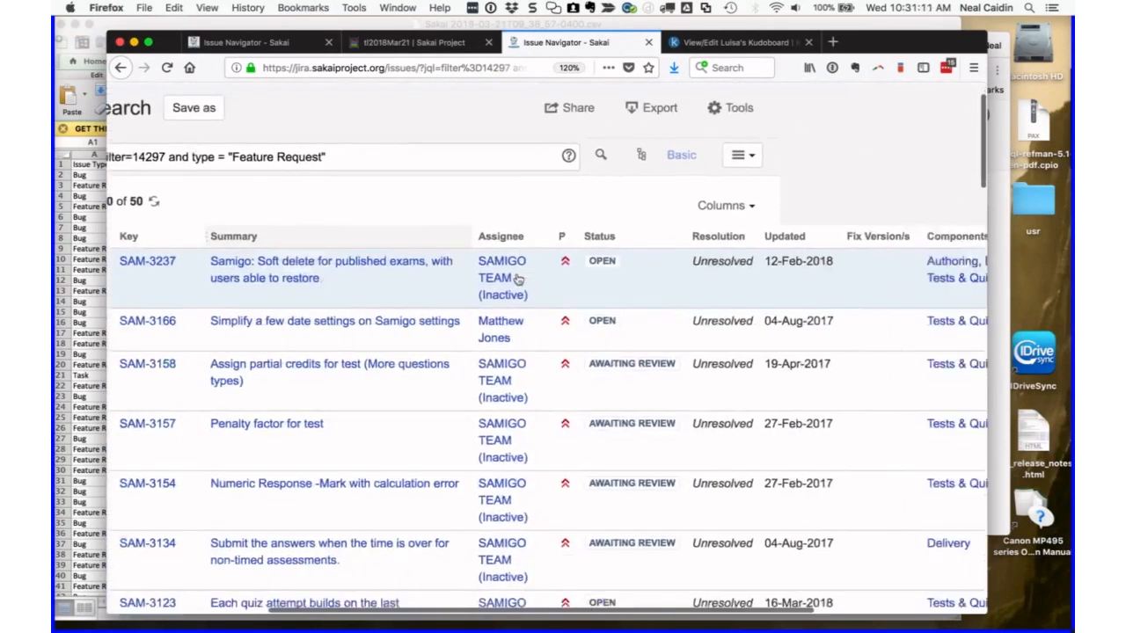
scroll("up", 3)
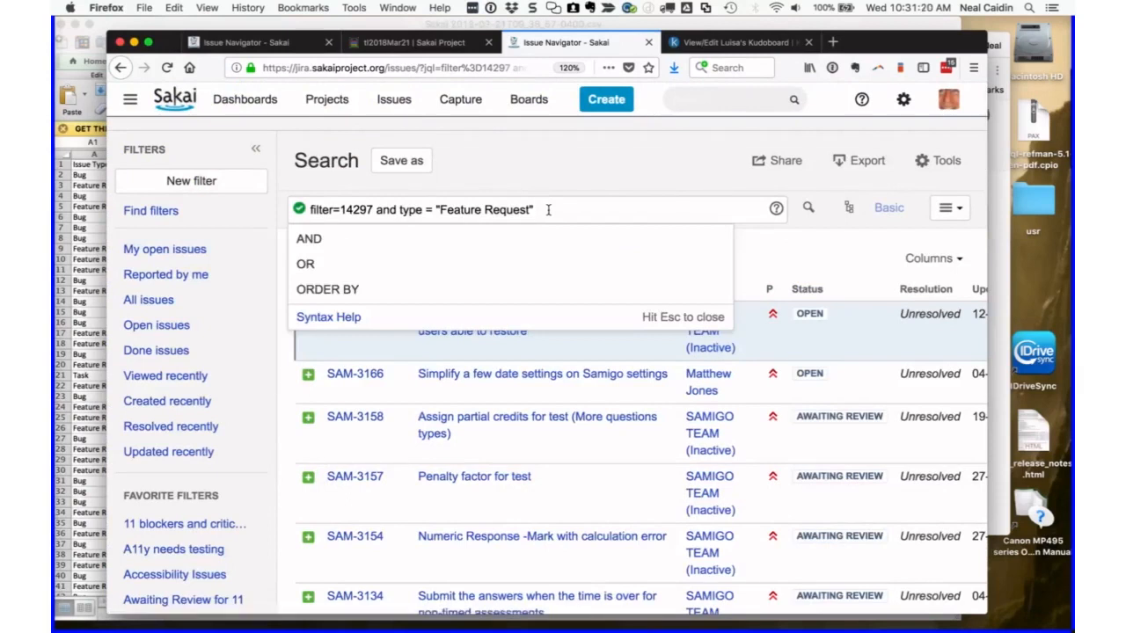
- Add 'and project in ("Lesson Builder", Samigo)' to the query, narrowing results to 23
type("and project")
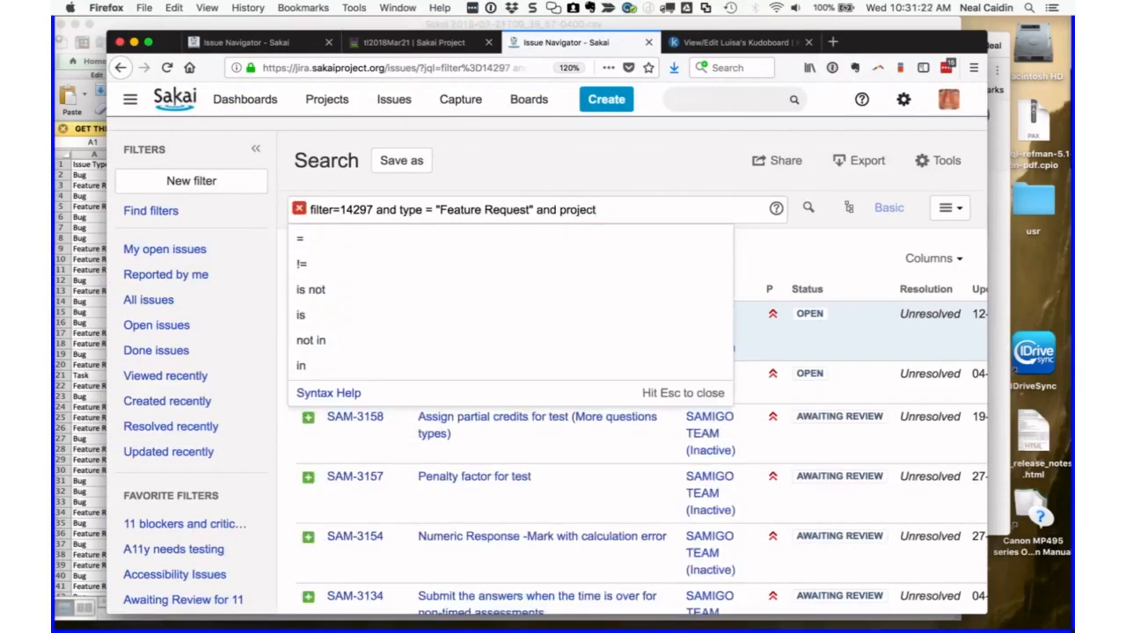
type("in (Lesson Builder\", Samigo")
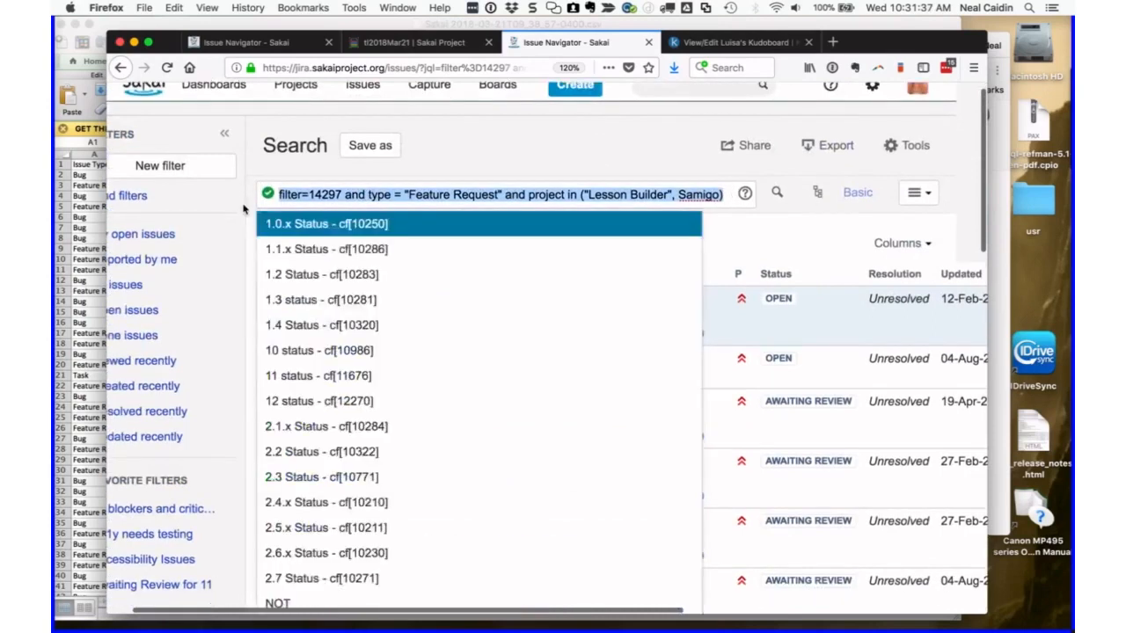
scroll("down", 3)
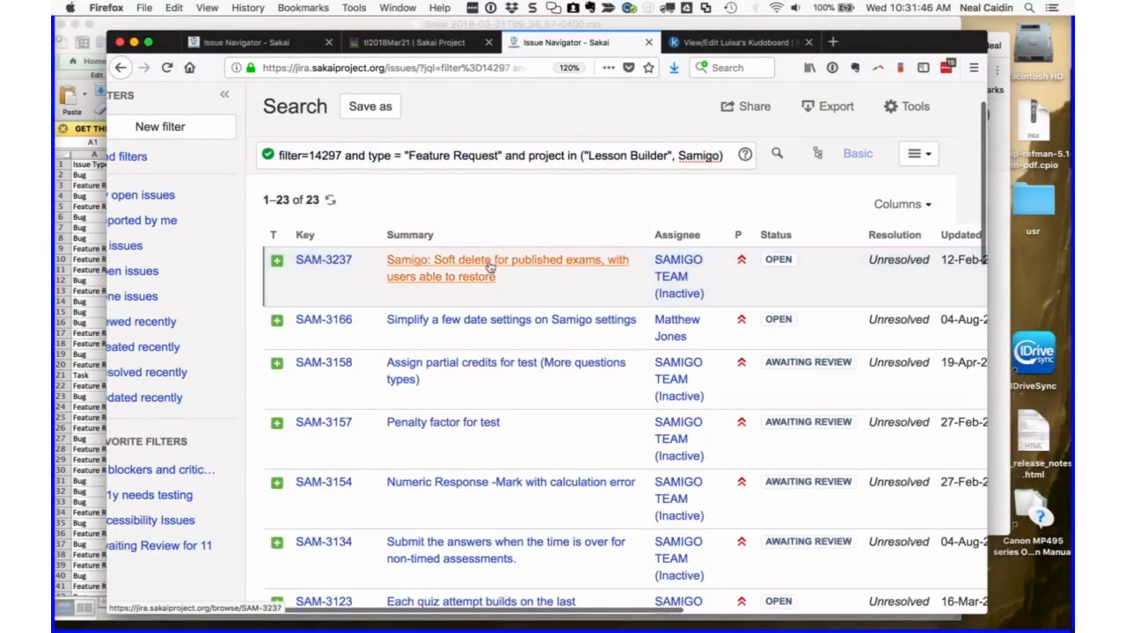
- Scroll to the end of the 23 results and open LSNBLDR-920 about question due dates
scroll("down", 3)
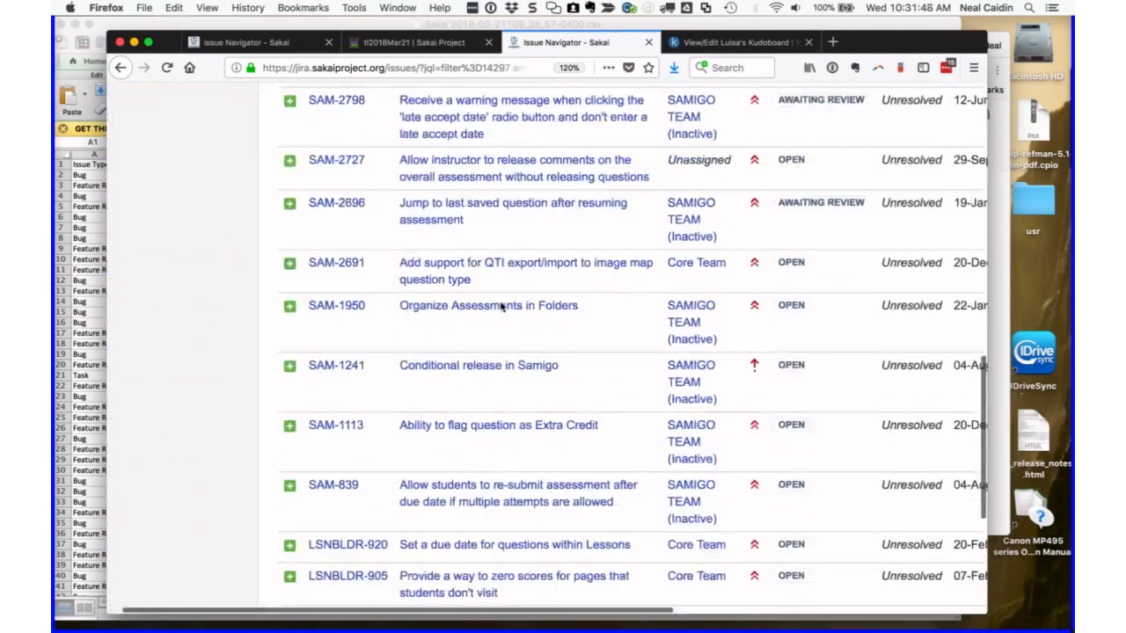
scroll("down", 3)
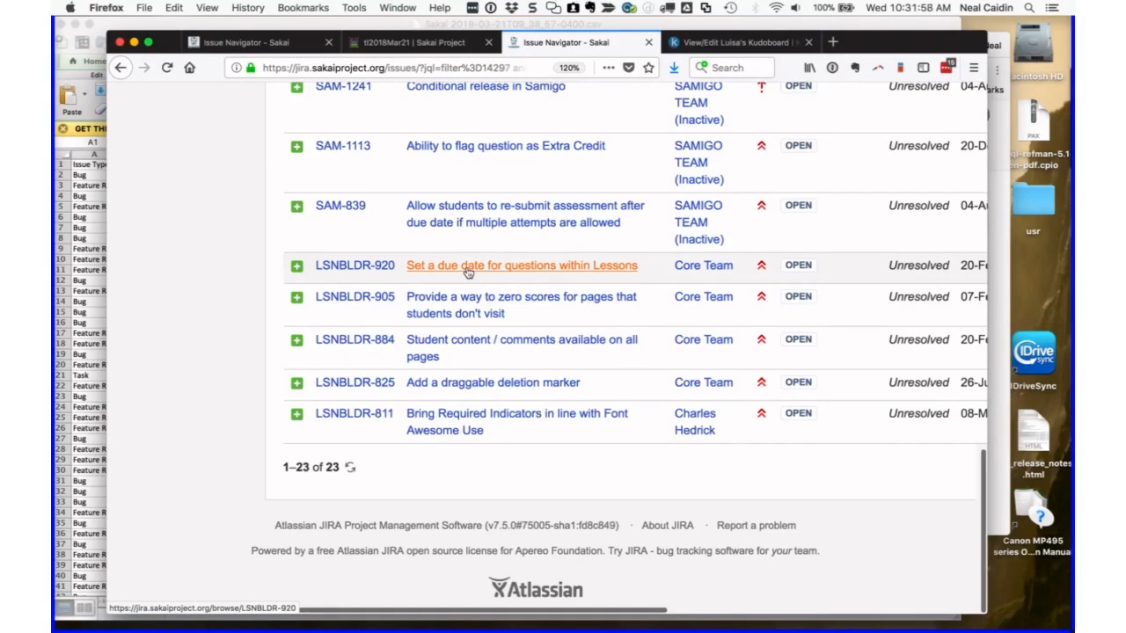
left_click(521, 265)
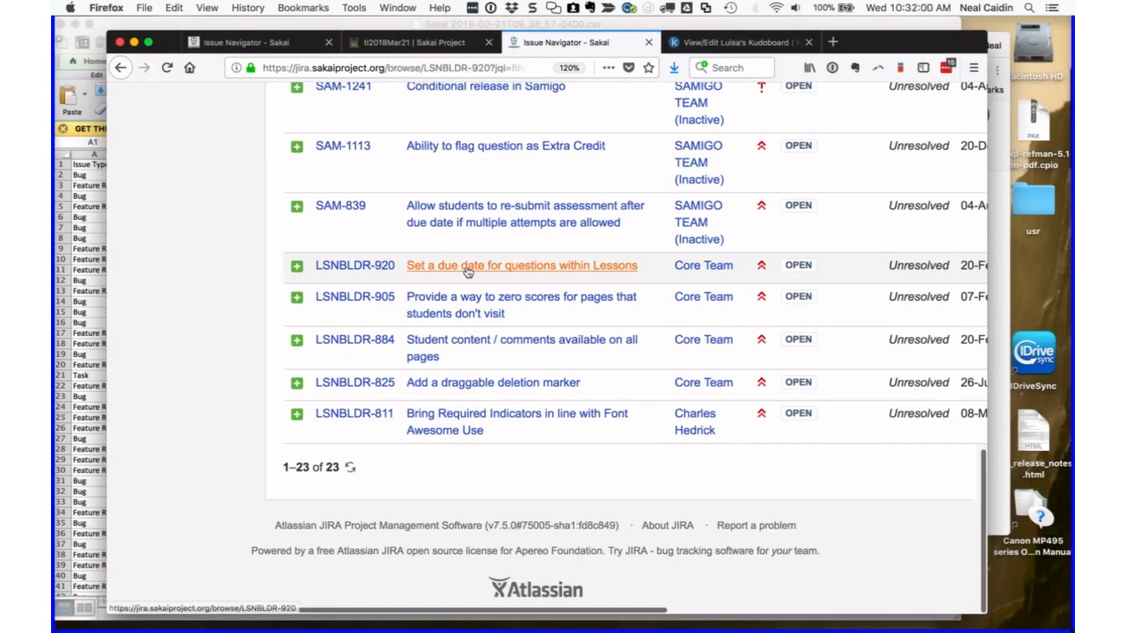
- Read through LSNBLDR-920's due-date request for Lessons questions, then return to the search results
left_click(521, 264)
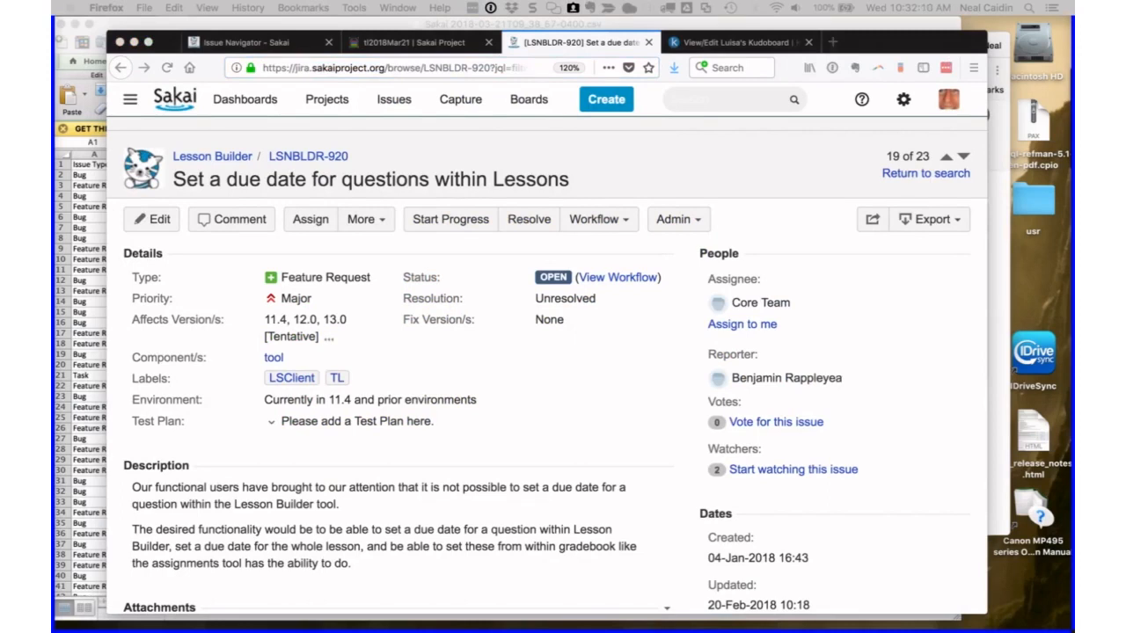
mouse_move(597, 151)
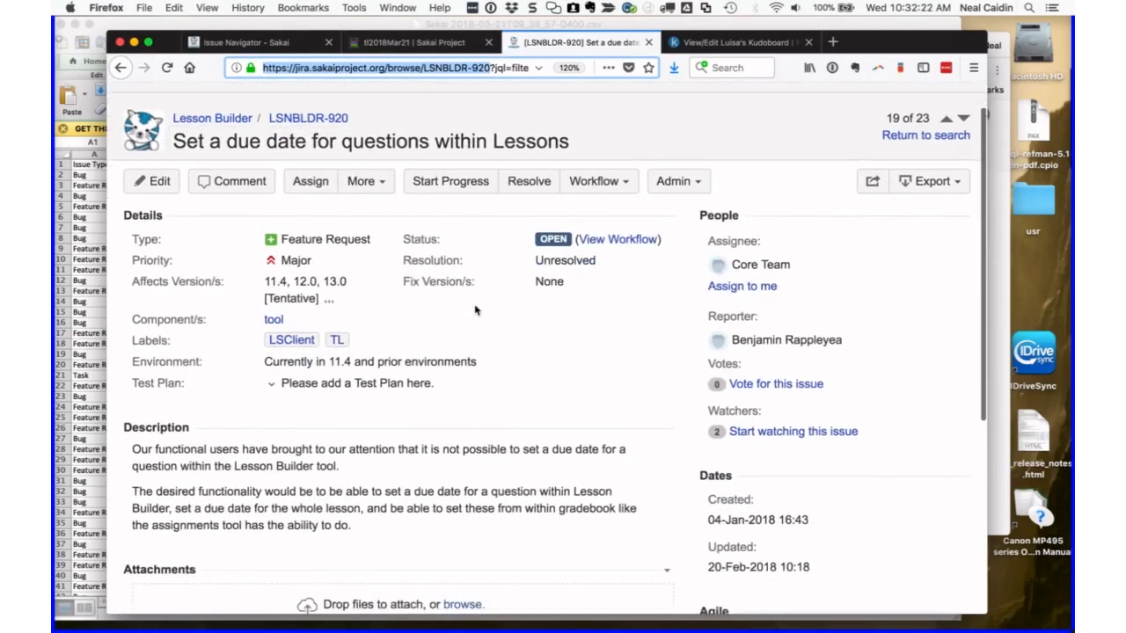
scroll("down", 3)
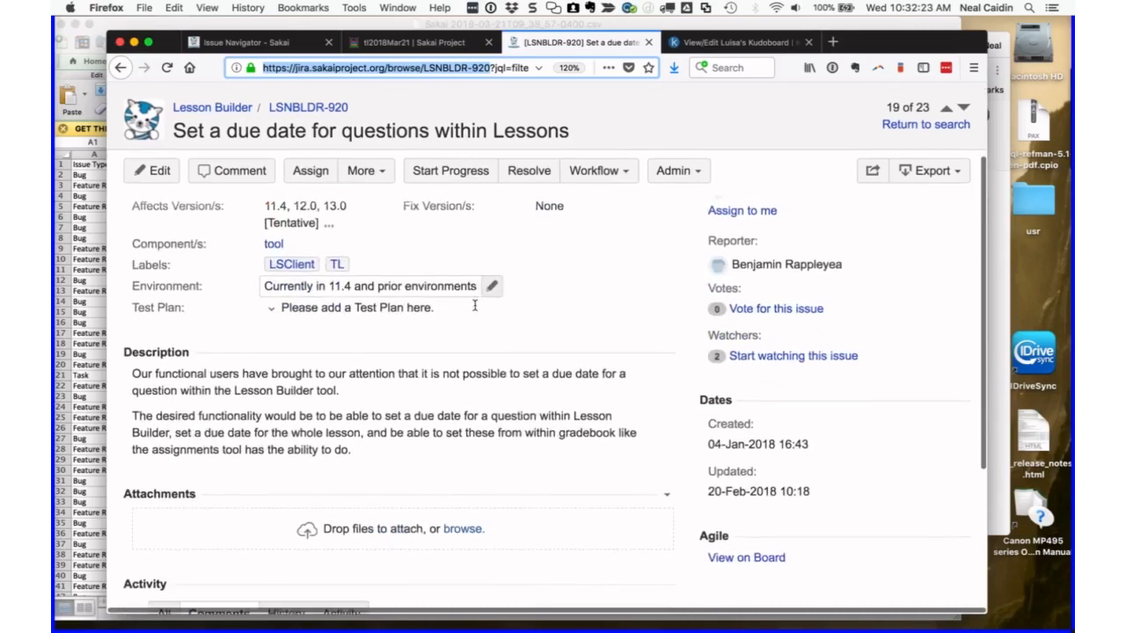
scroll("down", 3)
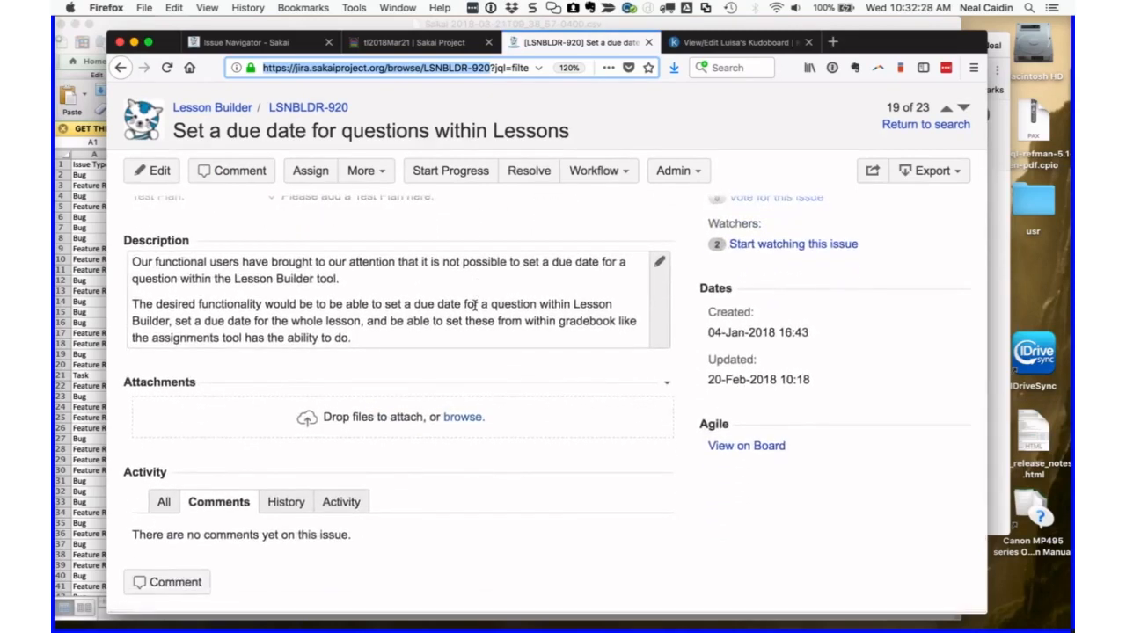
scroll("down", 3)
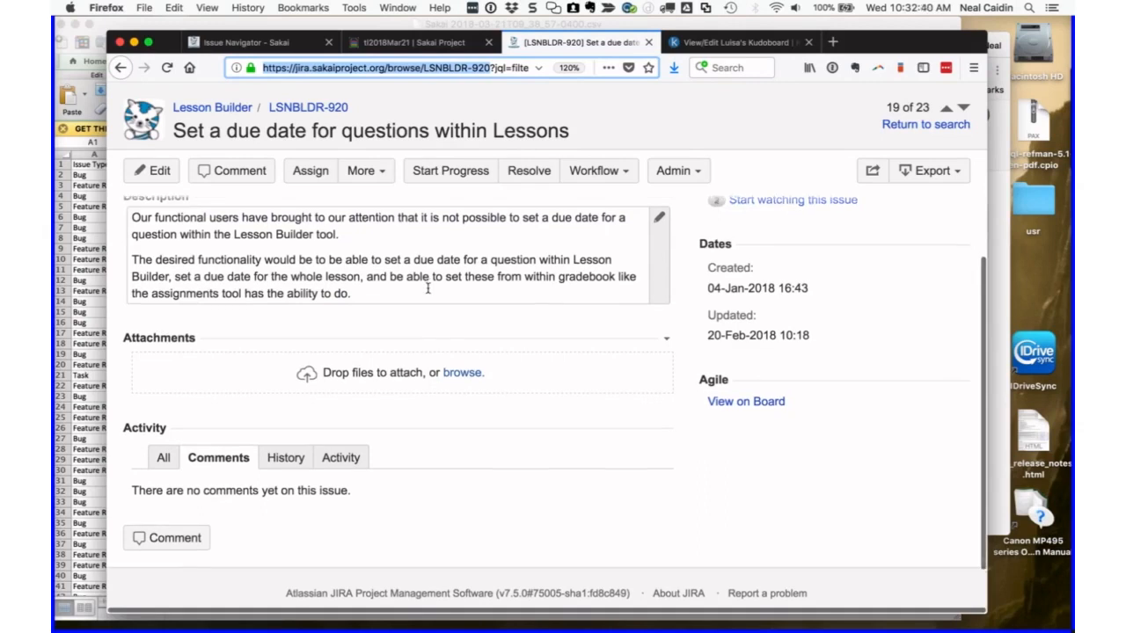
scroll("up", 3)
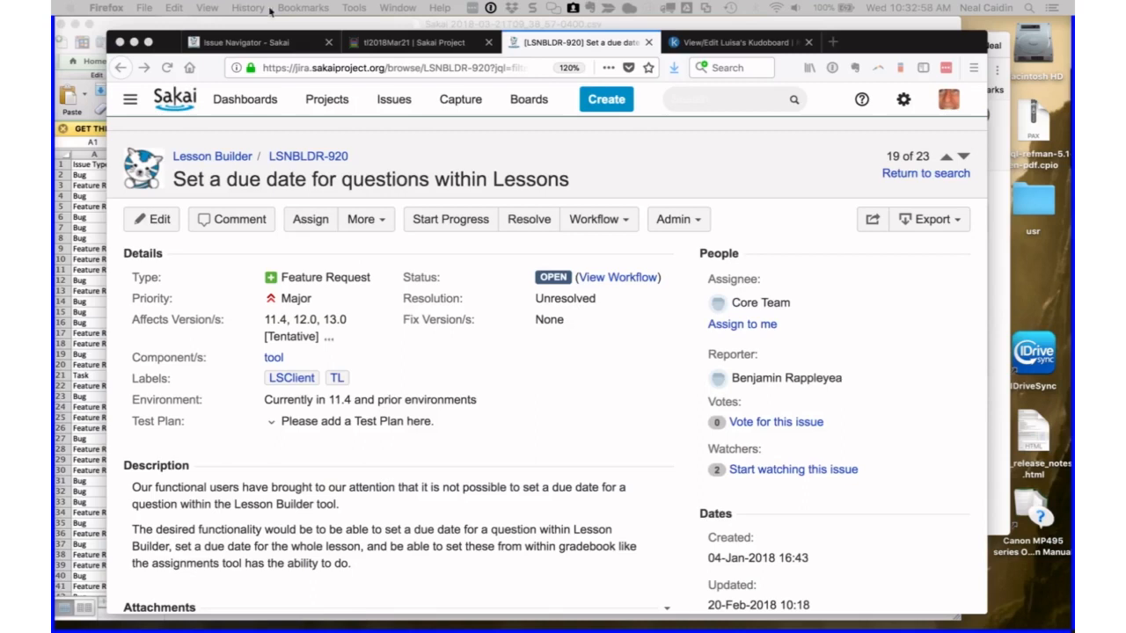
mouse_move(373, 132)
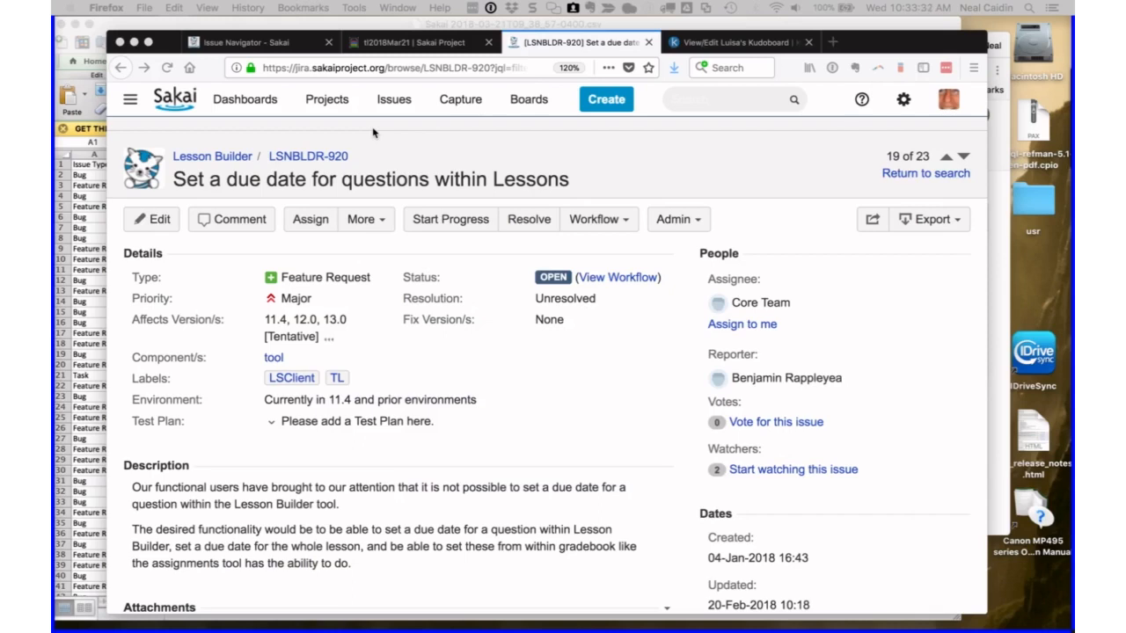
mouse_move(73, 17)
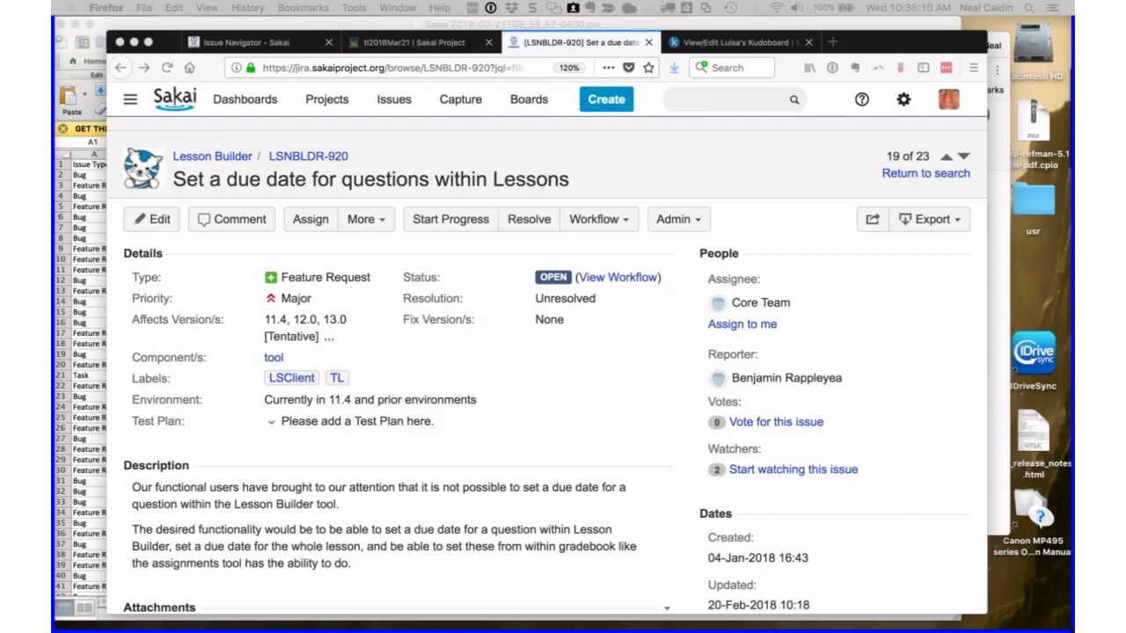
mouse_move(378, 317)
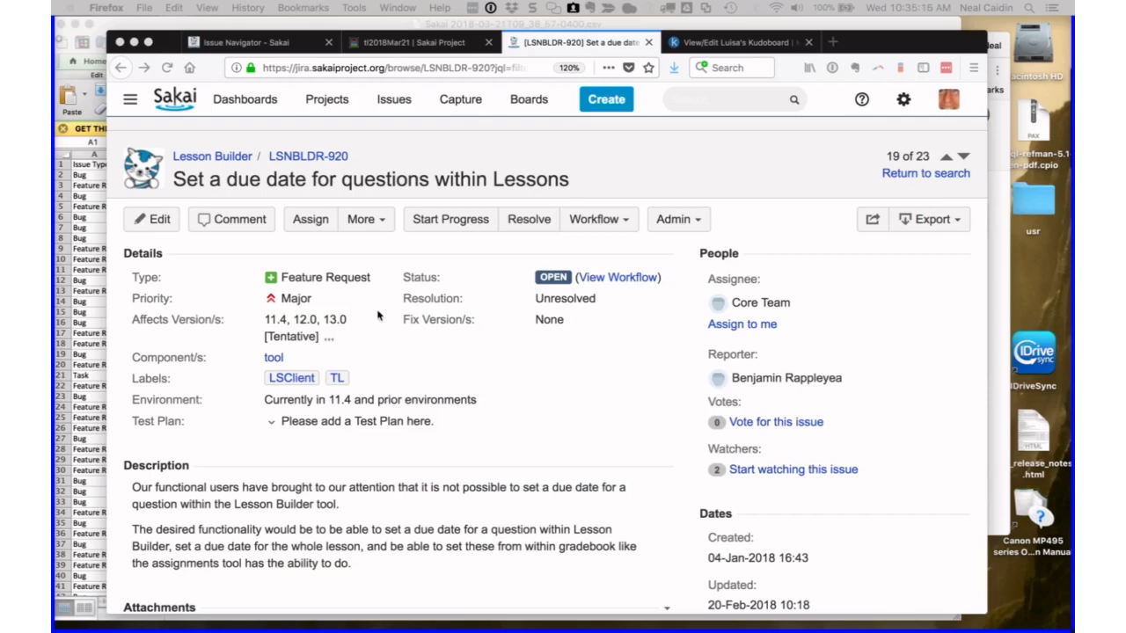
mouse_move(629, 178)
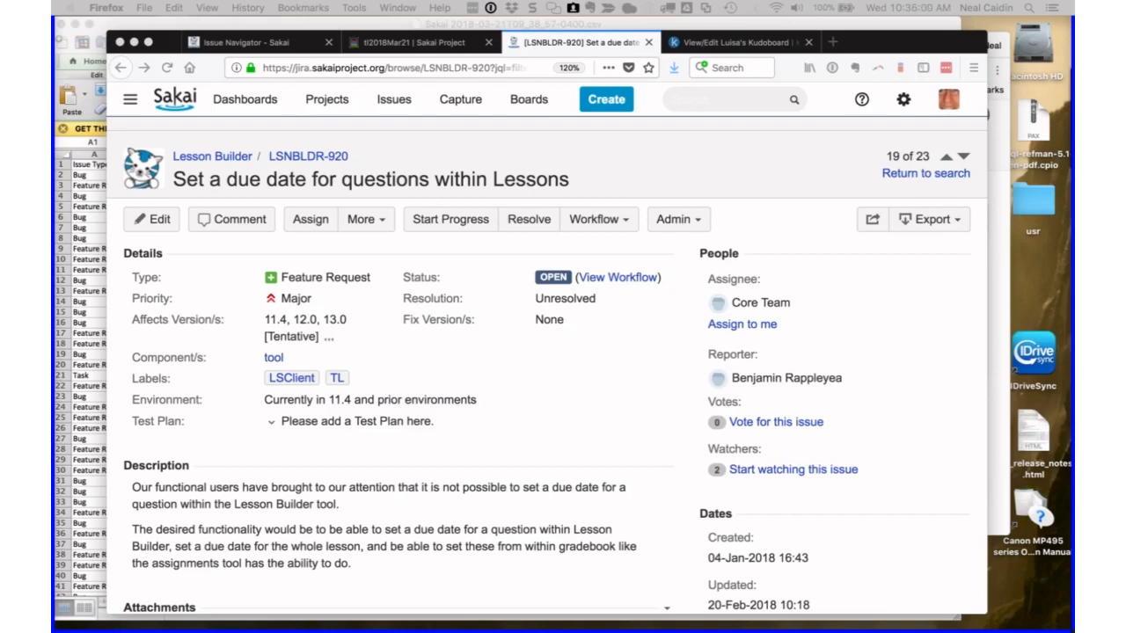
mouse_move(428, 237)
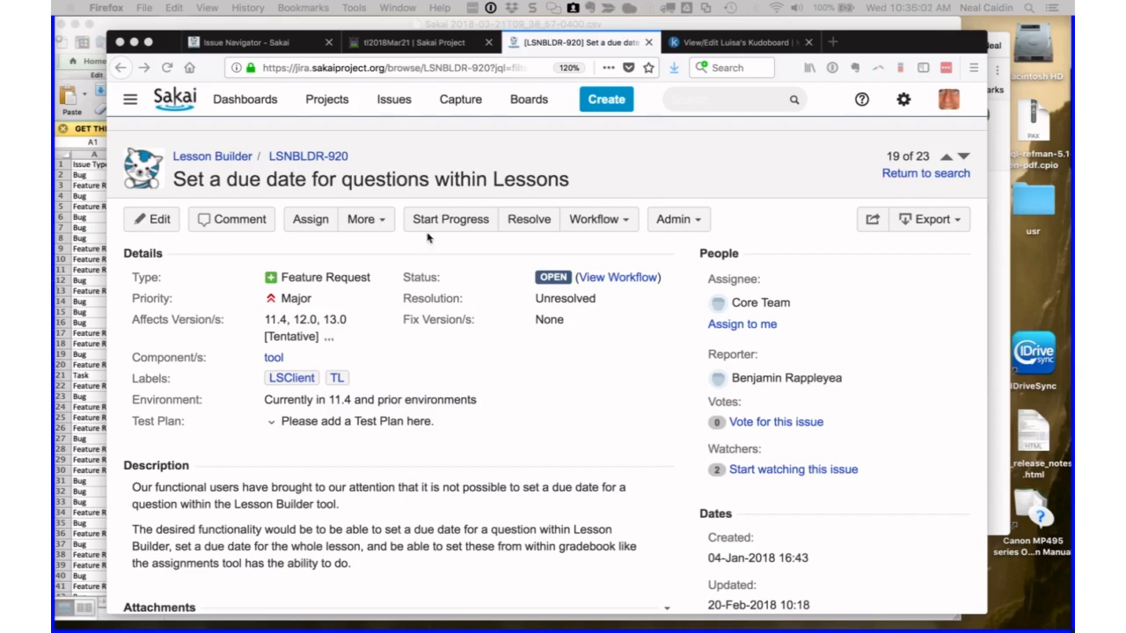
mouse_move(614, 171)
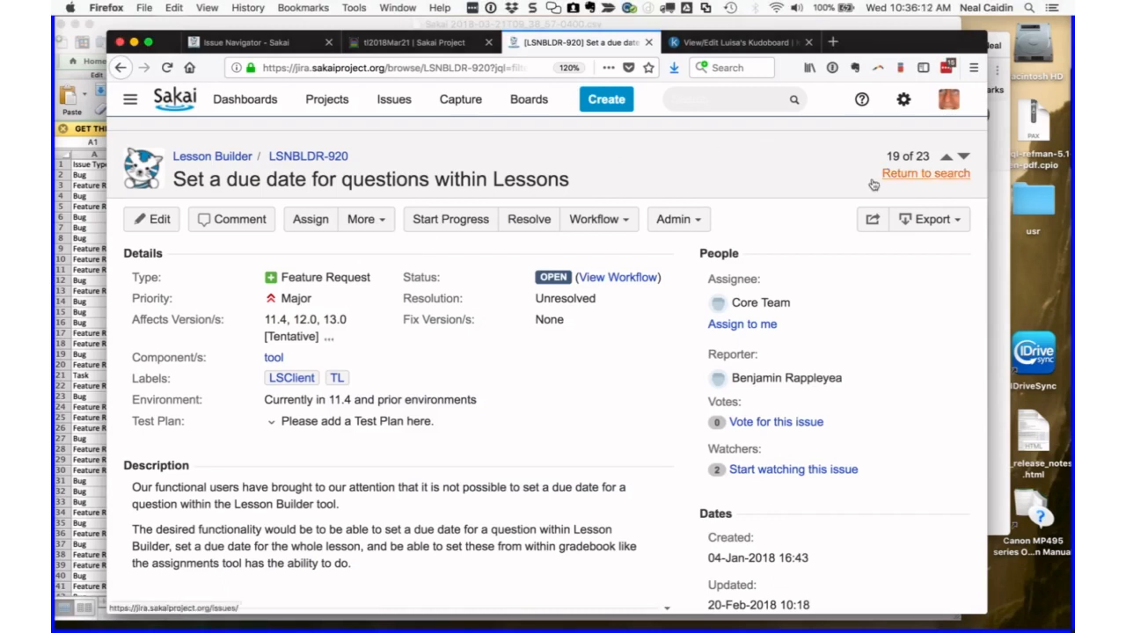
left_click(946, 156)
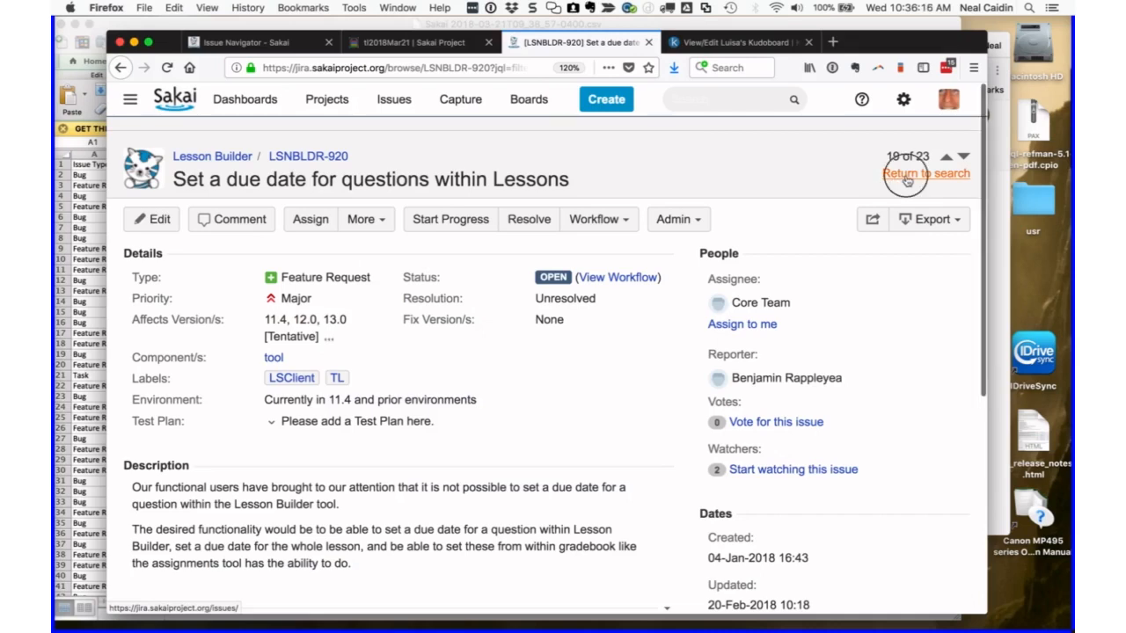
left_click(963, 155)
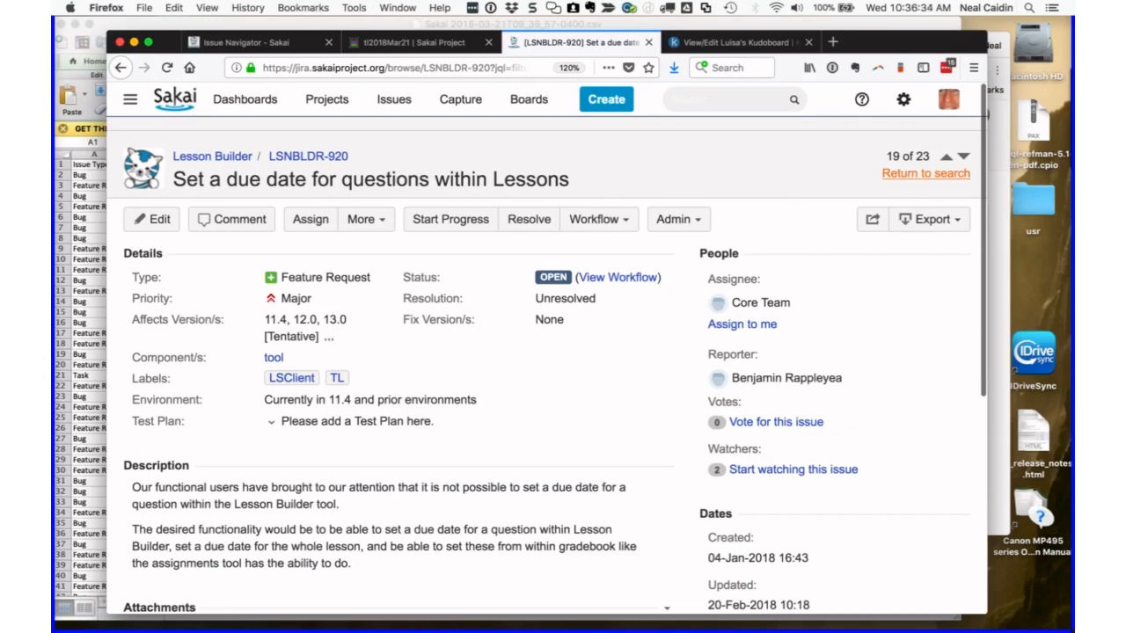
mouse_move(640, 180)
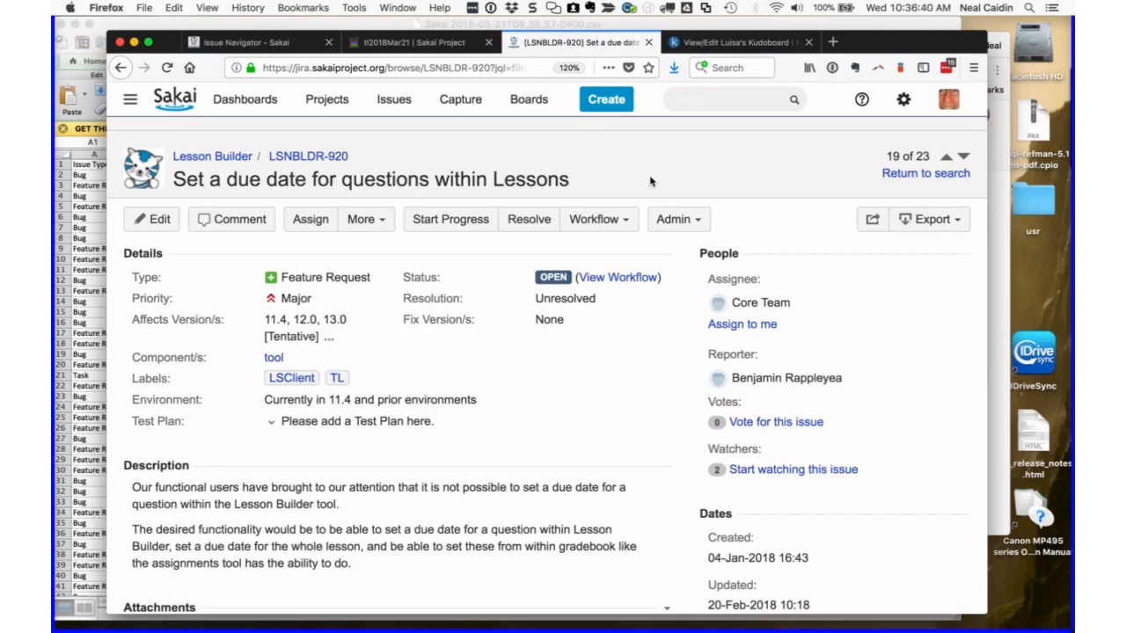
mouse_move(422, 240)
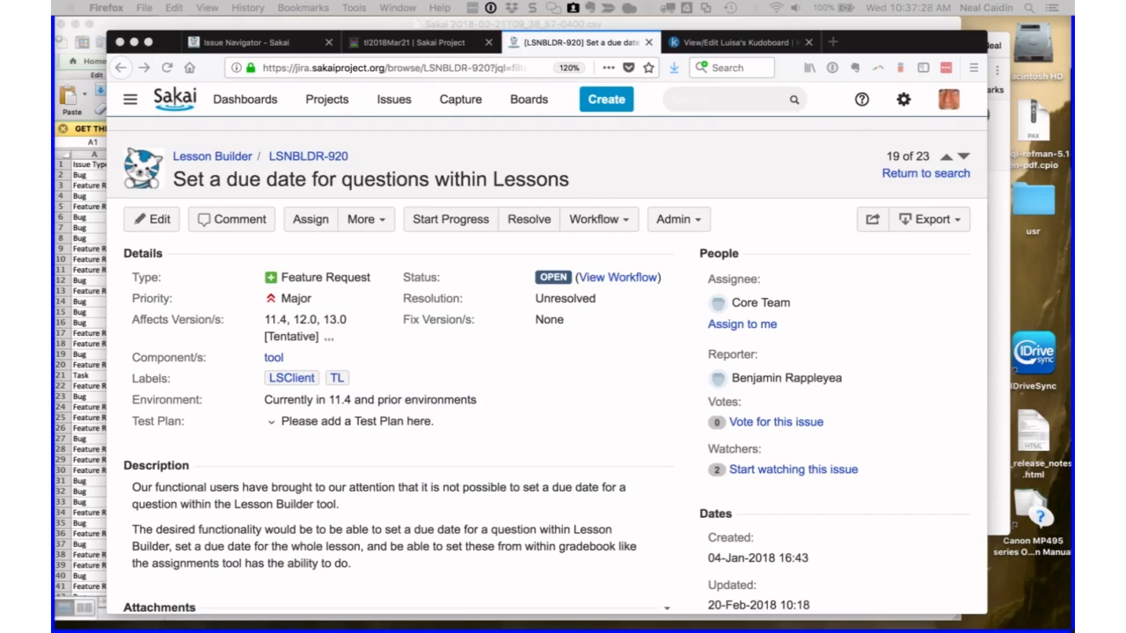
mouse_move(695, 163)
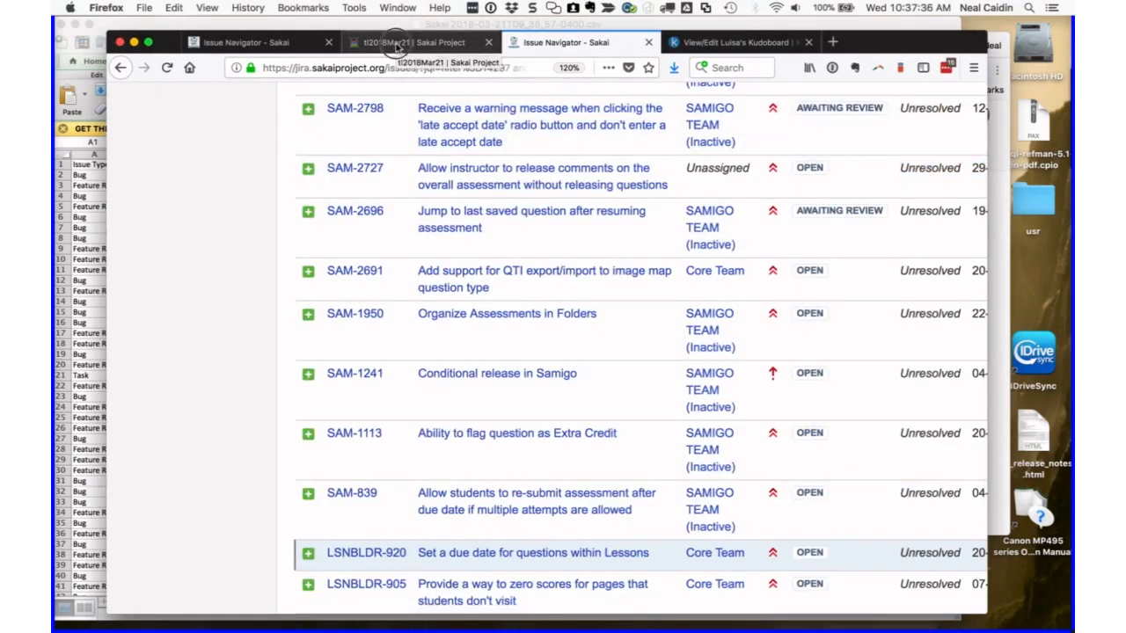
- Switch to the tl2018Mar21 call notes pad showing the Jirapalooza item
left_click(413, 42)
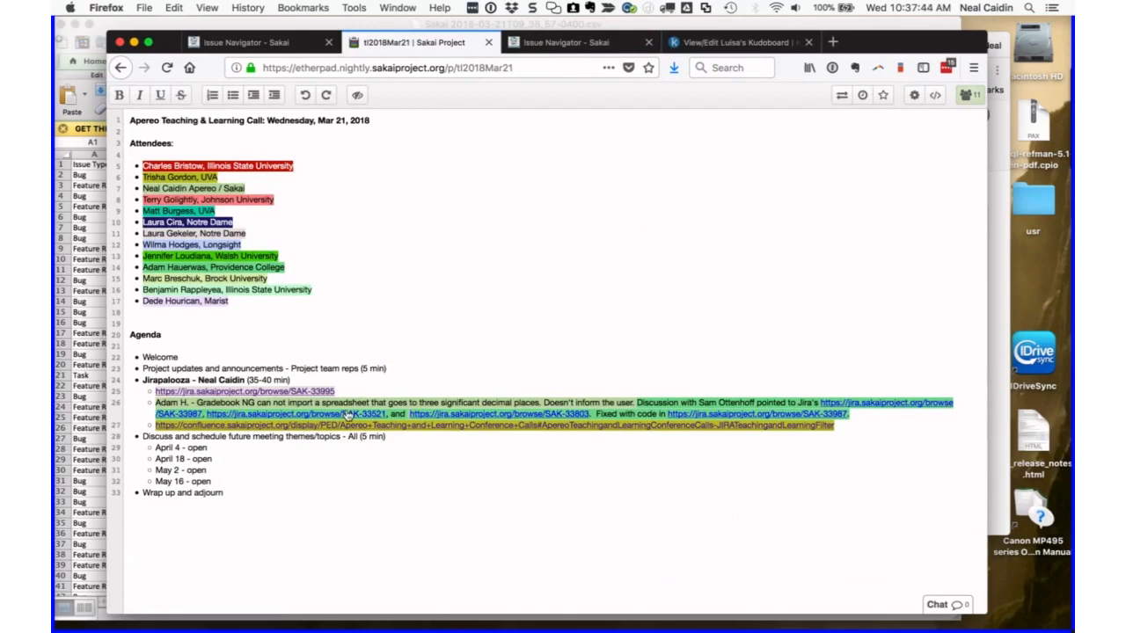
mouse_move(627, 434)
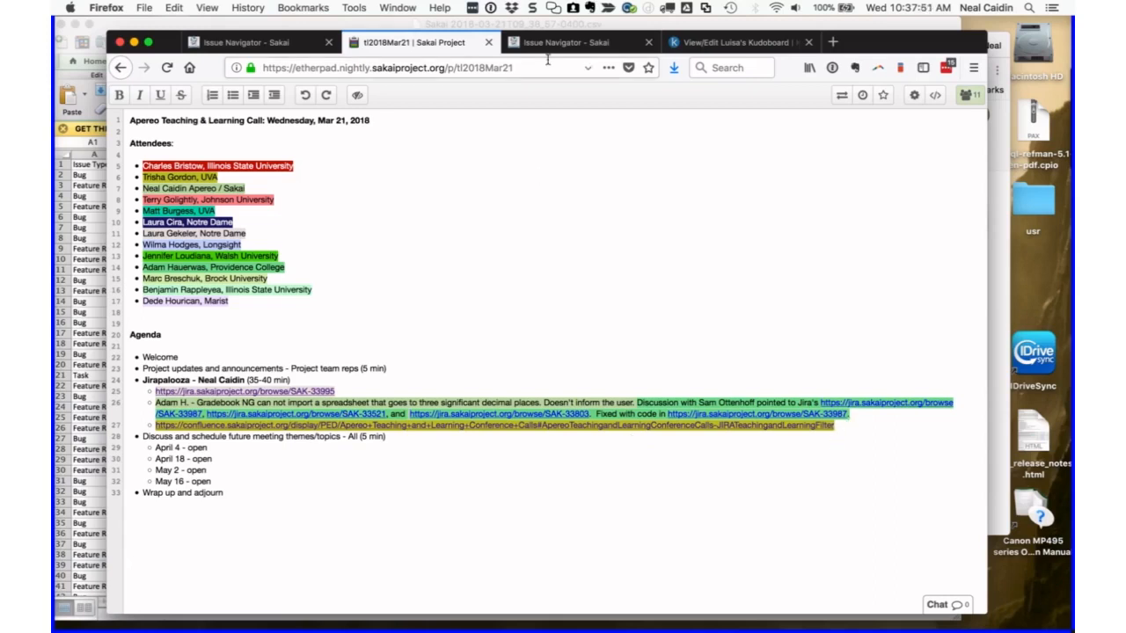
mouse_move(550, 44)
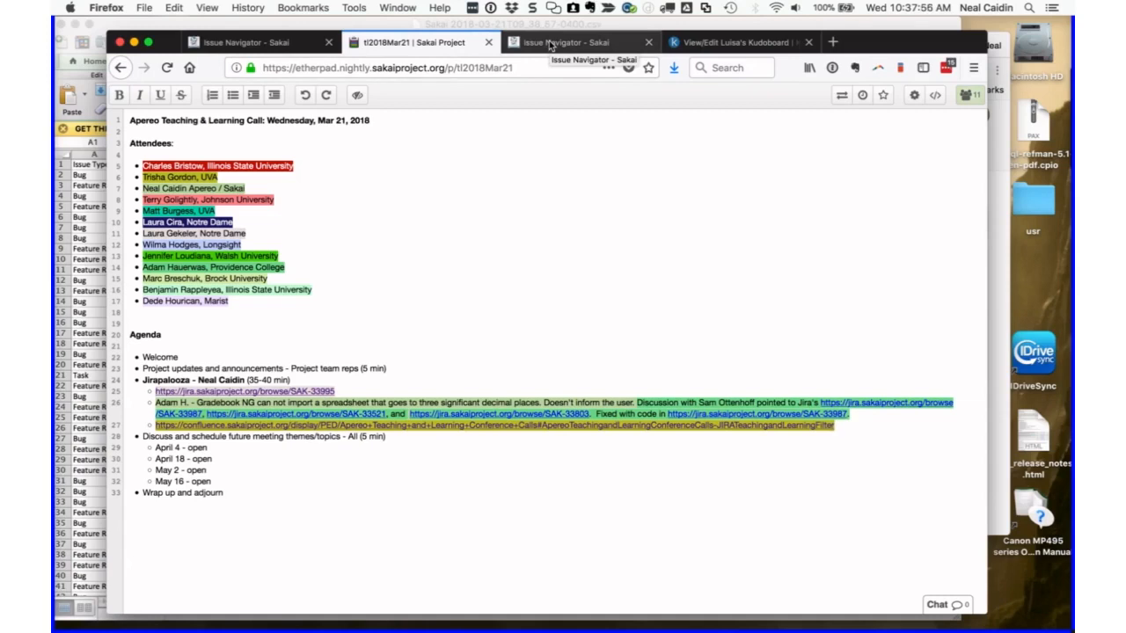
- Go back to the Issue Navigator and scroll to the top of the 23 feature requests
left_click(572, 43)
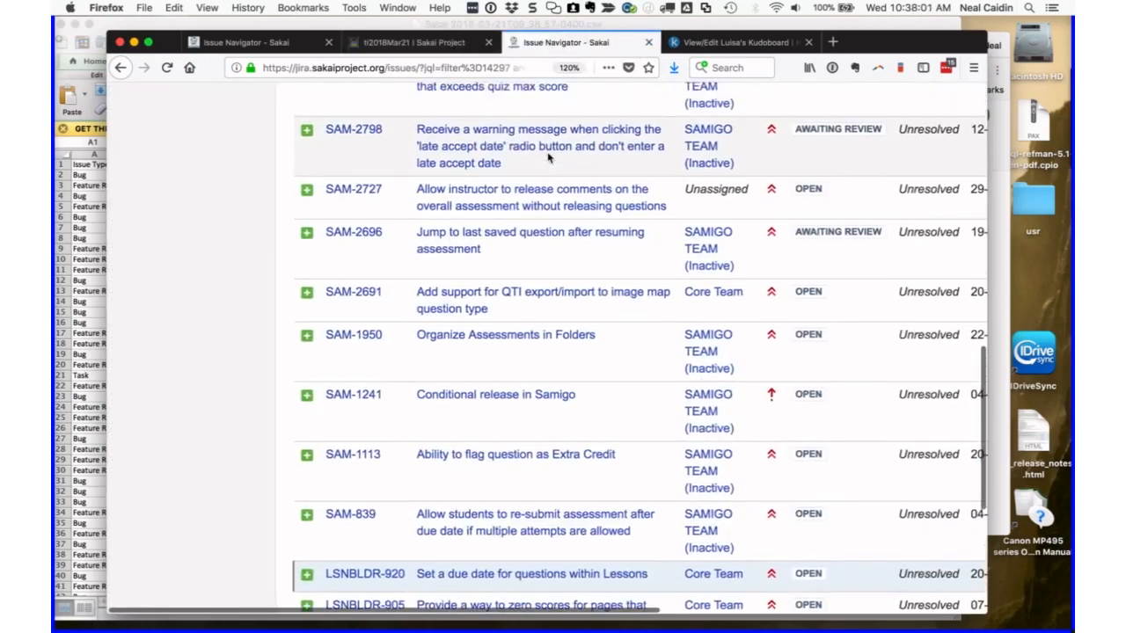
scroll("up", 3)
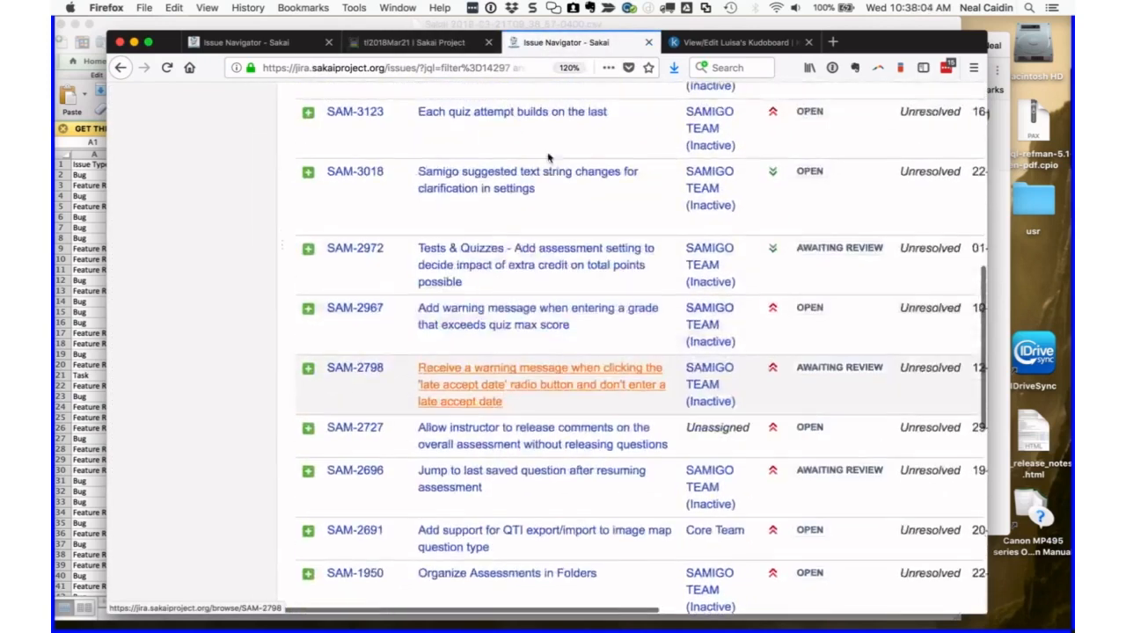
scroll("up", 3)
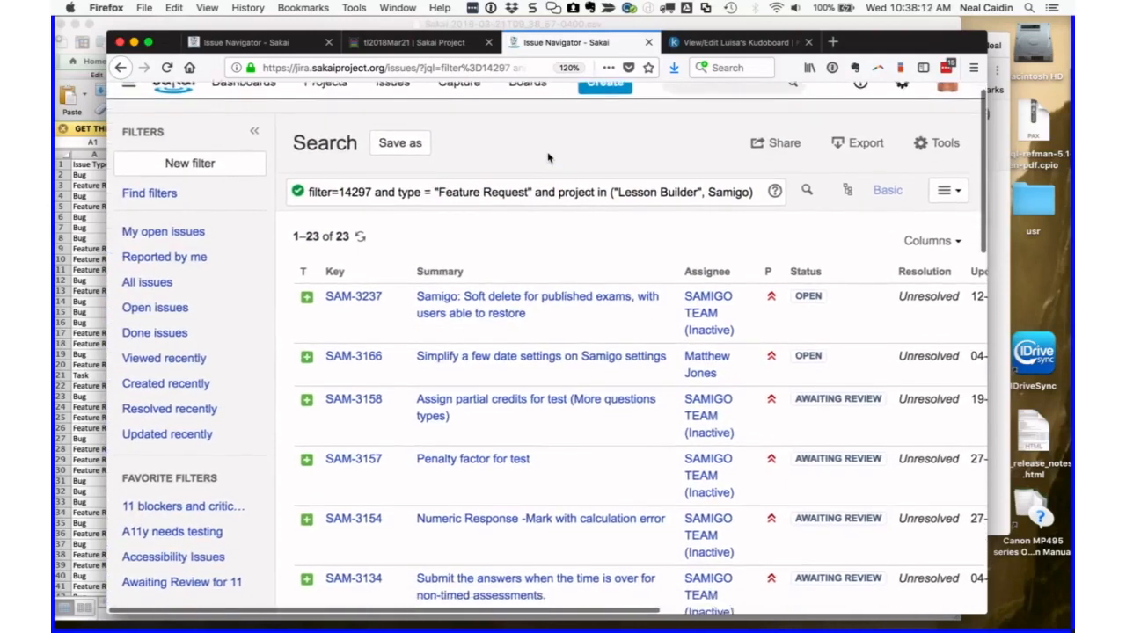
scroll("down", 3)
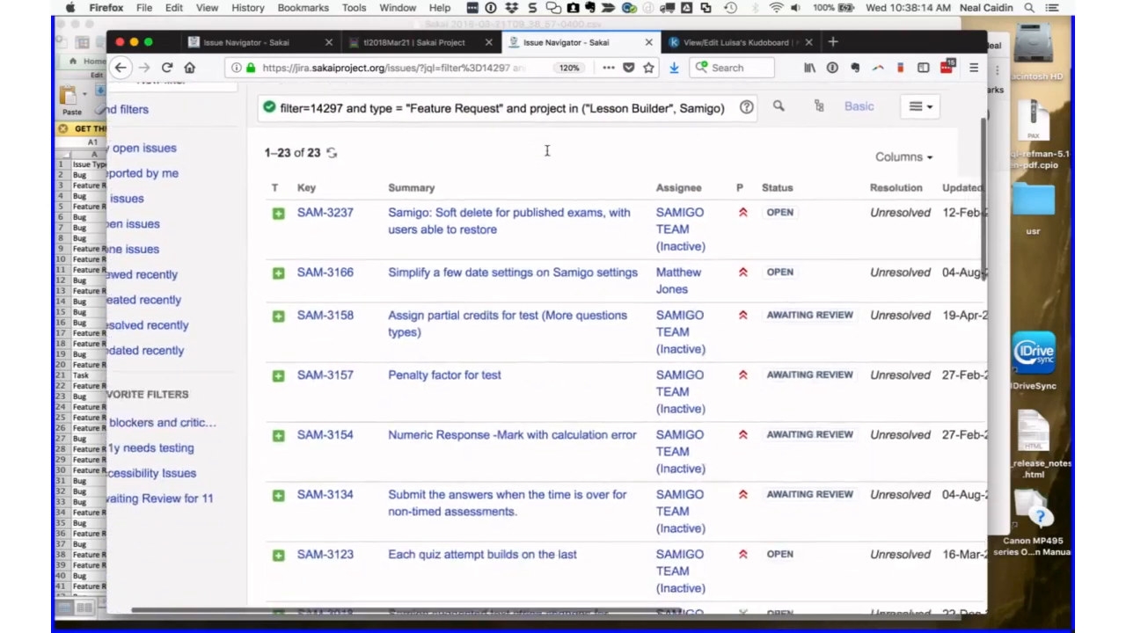
scroll("up", 3)
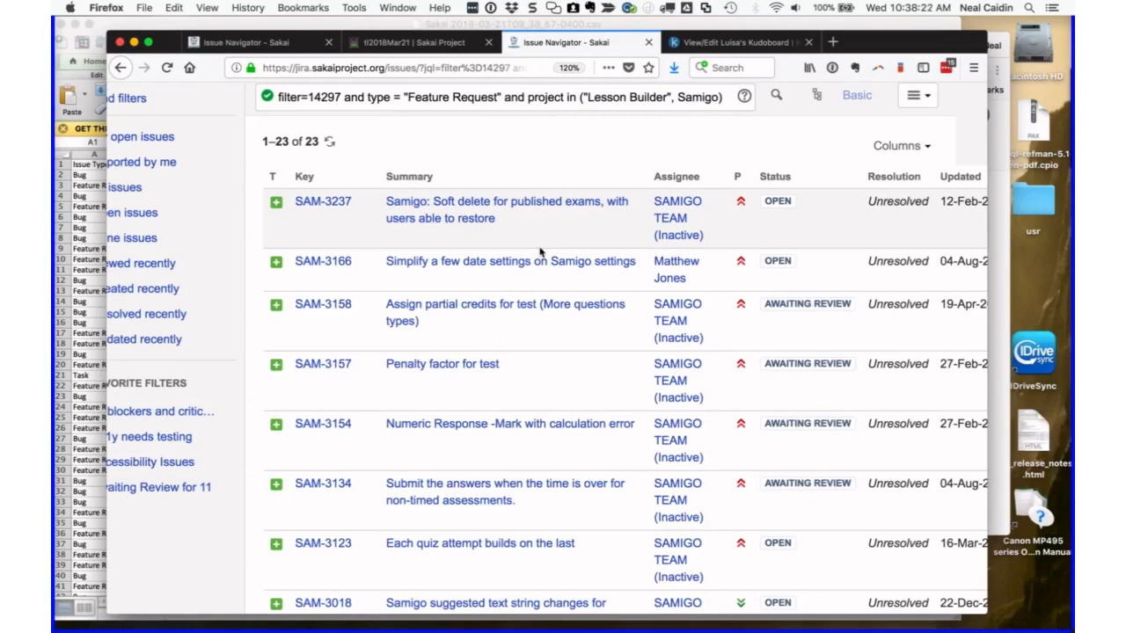
mouse_move(528, 206)
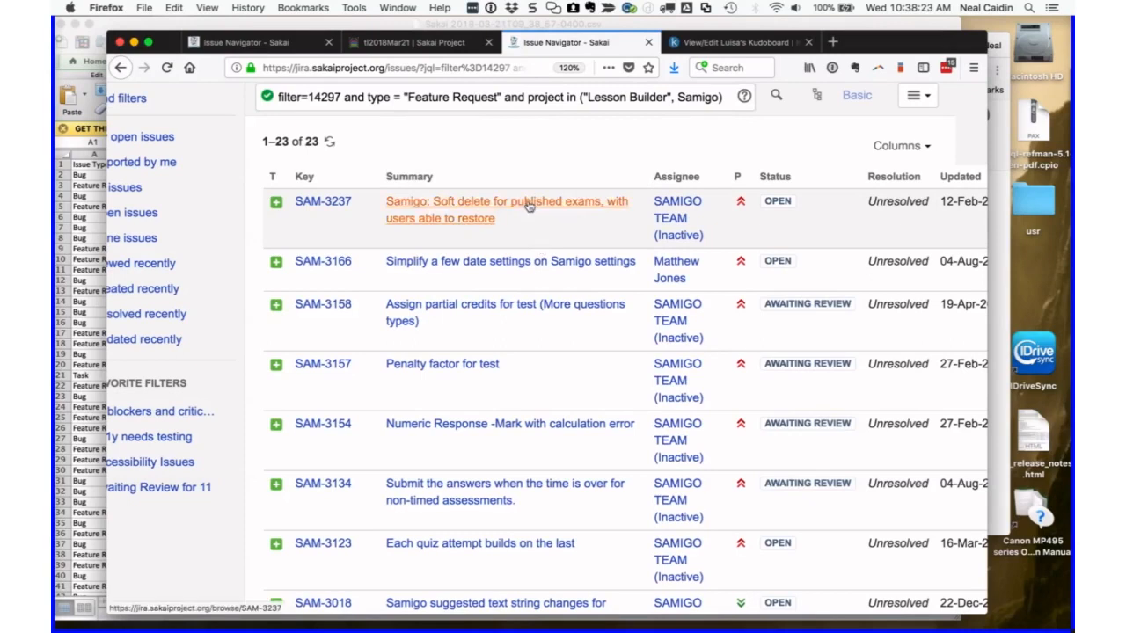
- Open the SAM-3237 soft-delete feature request, then return to the call notes pad
left_click(507, 209)
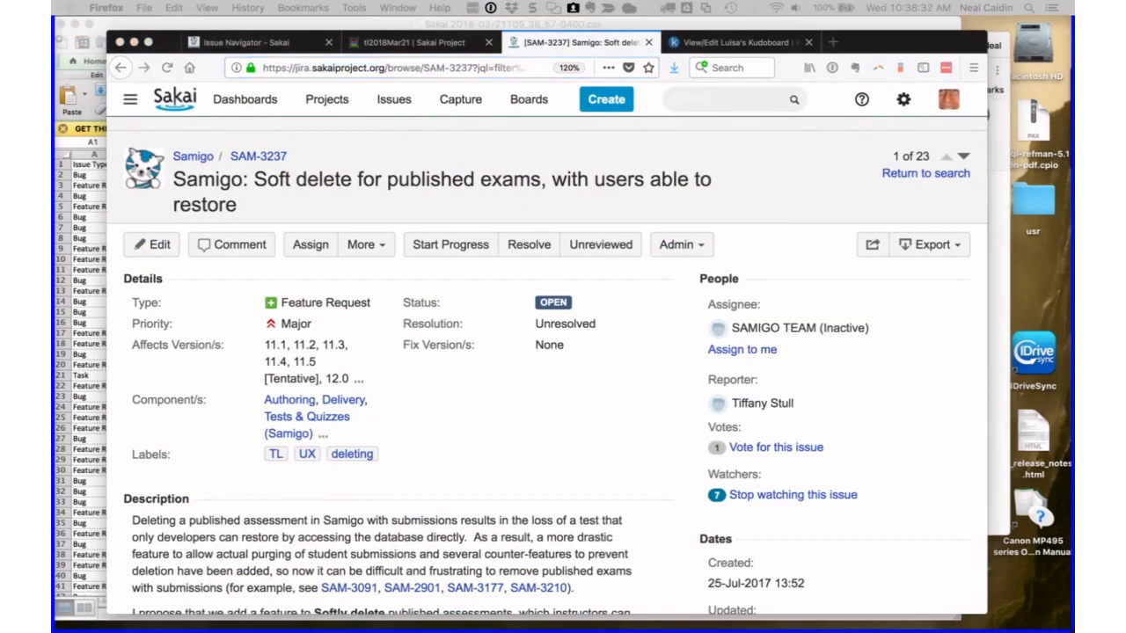
mouse_move(367, 217)
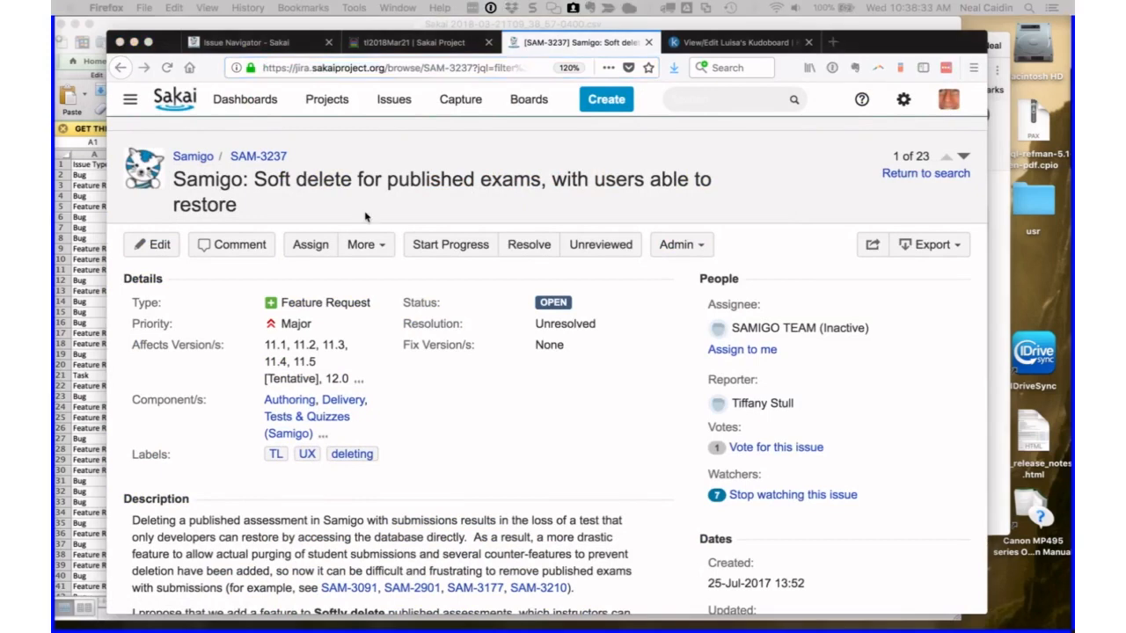
mouse_move(423, 146)
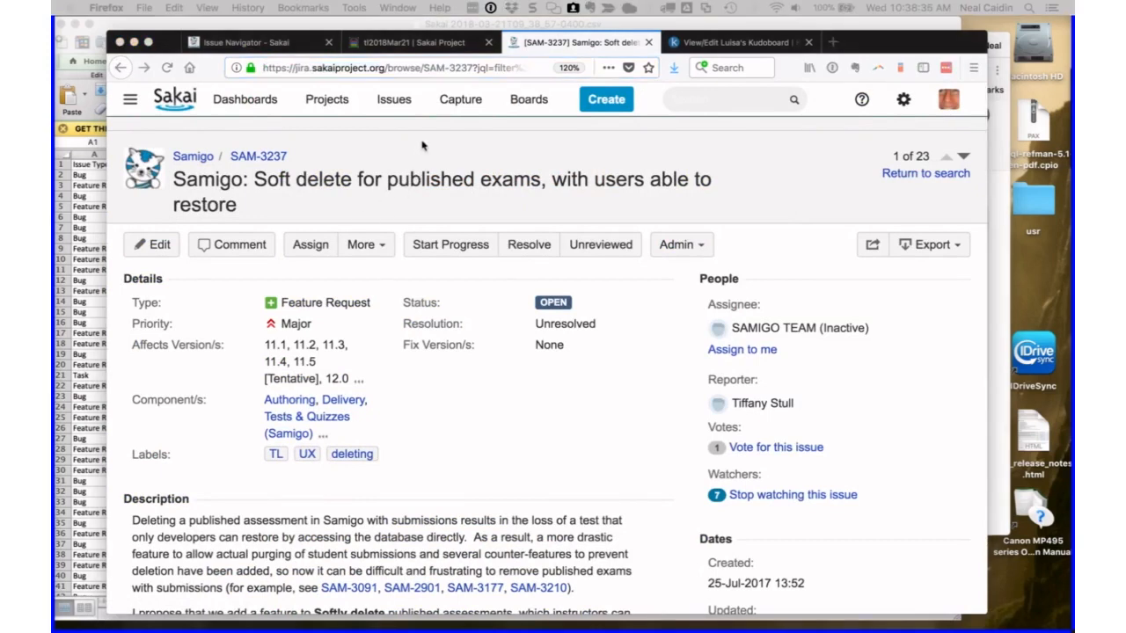
left_click(414, 41)
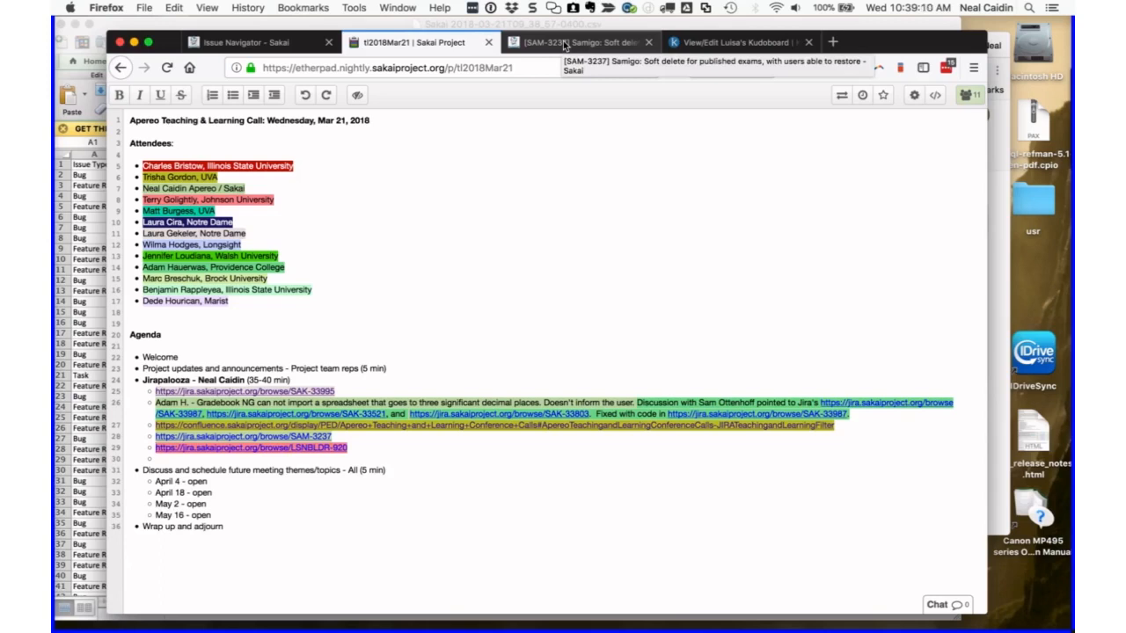
- Return to the SAM-3237 issue and read down to its proposed Removed or Trash section
left_click(576, 41)
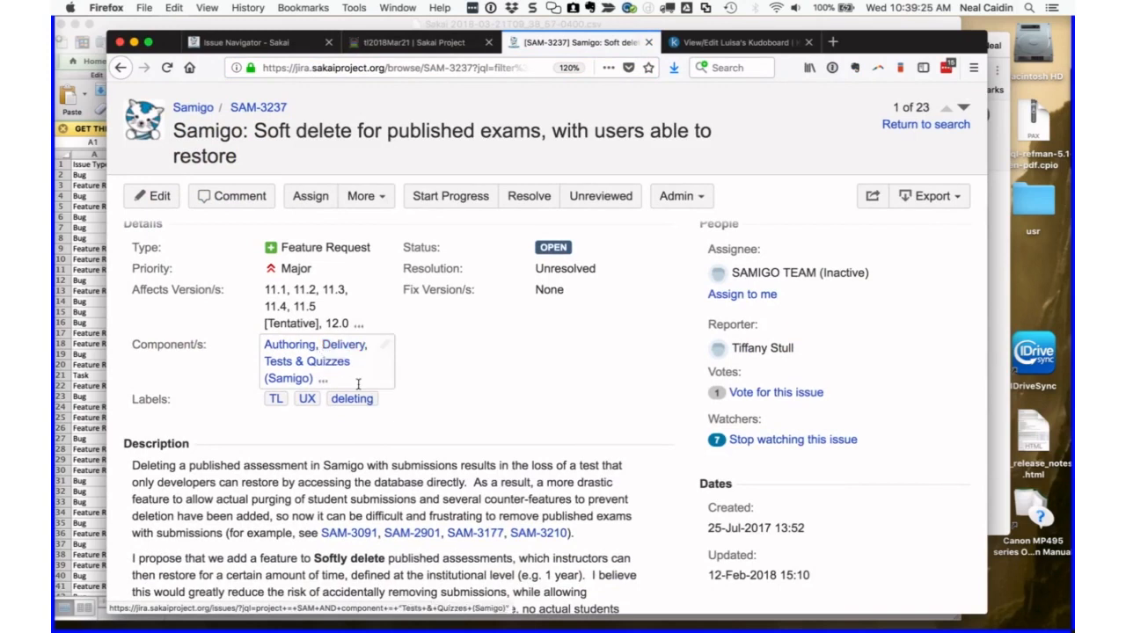
scroll("down", 3)
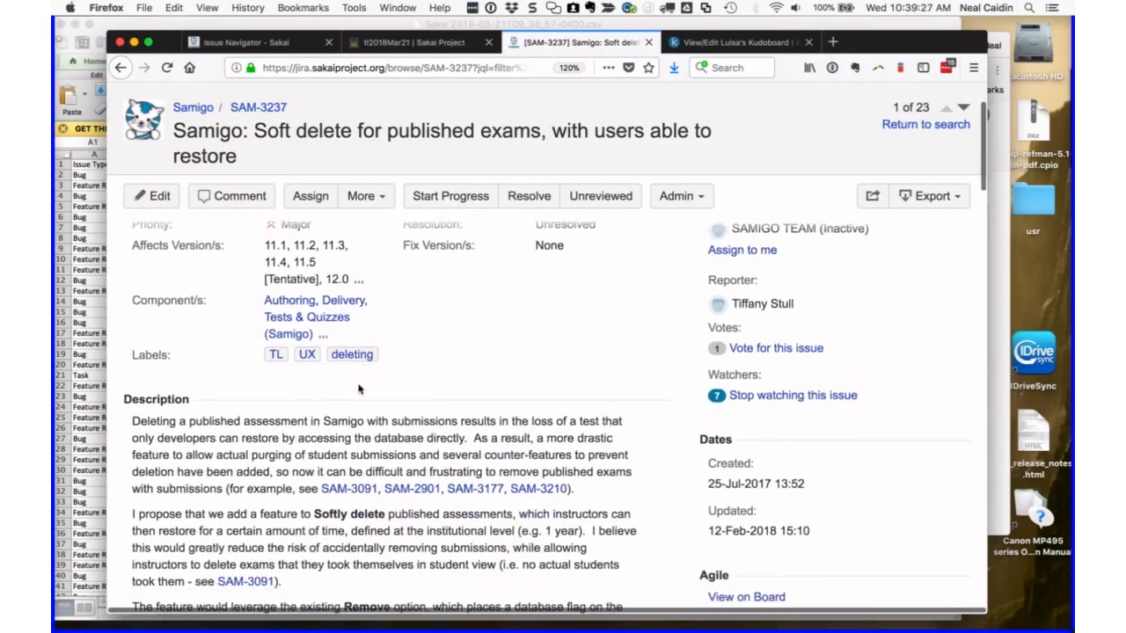
scroll("up", 3)
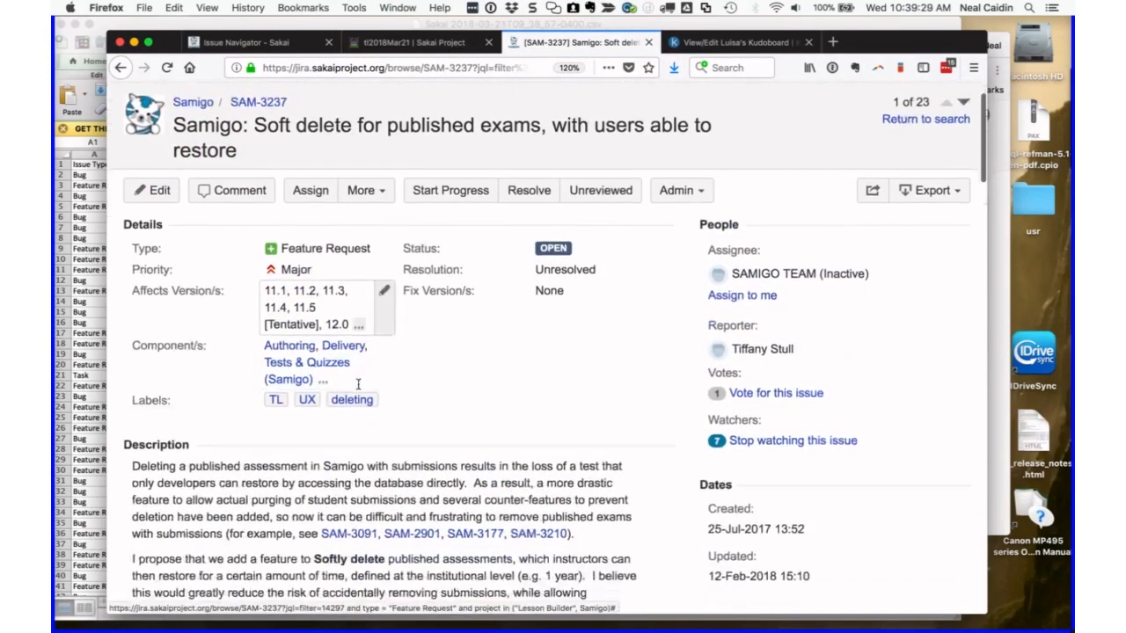
scroll("down", 3)
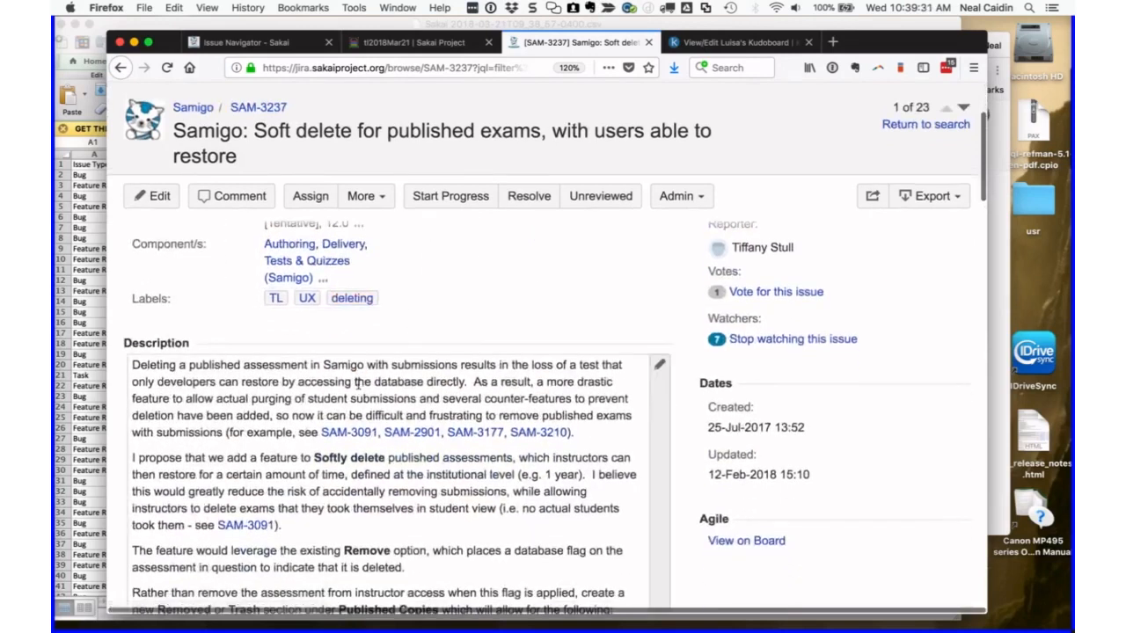
scroll("down", 3)
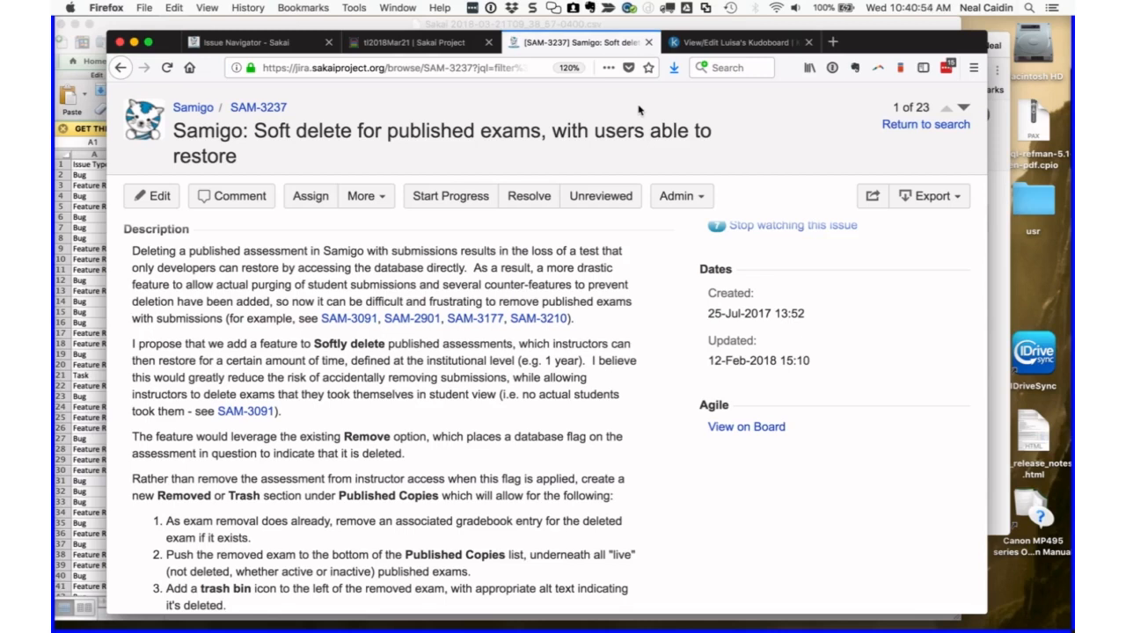
mouse_move(745, 427)
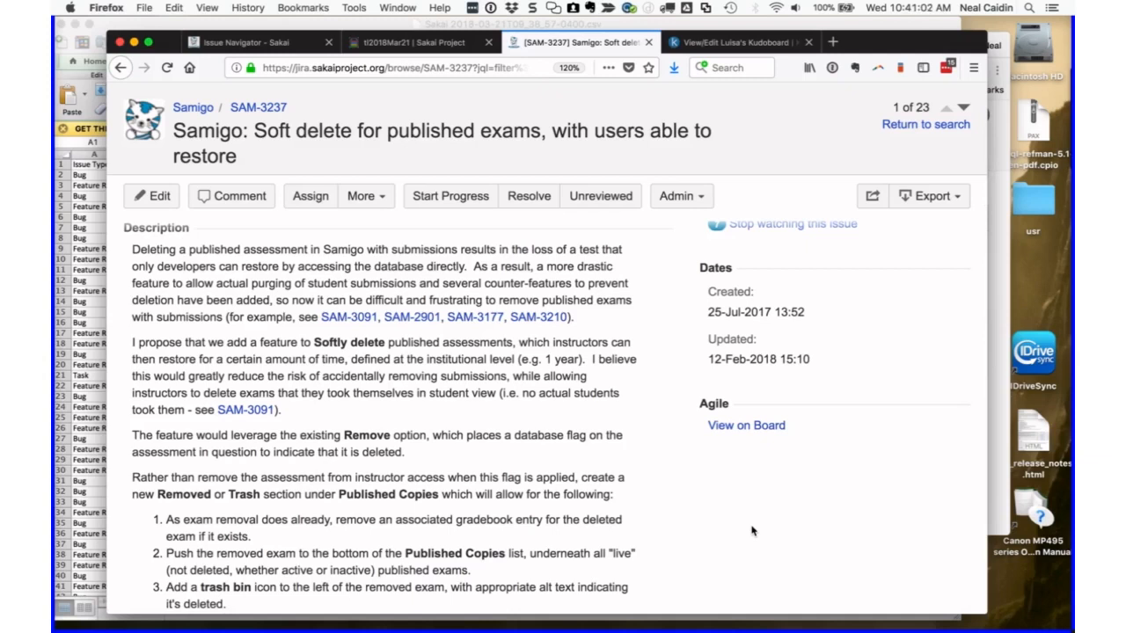
mouse_move(436, 348)
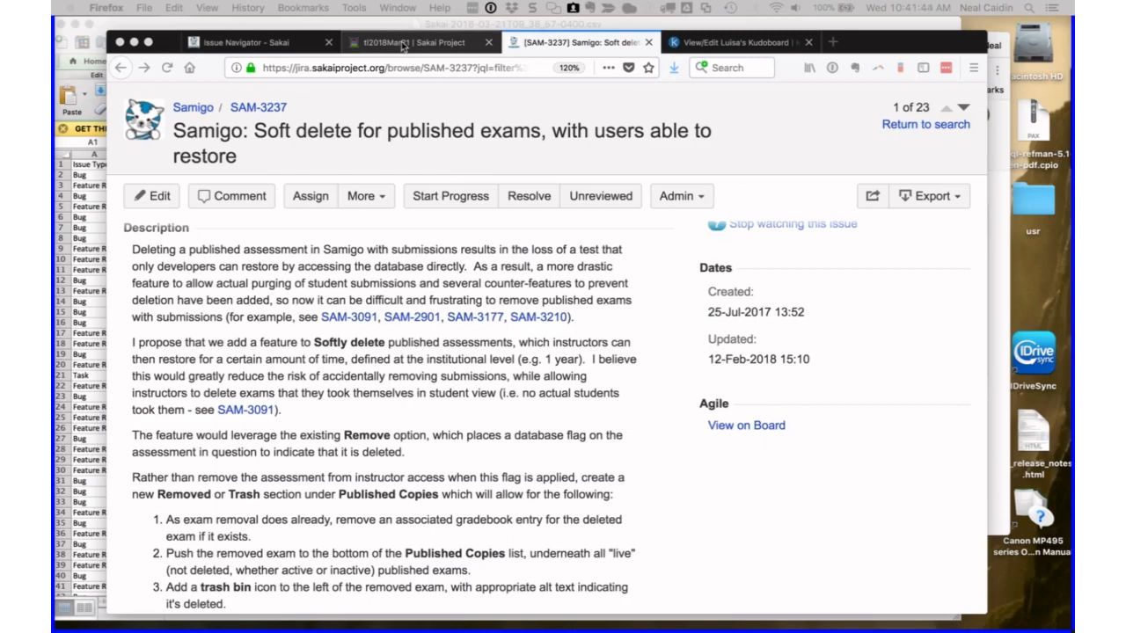
- Add a 'related to' line under the SAM-3237 link in the call notes, then start a new tab
left_click(413, 41)
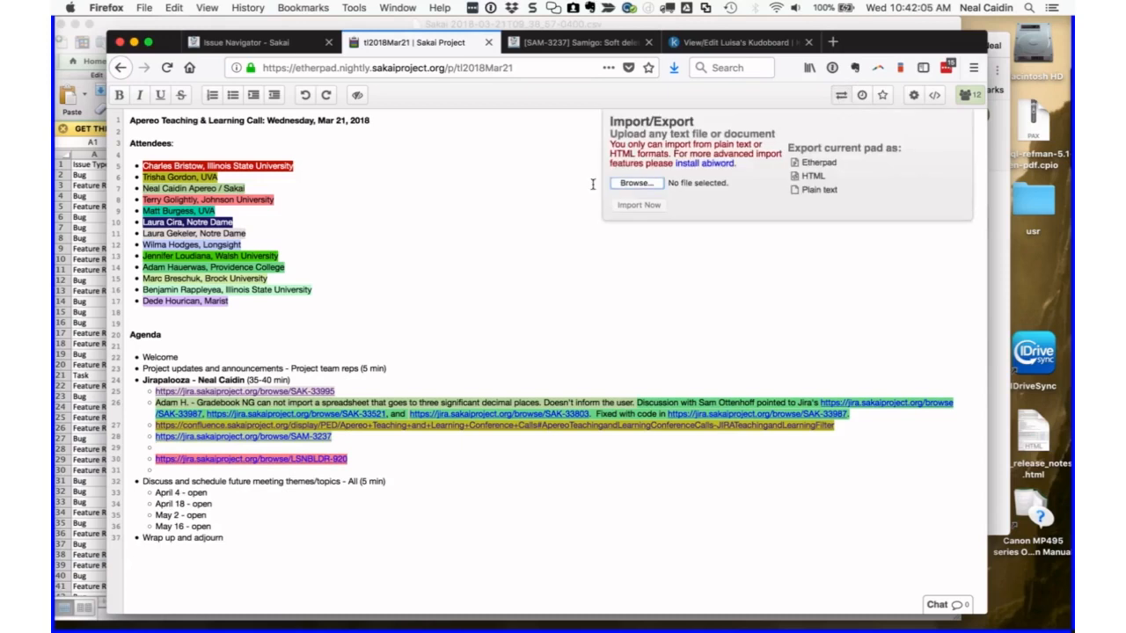
left_click(583, 196)
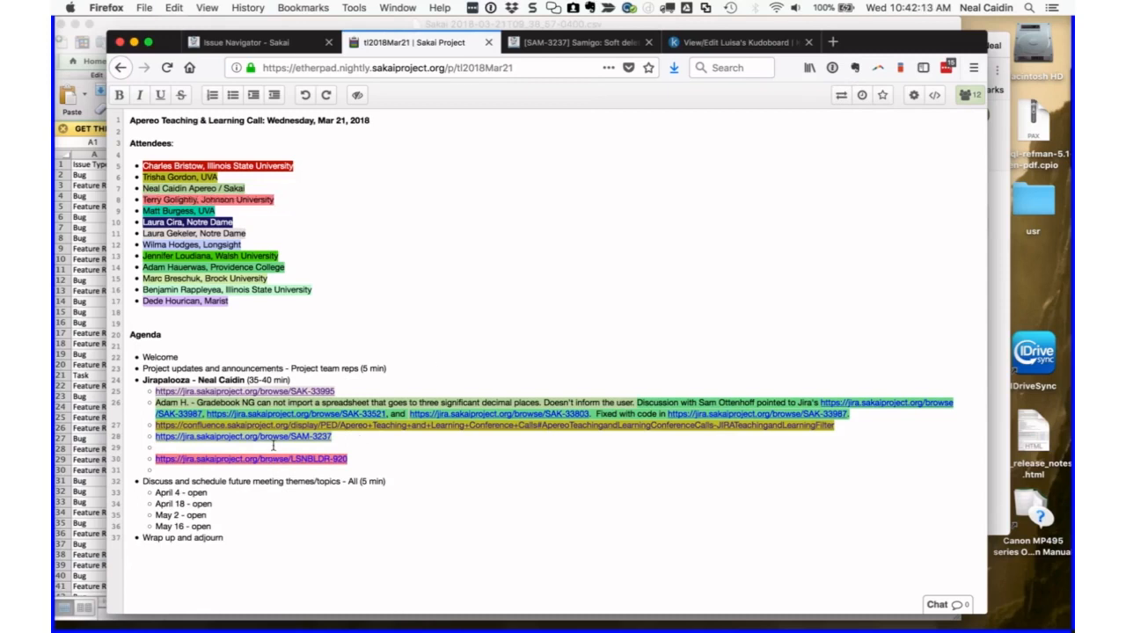
mouse_move(841, 119)
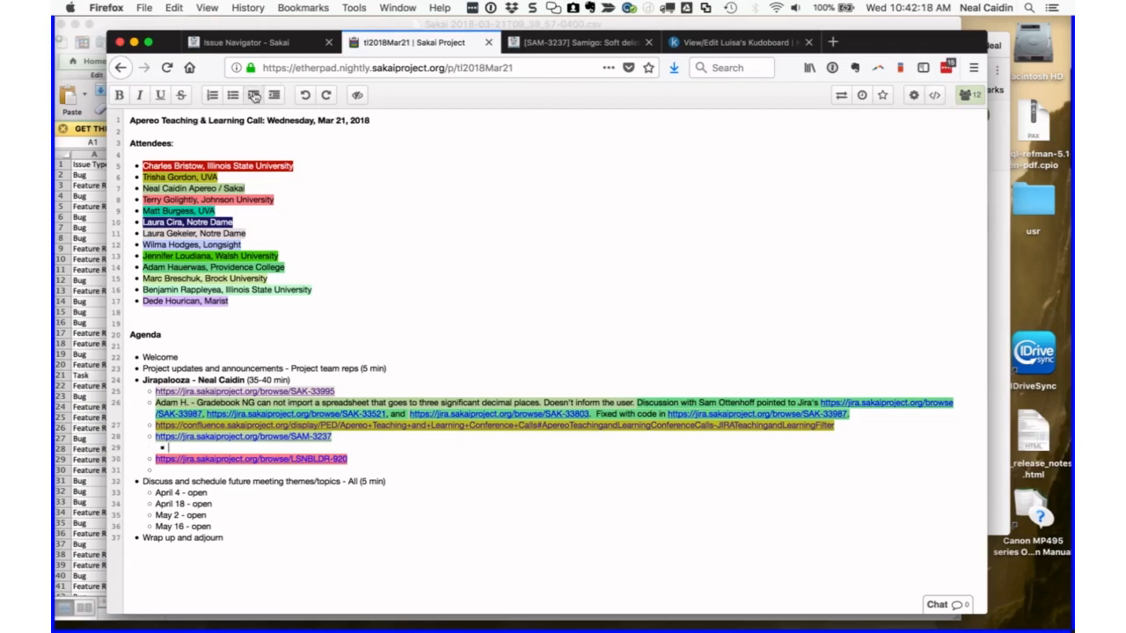
type("related to this ? https://jira.sakaiproject.org/browse/SAM-3379")
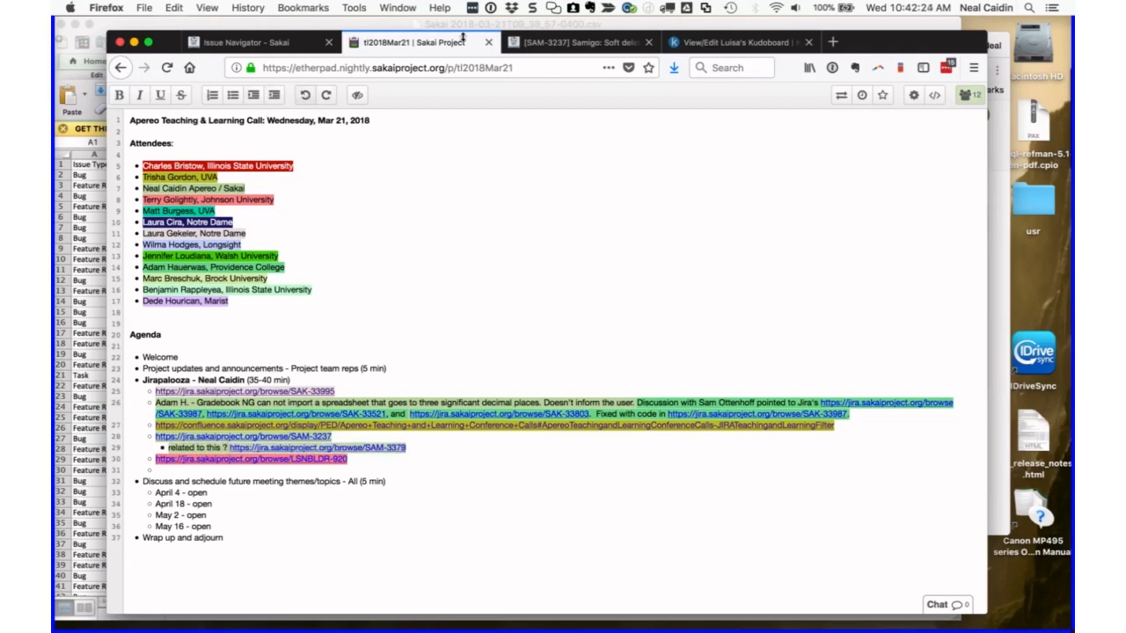
left_click(577, 41)
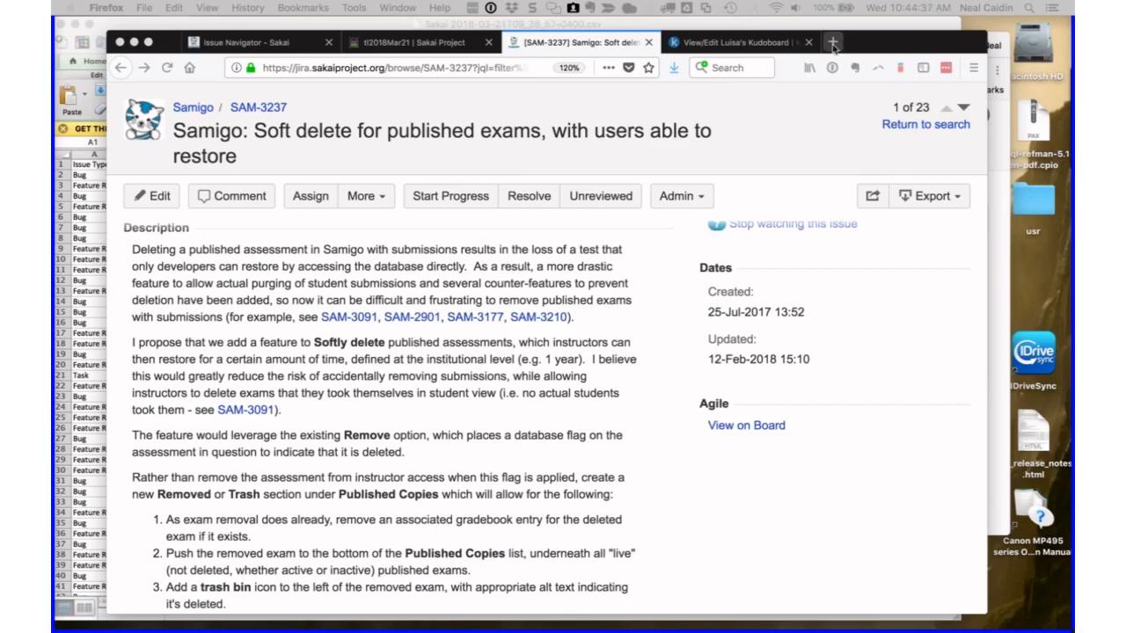
left_click(833, 42)
type("nightly2.sakaiproject.org")
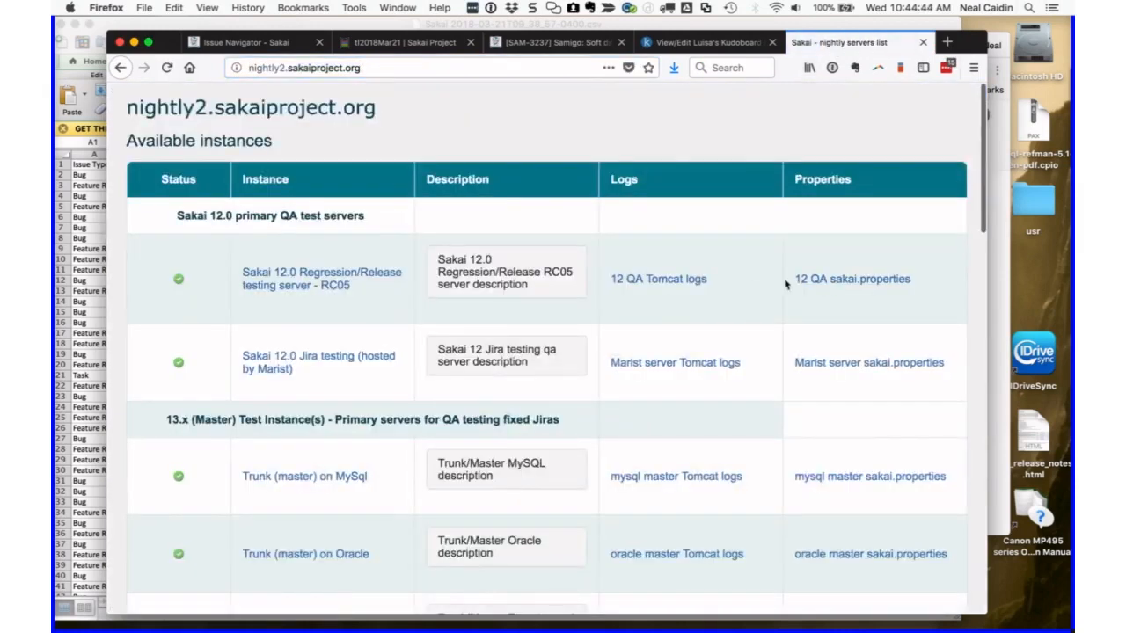
left_click(852, 279)
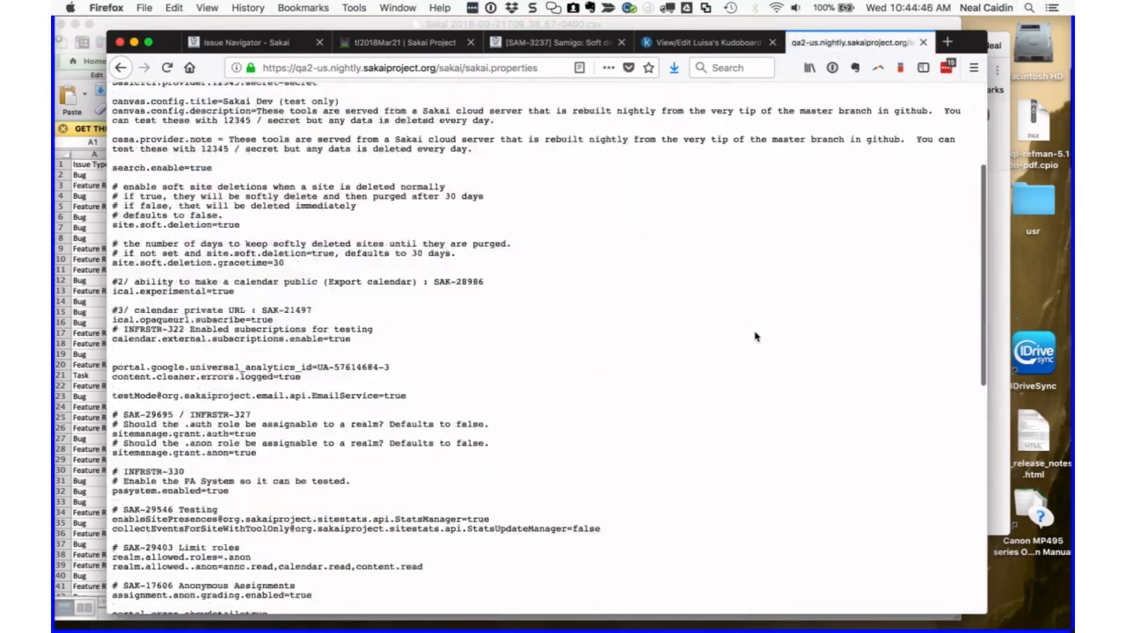
scroll("down", 3)
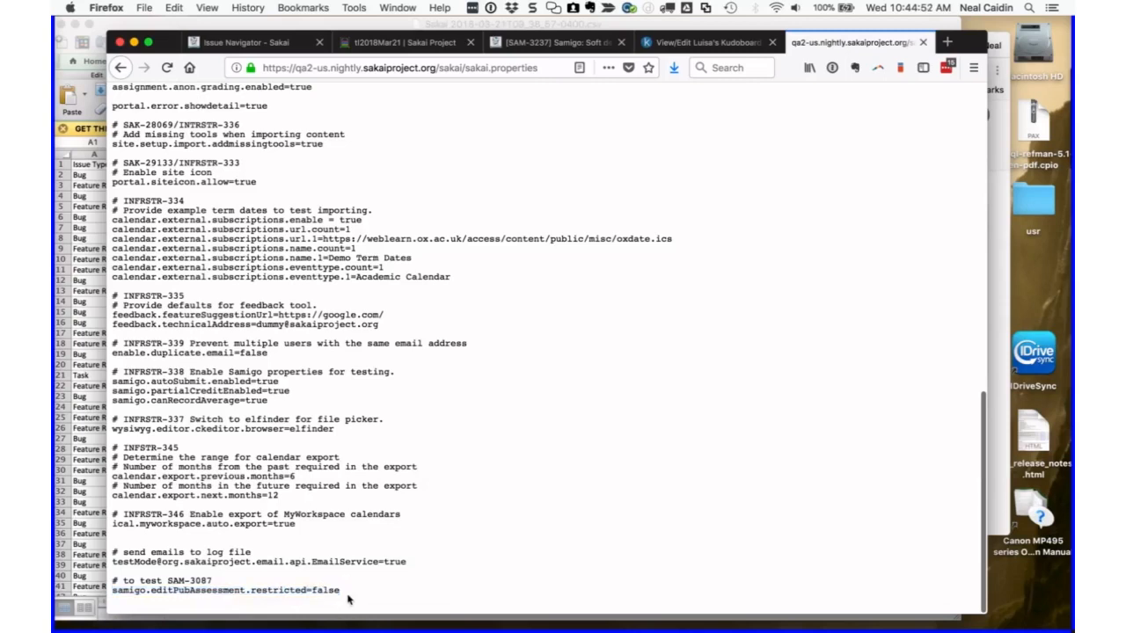
mouse_move(344, 594)
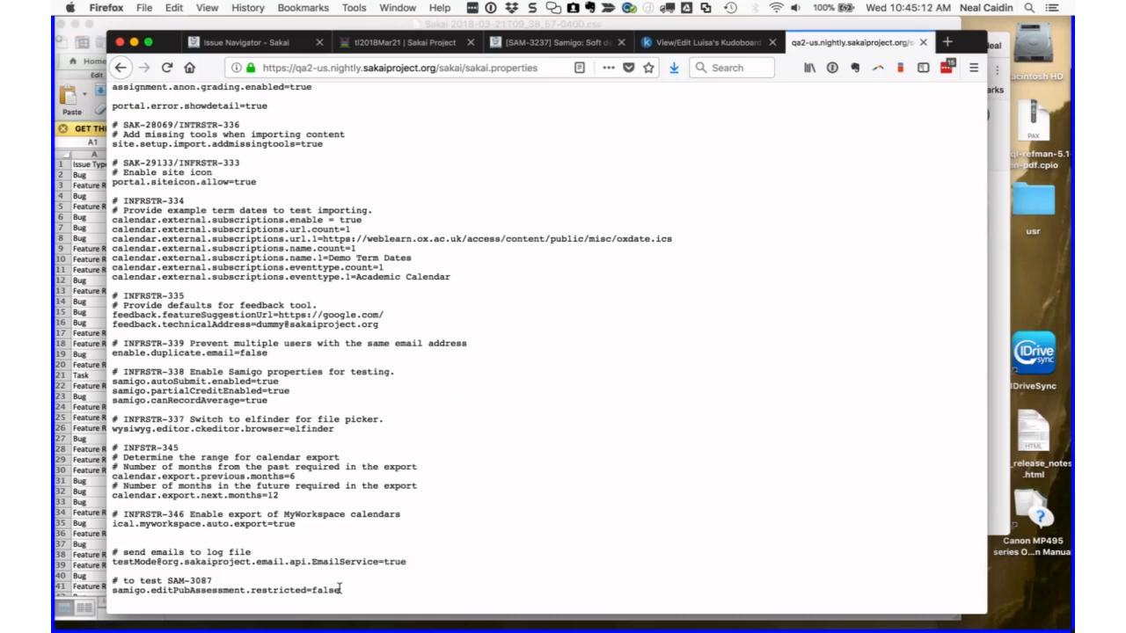
mouse_move(344, 598)
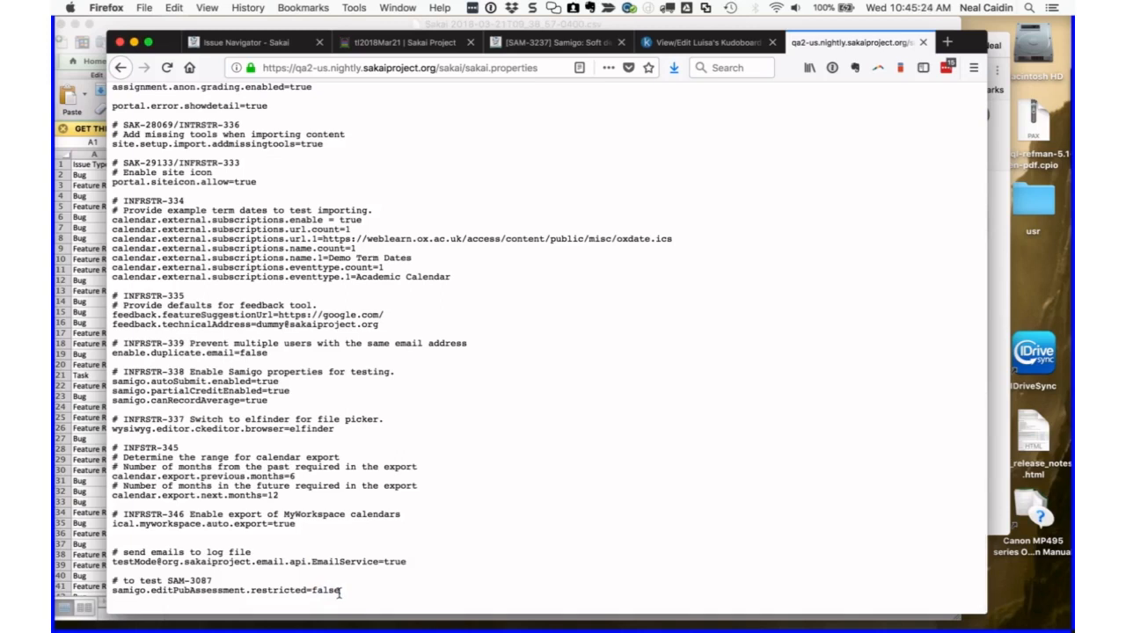
mouse_move(339, 592)
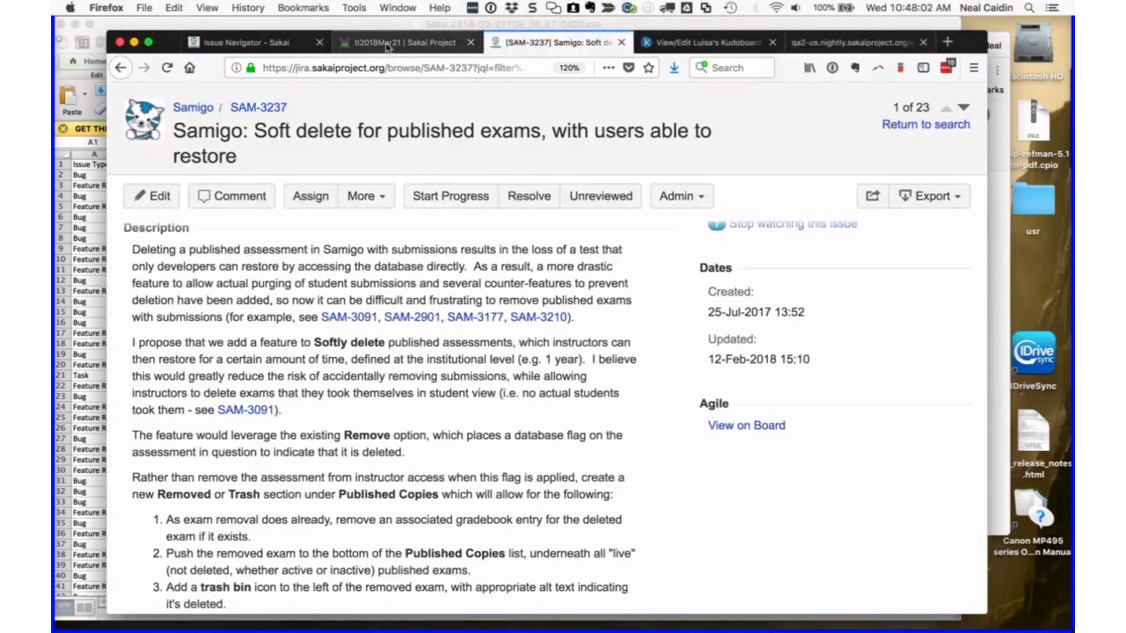
mouse_move(404, 42)
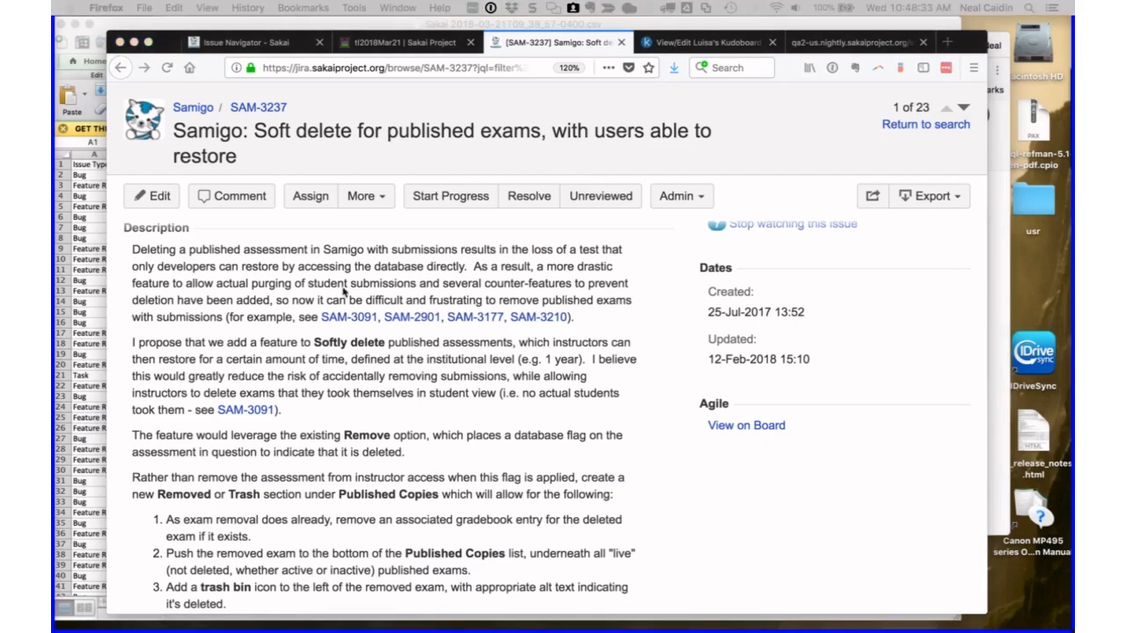
- Switch back to the Etherpad March 21 call notes after revisiting SAM-3237
left_click(396, 42)
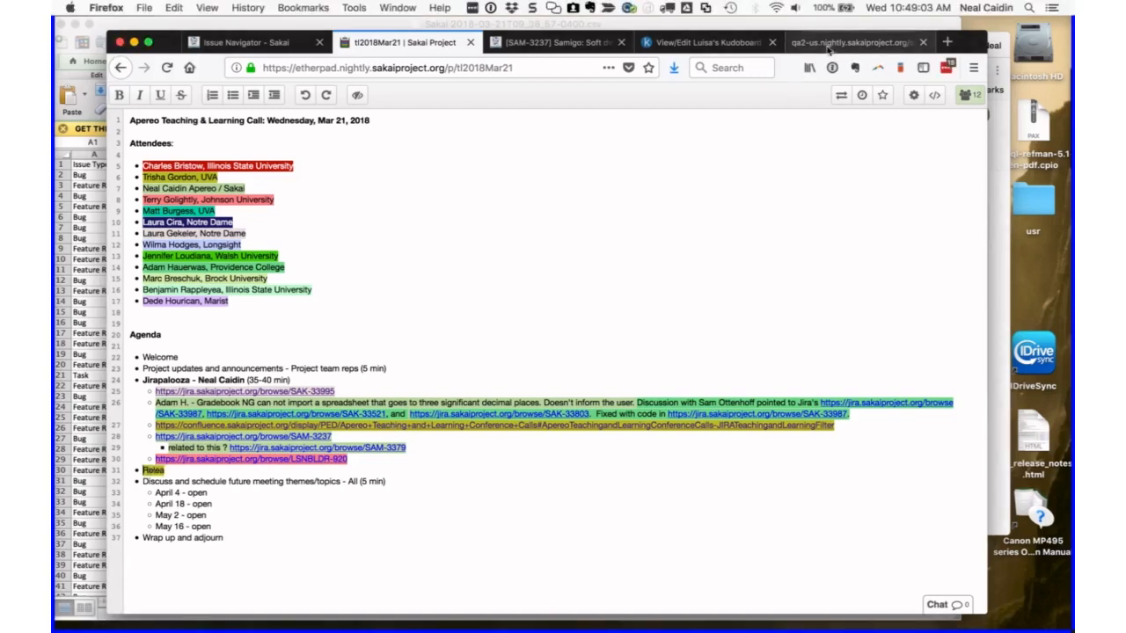
- Open the Sakai Confluence wiki in a new tab and search for 'Sakai 12'
left_click(946, 42)
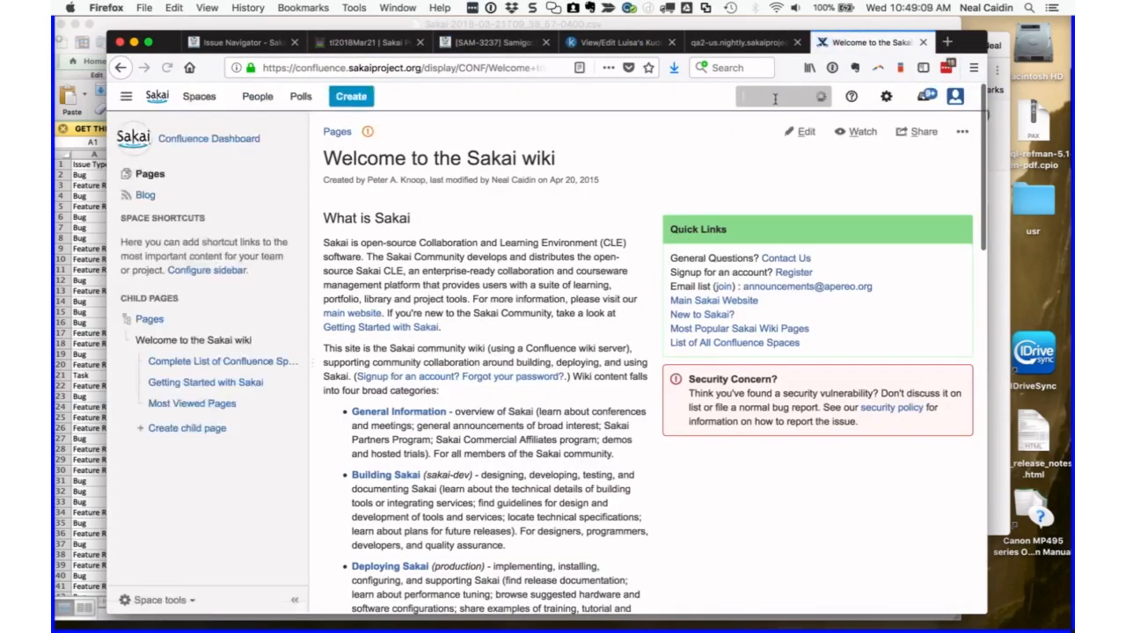
type("Sakai 1")
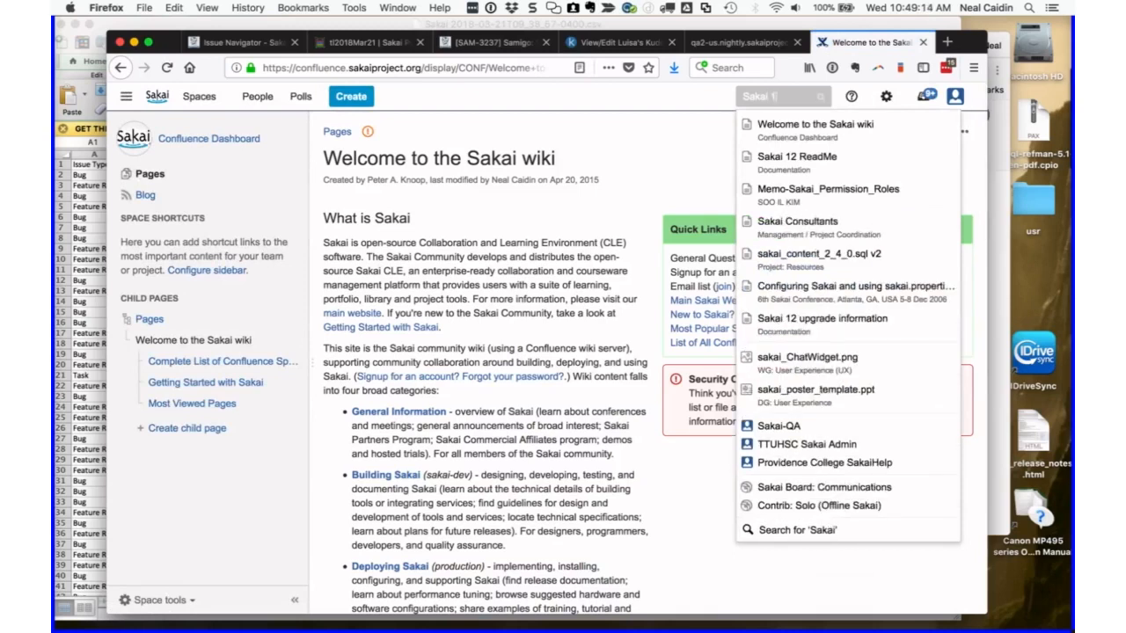
type("2")
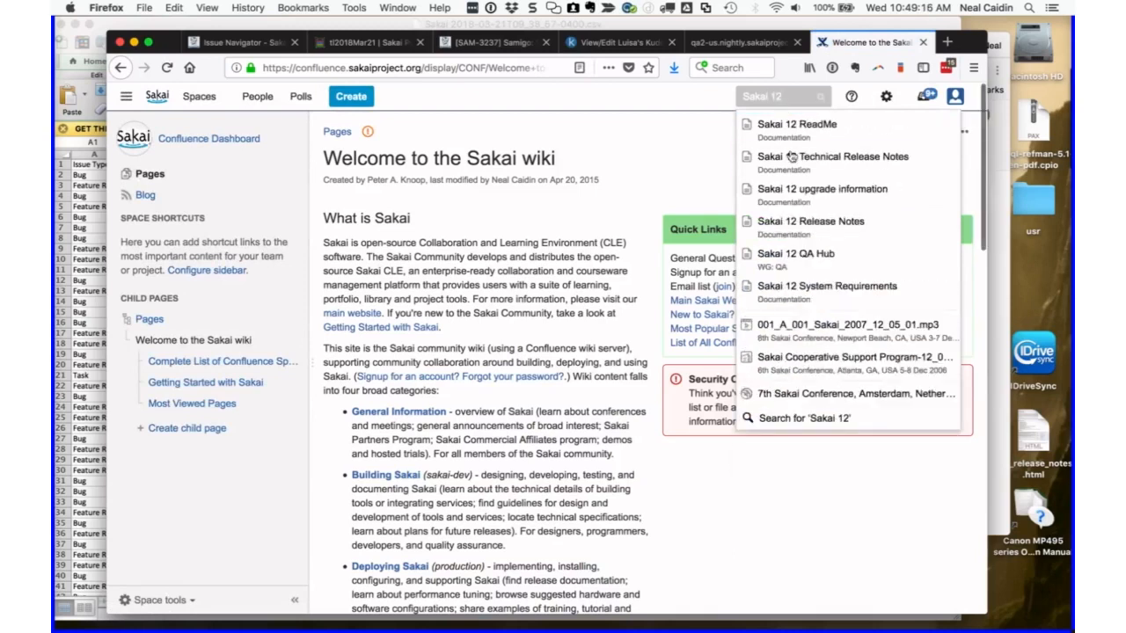
mouse_move(809, 220)
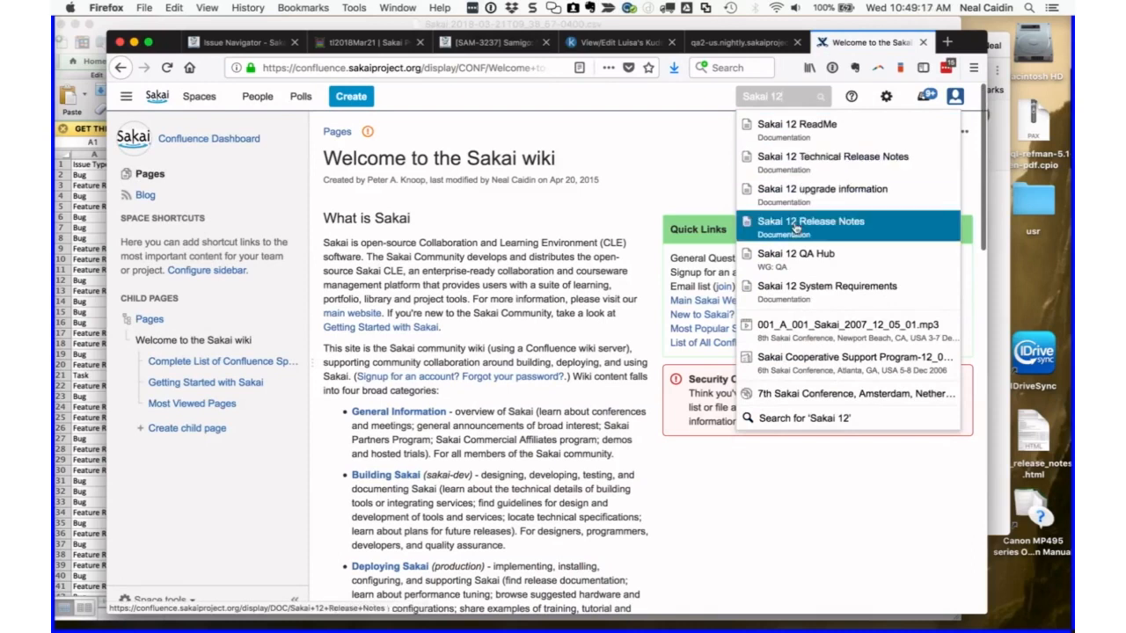
- Open Sakai 12 Release Notes and read its New for Sakai 12 list down to the Complete Feature Summary
left_click(810, 221)
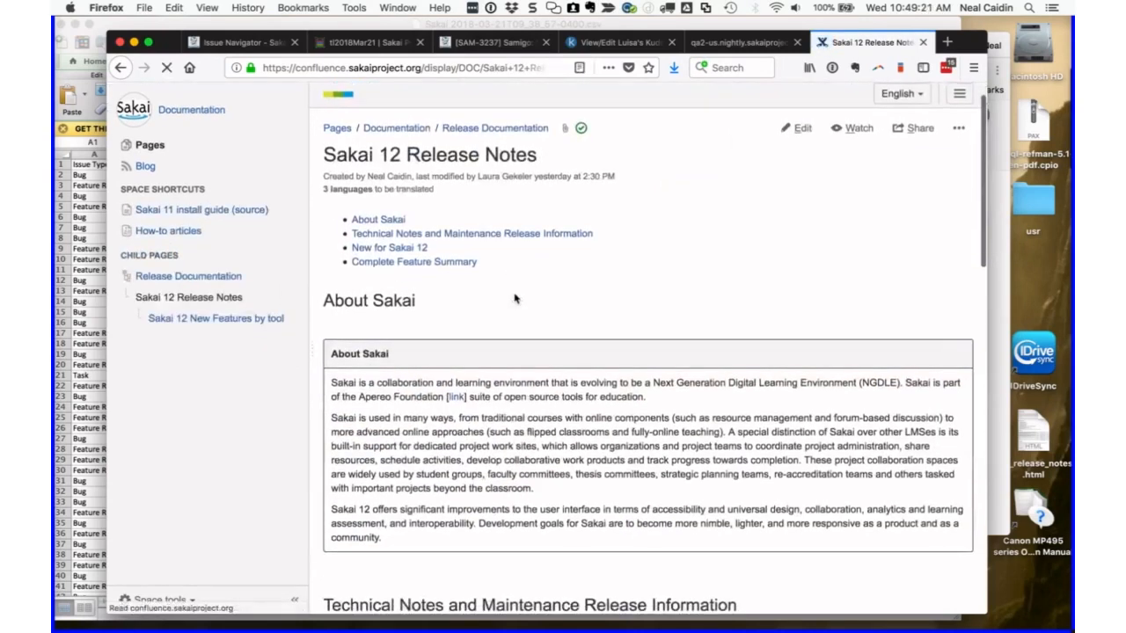
scroll("down", 3)
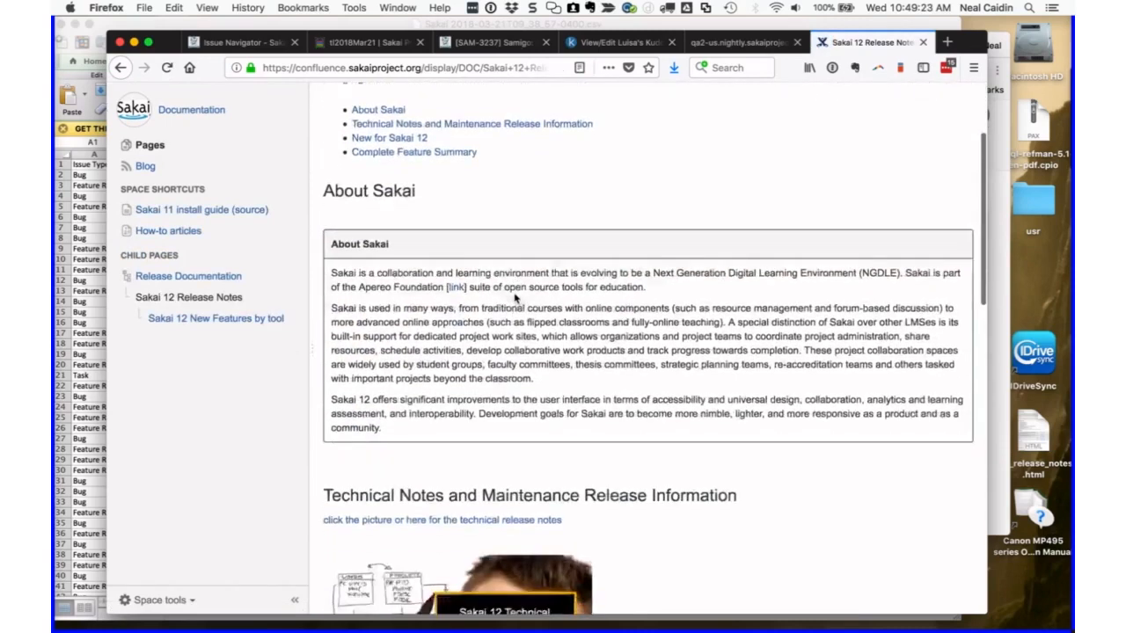
scroll("down", 3)
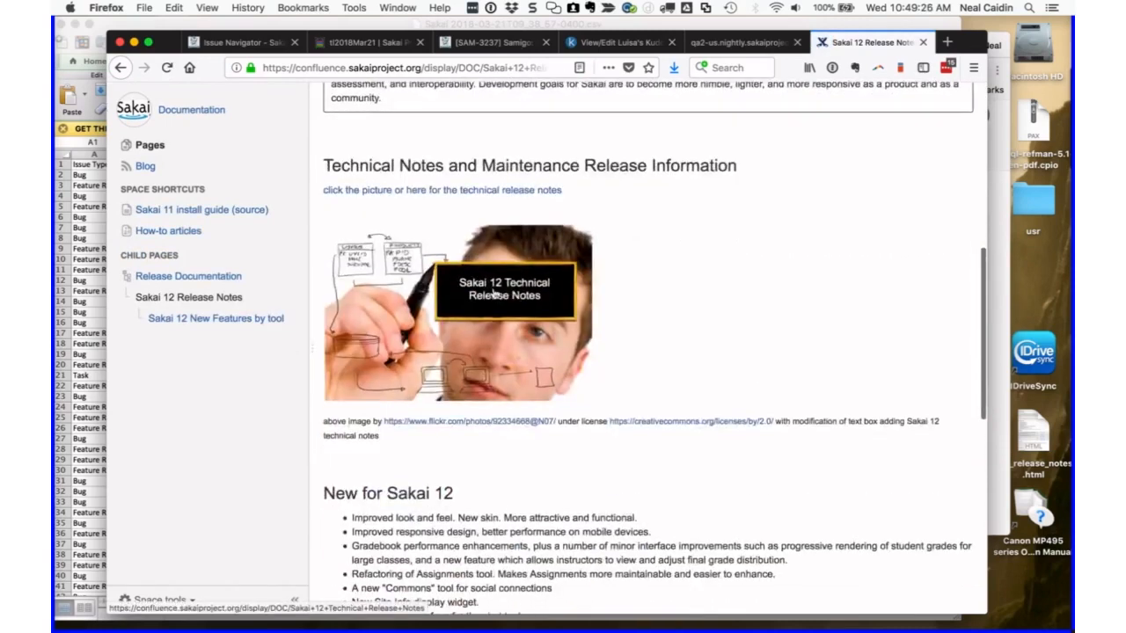
scroll("down", 3)
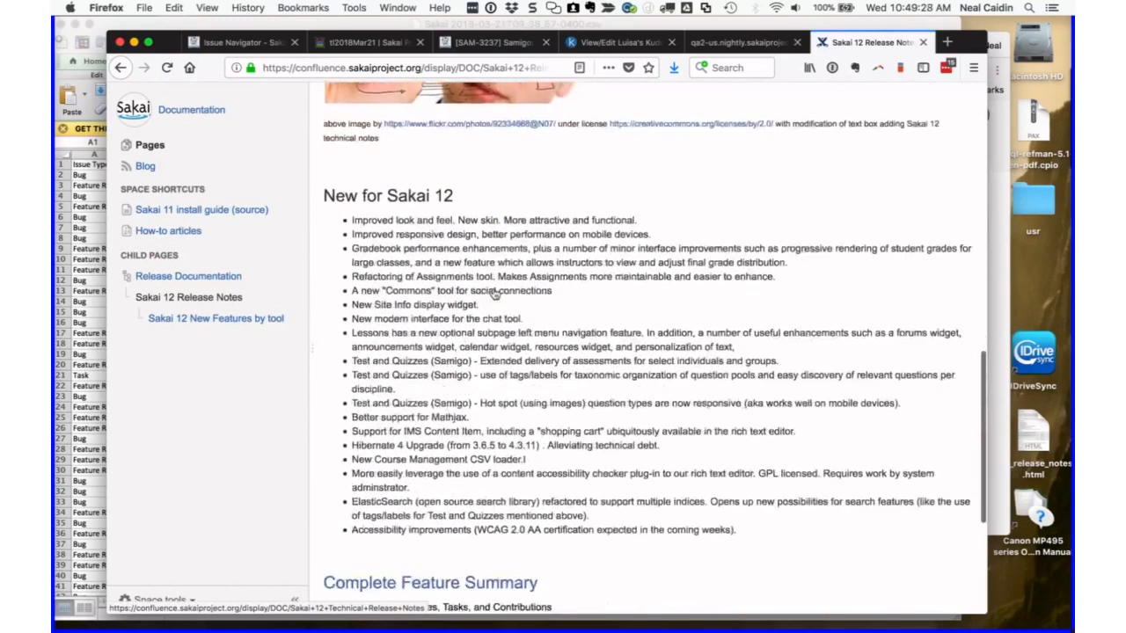
scroll("down", 3)
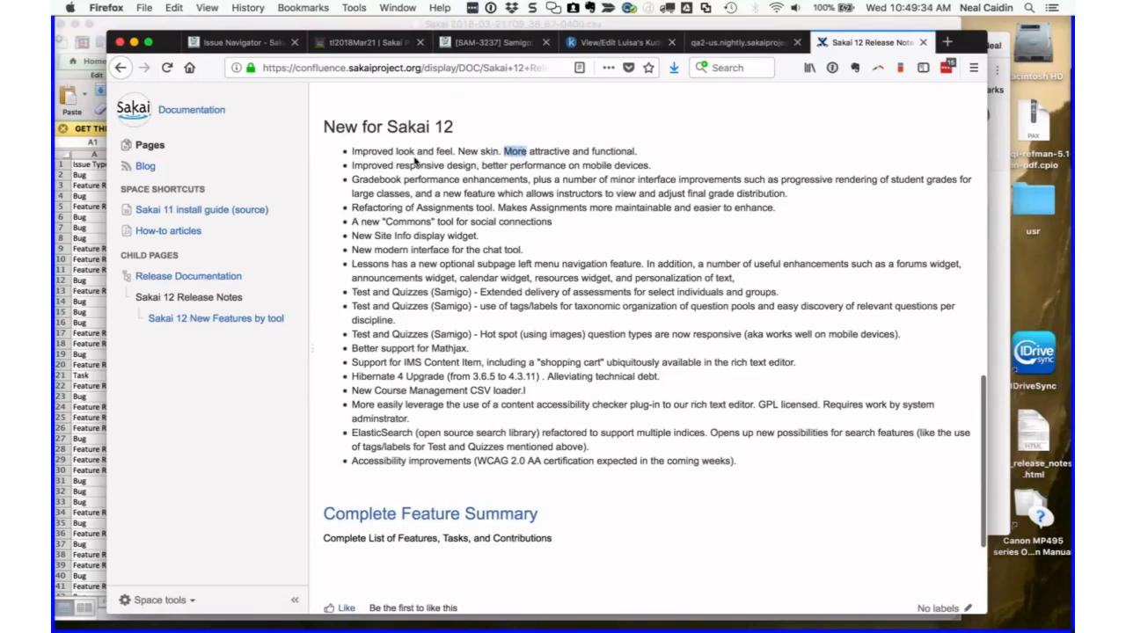
double_click(372, 151)
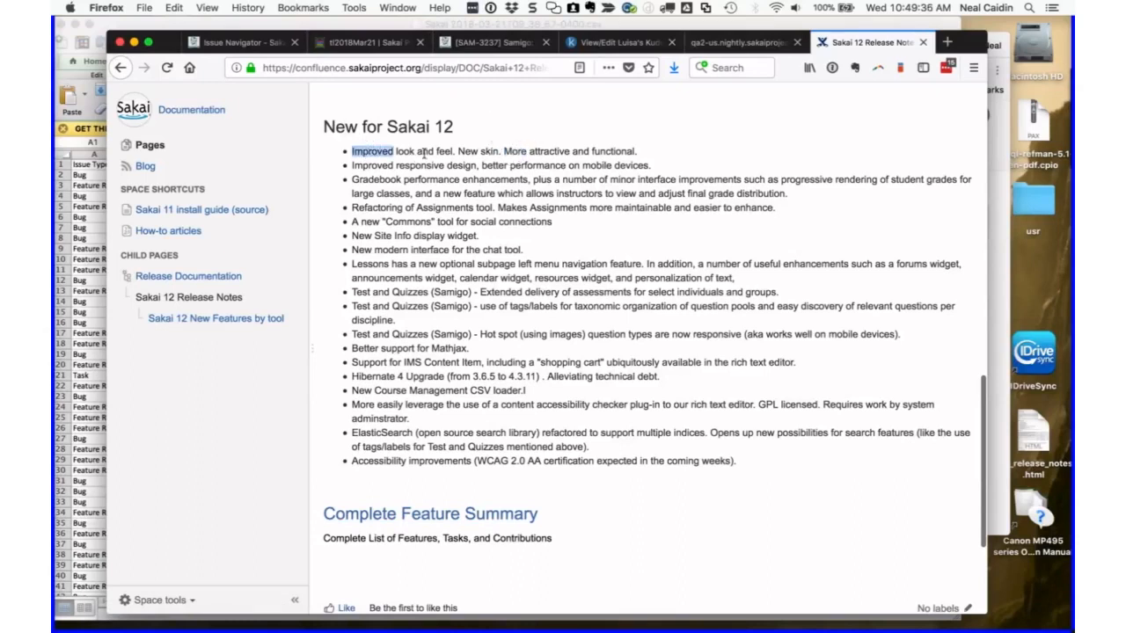
mouse_move(477, 176)
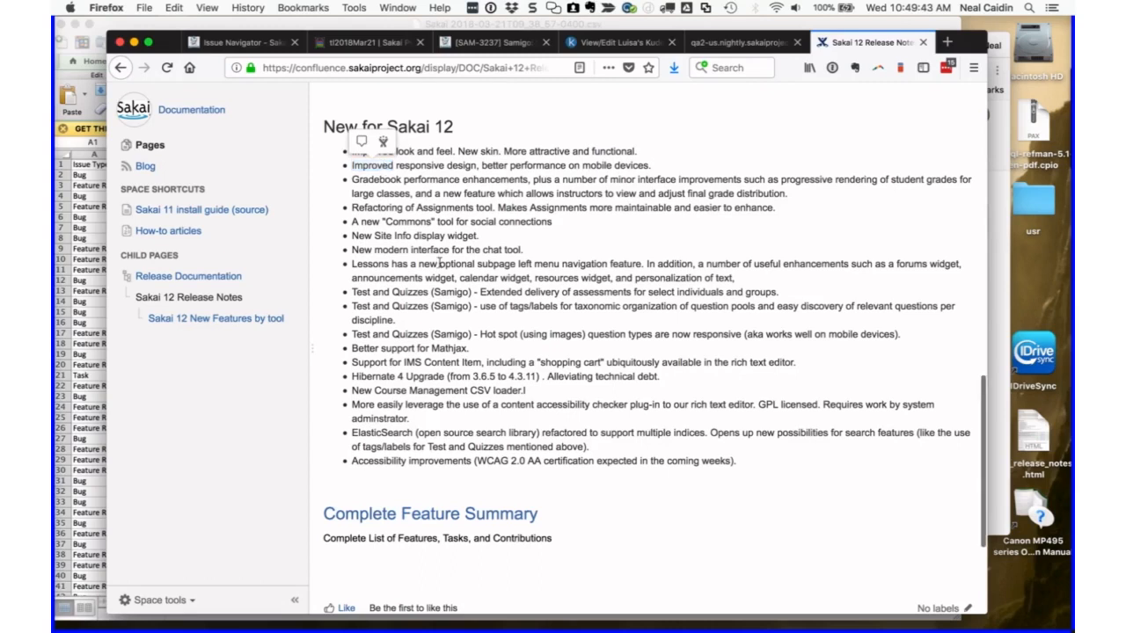
scroll("down", 3)
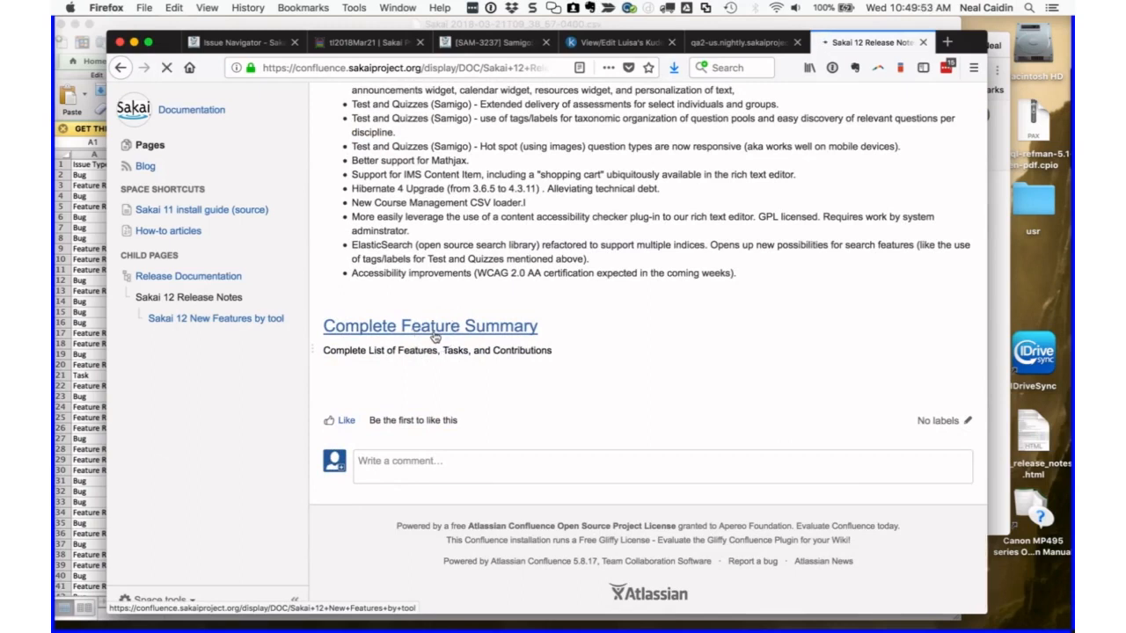
left_click(431, 325)
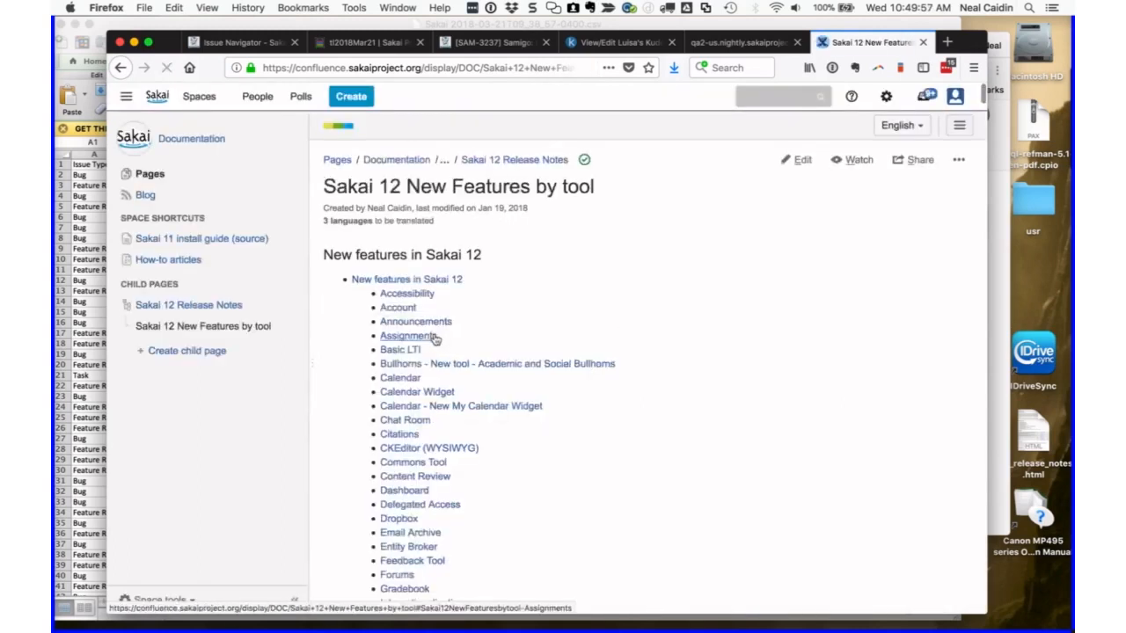
scroll("down", 3)
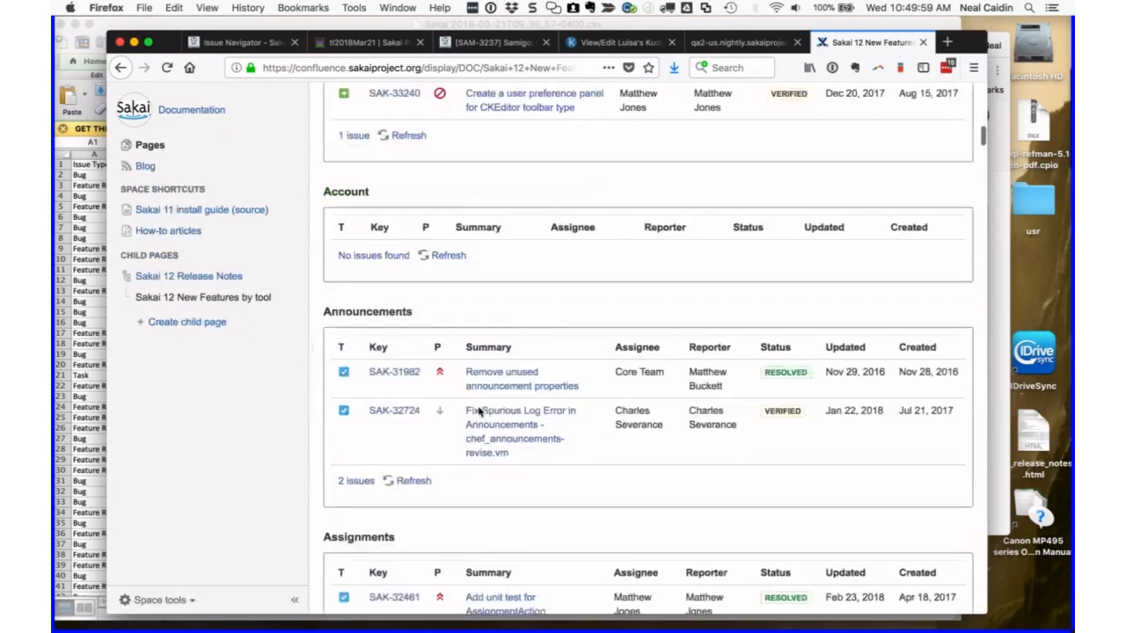
scroll("down", 3)
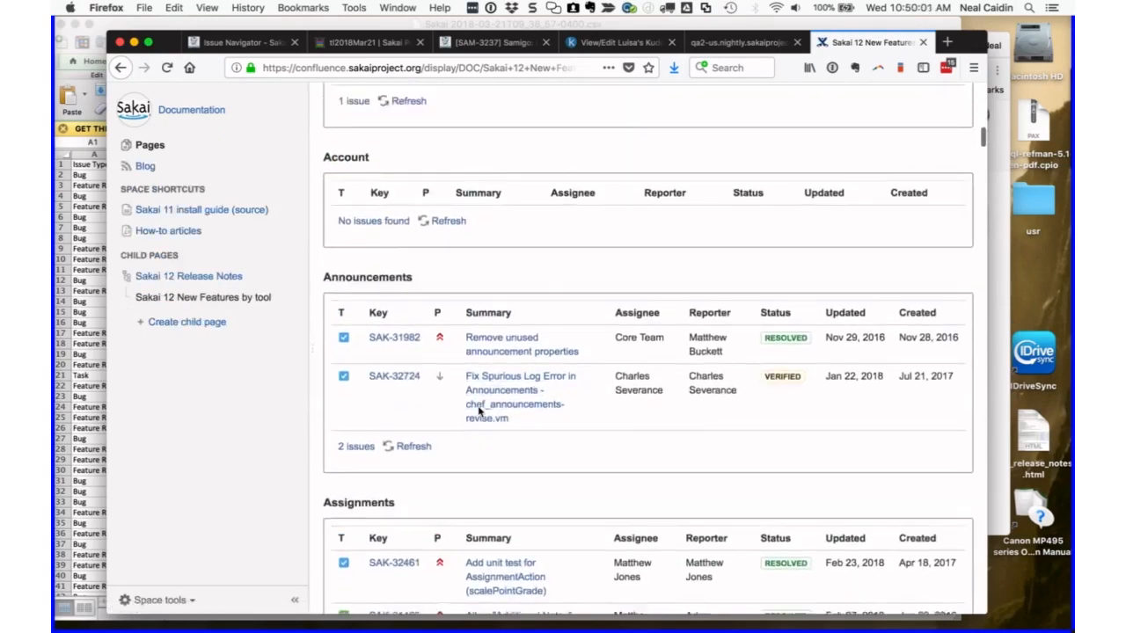
left_click(121, 68)
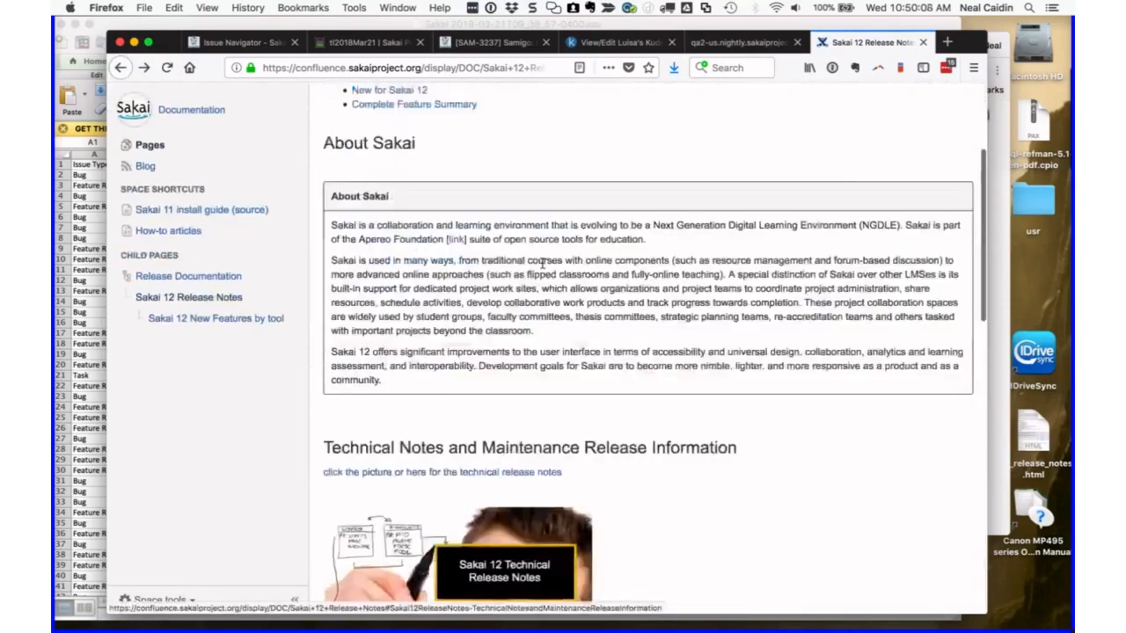
scroll("down", 3)
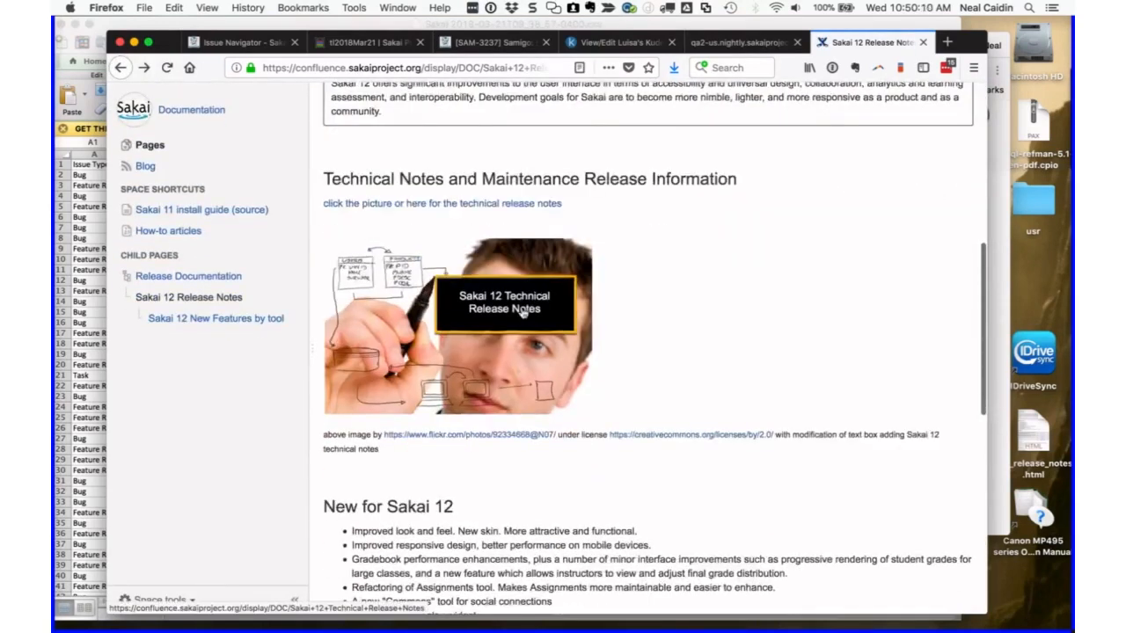
- Open Sakai 12 Technical Release Notes and scroll to its resource links, including the Readme
left_click(504, 302)
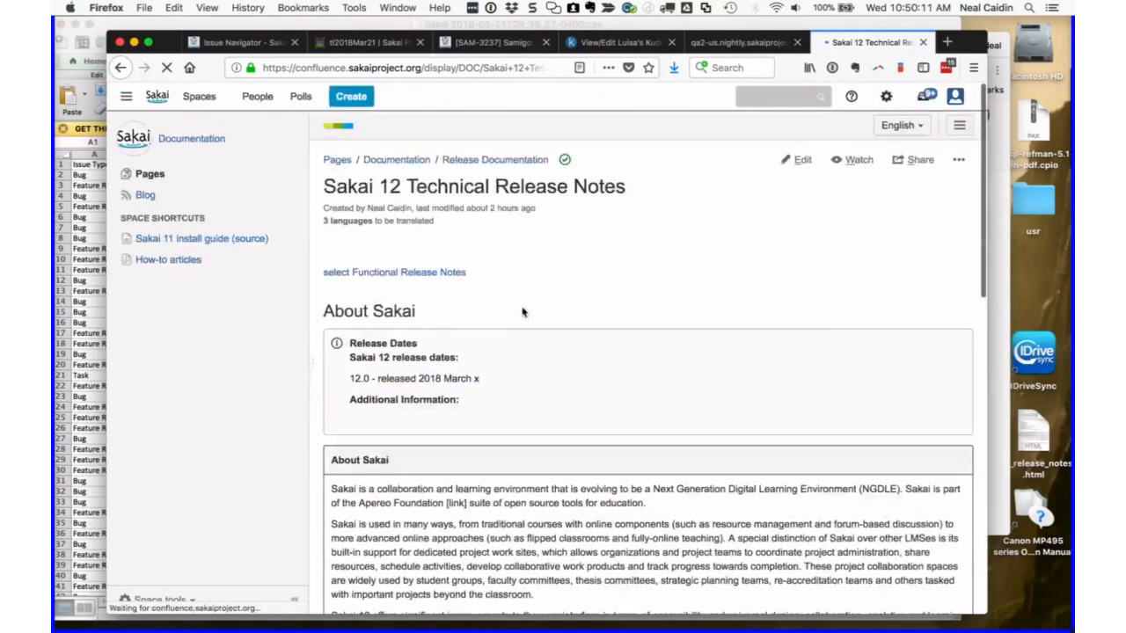
scroll("down", 3)
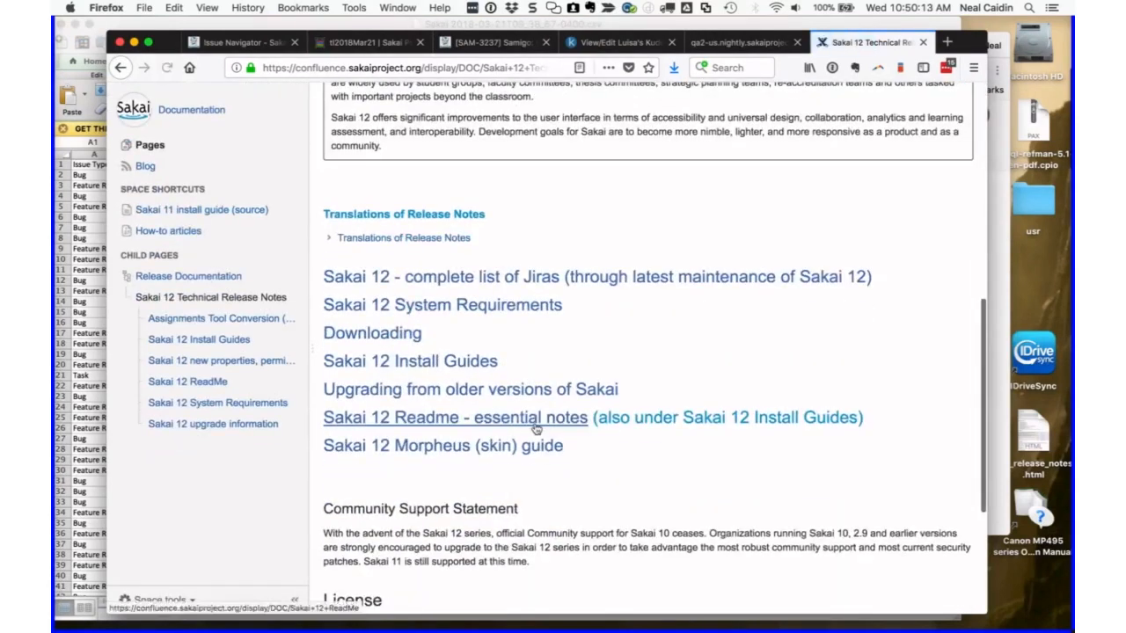
scroll("down", 3)
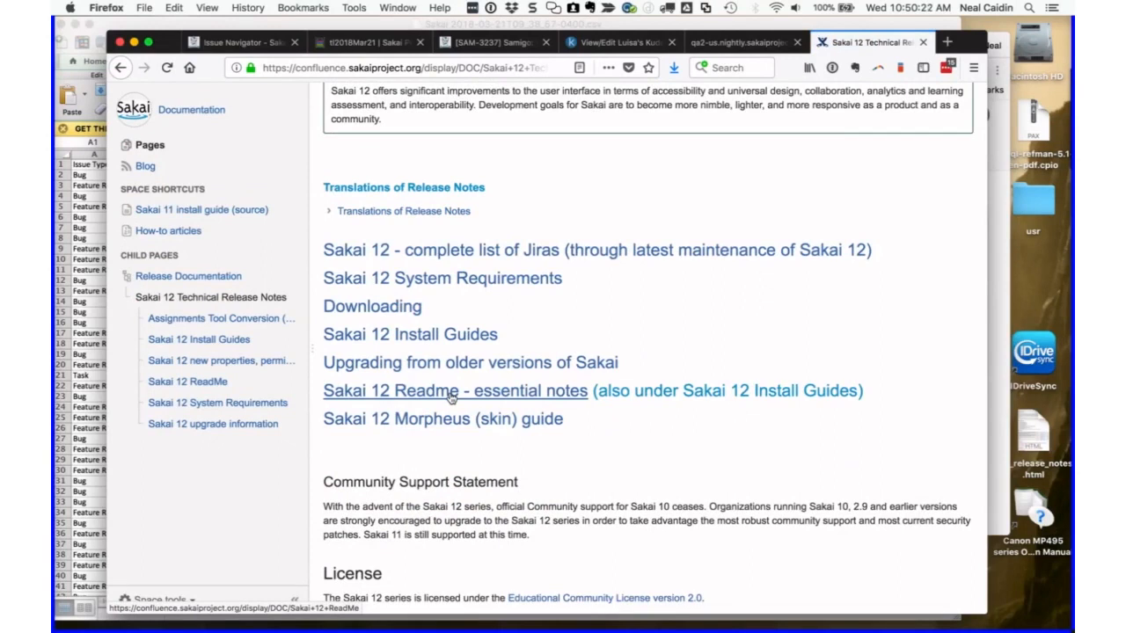
- Open the Sakai 12 Readme essential notes and find 'dupli' on the page (8 matches)
left_click(455, 391)
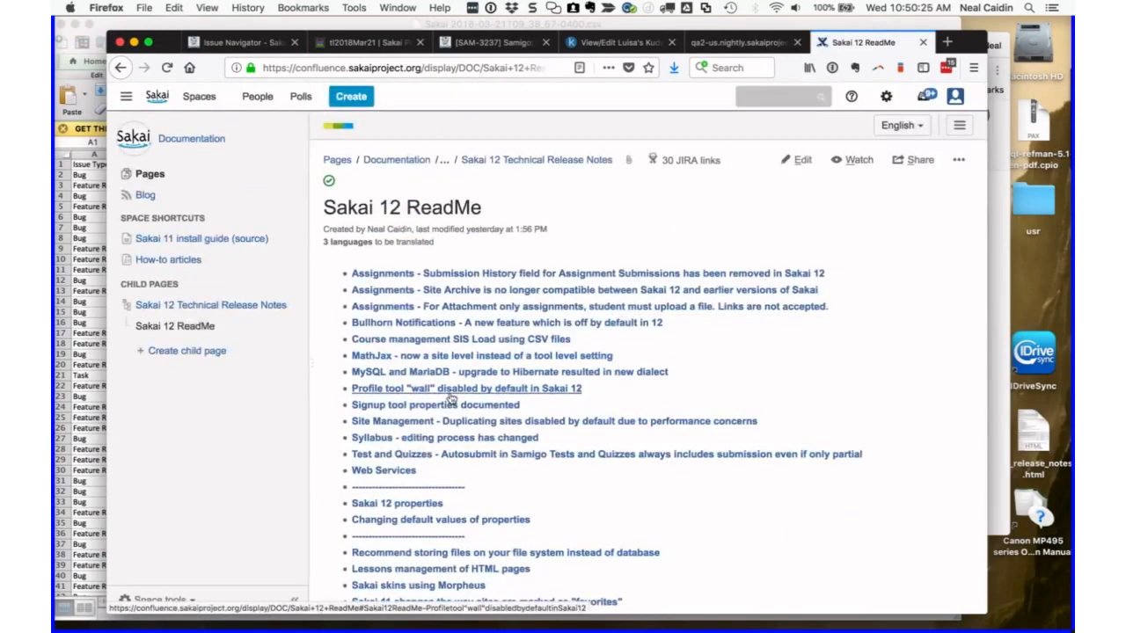
mouse_move(541, 216)
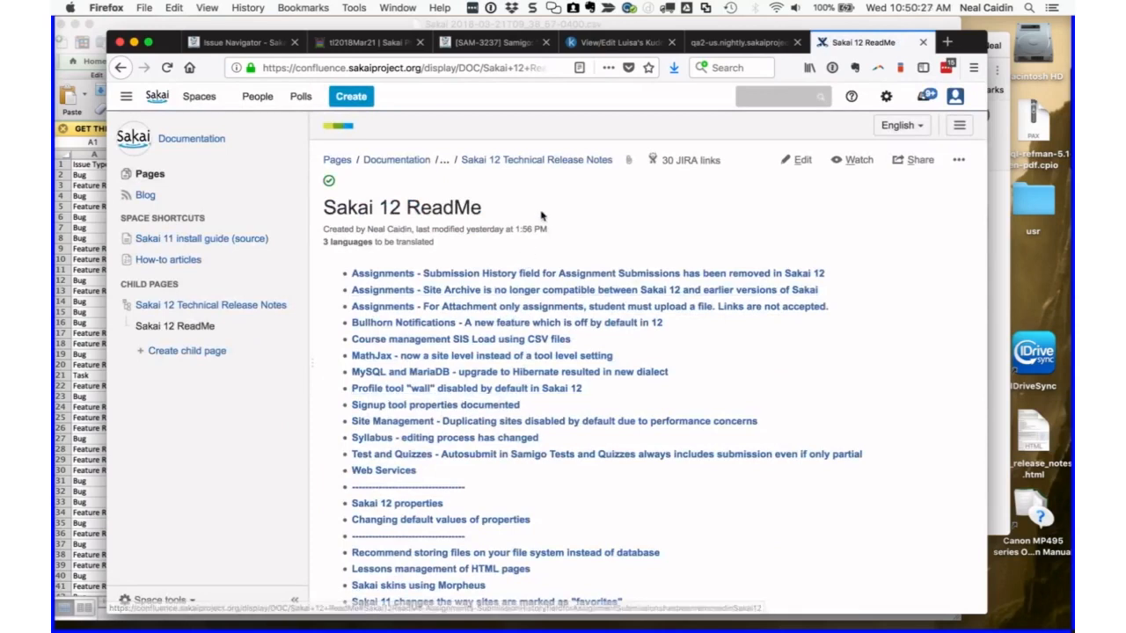
mouse_move(606, 240)
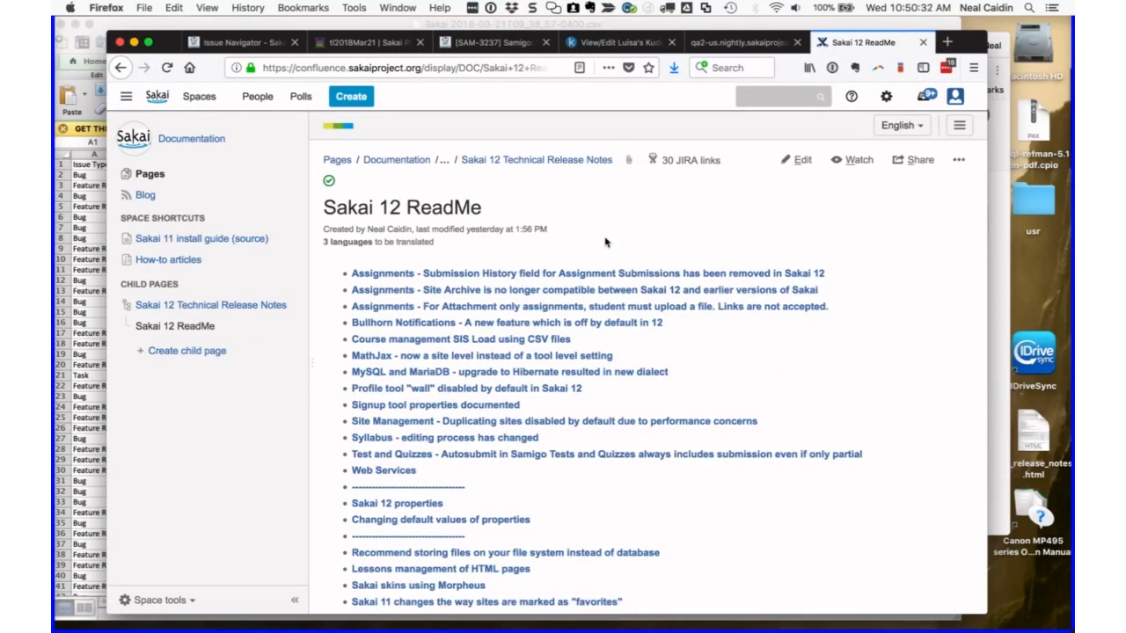
mouse_move(701, 486)
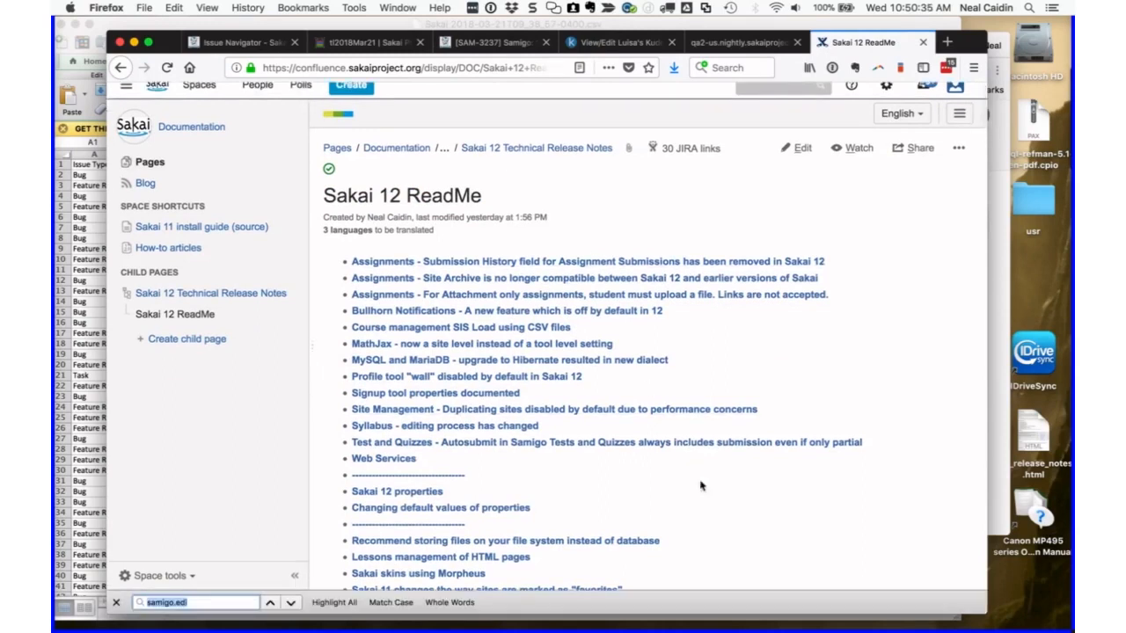
type("dupli")
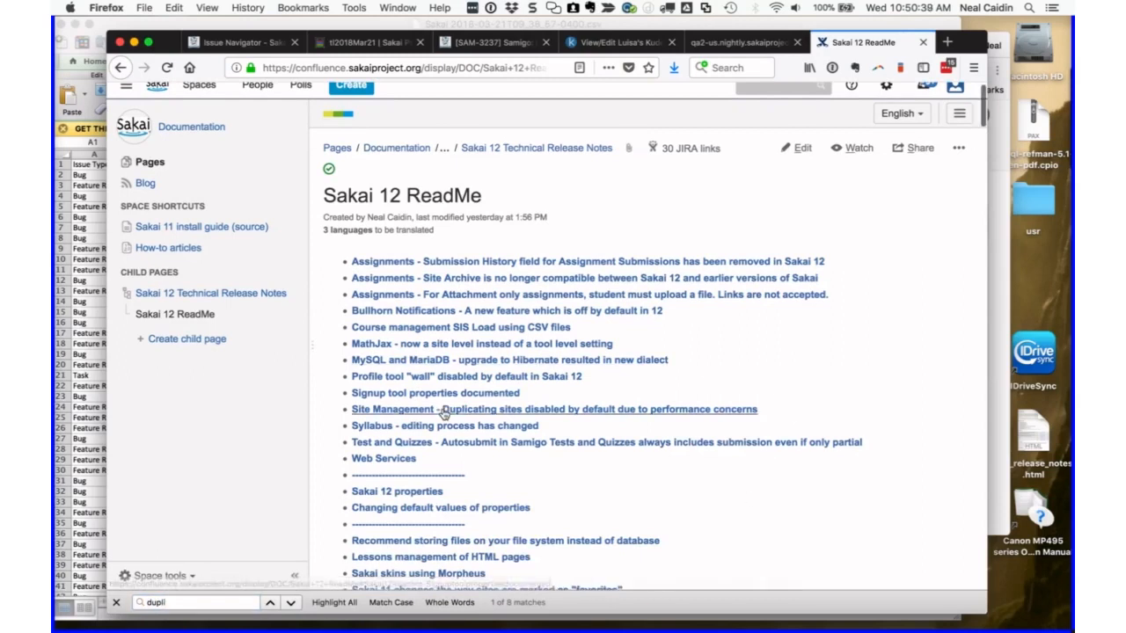
mouse_move(470, 418)
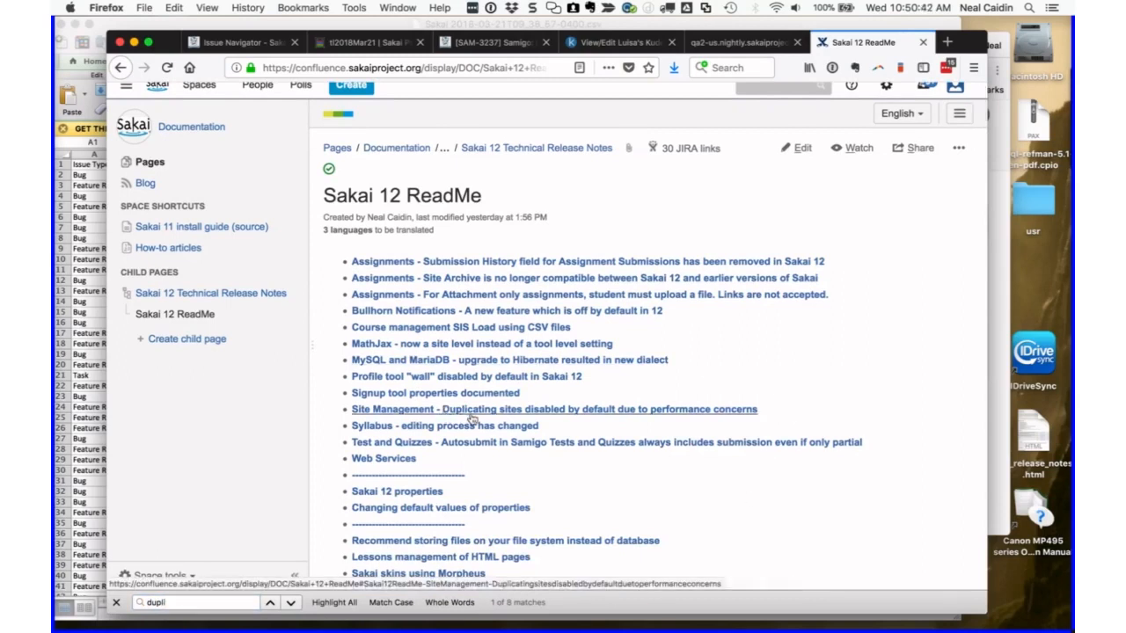
mouse_move(458, 344)
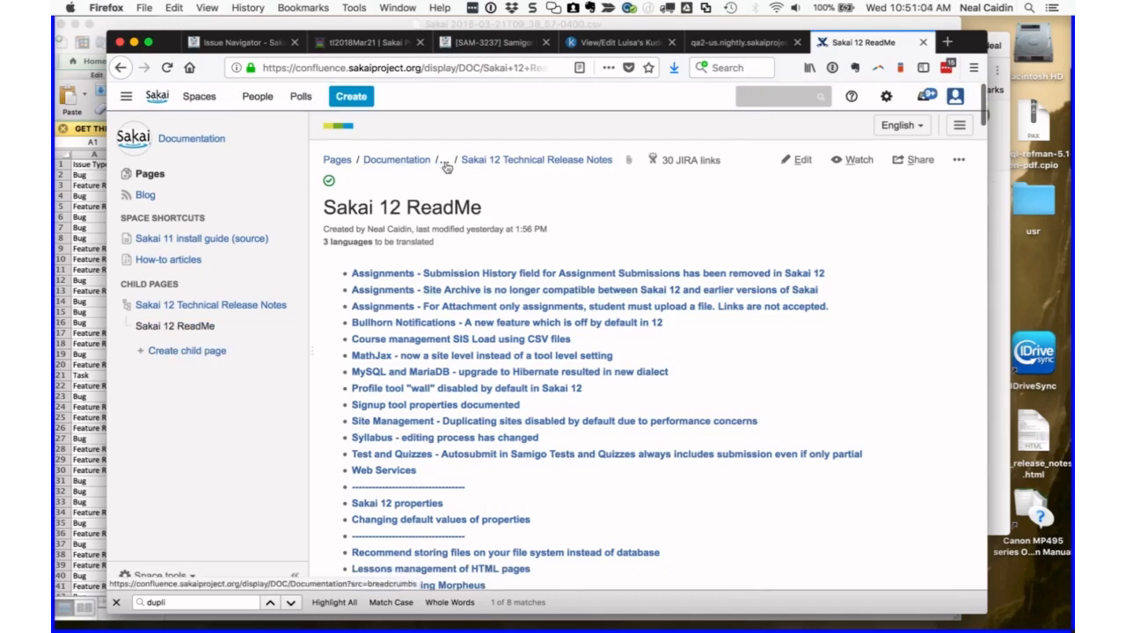
- Scroll up and down through the Sakai 12 ReadMe page
scroll("down", 3)
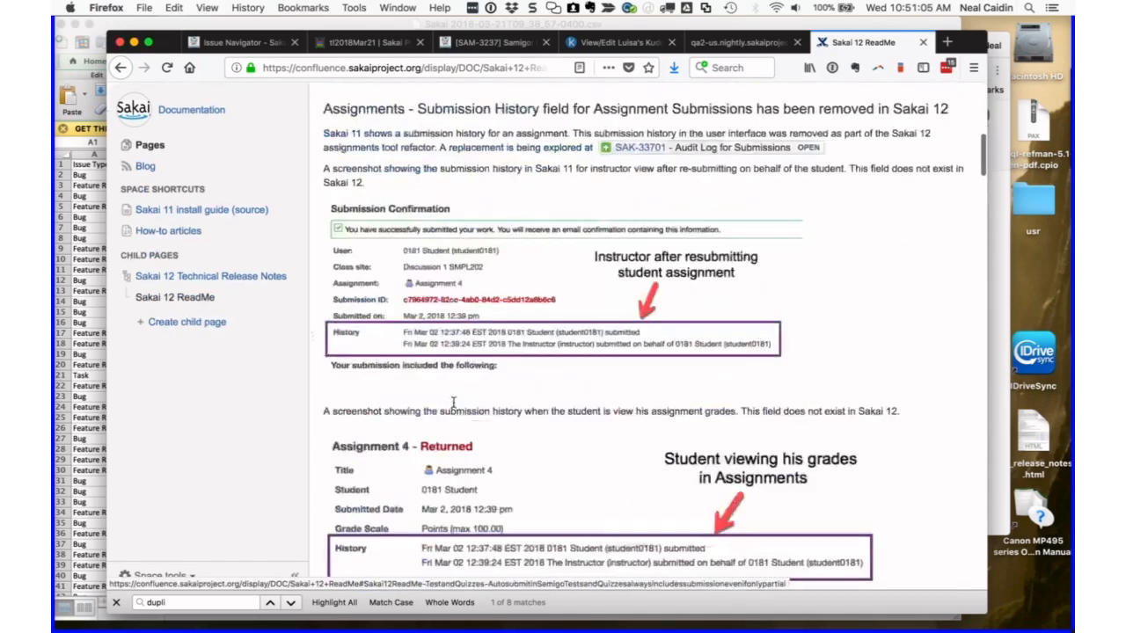
scroll("down", 3)
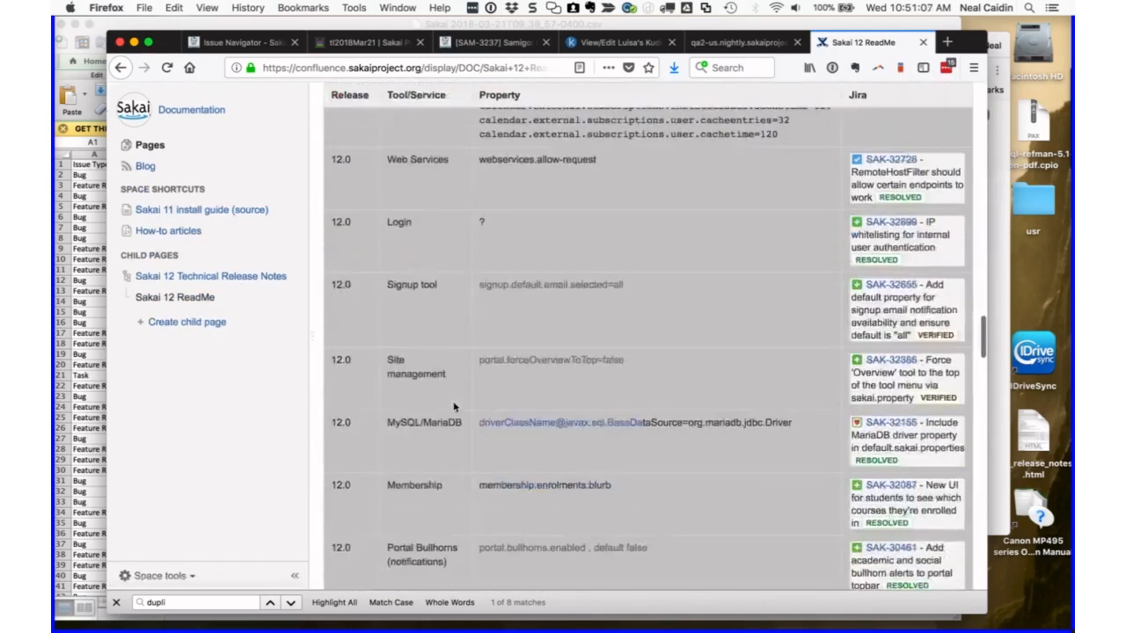
scroll("up", 3)
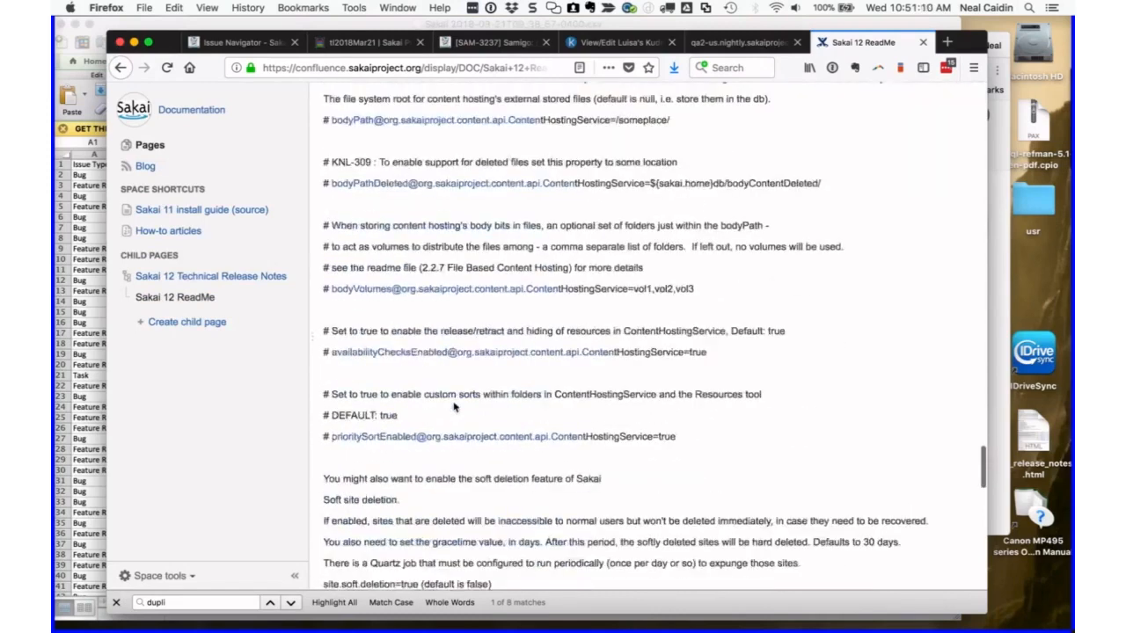
scroll("up", 3)
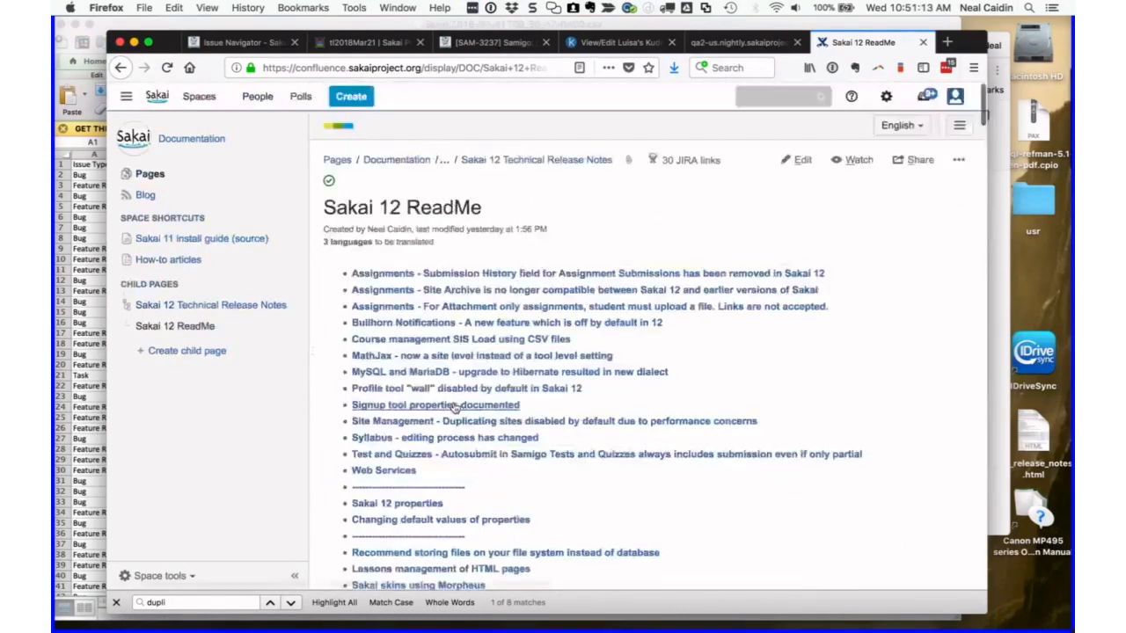
mouse_move(422, 499)
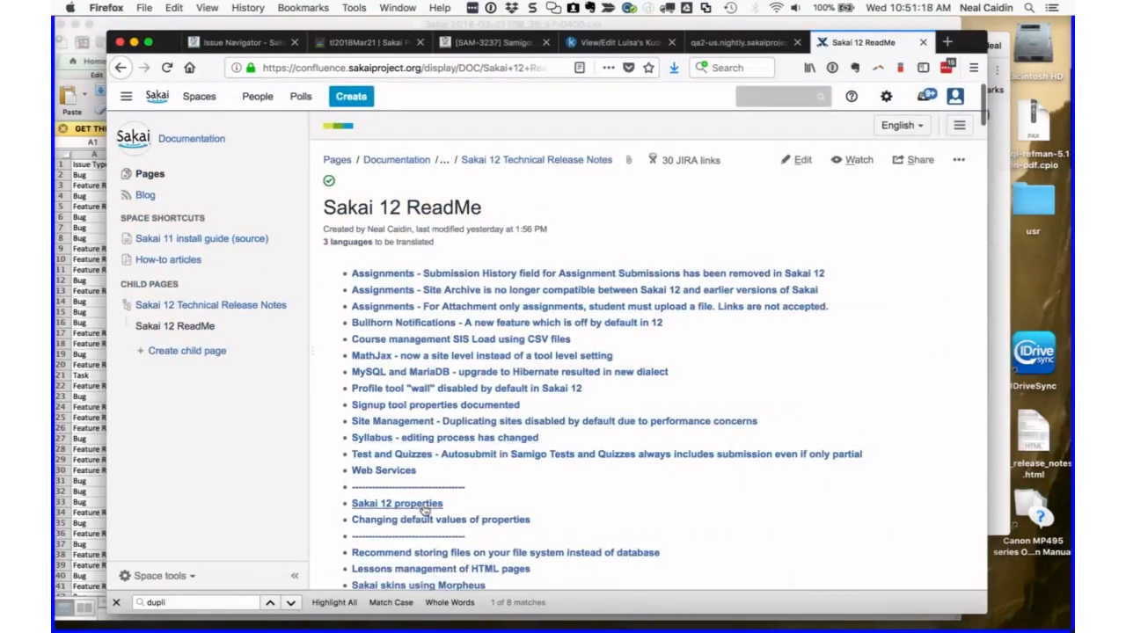
scroll("up", 3)
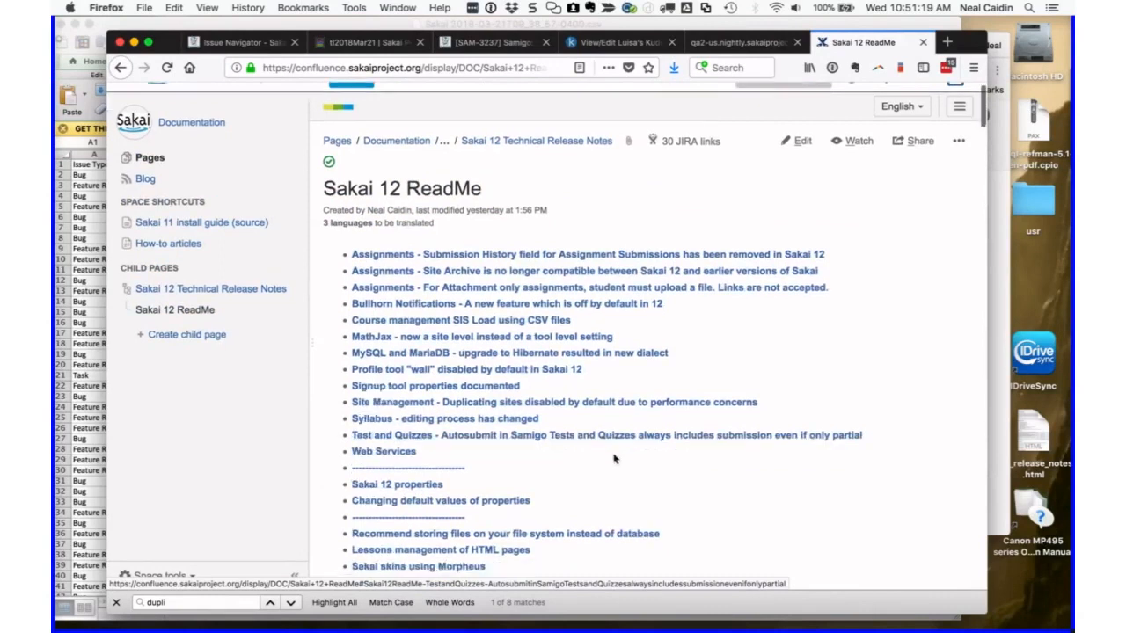
scroll("down", 3)
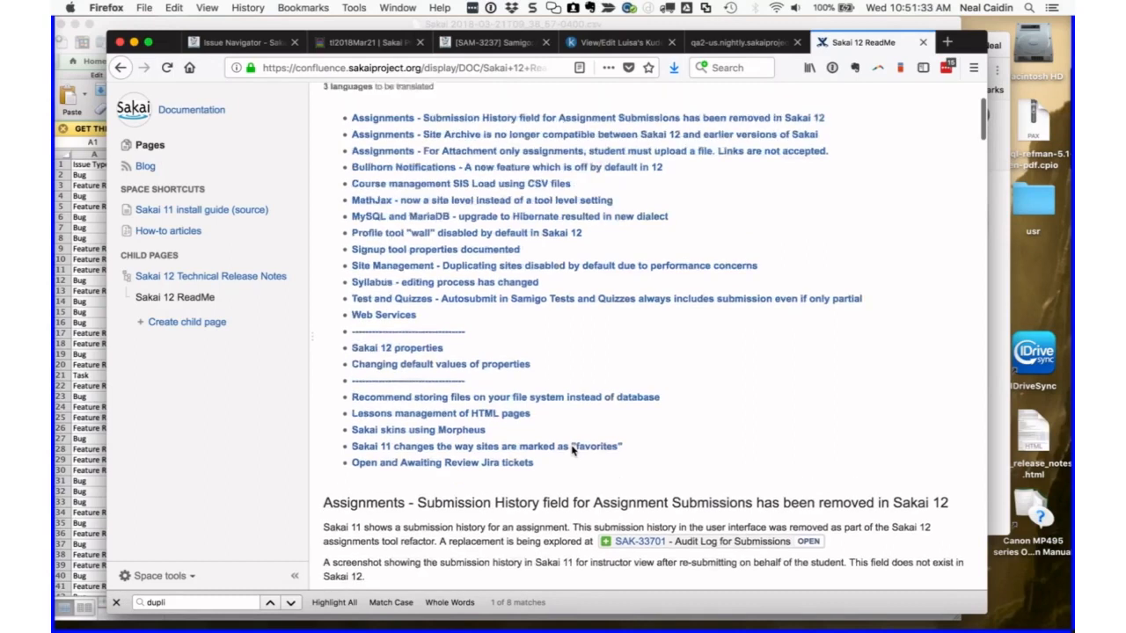
scroll("up", 3)
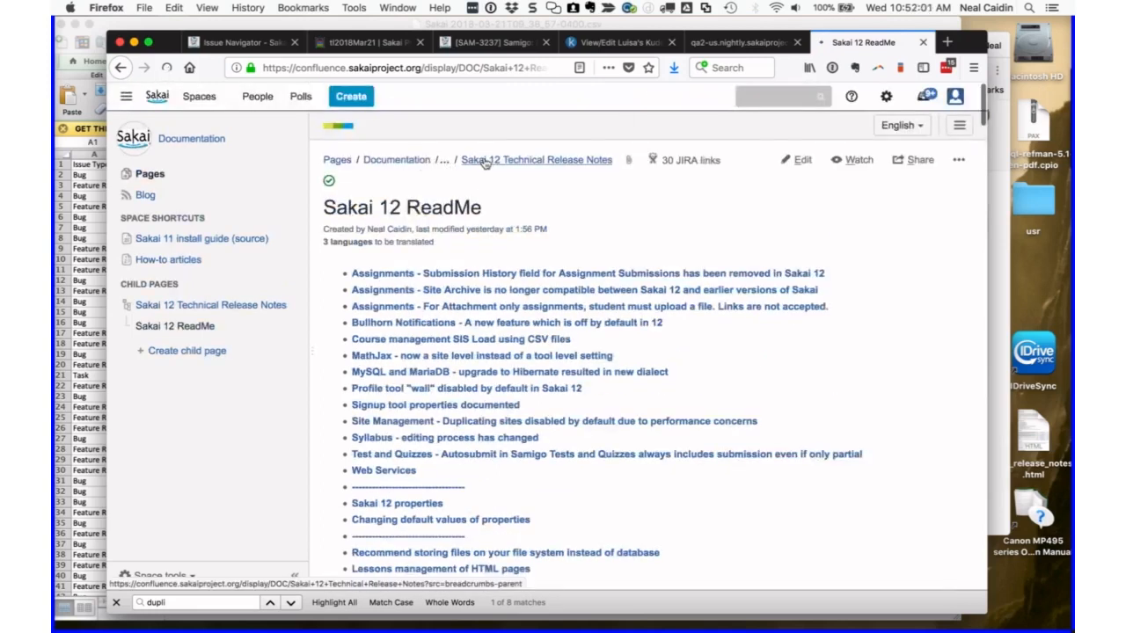
- Go from the Technical and functional release notes to the Sakai 12 New Features by tool page
left_click(536, 160)
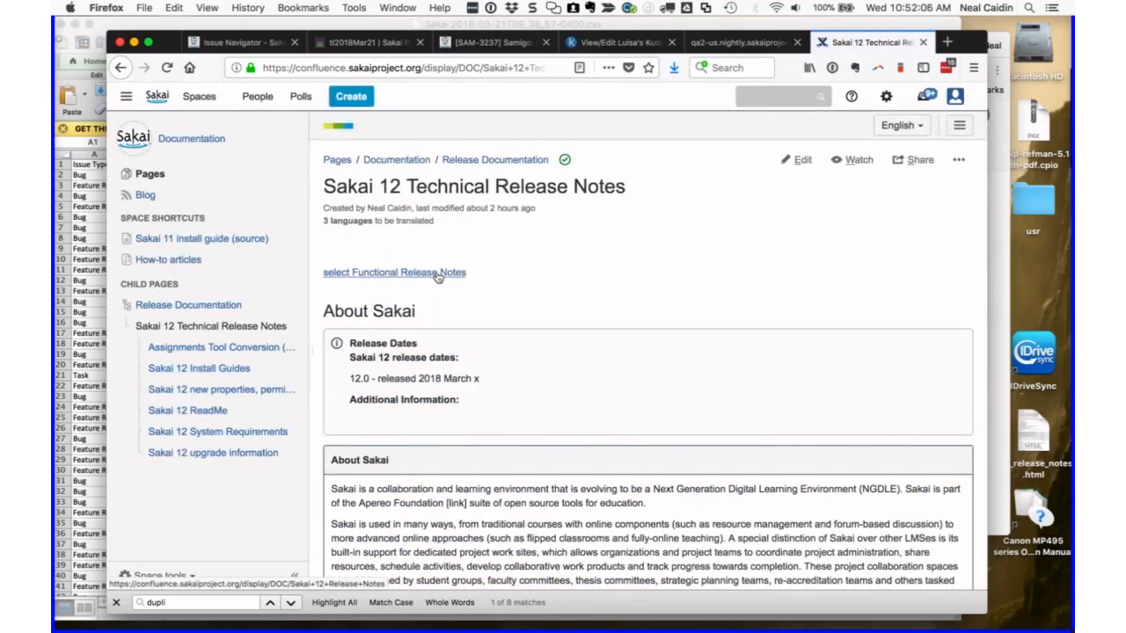
left_click(394, 271)
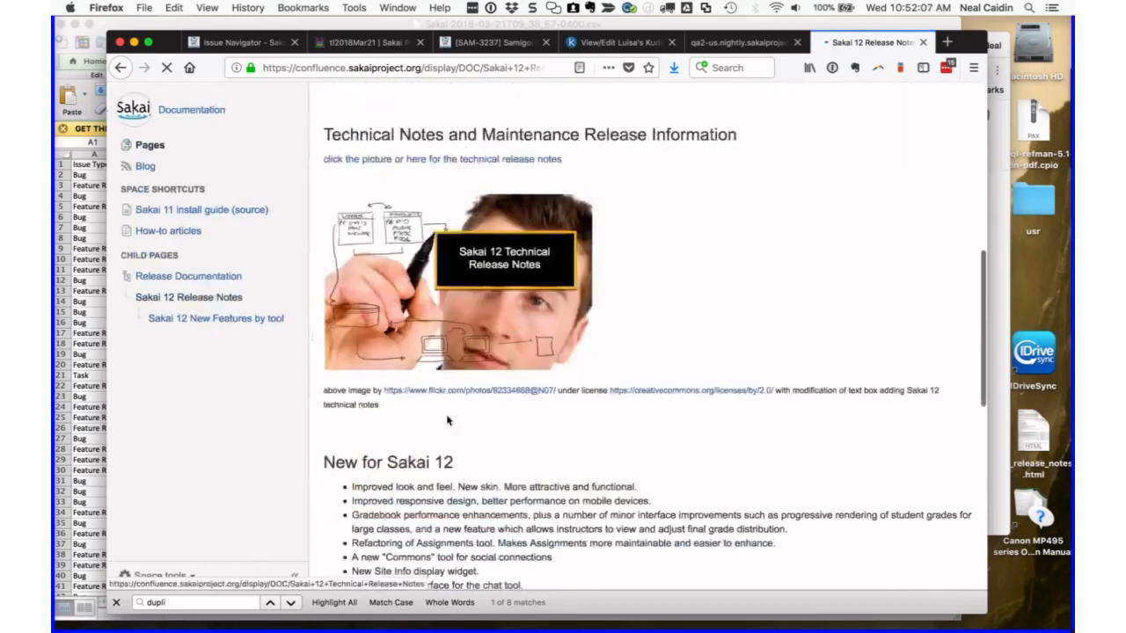
scroll("down", 3)
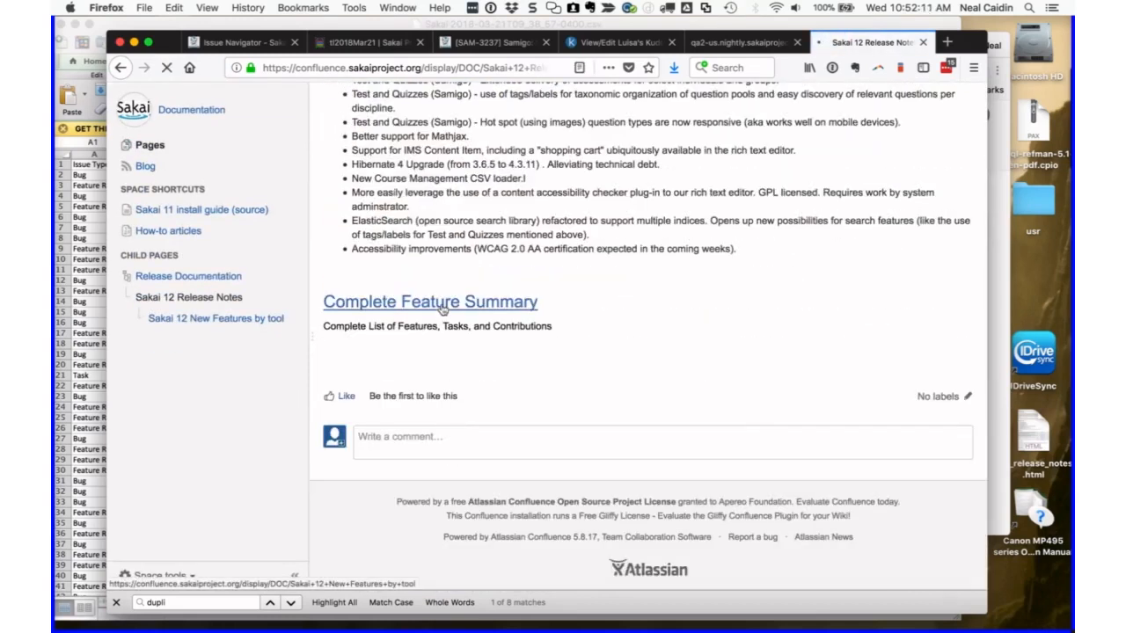
left_click(429, 301)
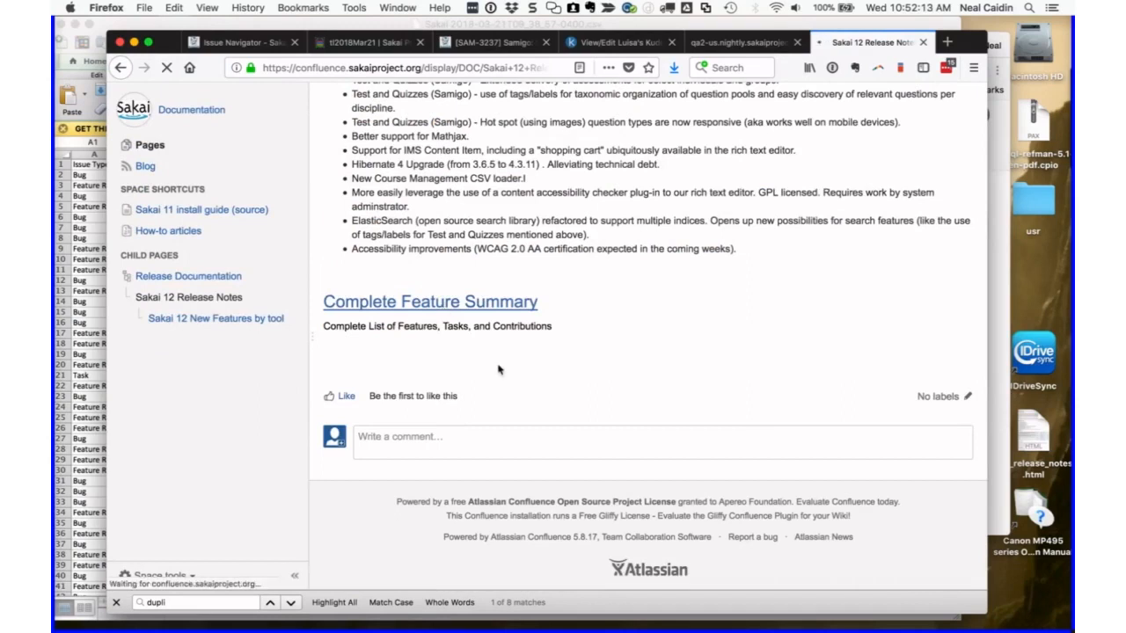
left_click(215, 317)
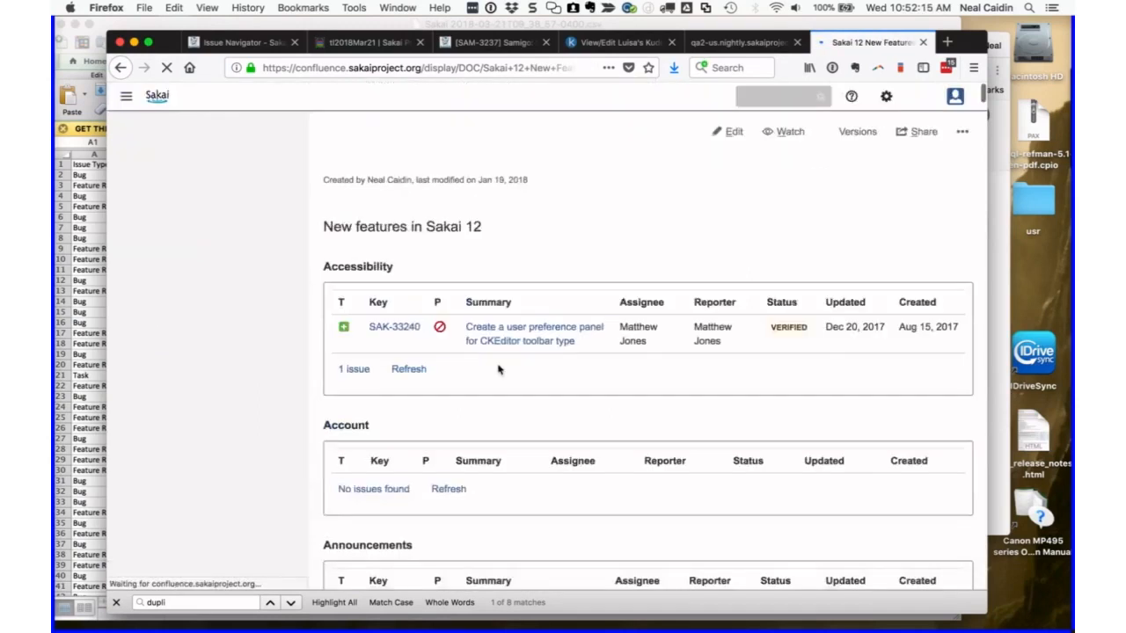
scroll("up", 3)
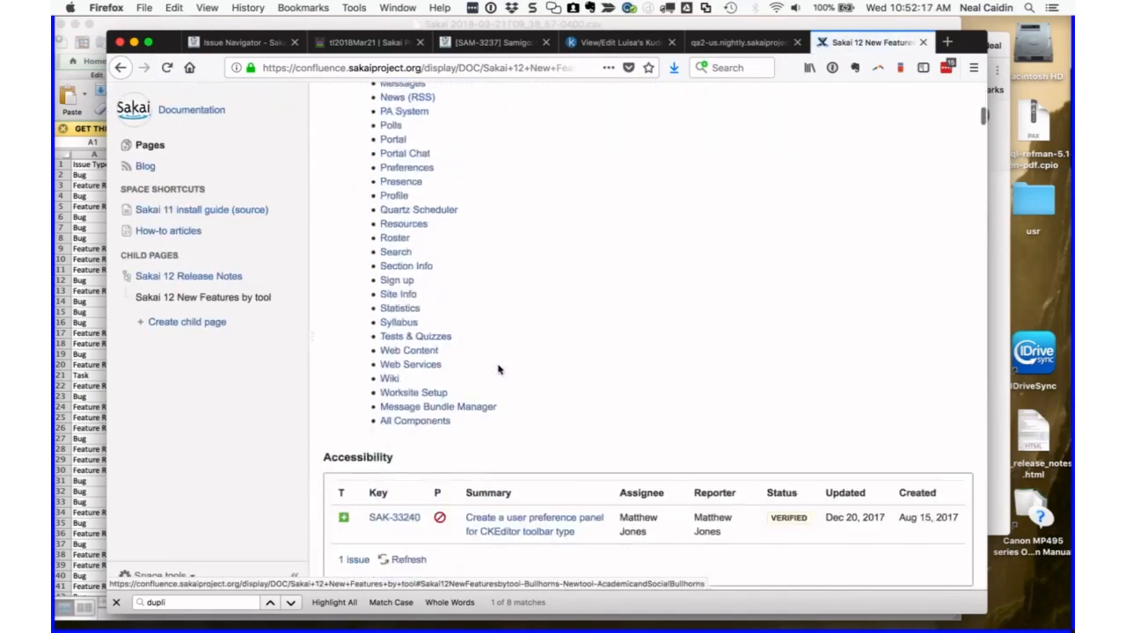
scroll("down", 3)
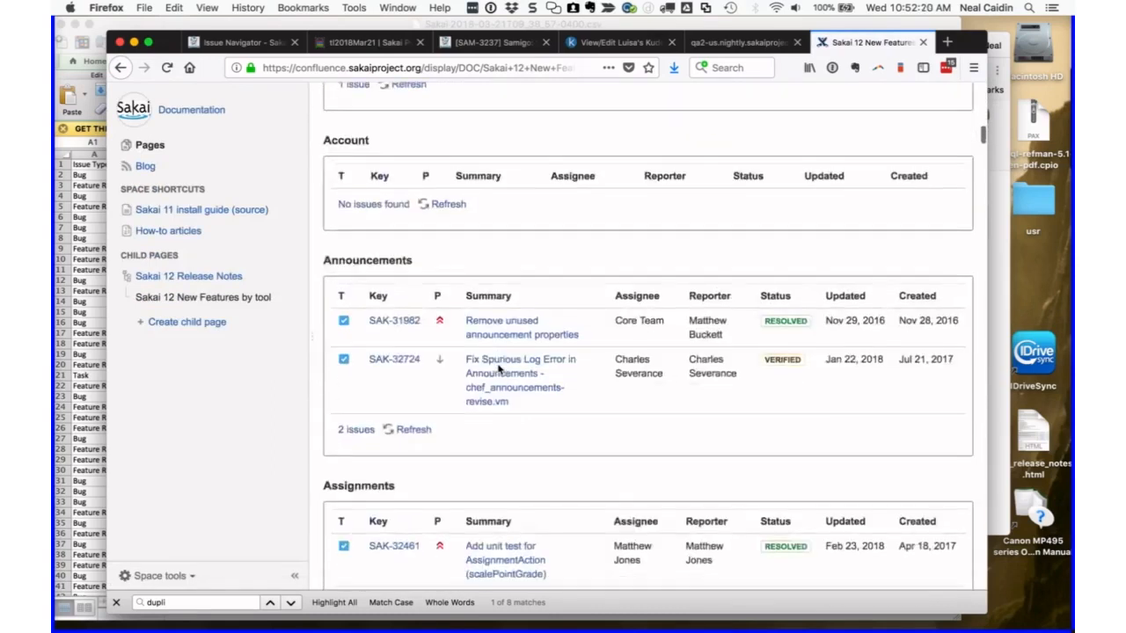
scroll("down", 3)
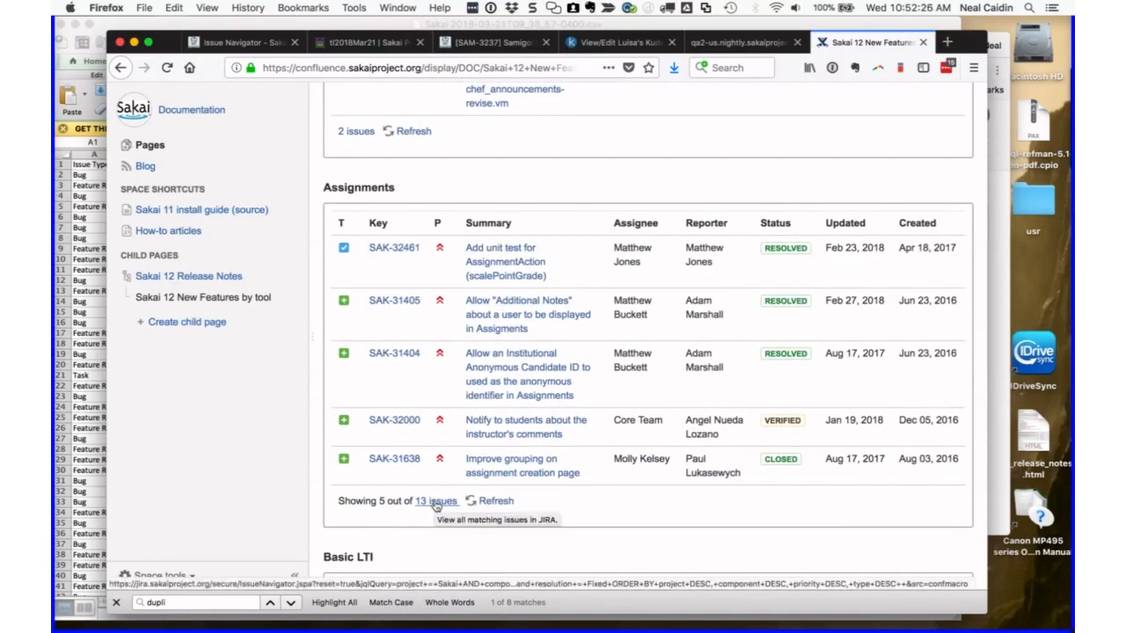
scroll("up", 3)
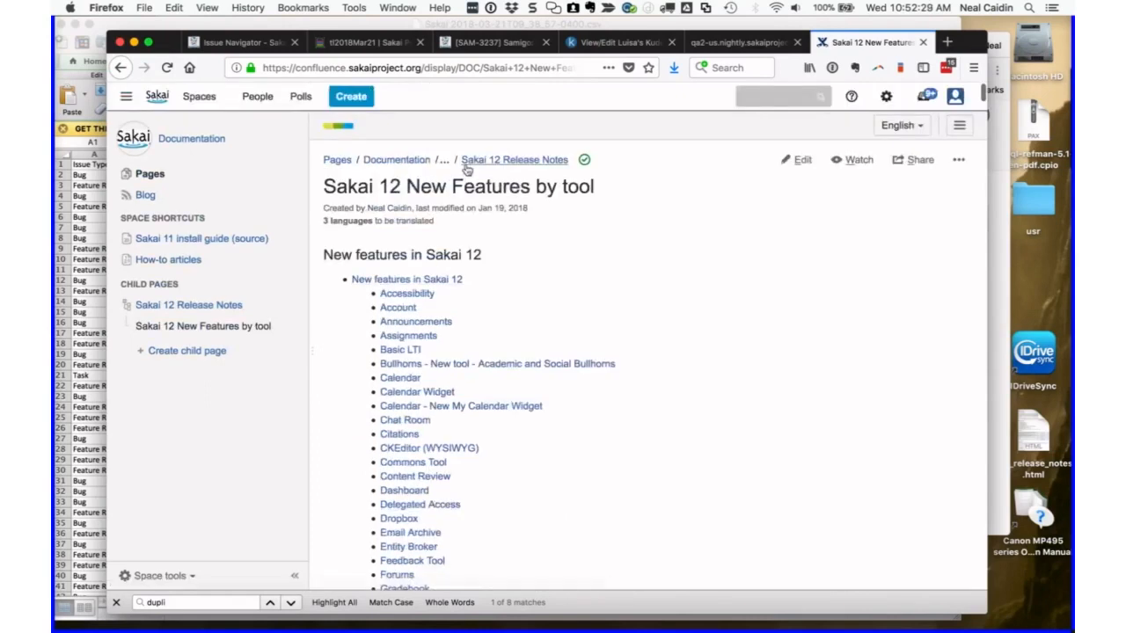
mouse_move(513, 159)
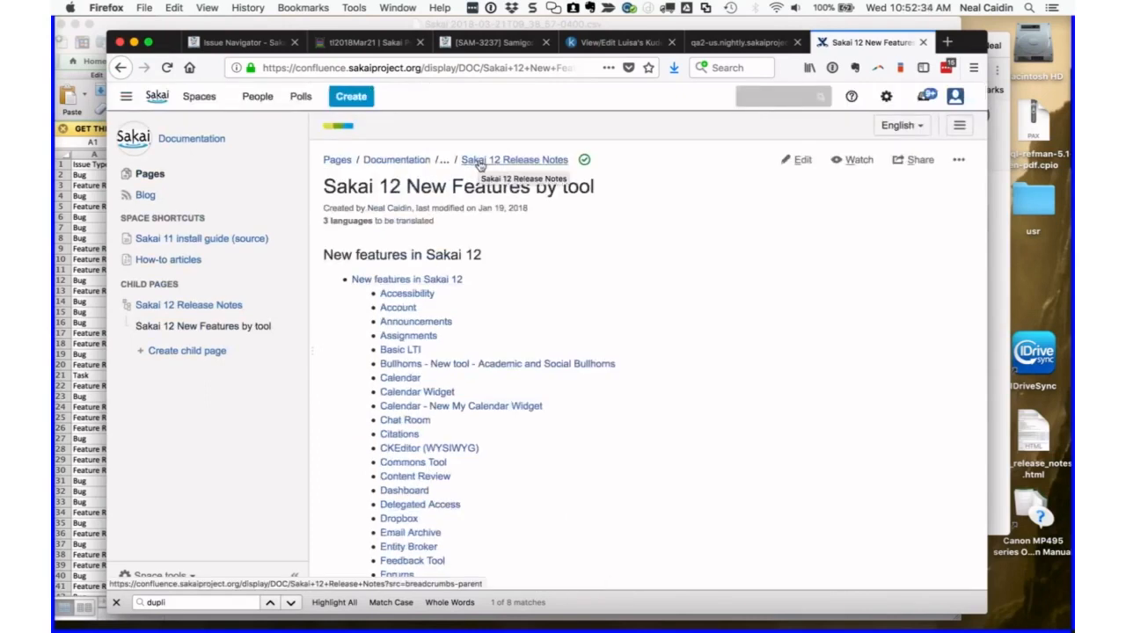
mouse_move(591, 298)
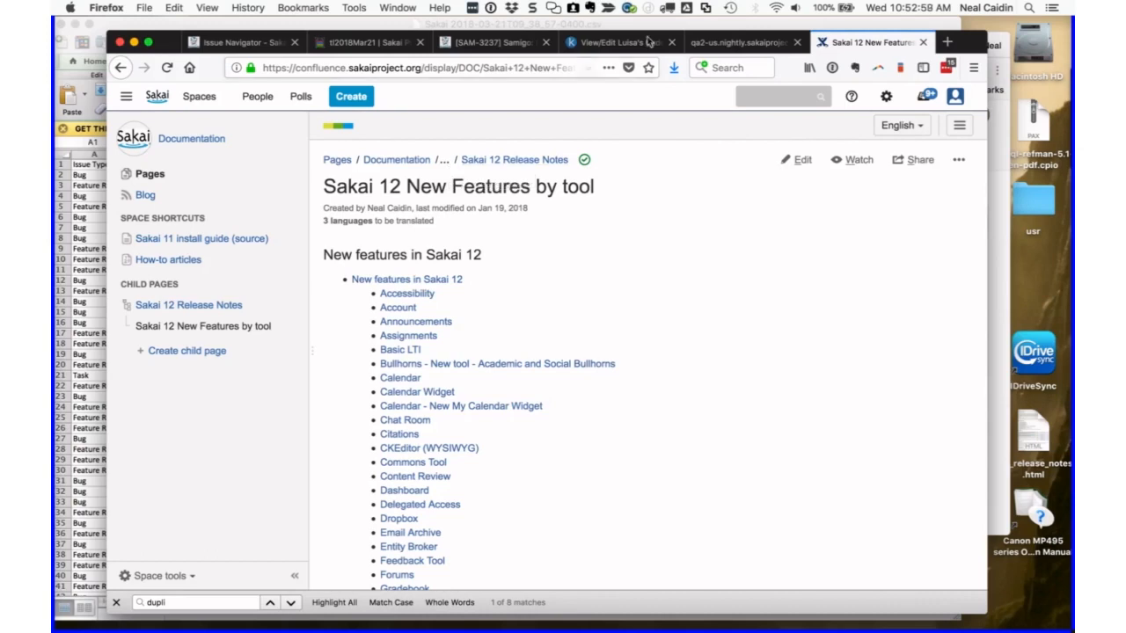
- View SAM-3237's search results of 23 feature requests, then return to Sakai 12 Release Notes
left_click(493, 42)
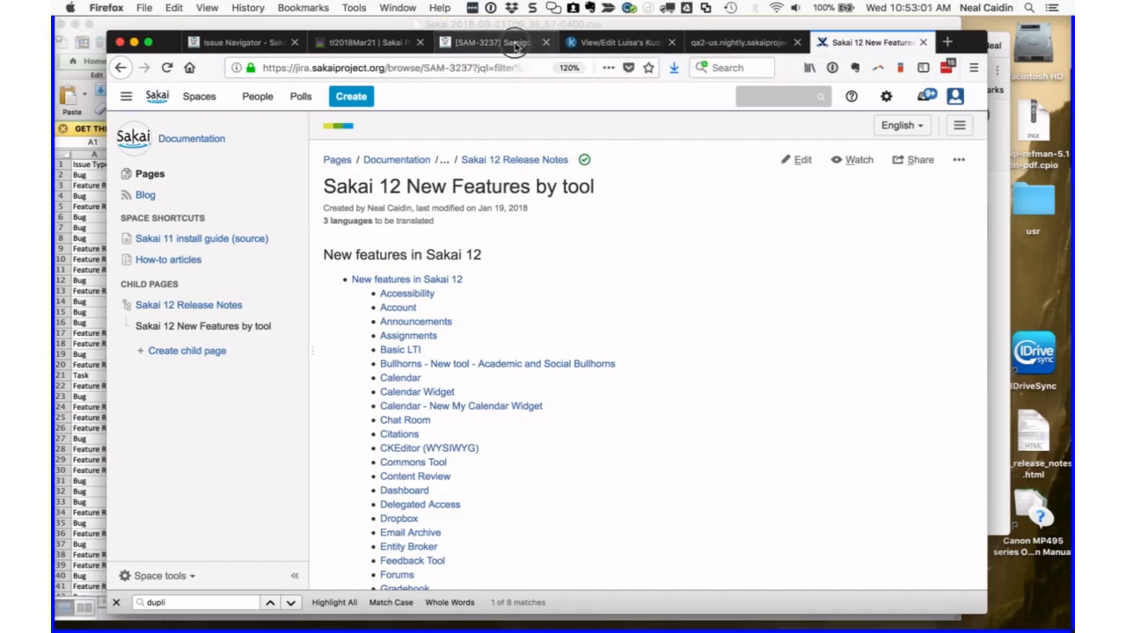
left_click(492, 42)
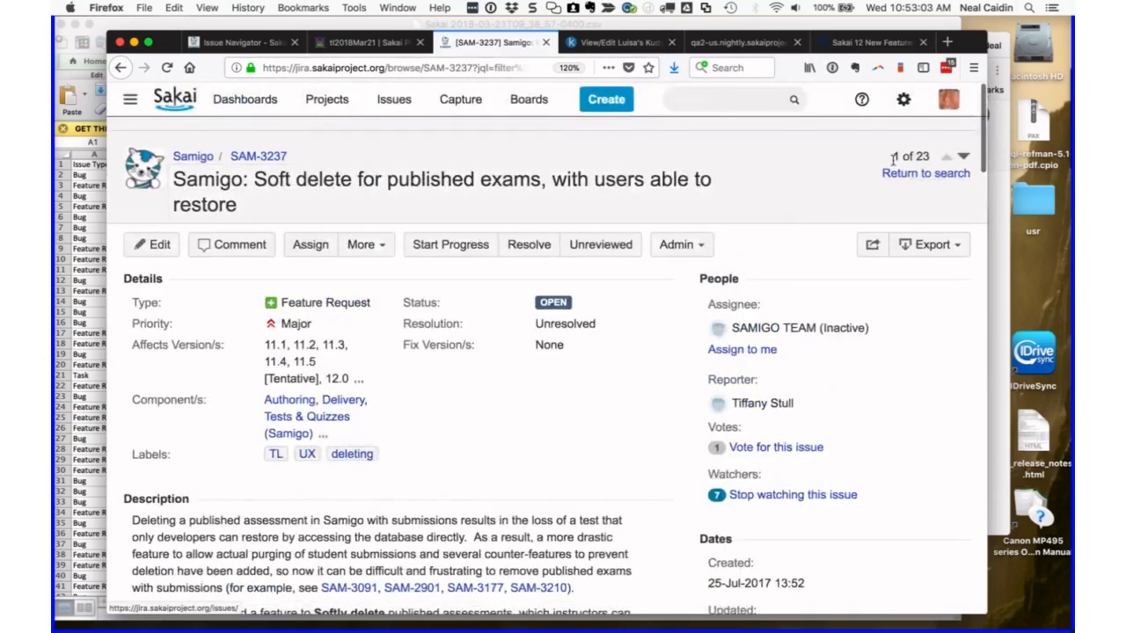
left_click(925, 174)
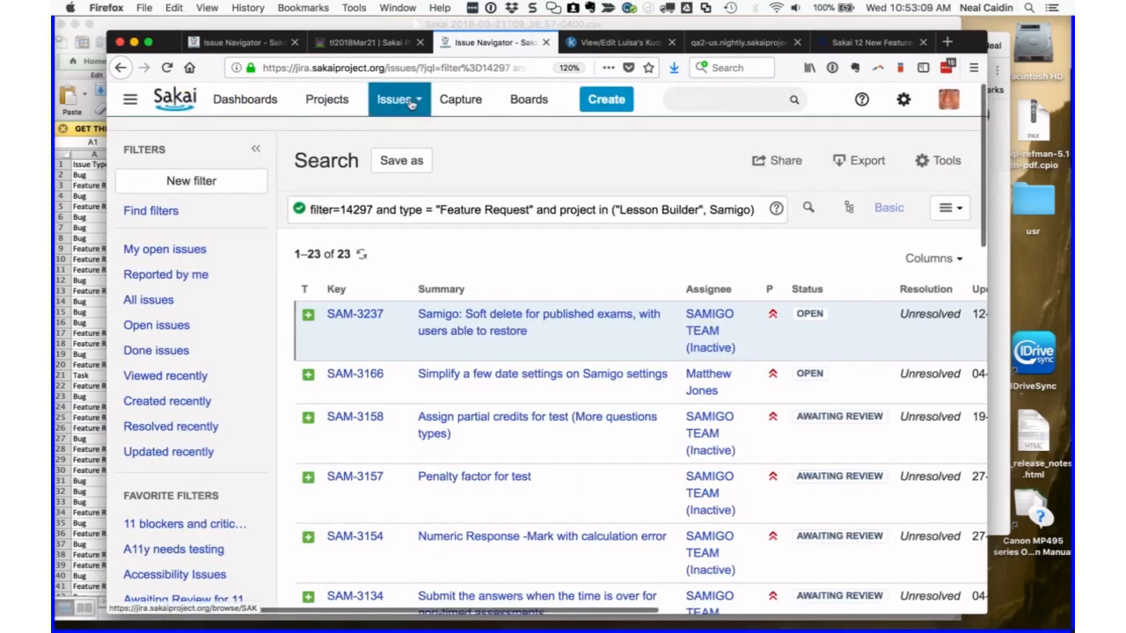
left_click(394, 98)
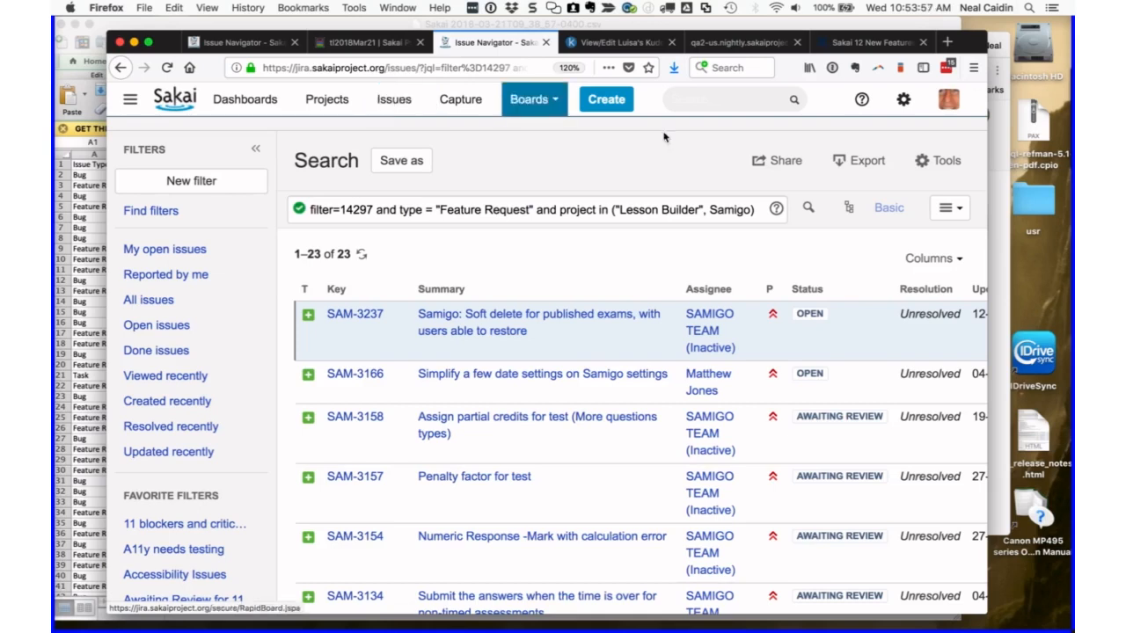
mouse_move(552, 152)
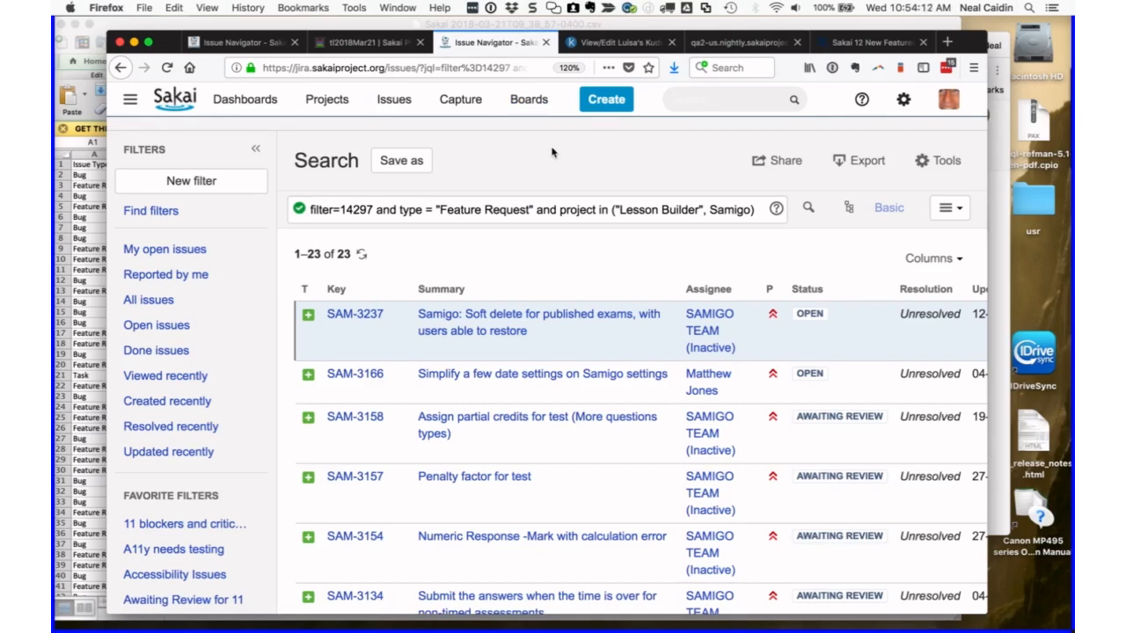
mouse_move(558, 119)
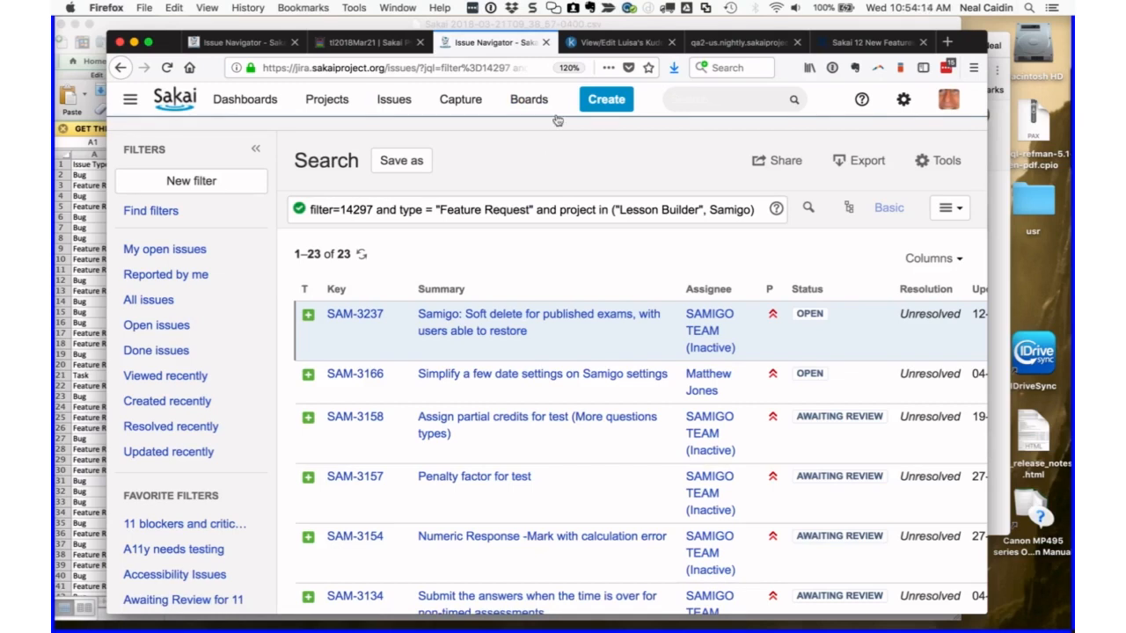
left_click(866, 42)
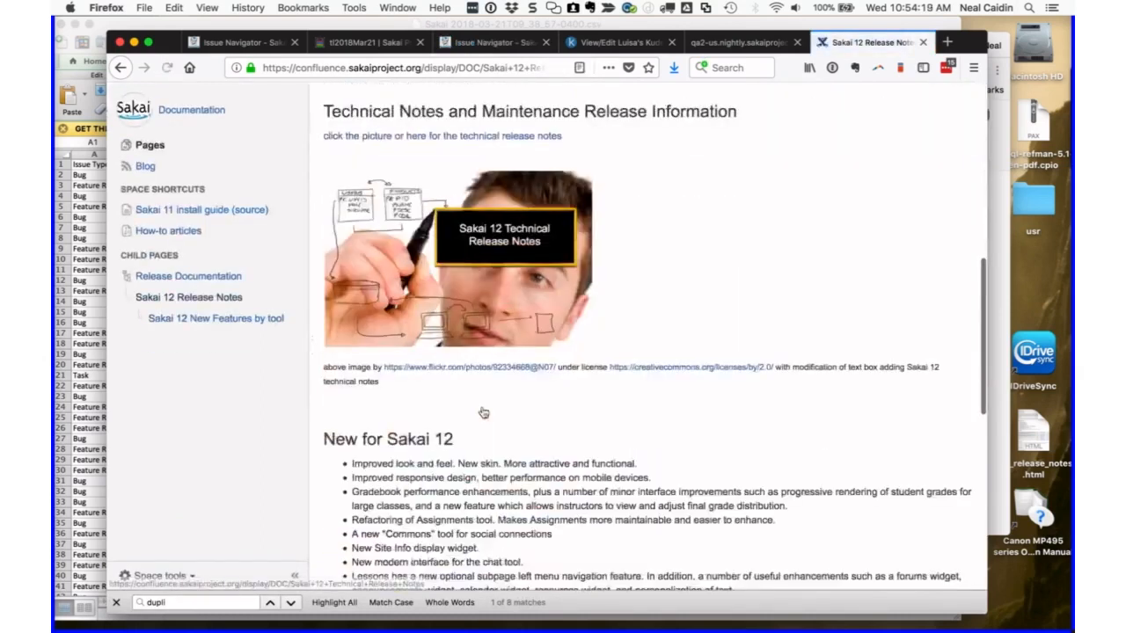
- Scroll through the New for Sakai 12 feature list and back to the page top
scroll("down", 3)
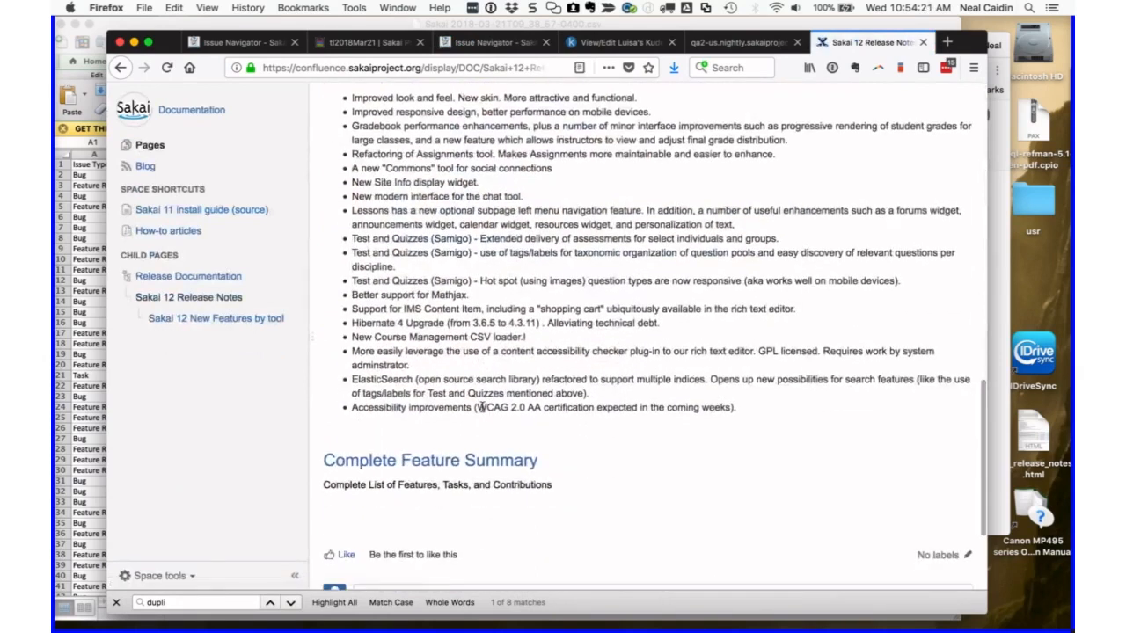
scroll("up", 3)
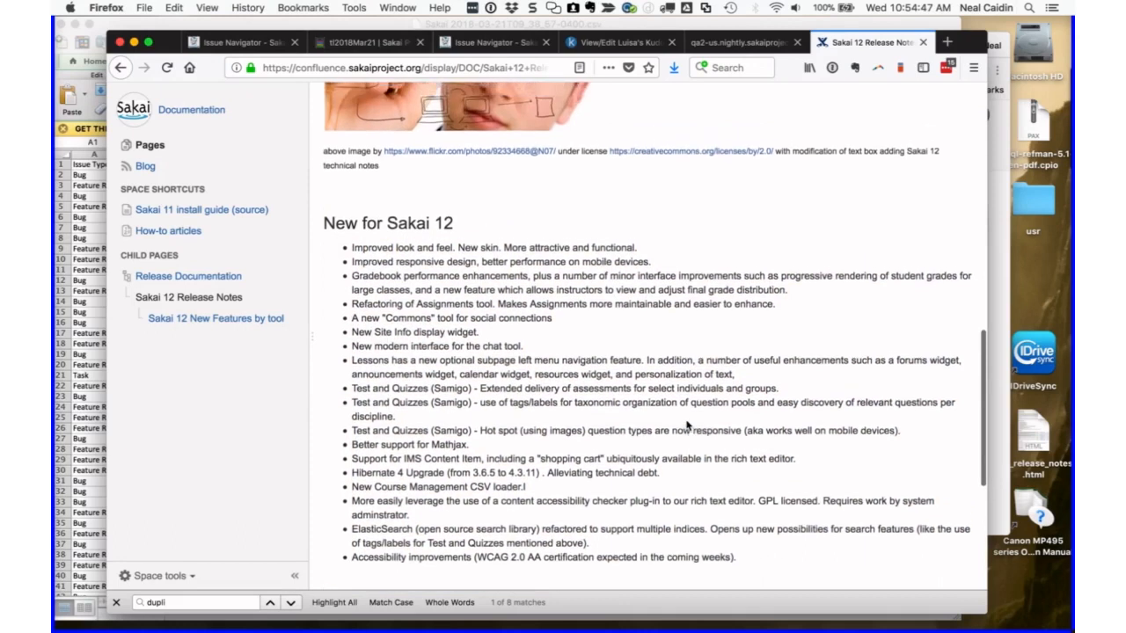
scroll("down", 3)
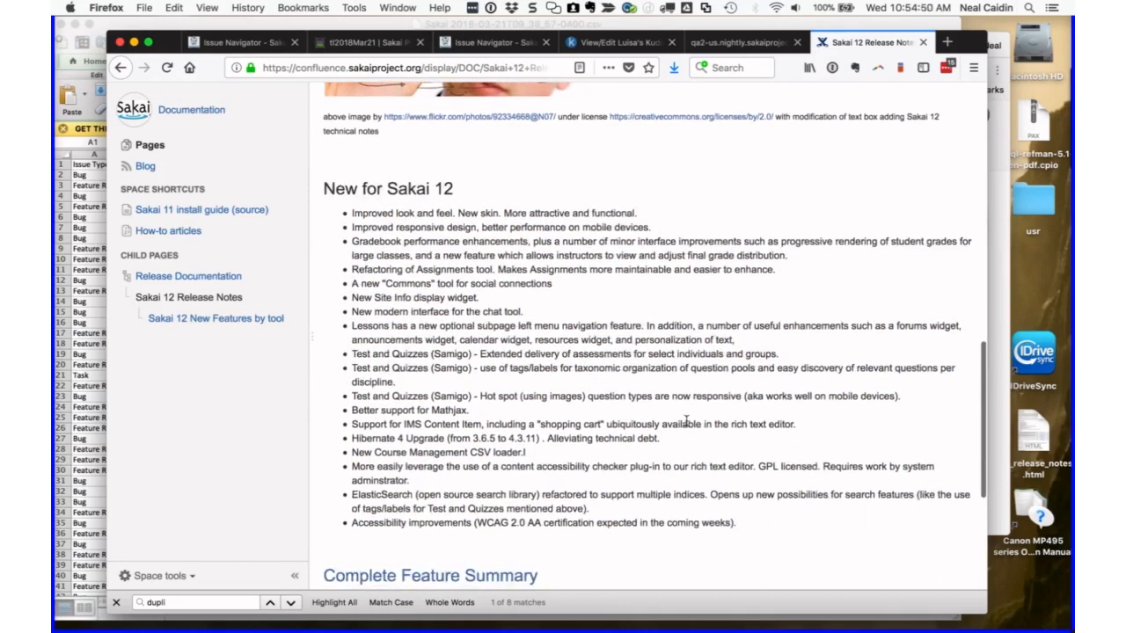
scroll("down", 3)
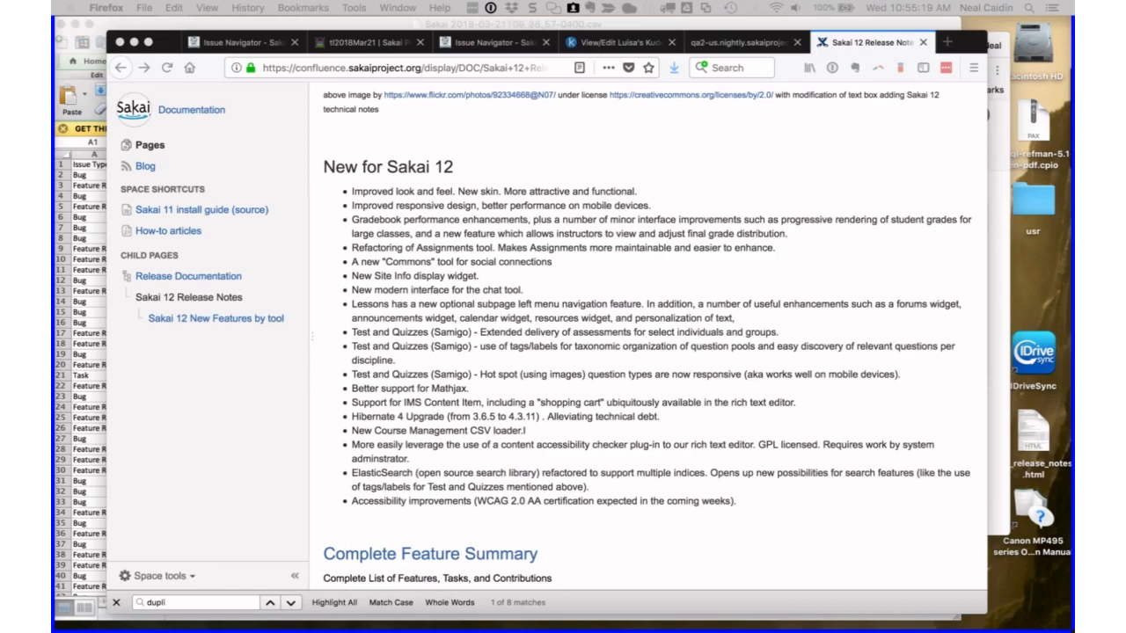
scroll("up", 3)
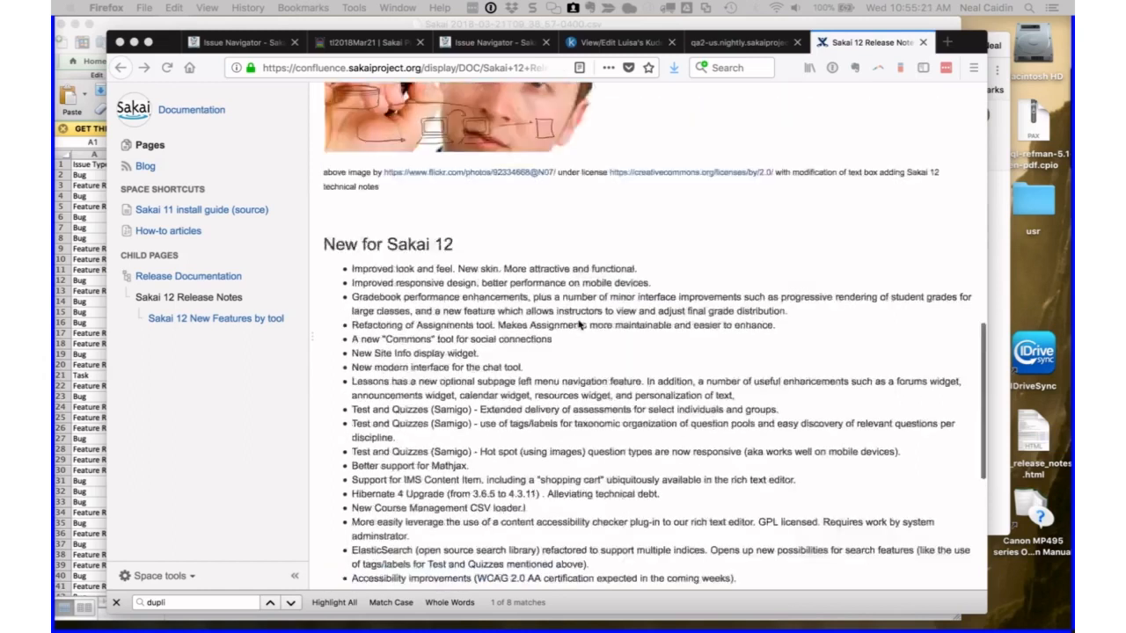
scroll("up", 3)
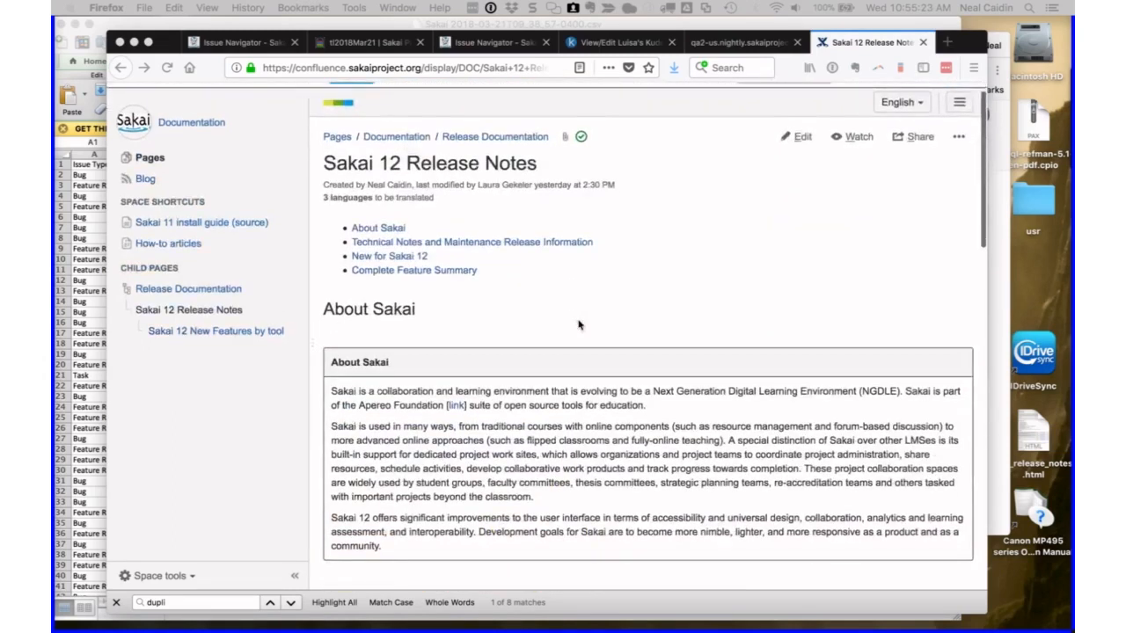
scroll("down", 3)
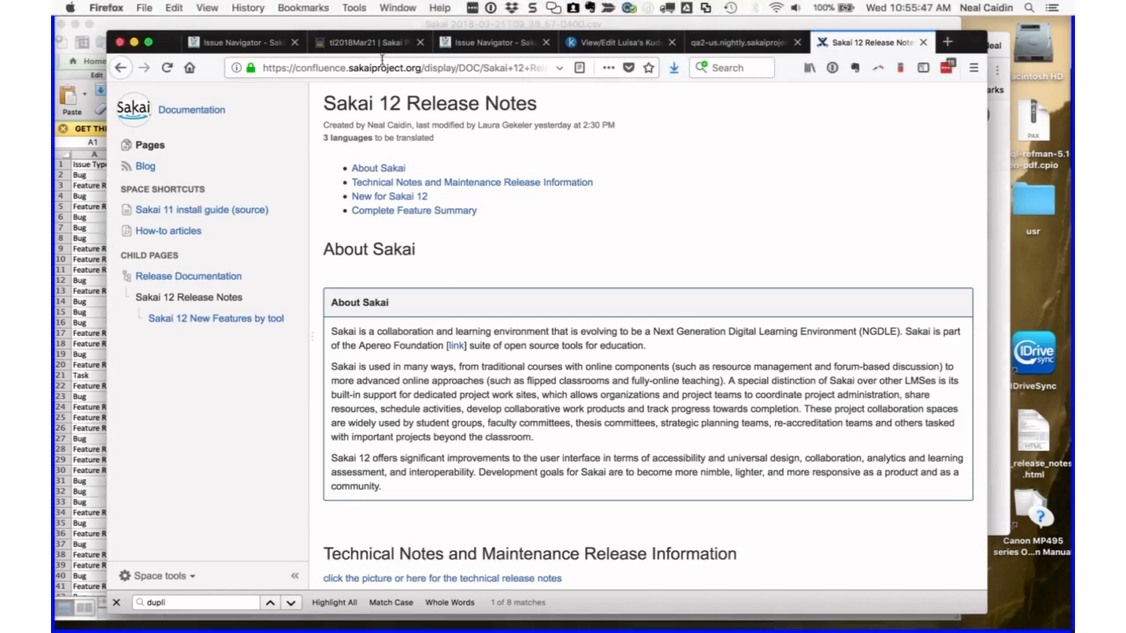
- In the call notes pad, add 'Review' to the April 4 'Sakai 12 changes?' agenda item
left_click(365, 42)
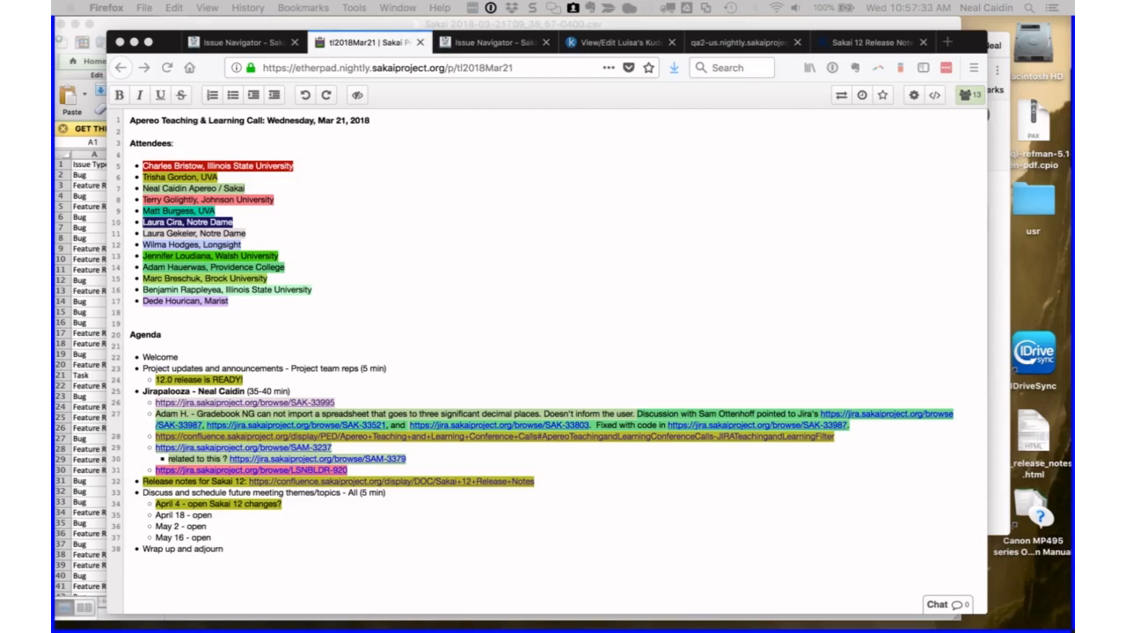
type("Review")
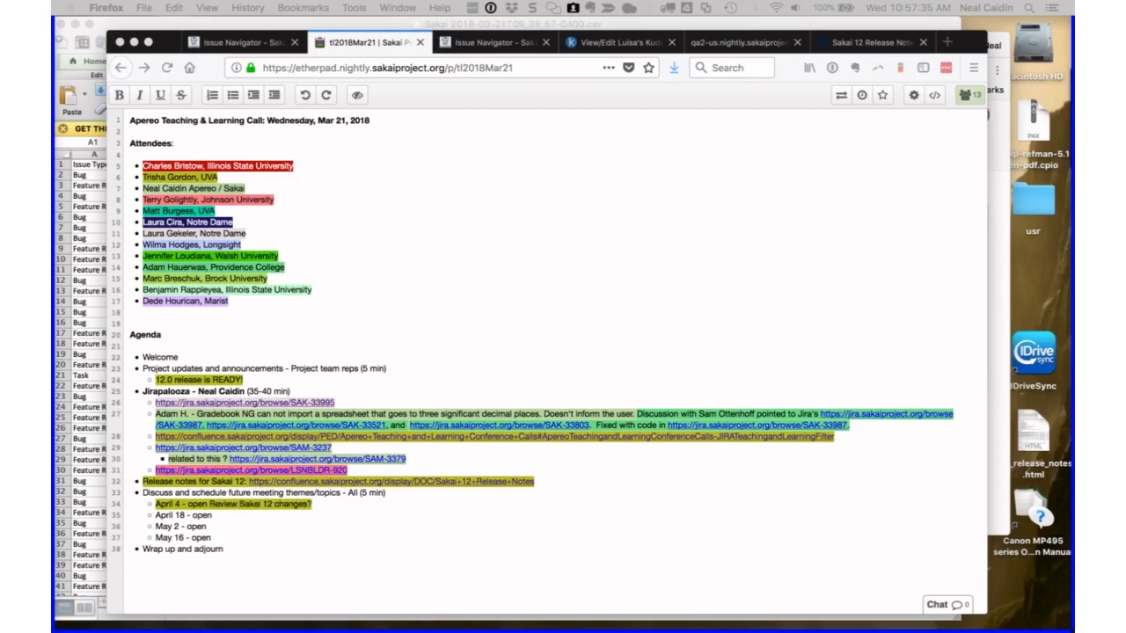